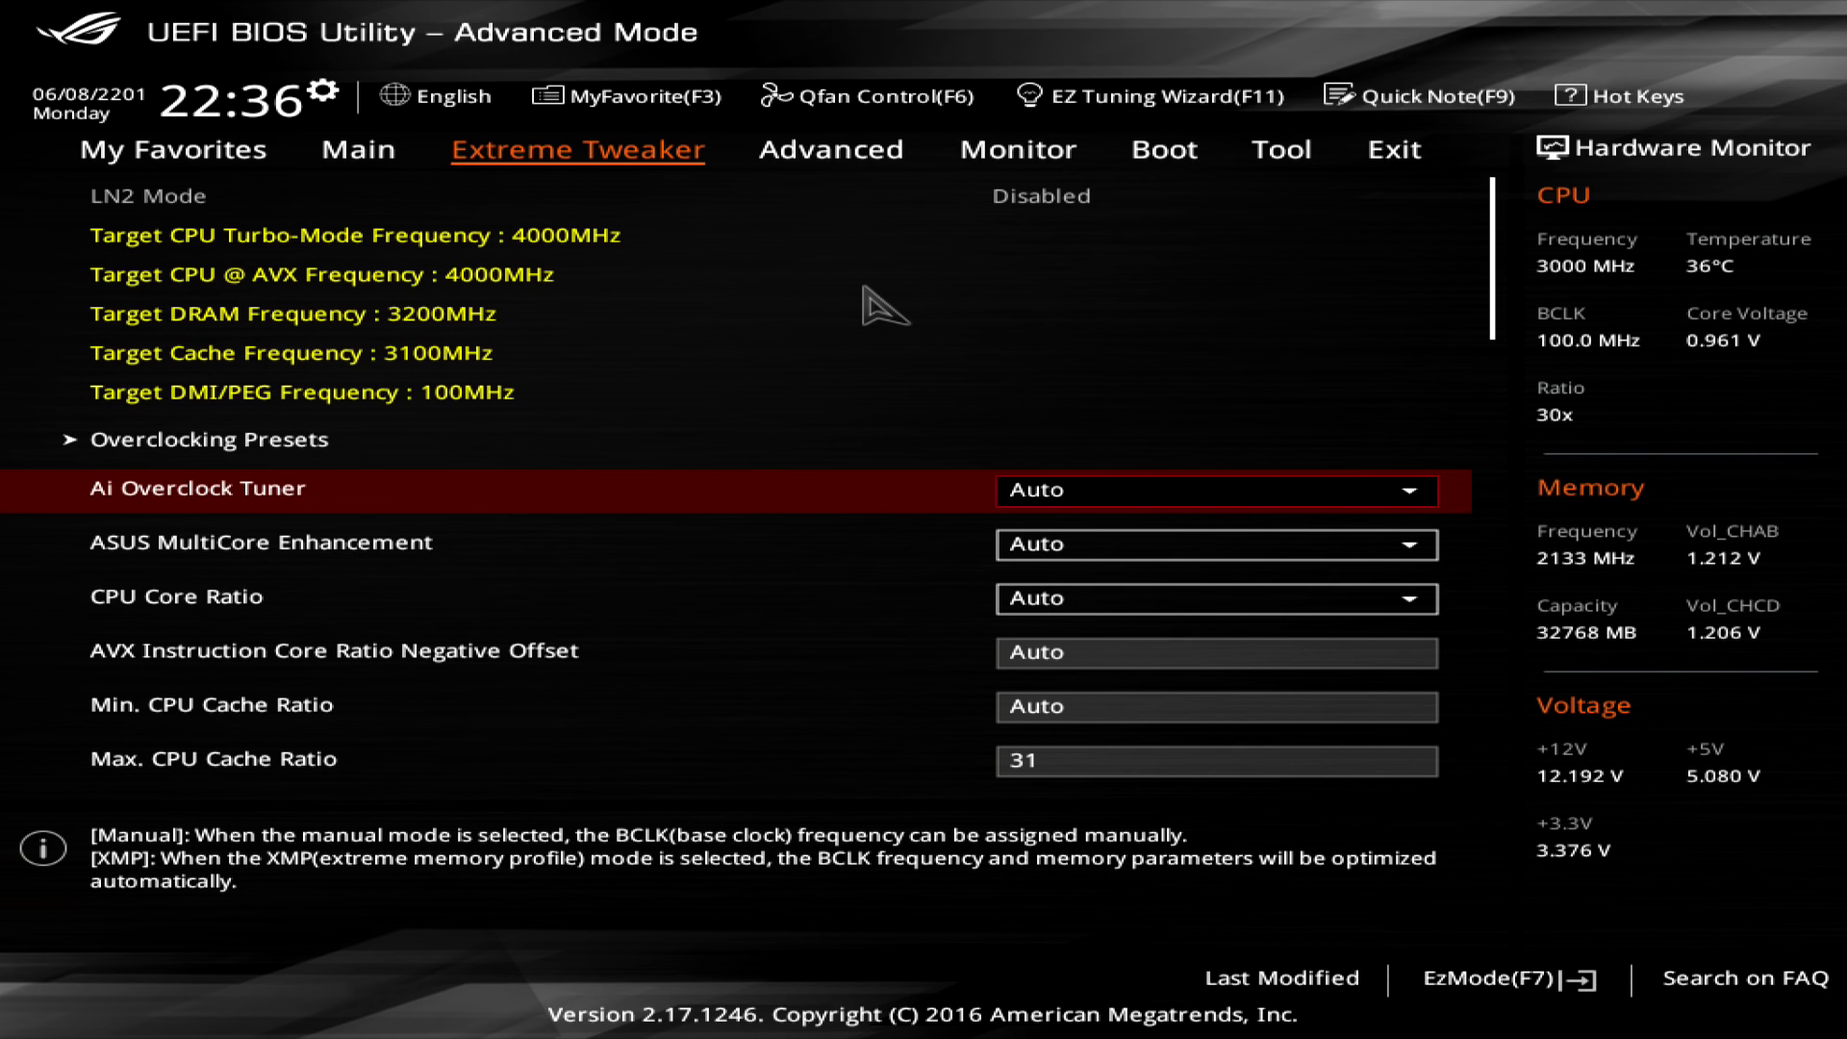
pyautogui.moveTo(1838, 668)
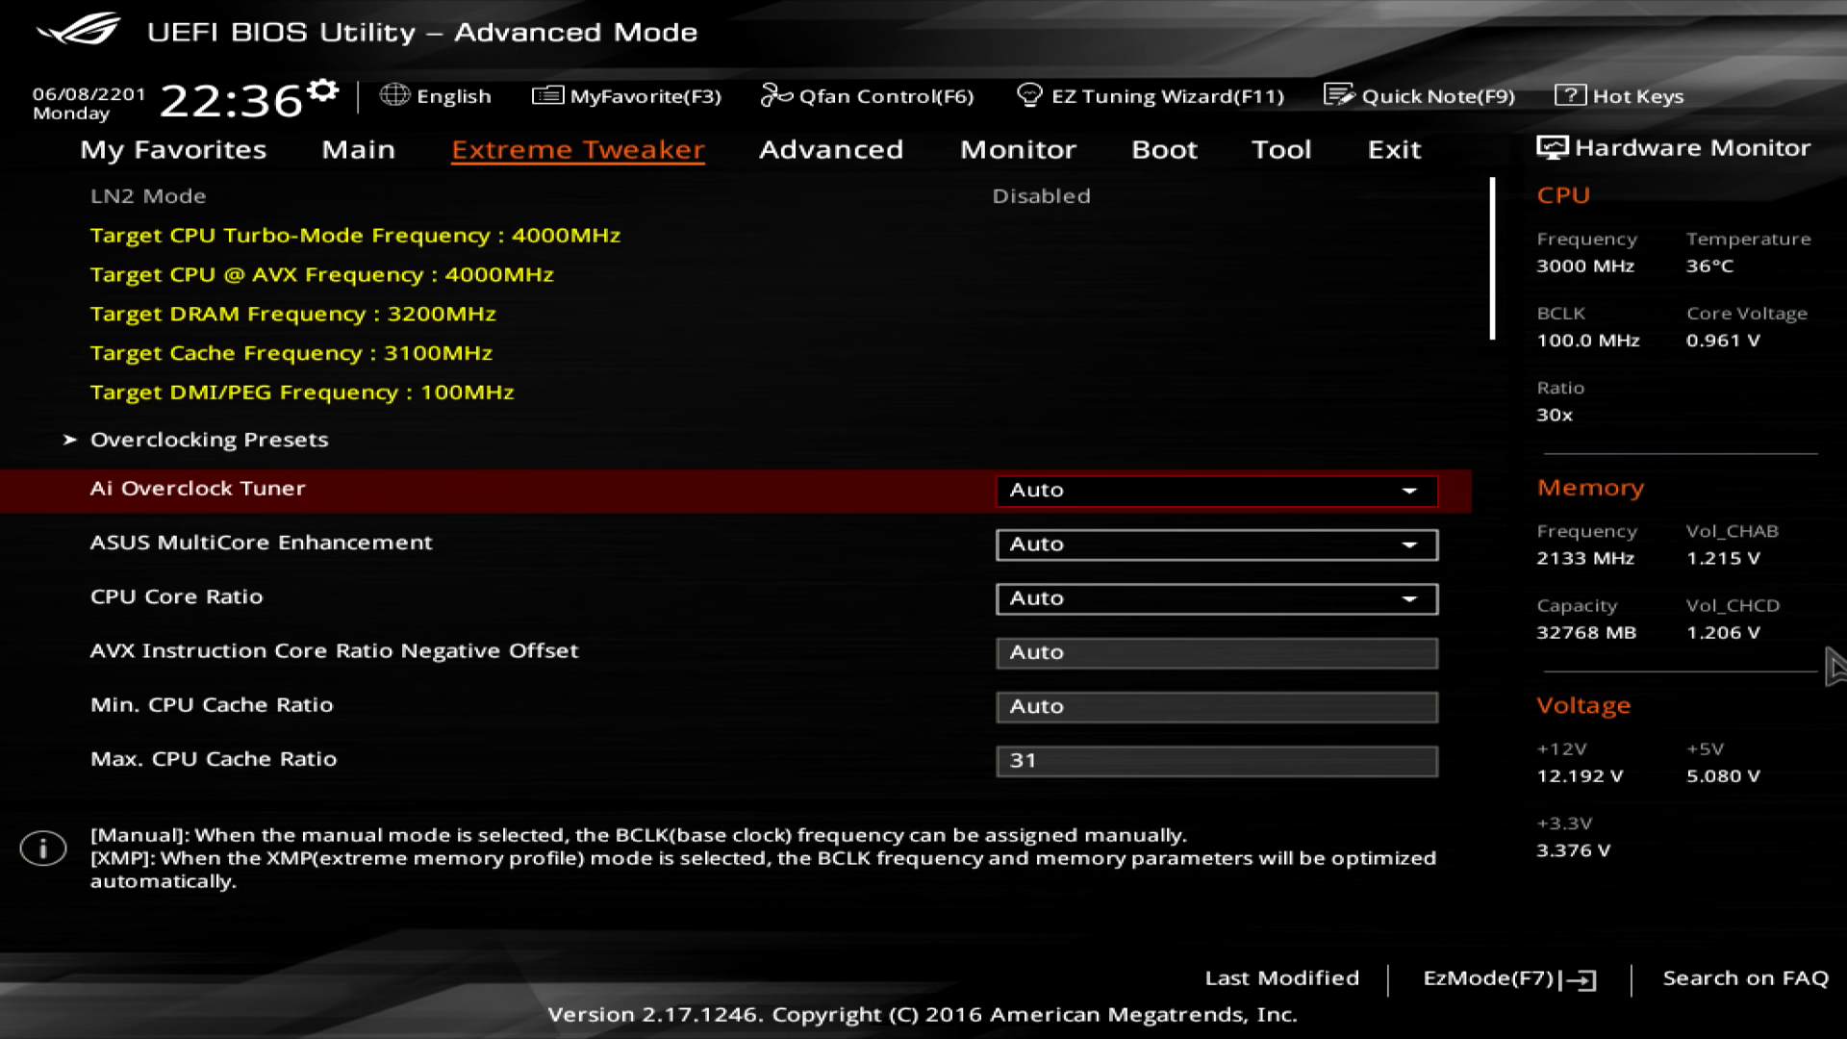
pyautogui.moveTo(1578, 312)
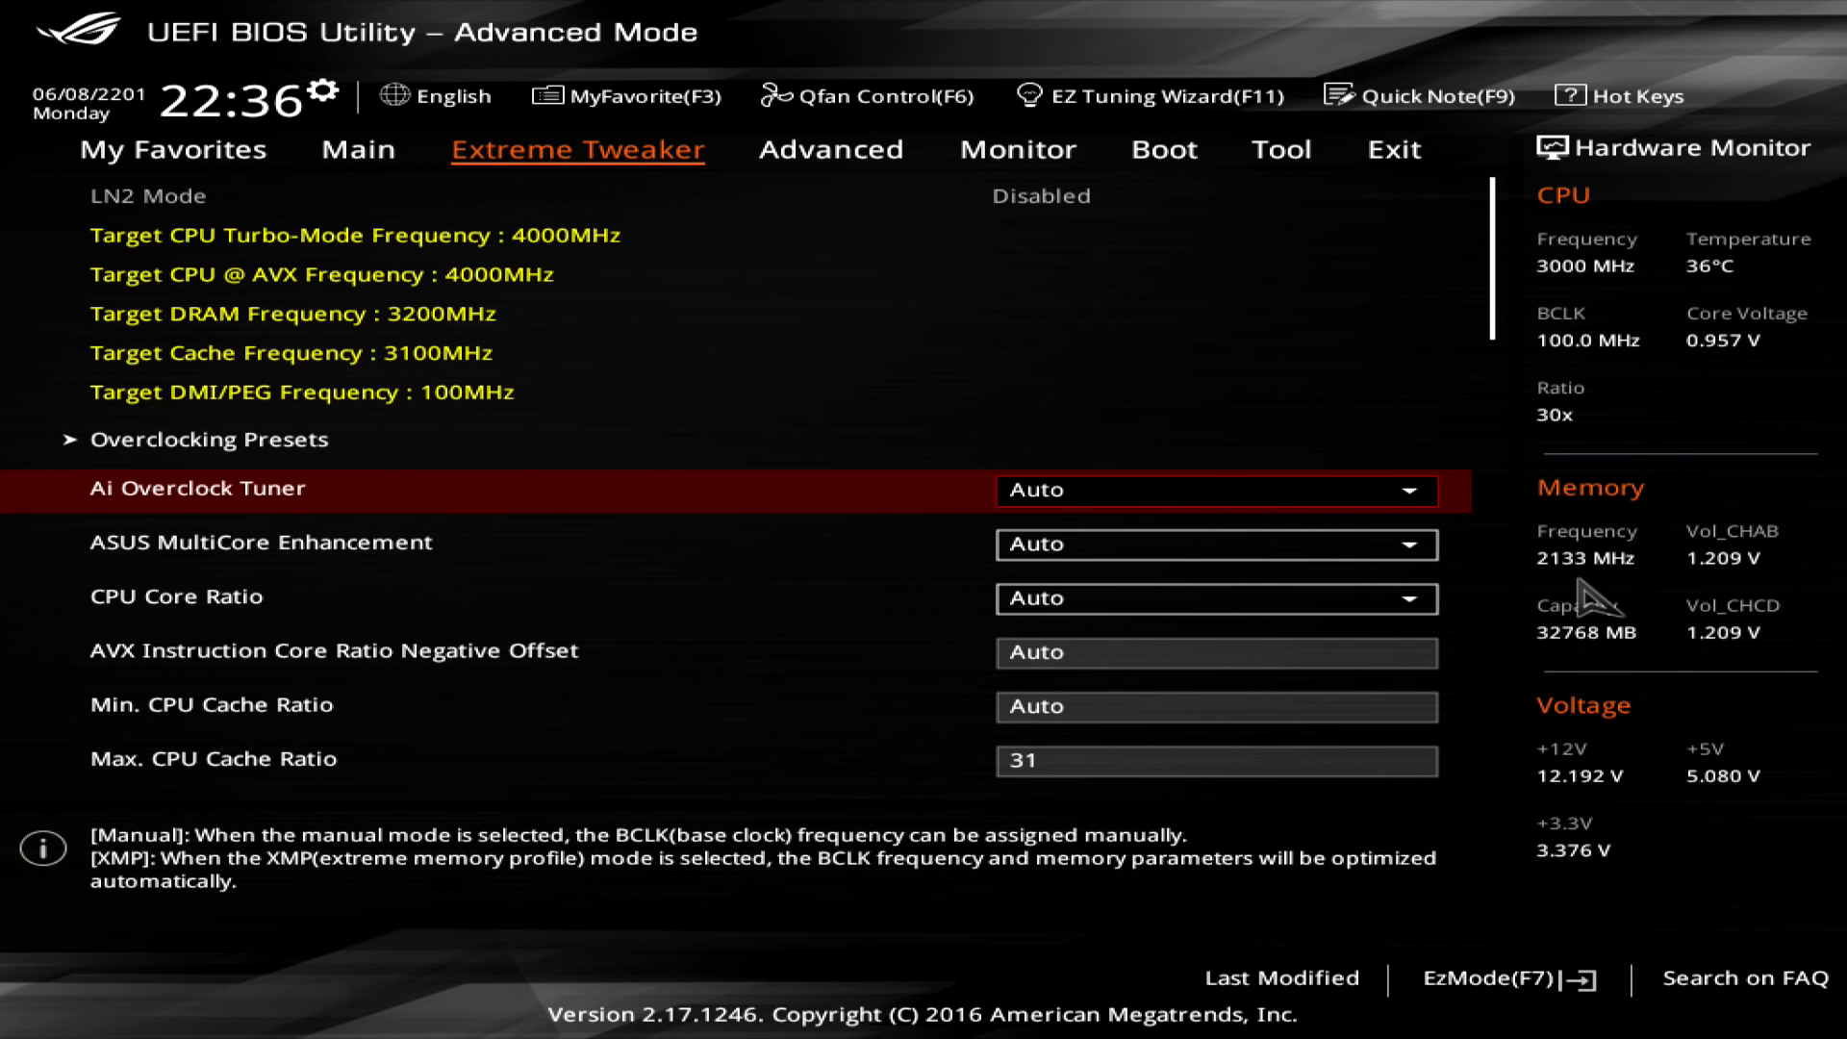
pyautogui.moveTo(1567, 660)
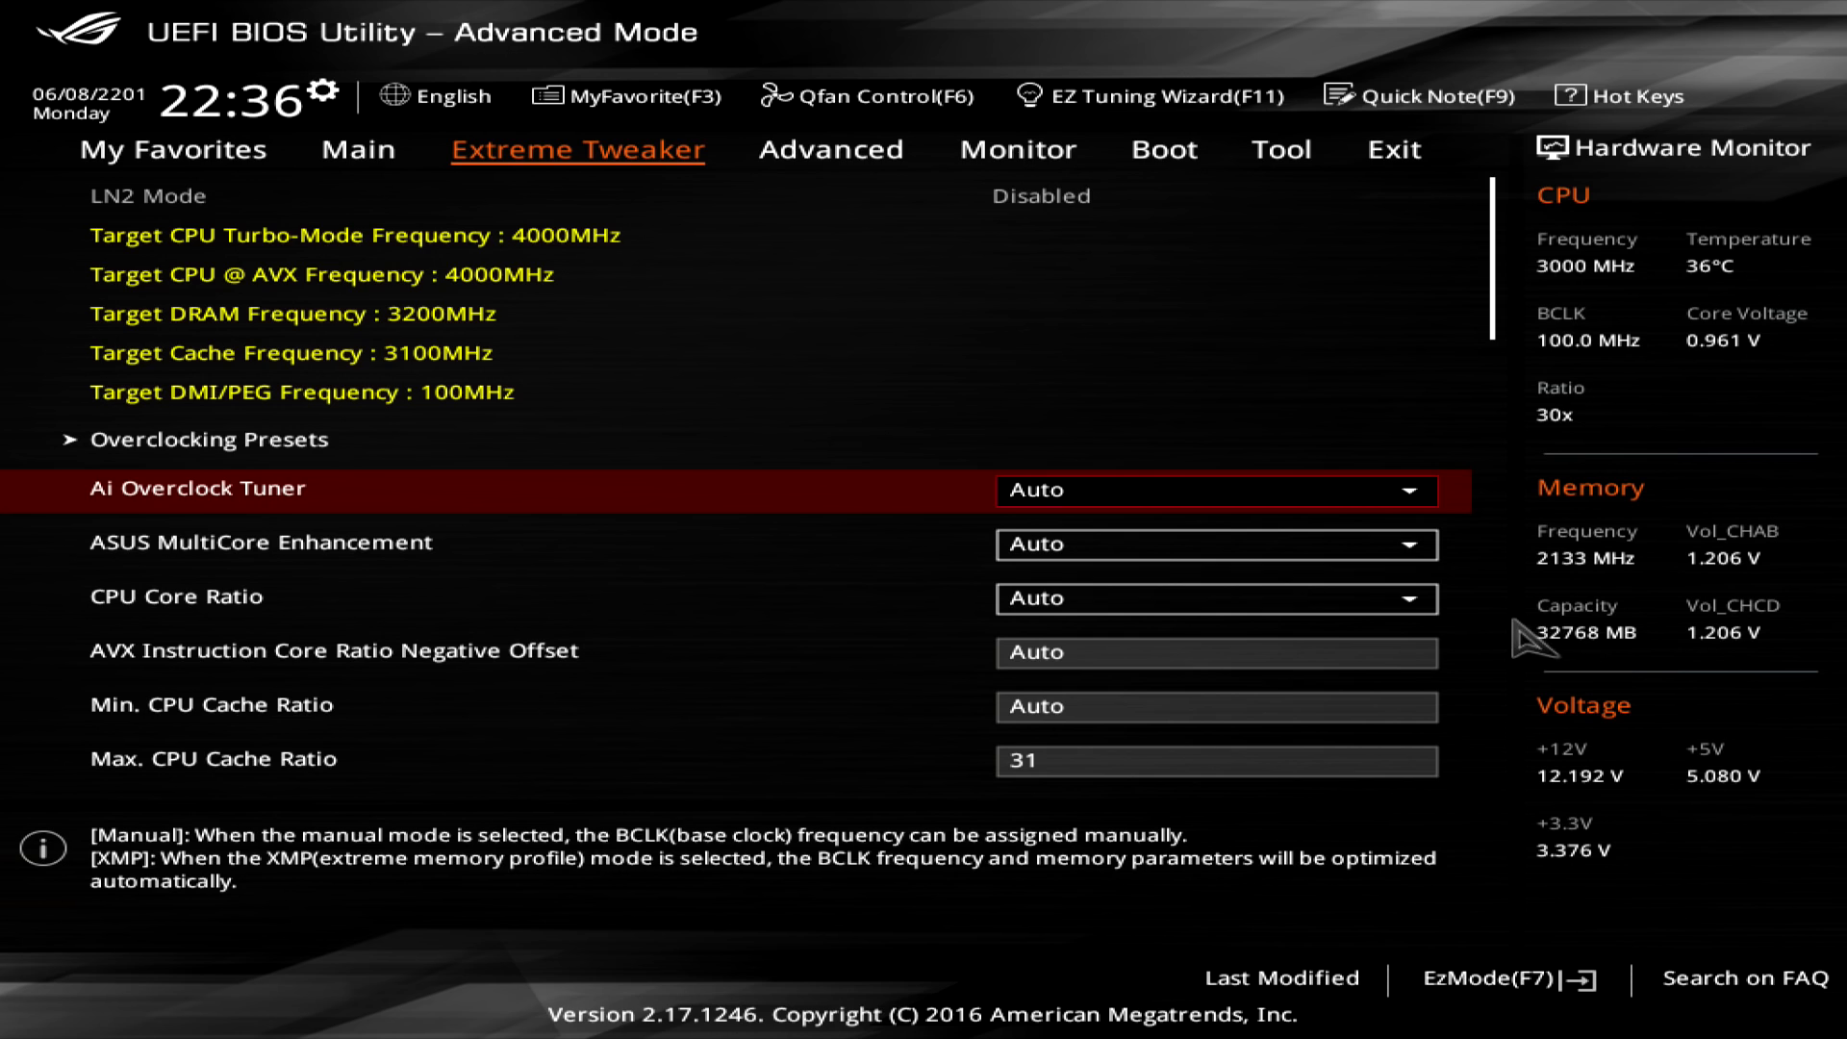
pyautogui.moveTo(841, 433)
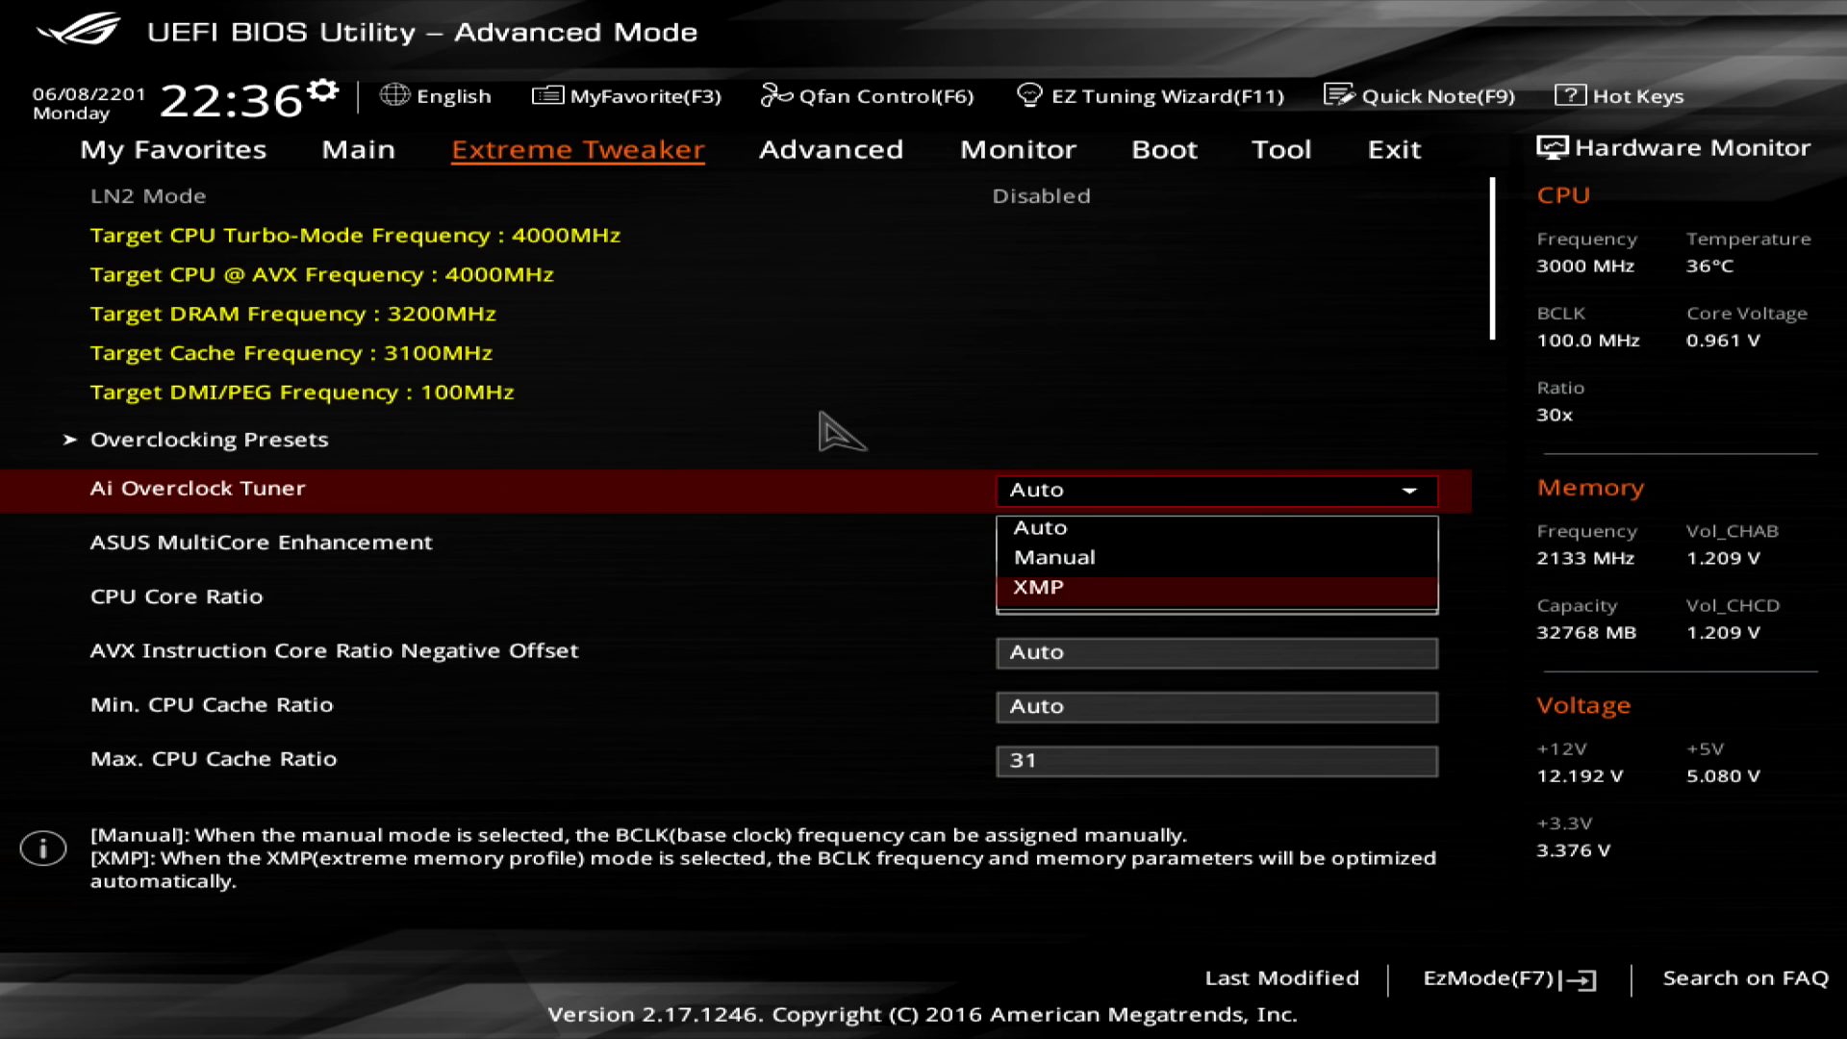
pyautogui.click(1059, 587)
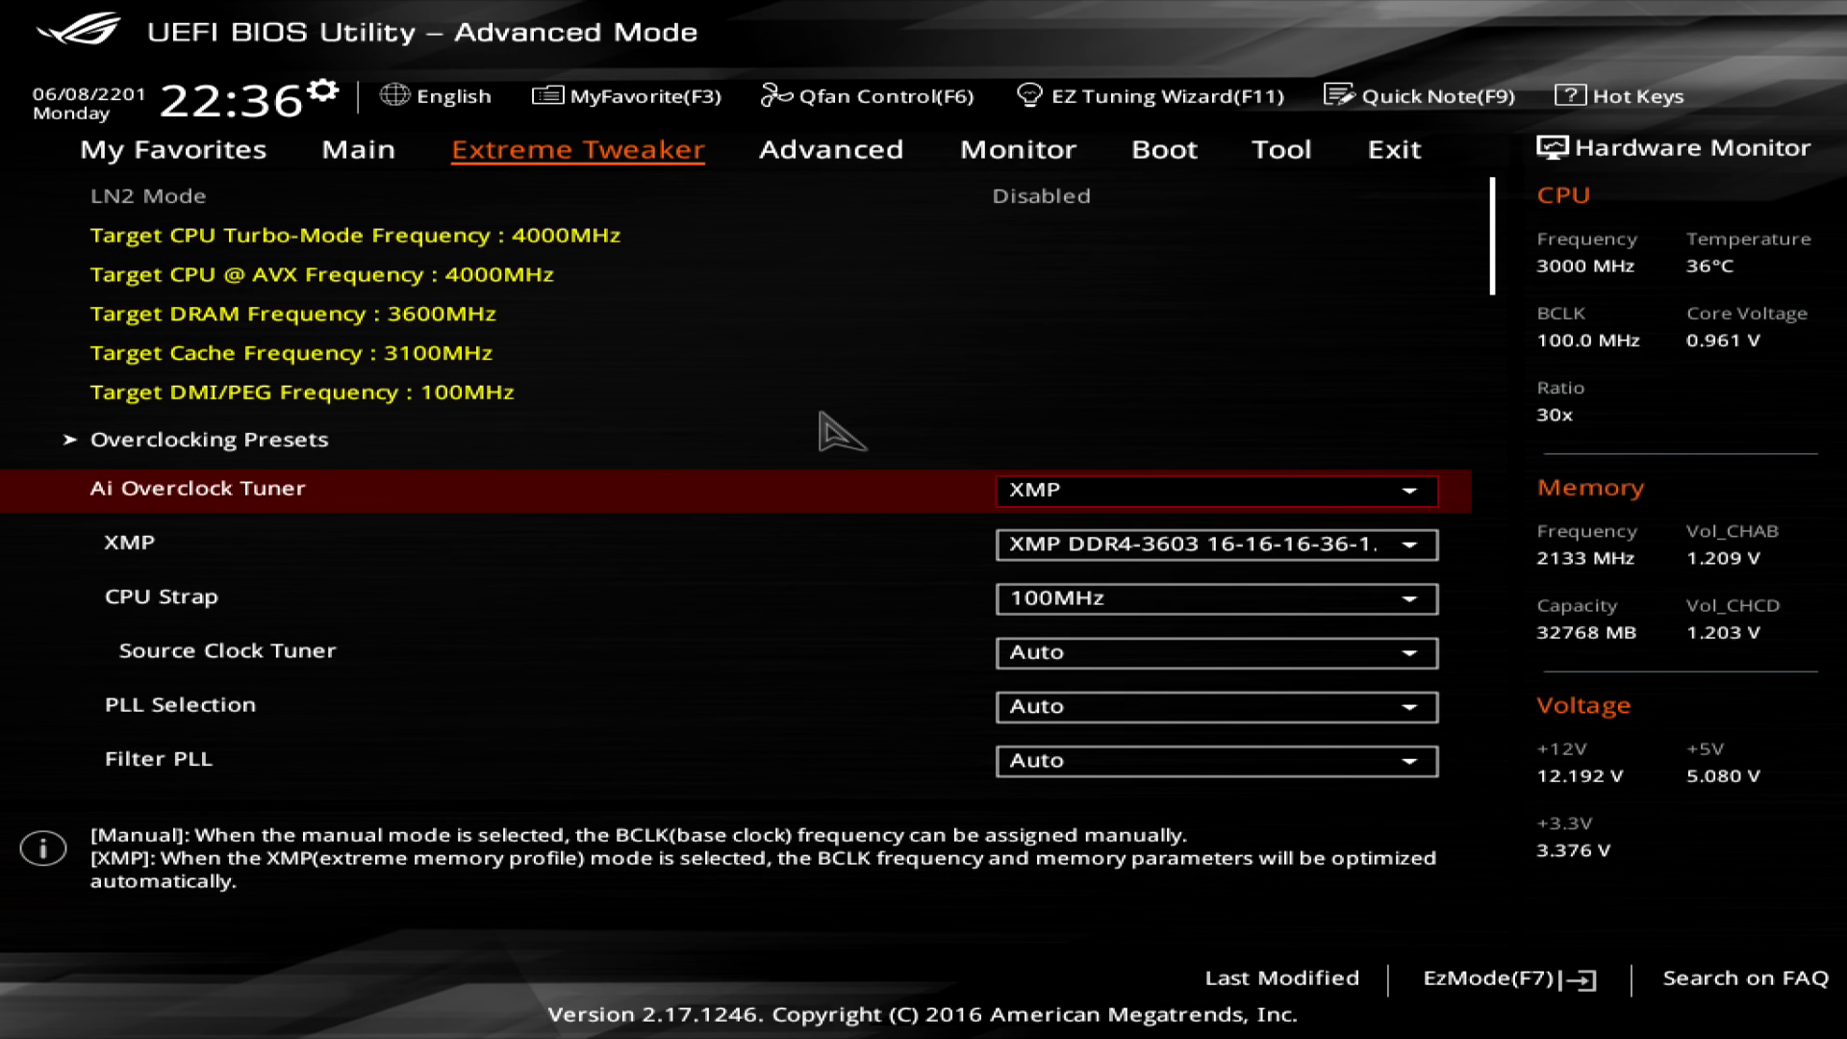
pyautogui.moveTo(1177, 577)
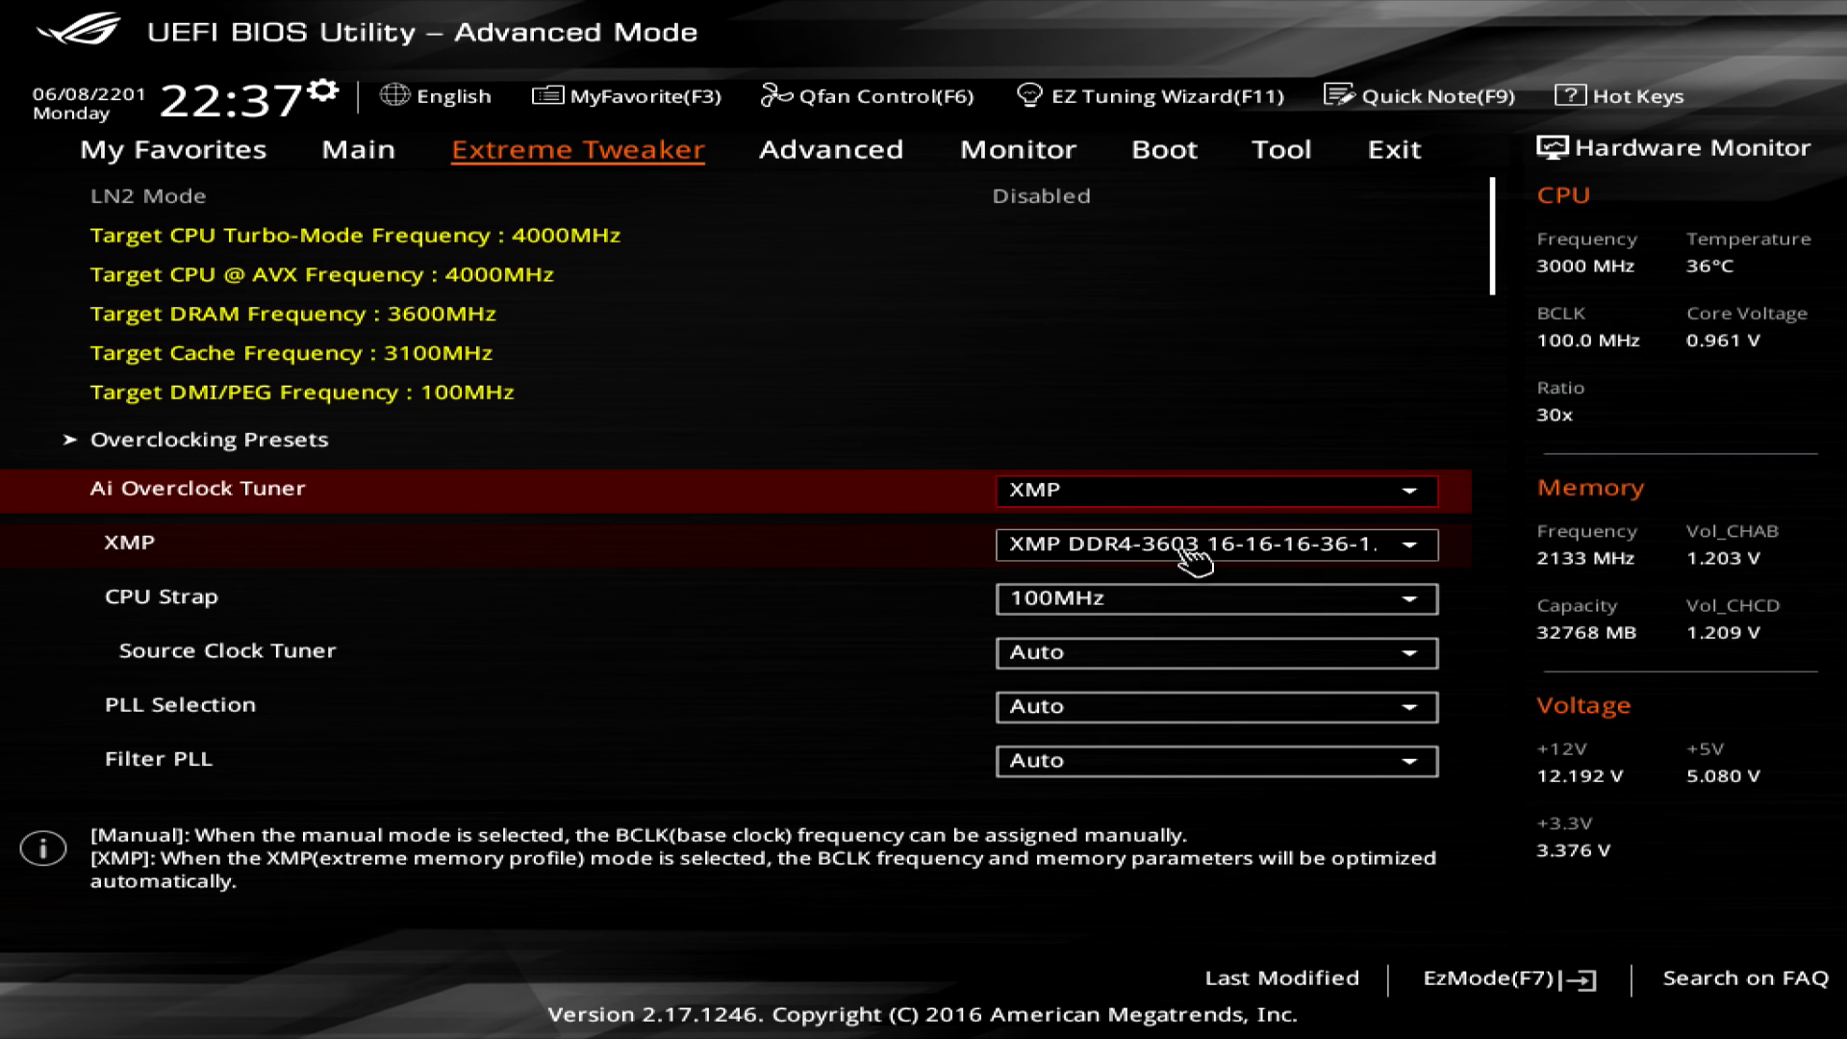
pyautogui.moveTo(1193, 565)
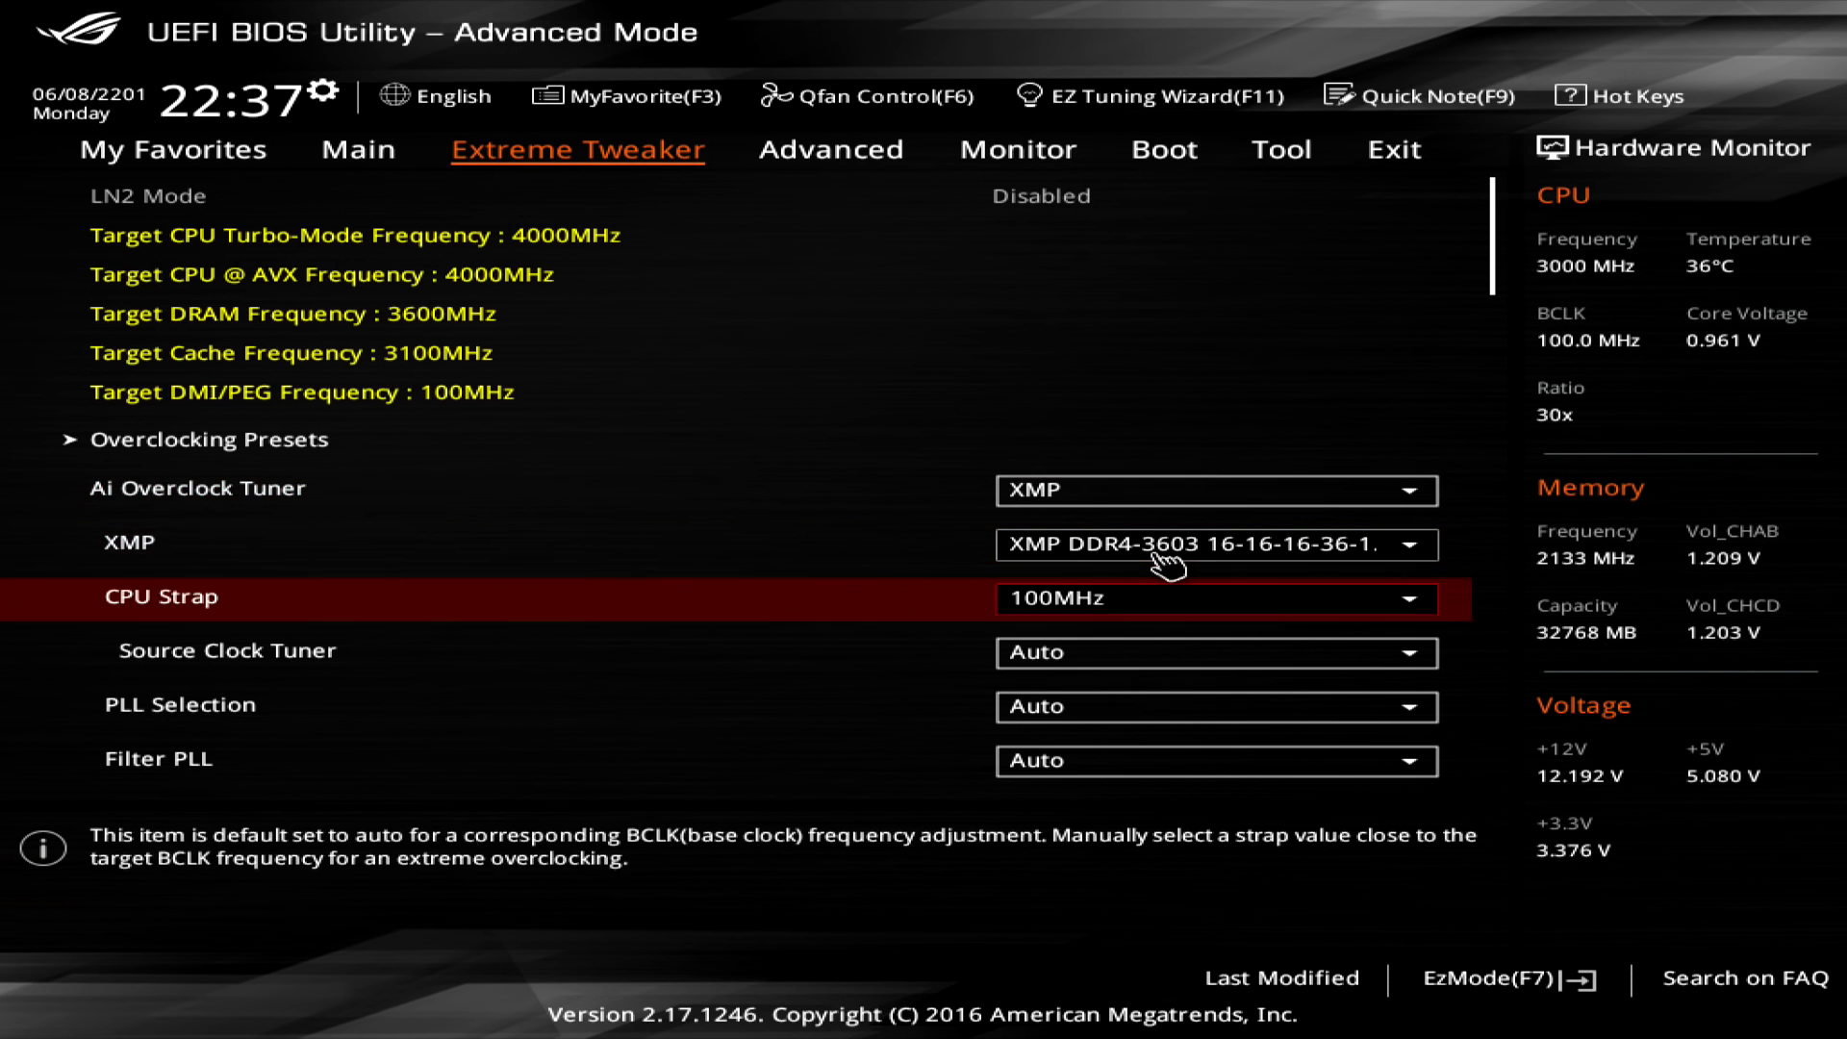
# Set CPU Core Ratio to Sync All Cores with a 1-Core Ratio Limit of 40
pyautogui.scroll(-3)
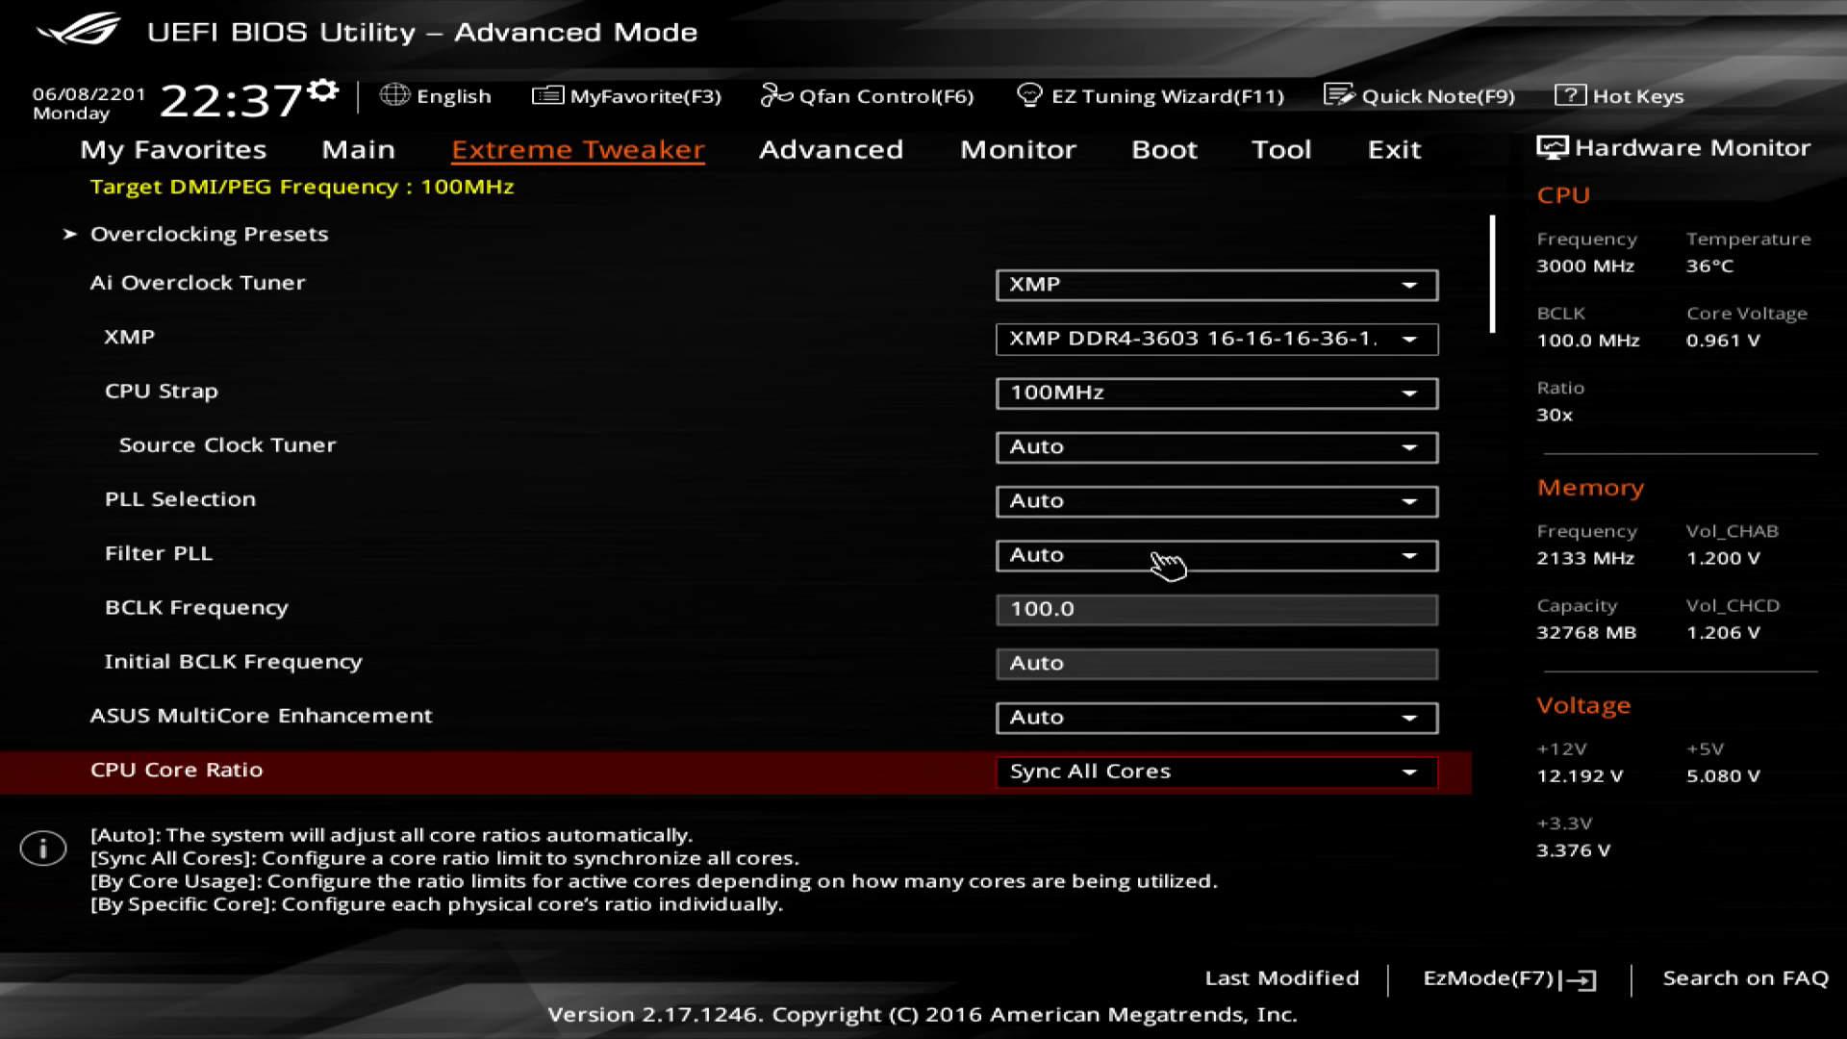
pyautogui.scroll(-3)
pyautogui.write('40')
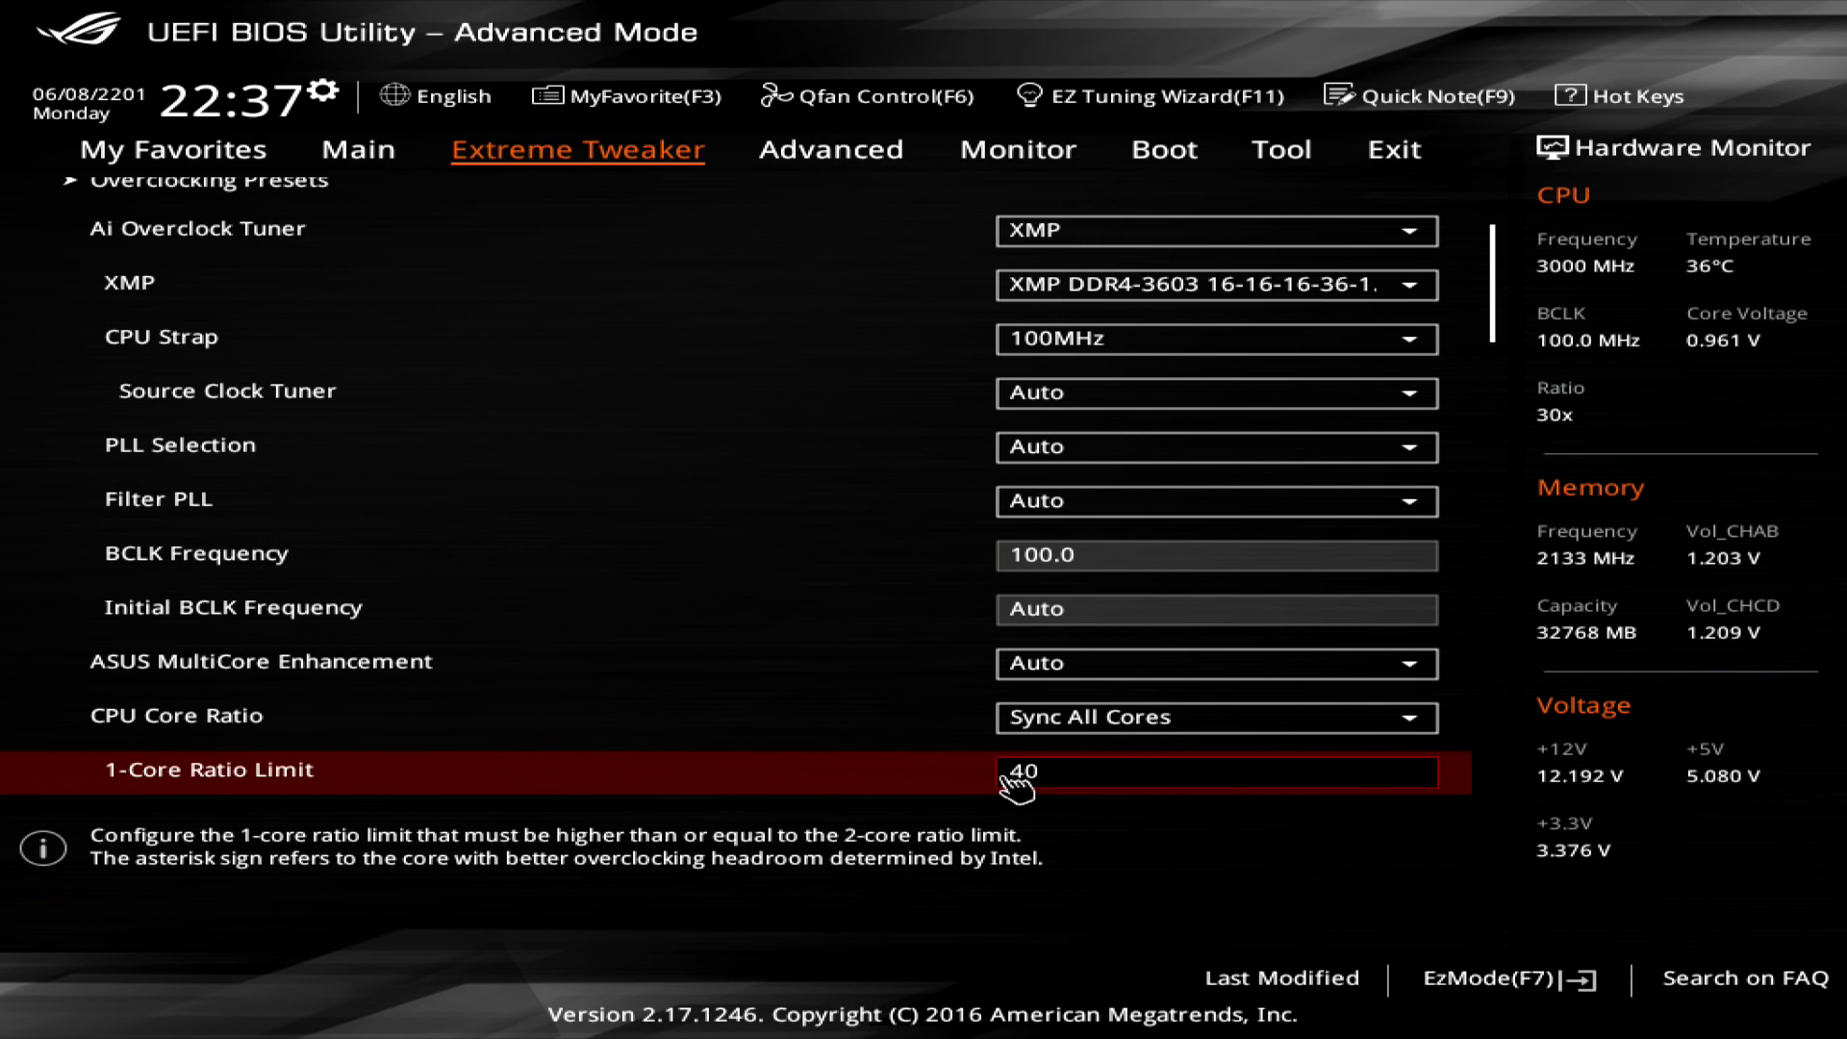
pyautogui.click(1216, 554)
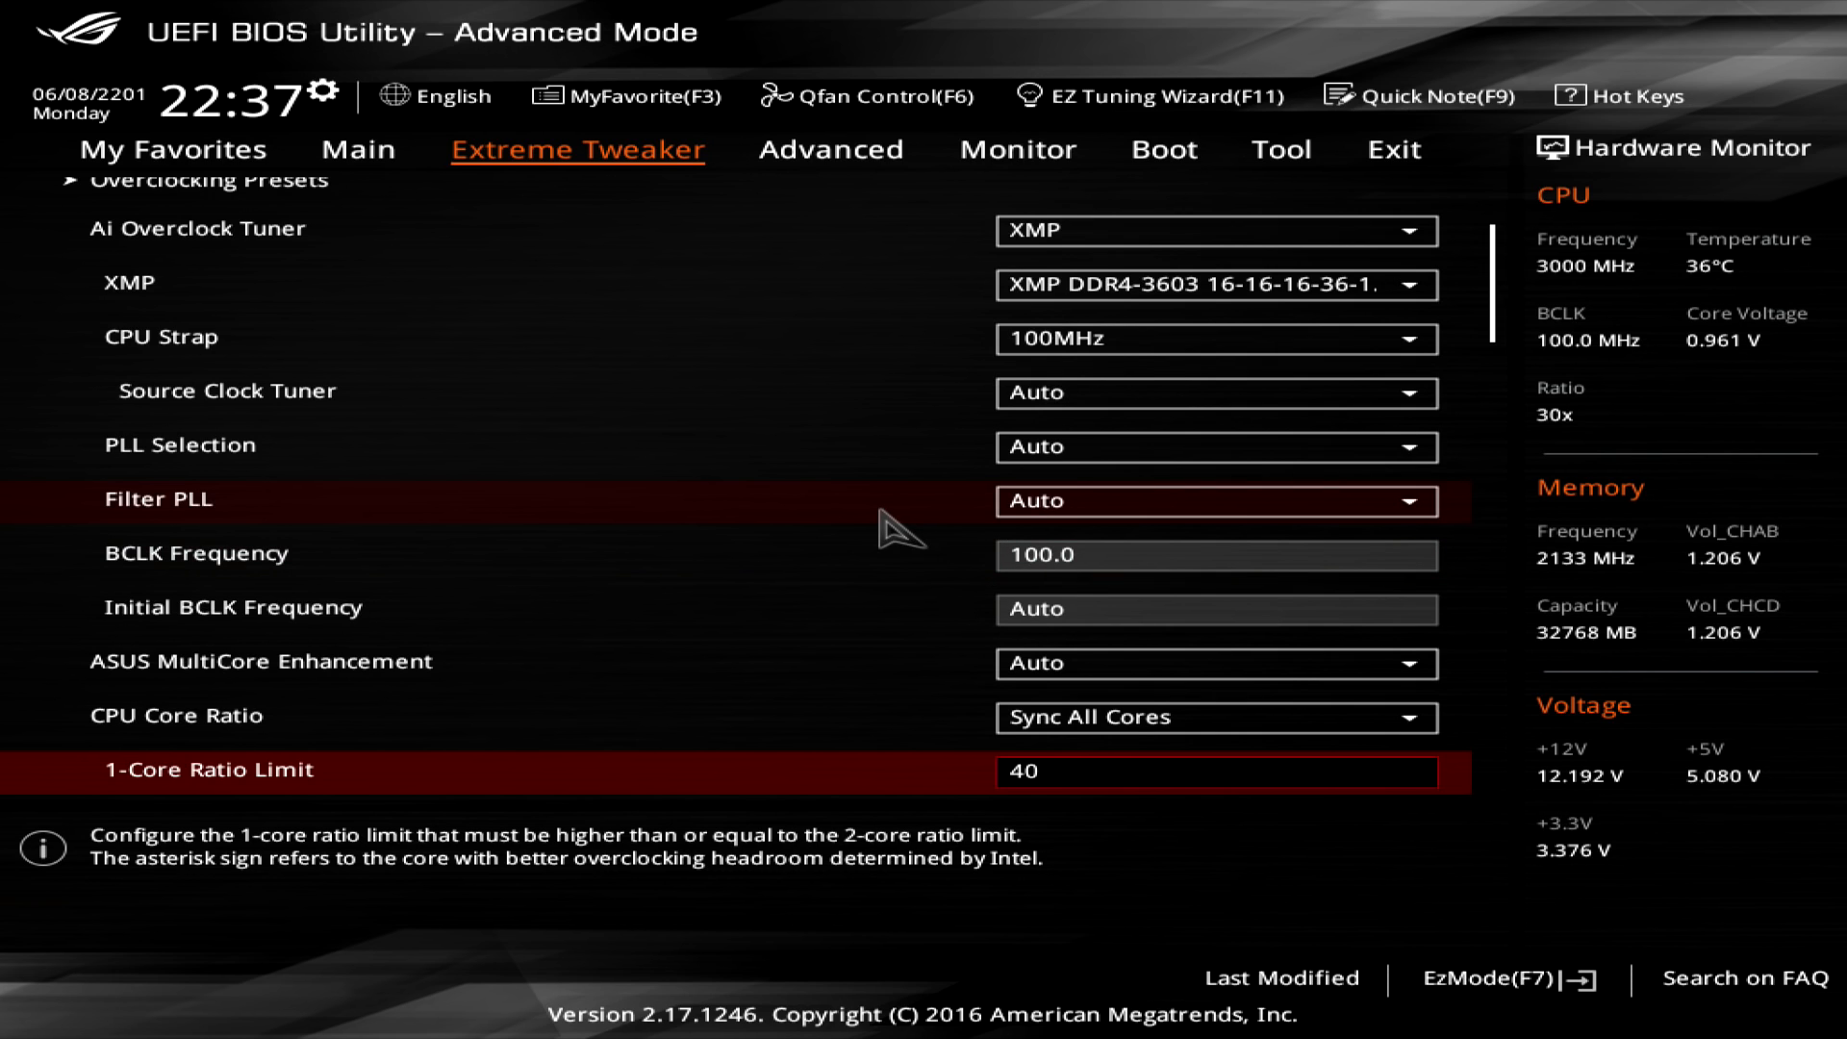
pyautogui.scroll(-3)
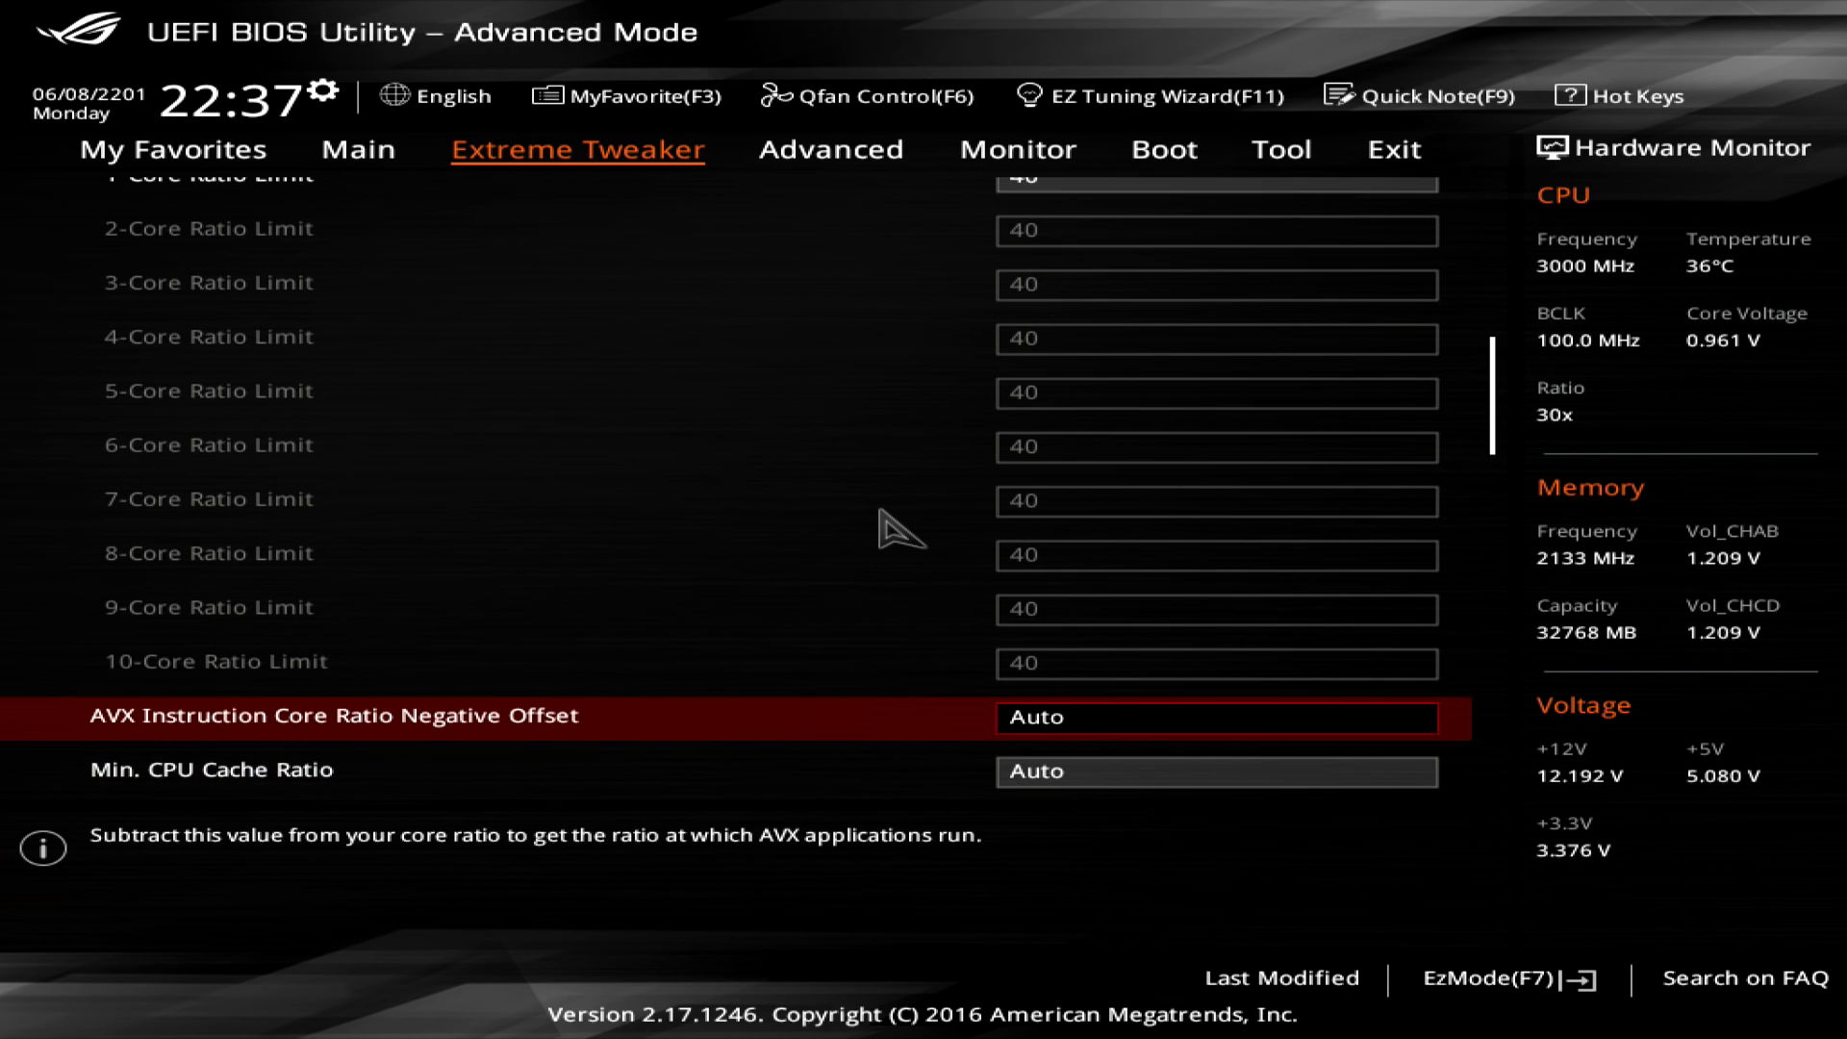
pyautogui.moveTo(495, 554)
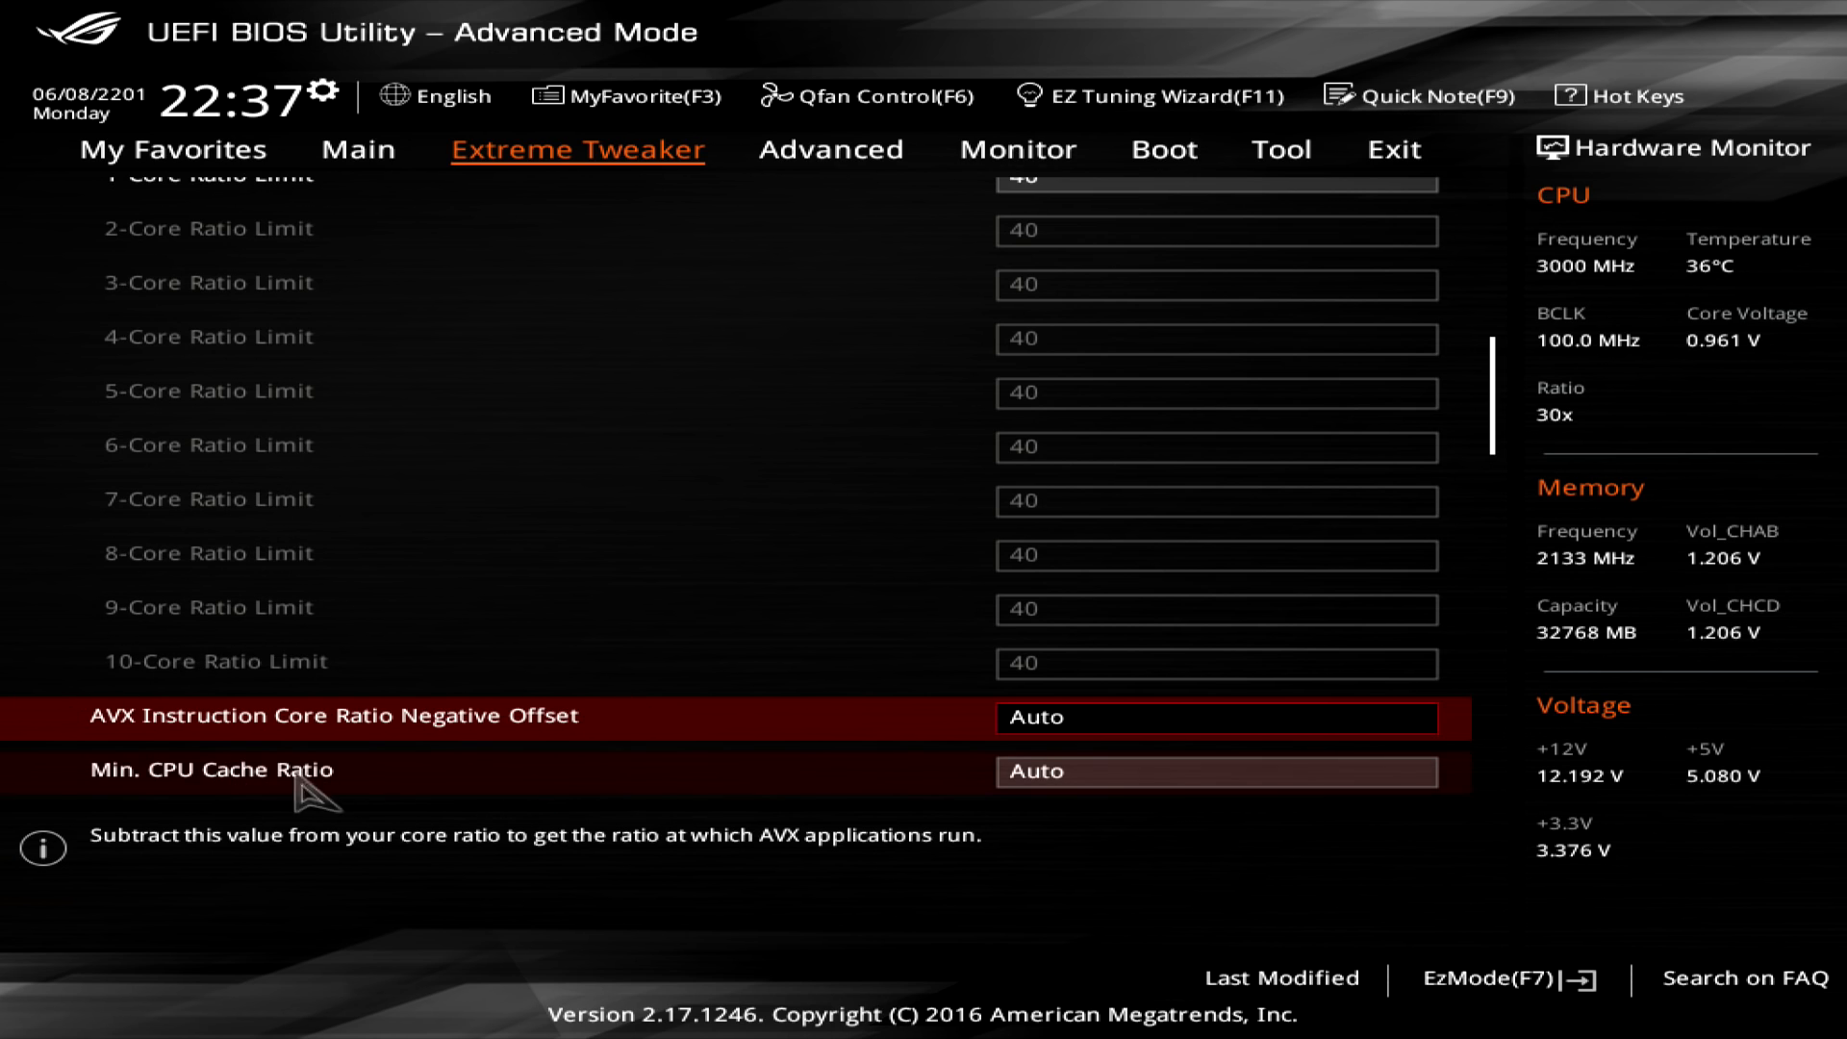
pyautogui.moveTo(389, 718)
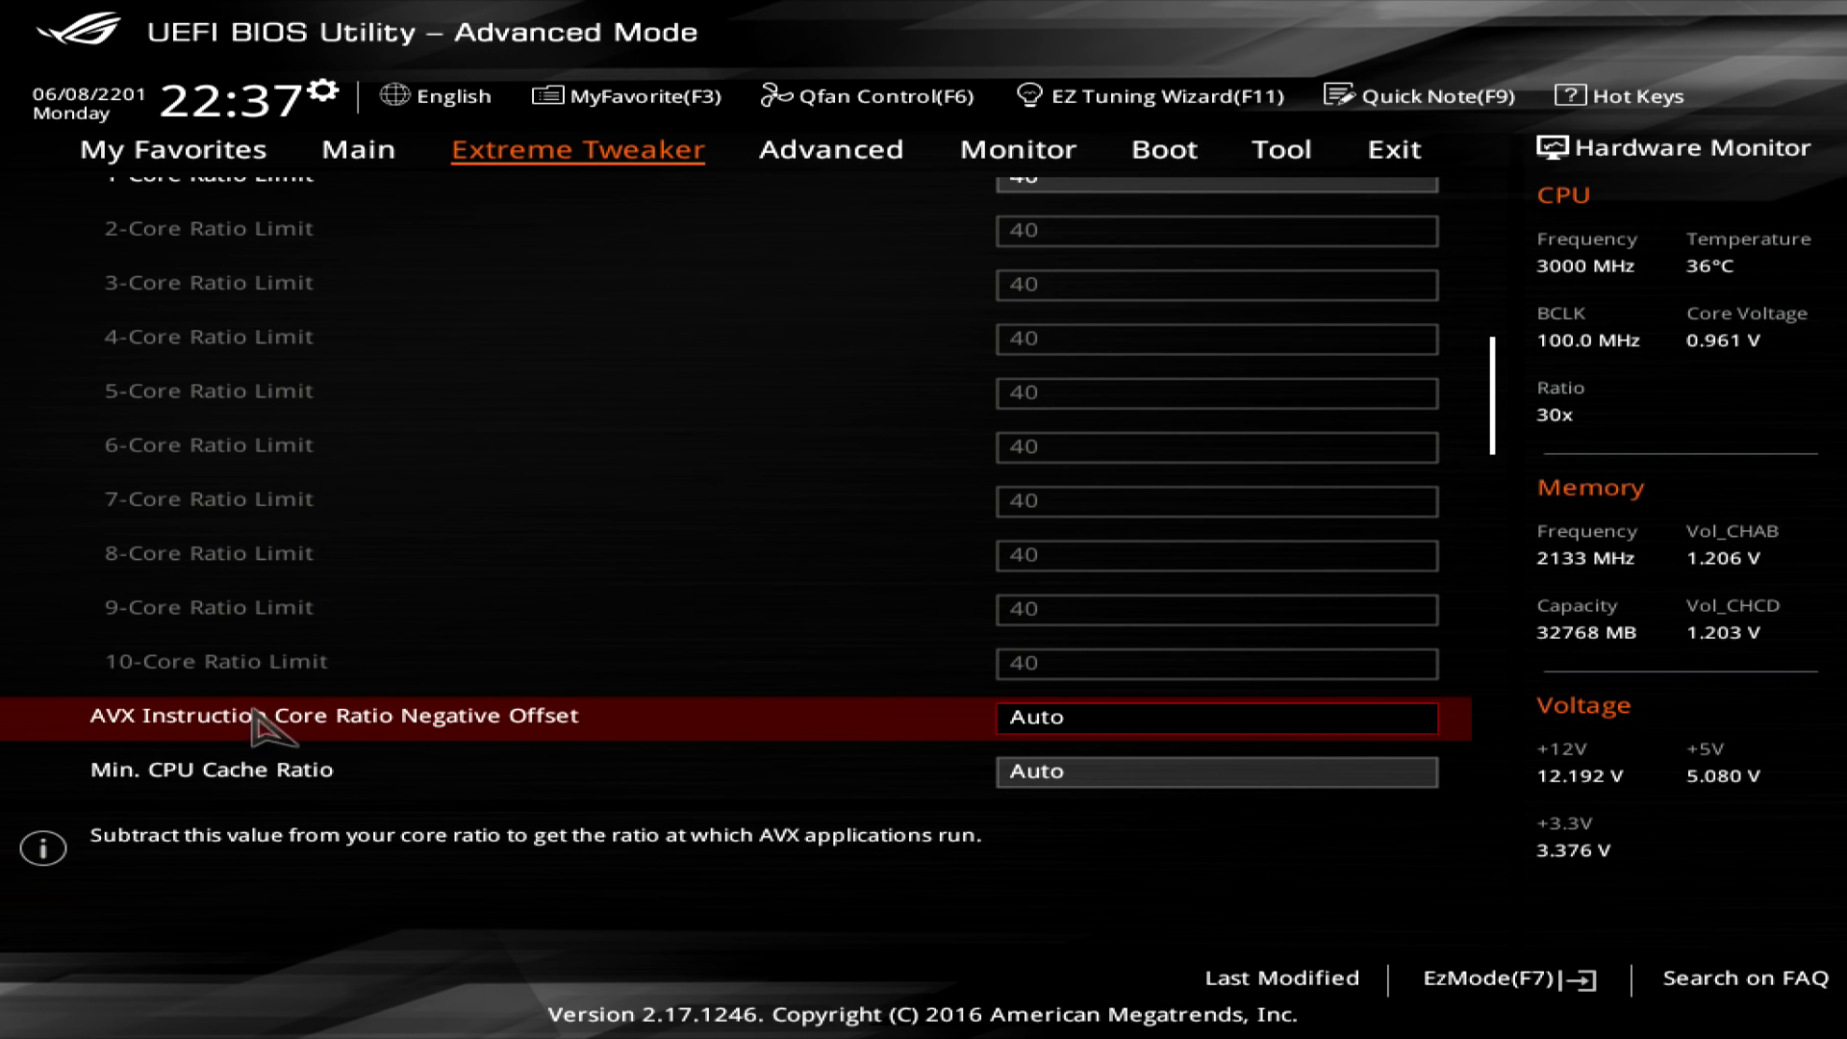
pyautogui.moveTo(483, 749)
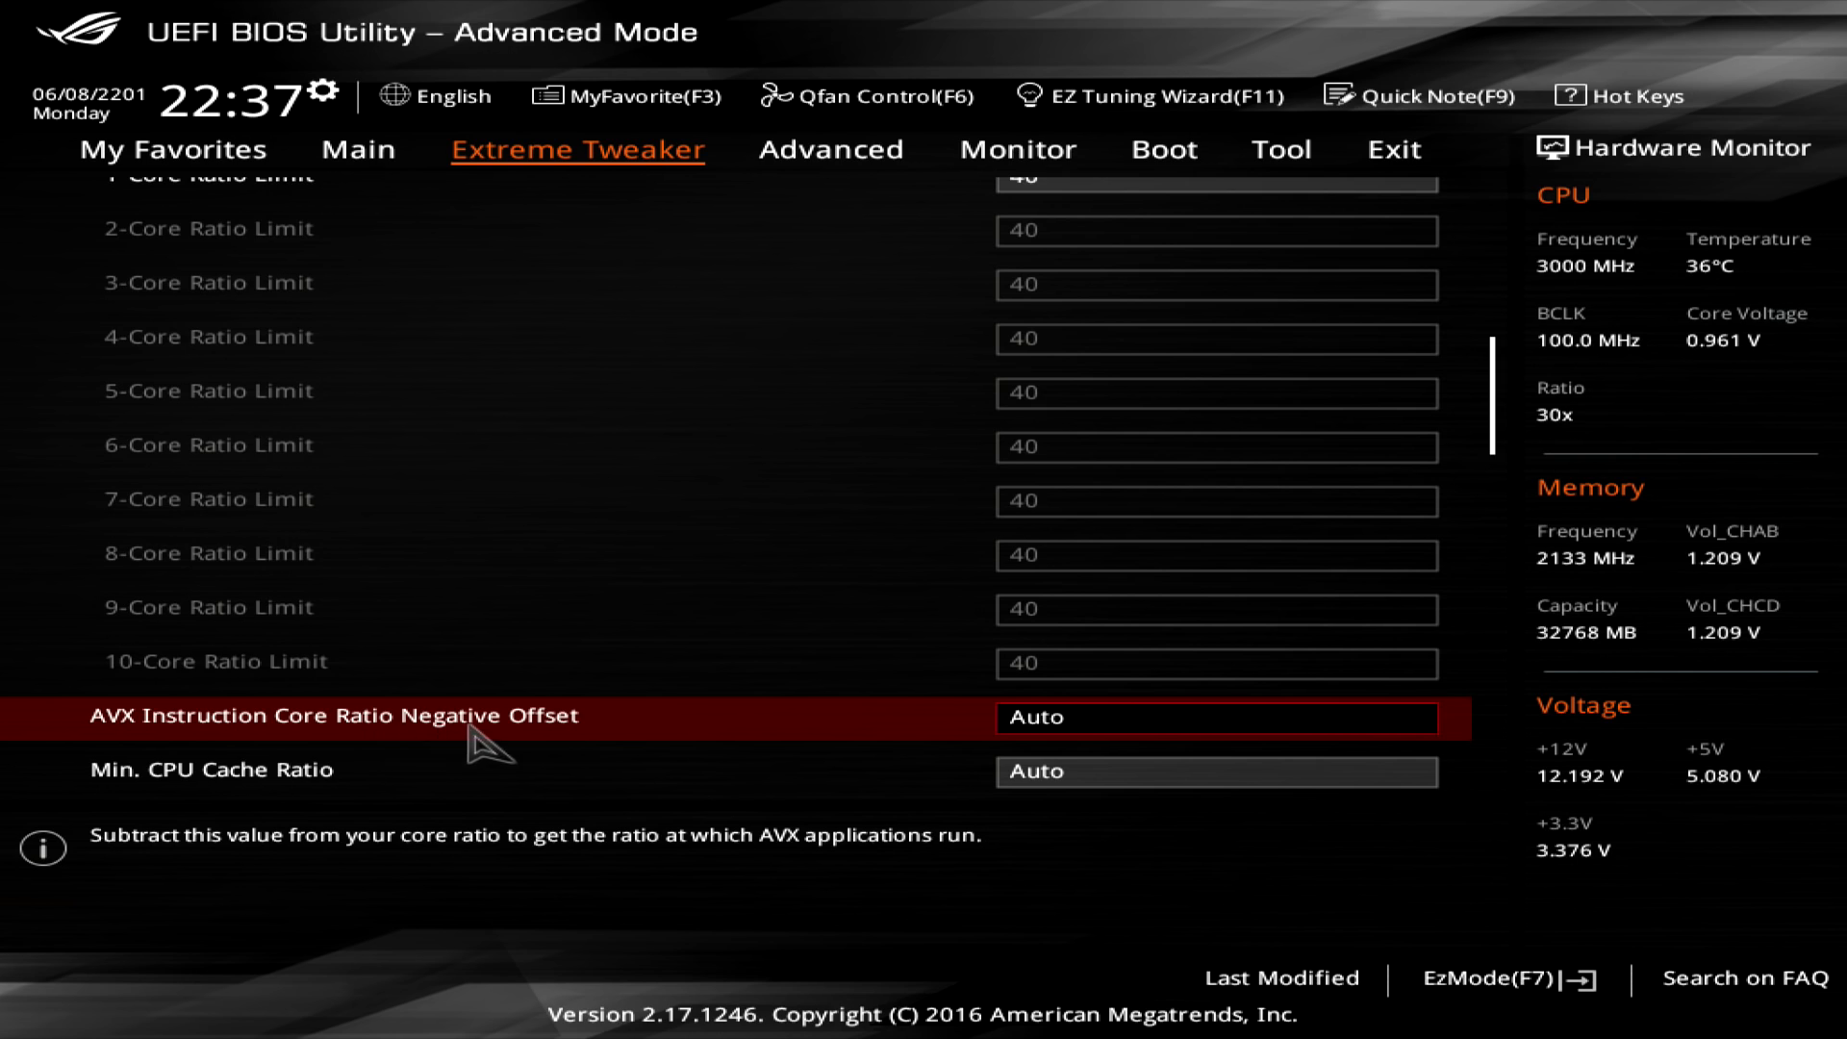
pyautogui.moveTo(631, 647)
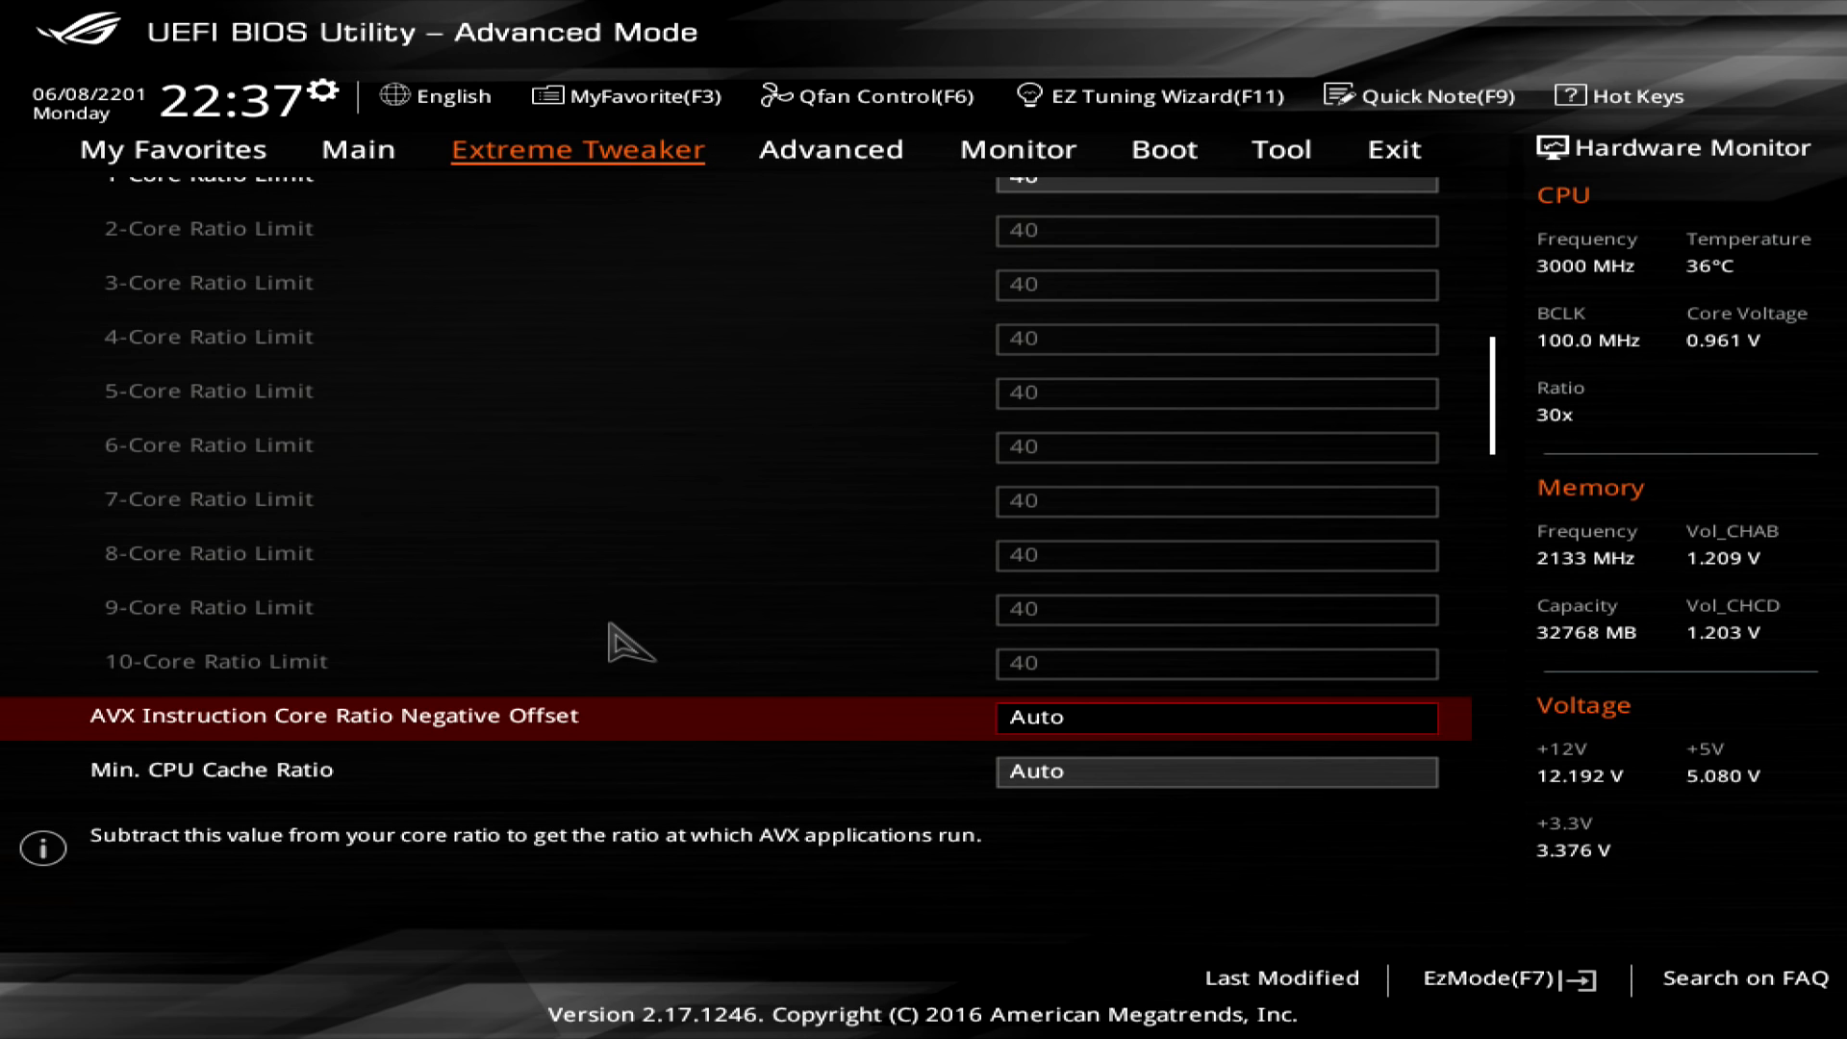
# Enter 3 for the AVX Instruction Core Ratio Negative Offset
pyautogui.write('3')
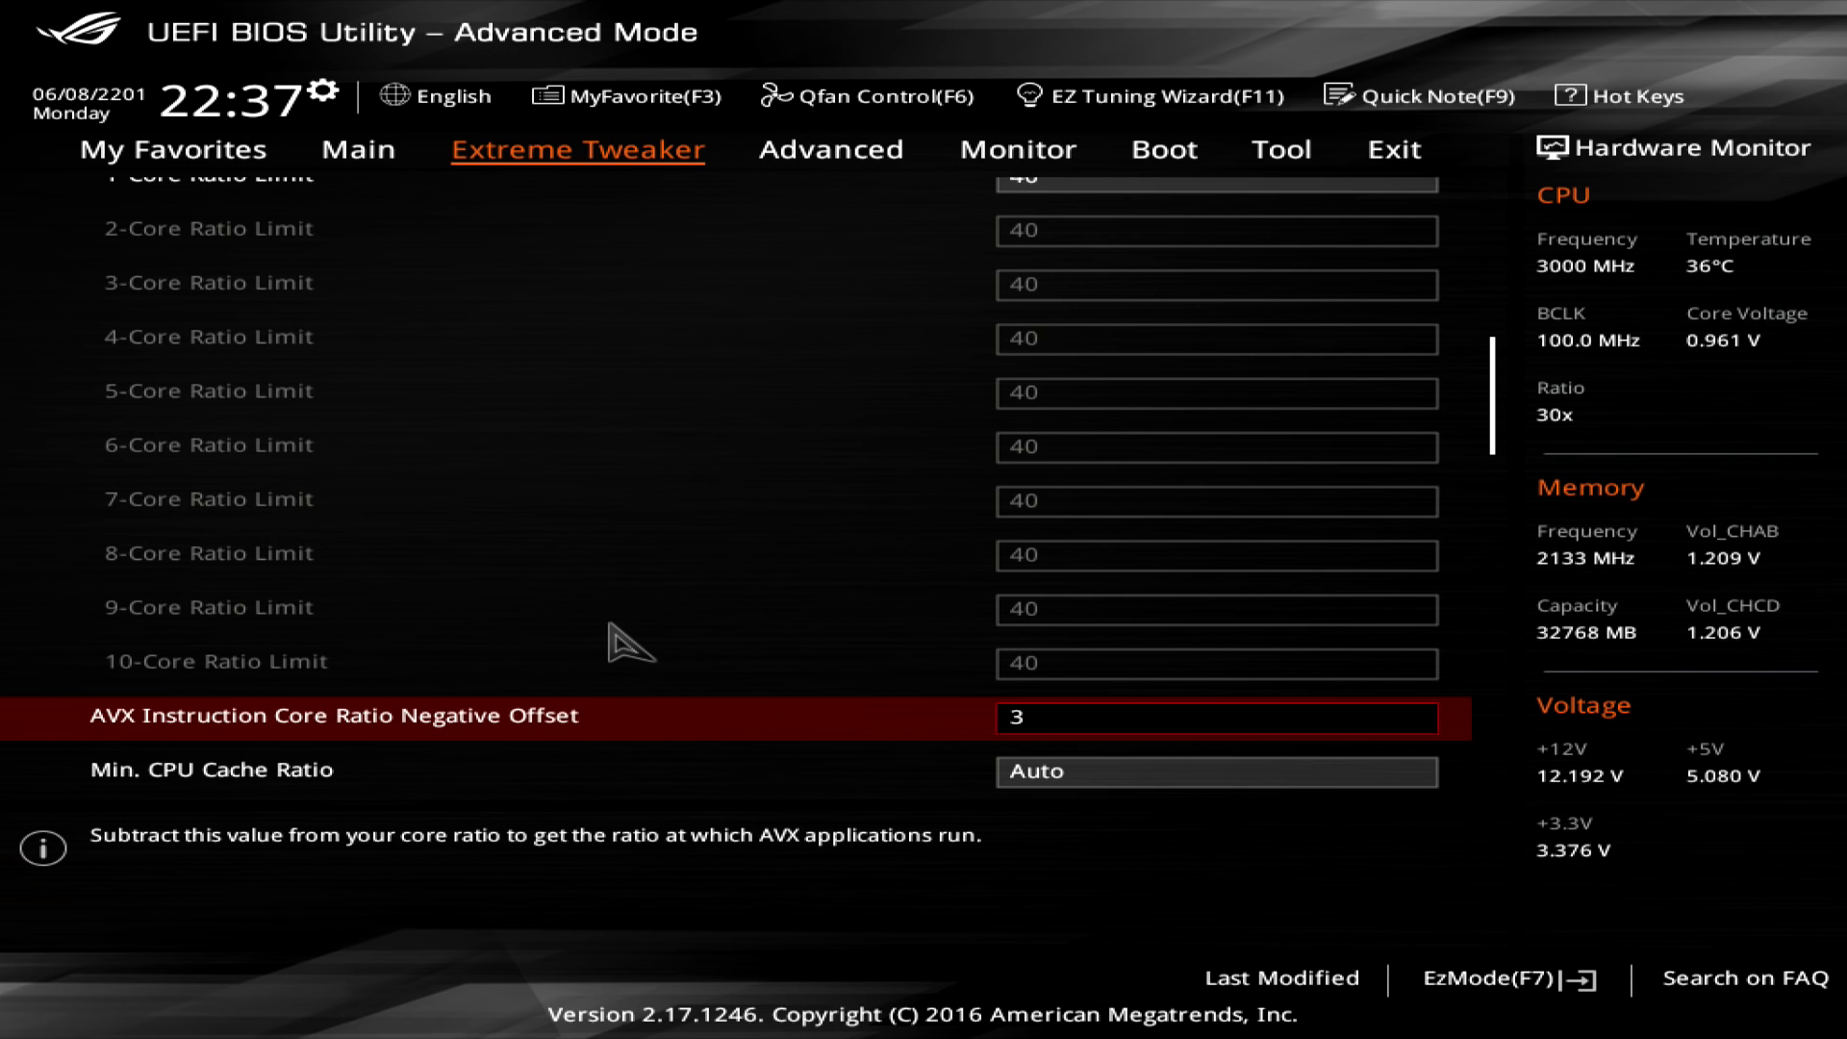
pyautogui.moveTo(841, 710)
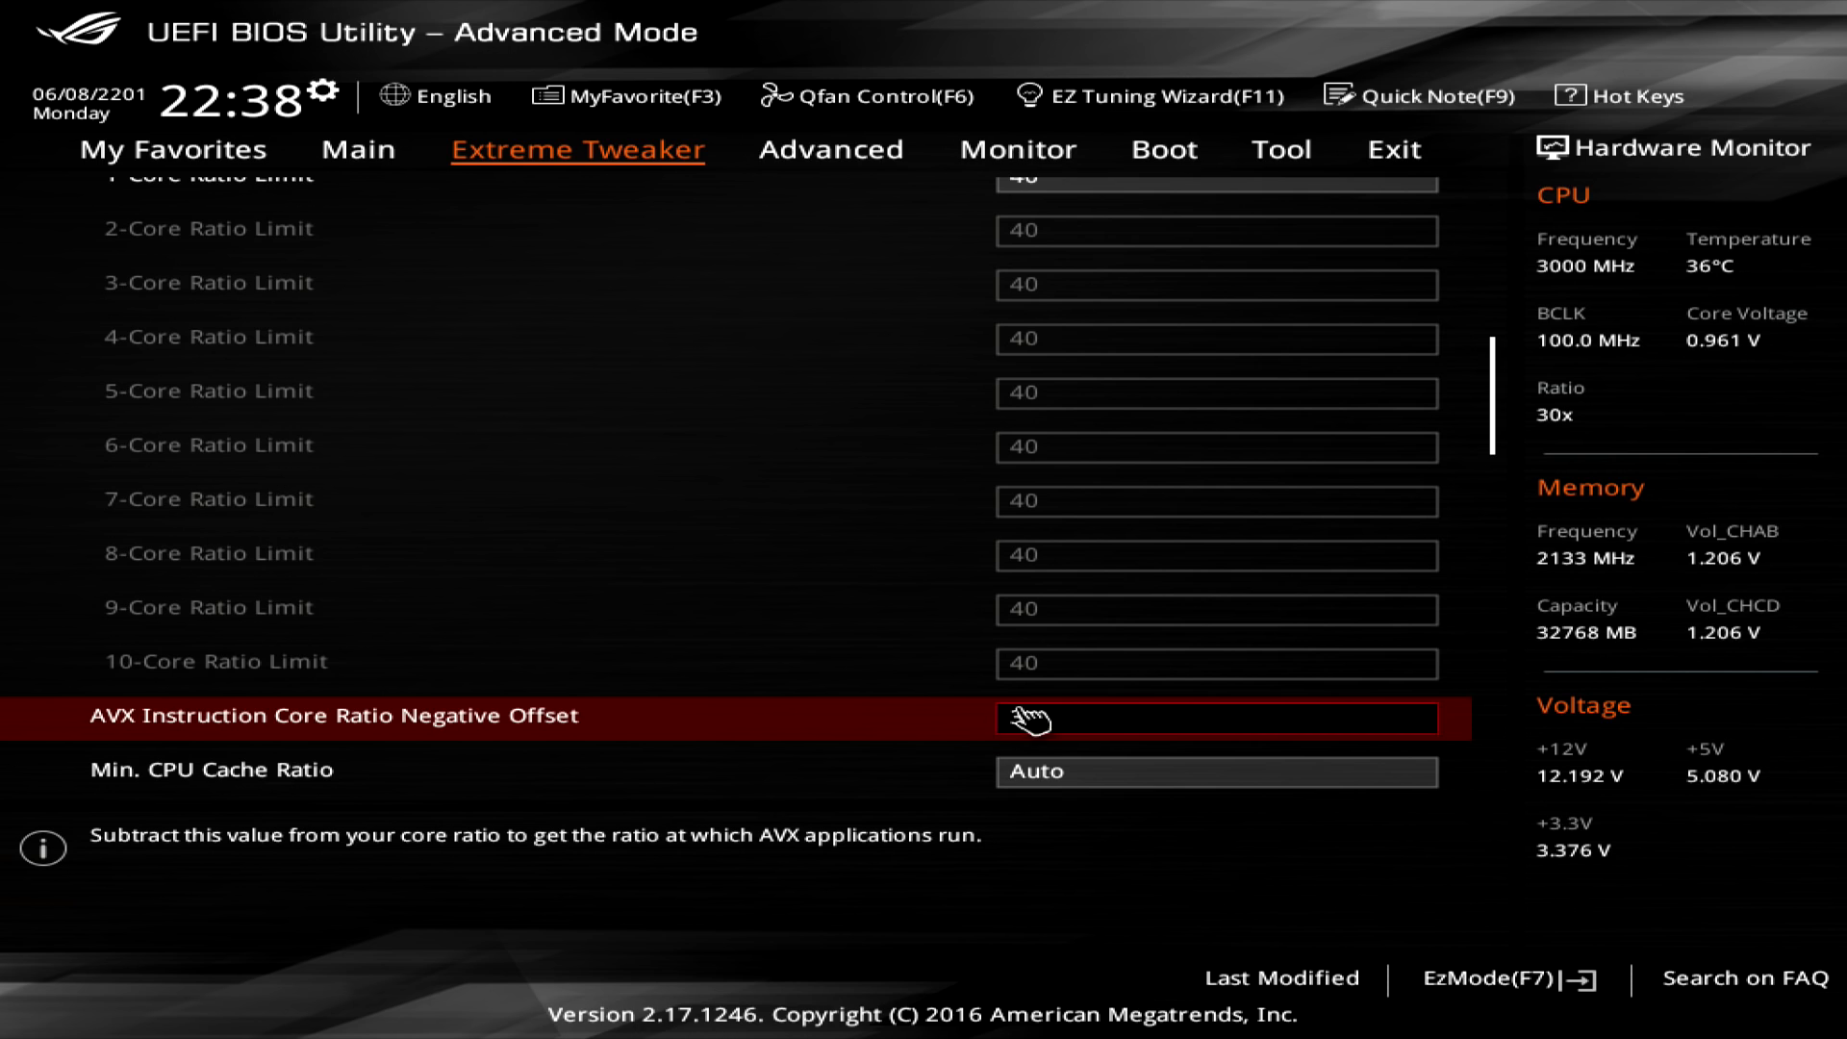
pyautogui.write('3')
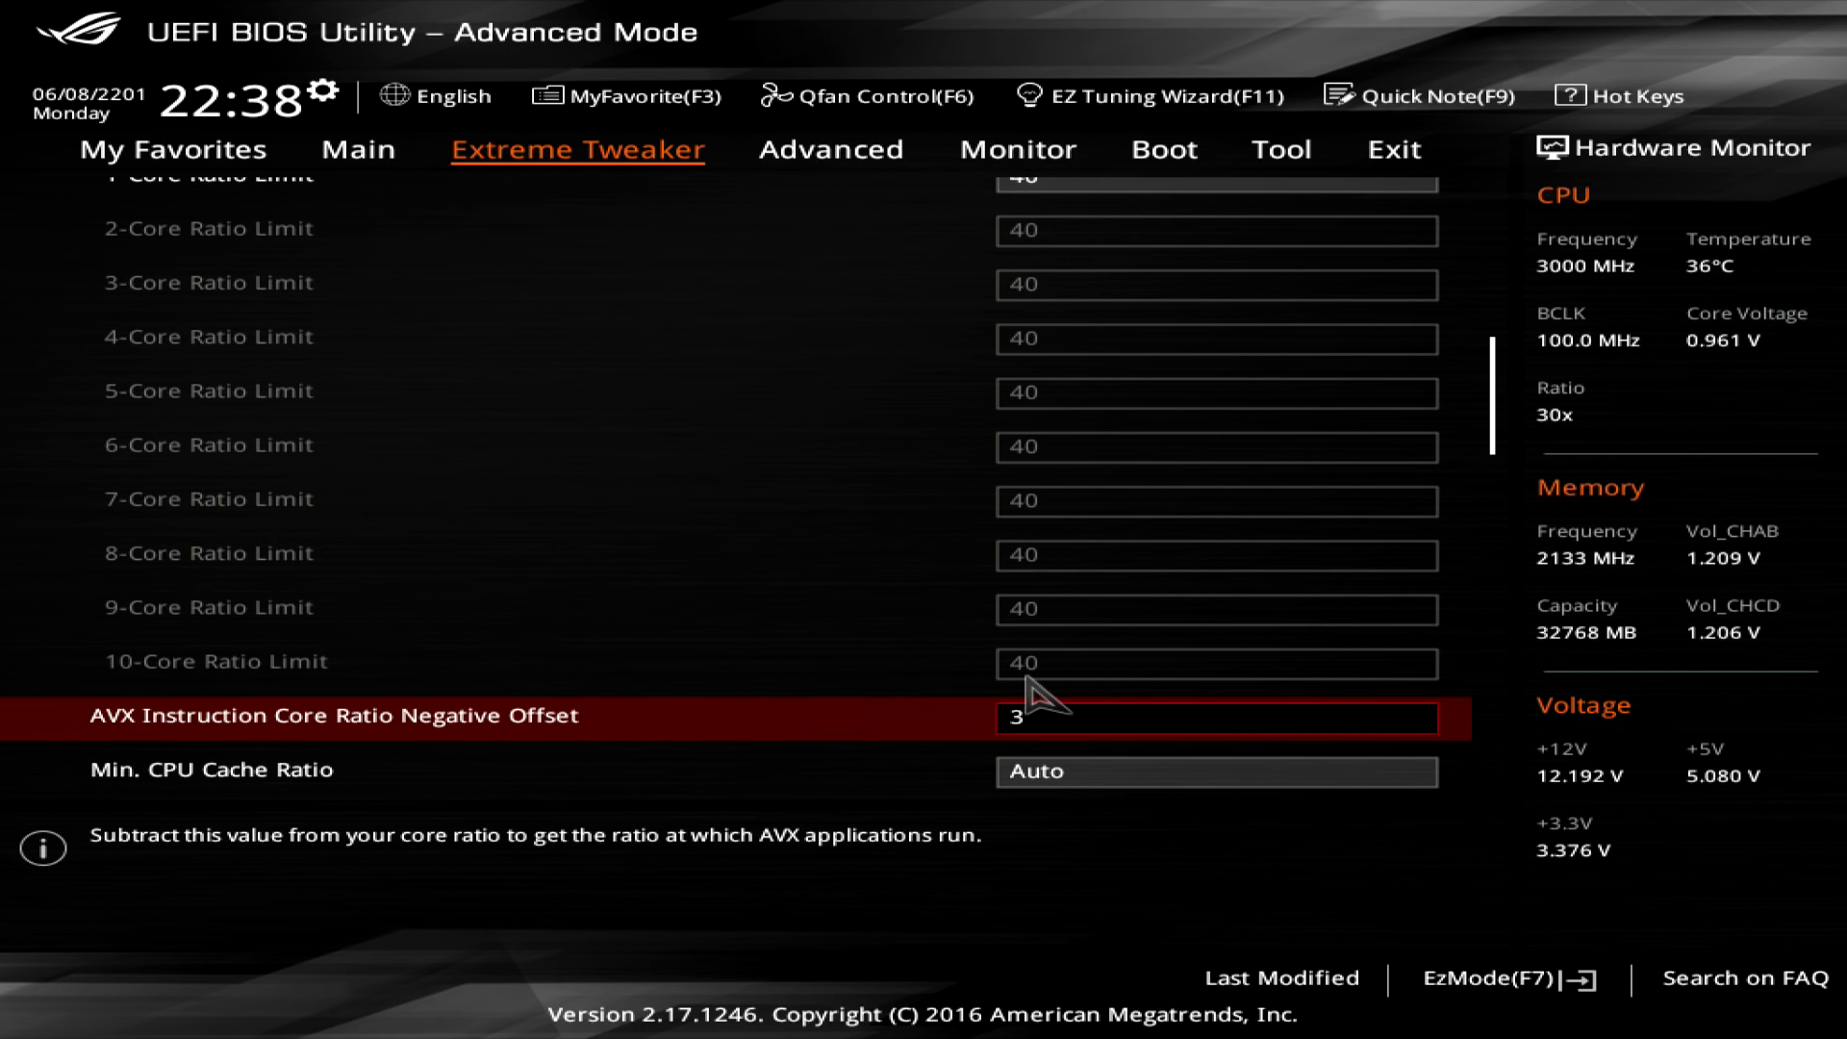
pyautogui.moveTo(952, 642)
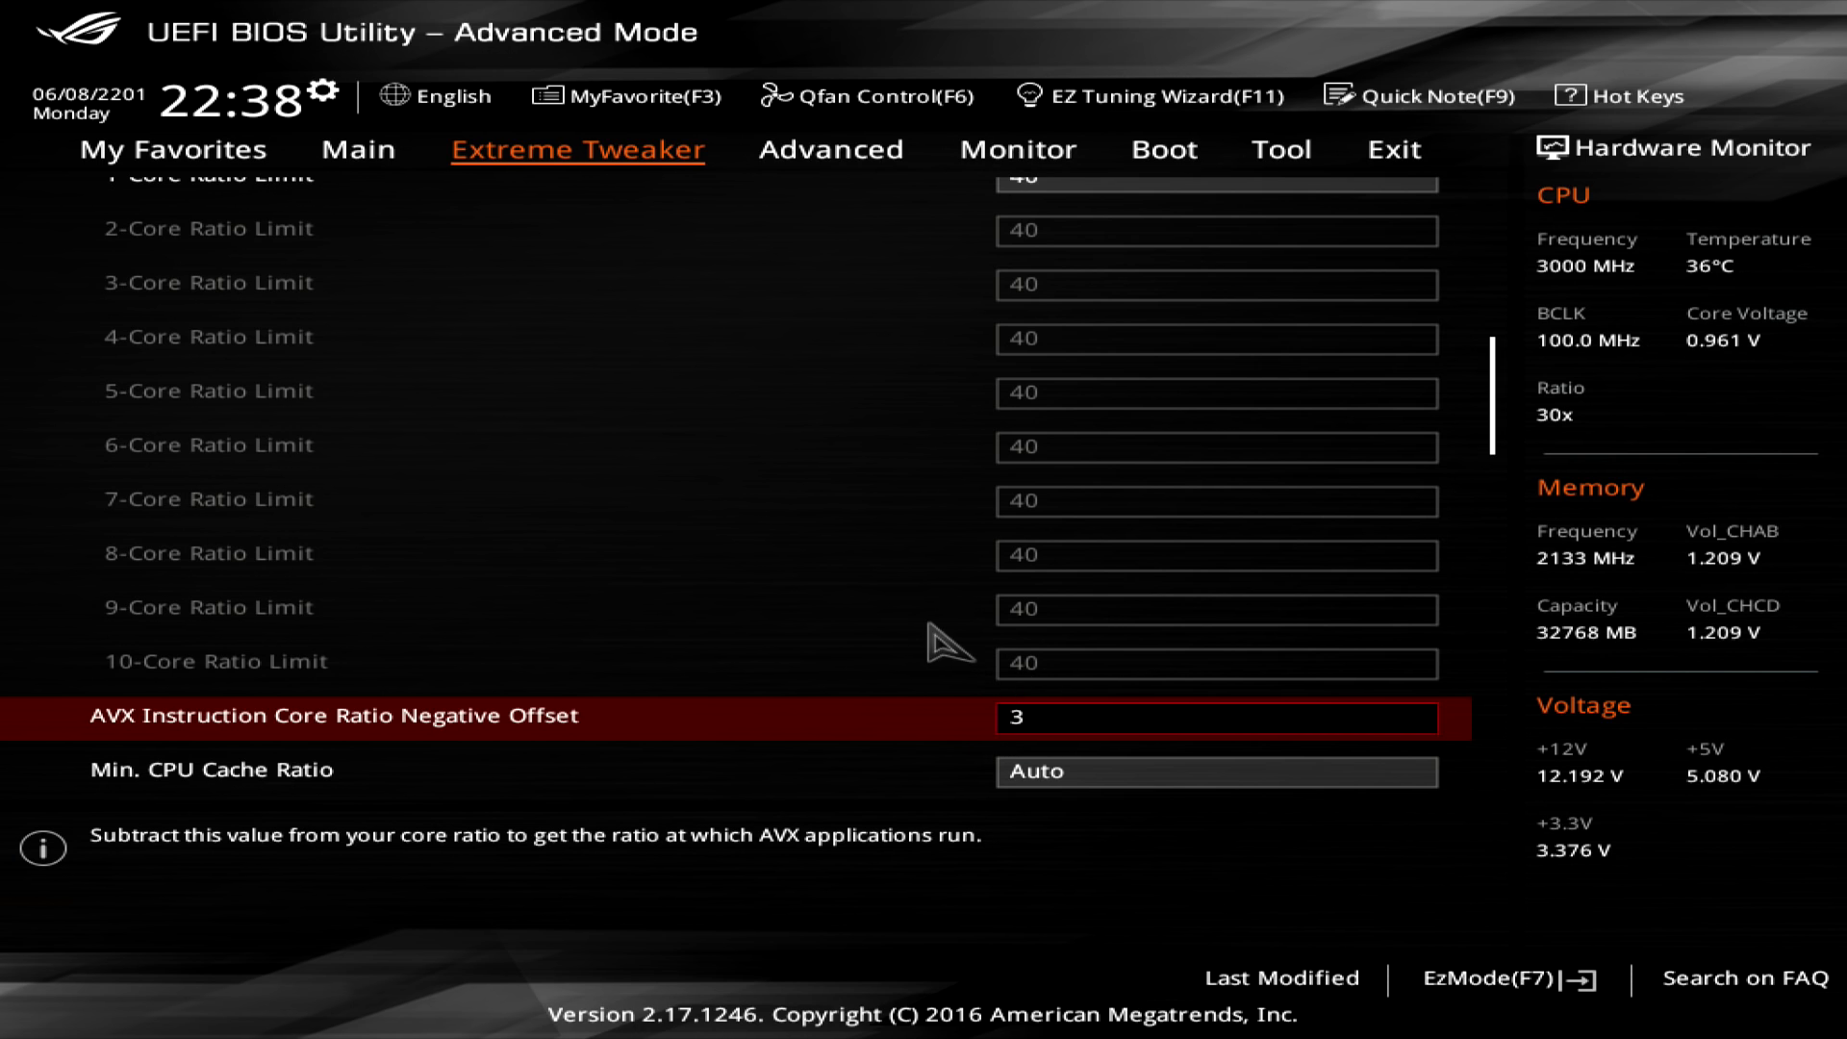
pyautogui.press('Down')
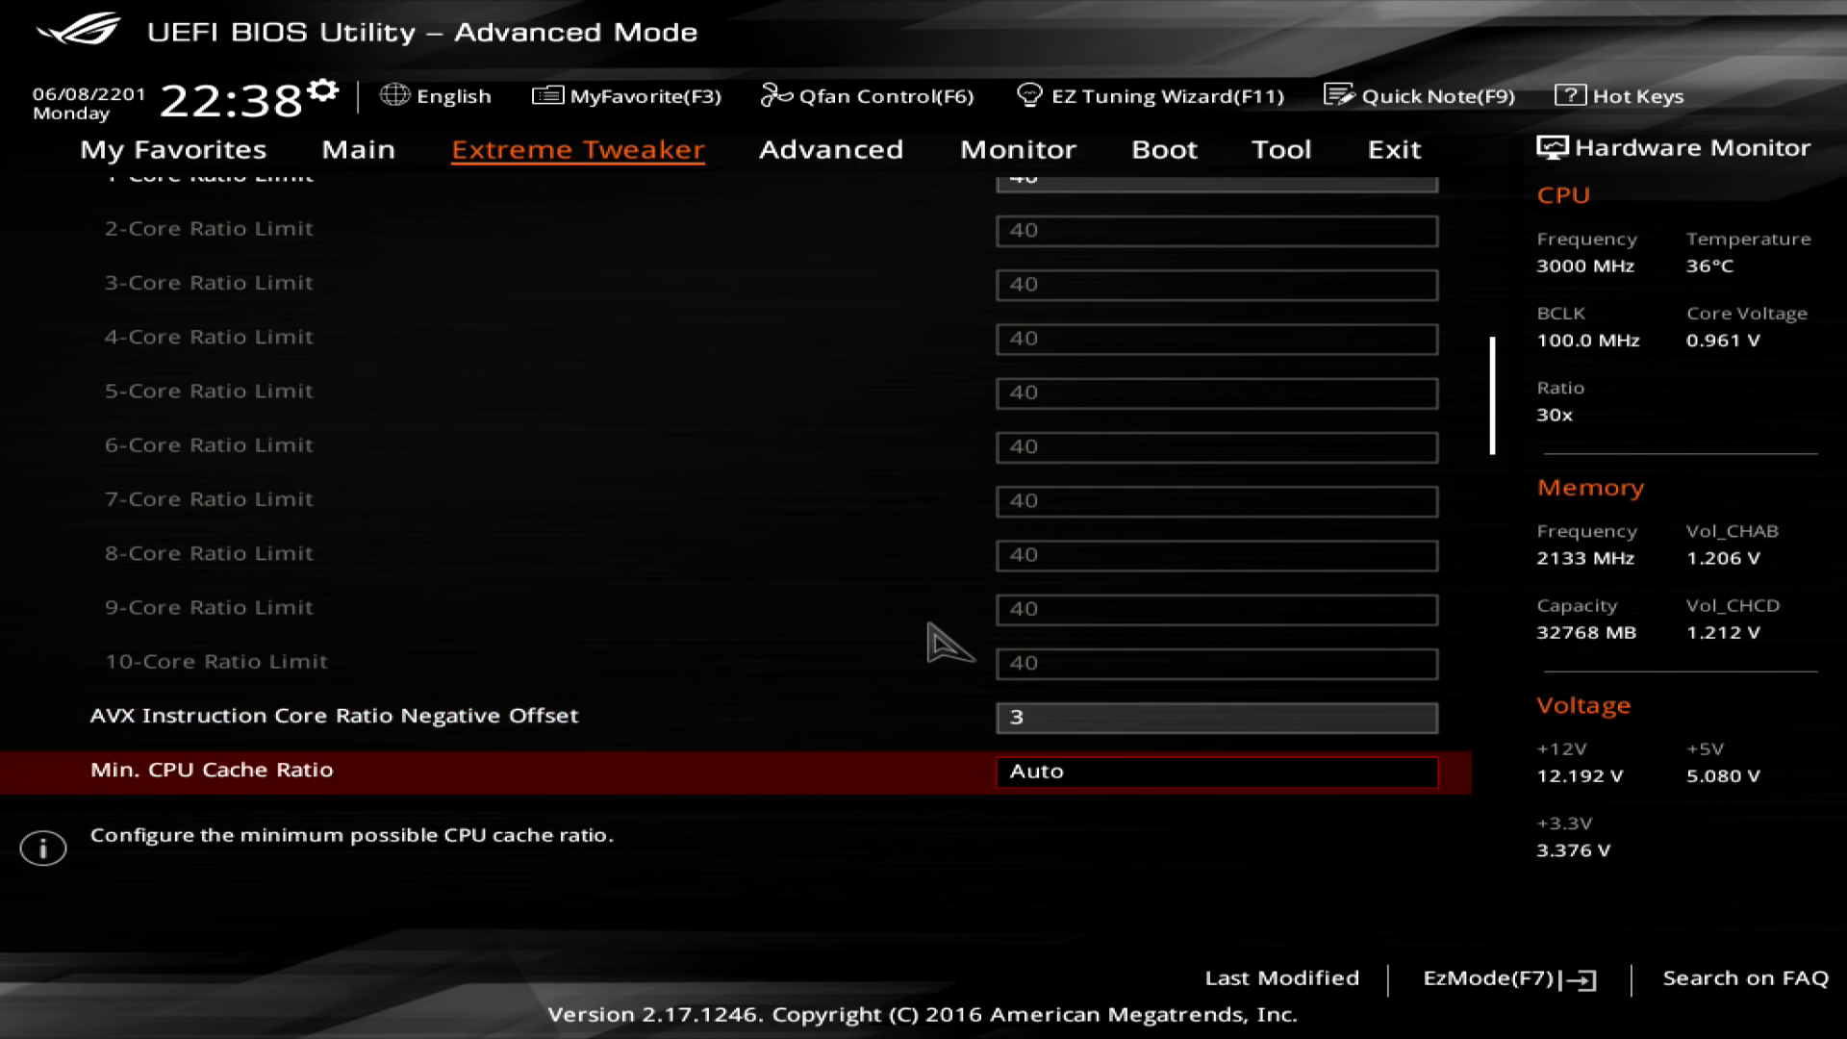
# Set Min. and Max. CPU Cache Ratio to 34 and DRAM Frequency to DDR4-3200MHz
pyautogui.scroll(-3)
pyautogui.write('34')
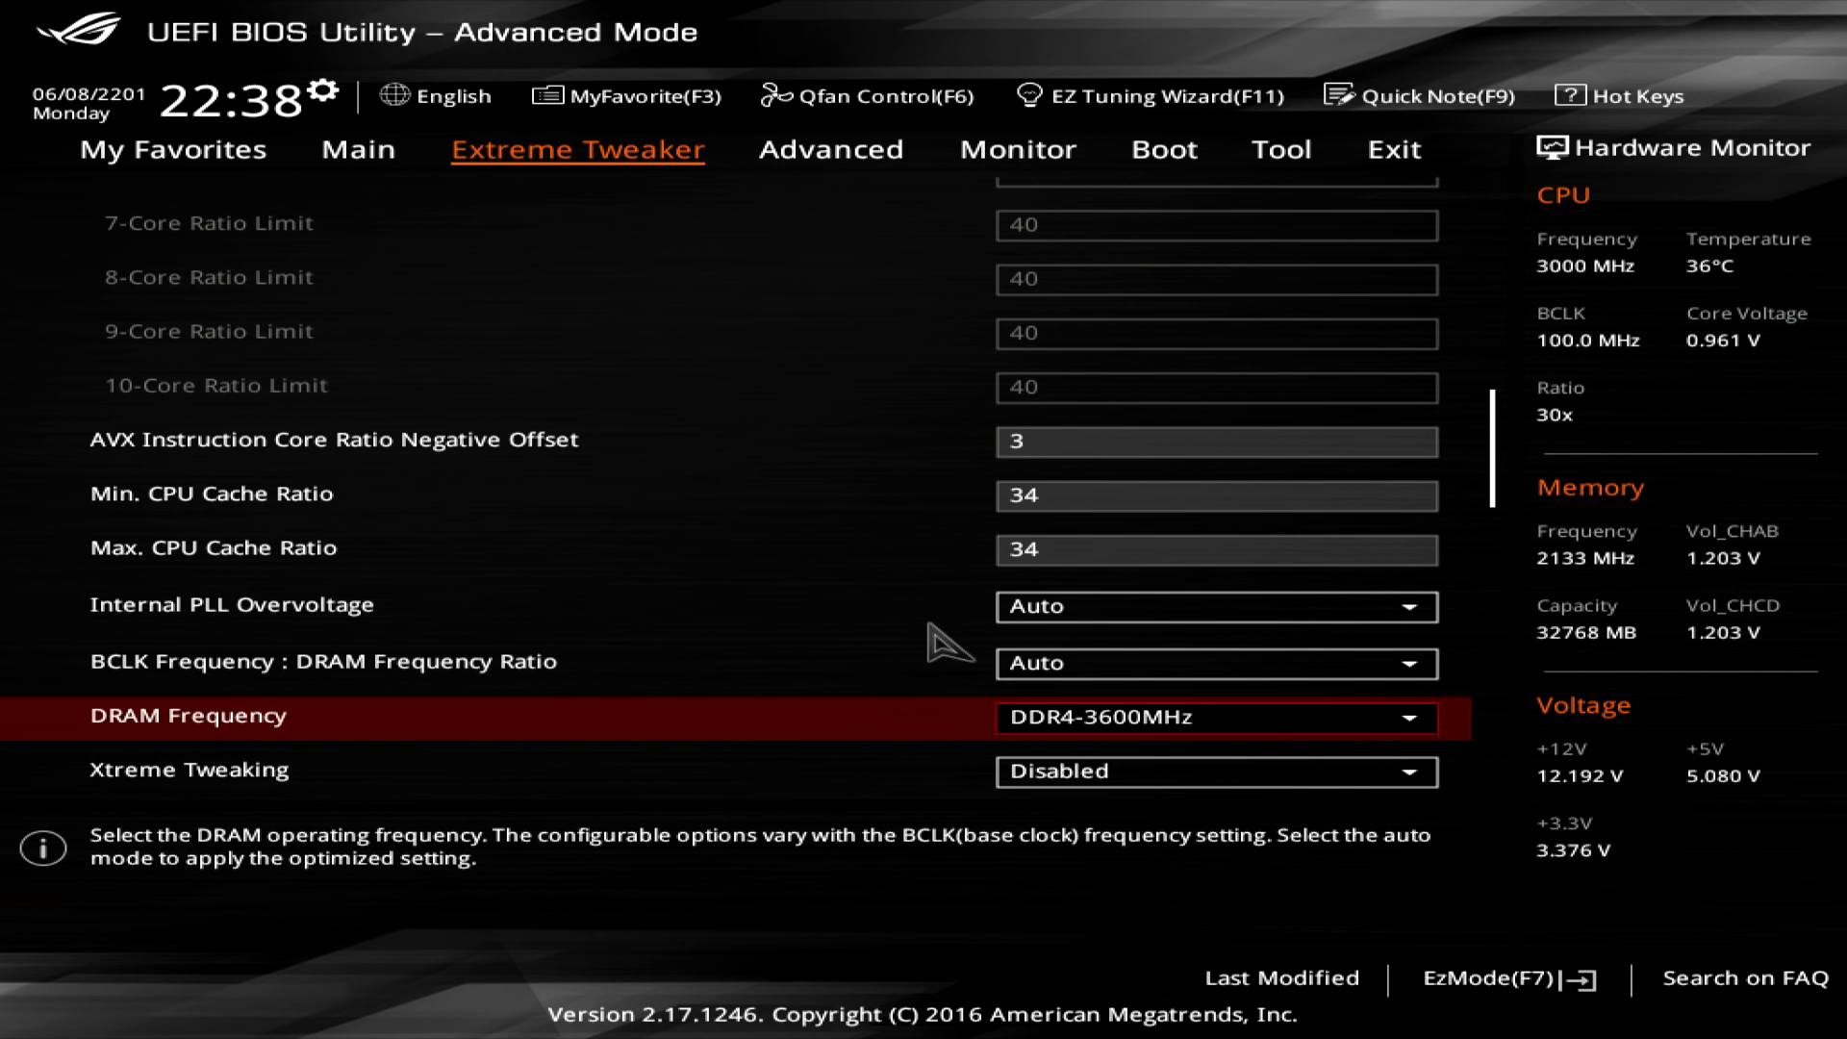
pyautogui.click(1215, 716)
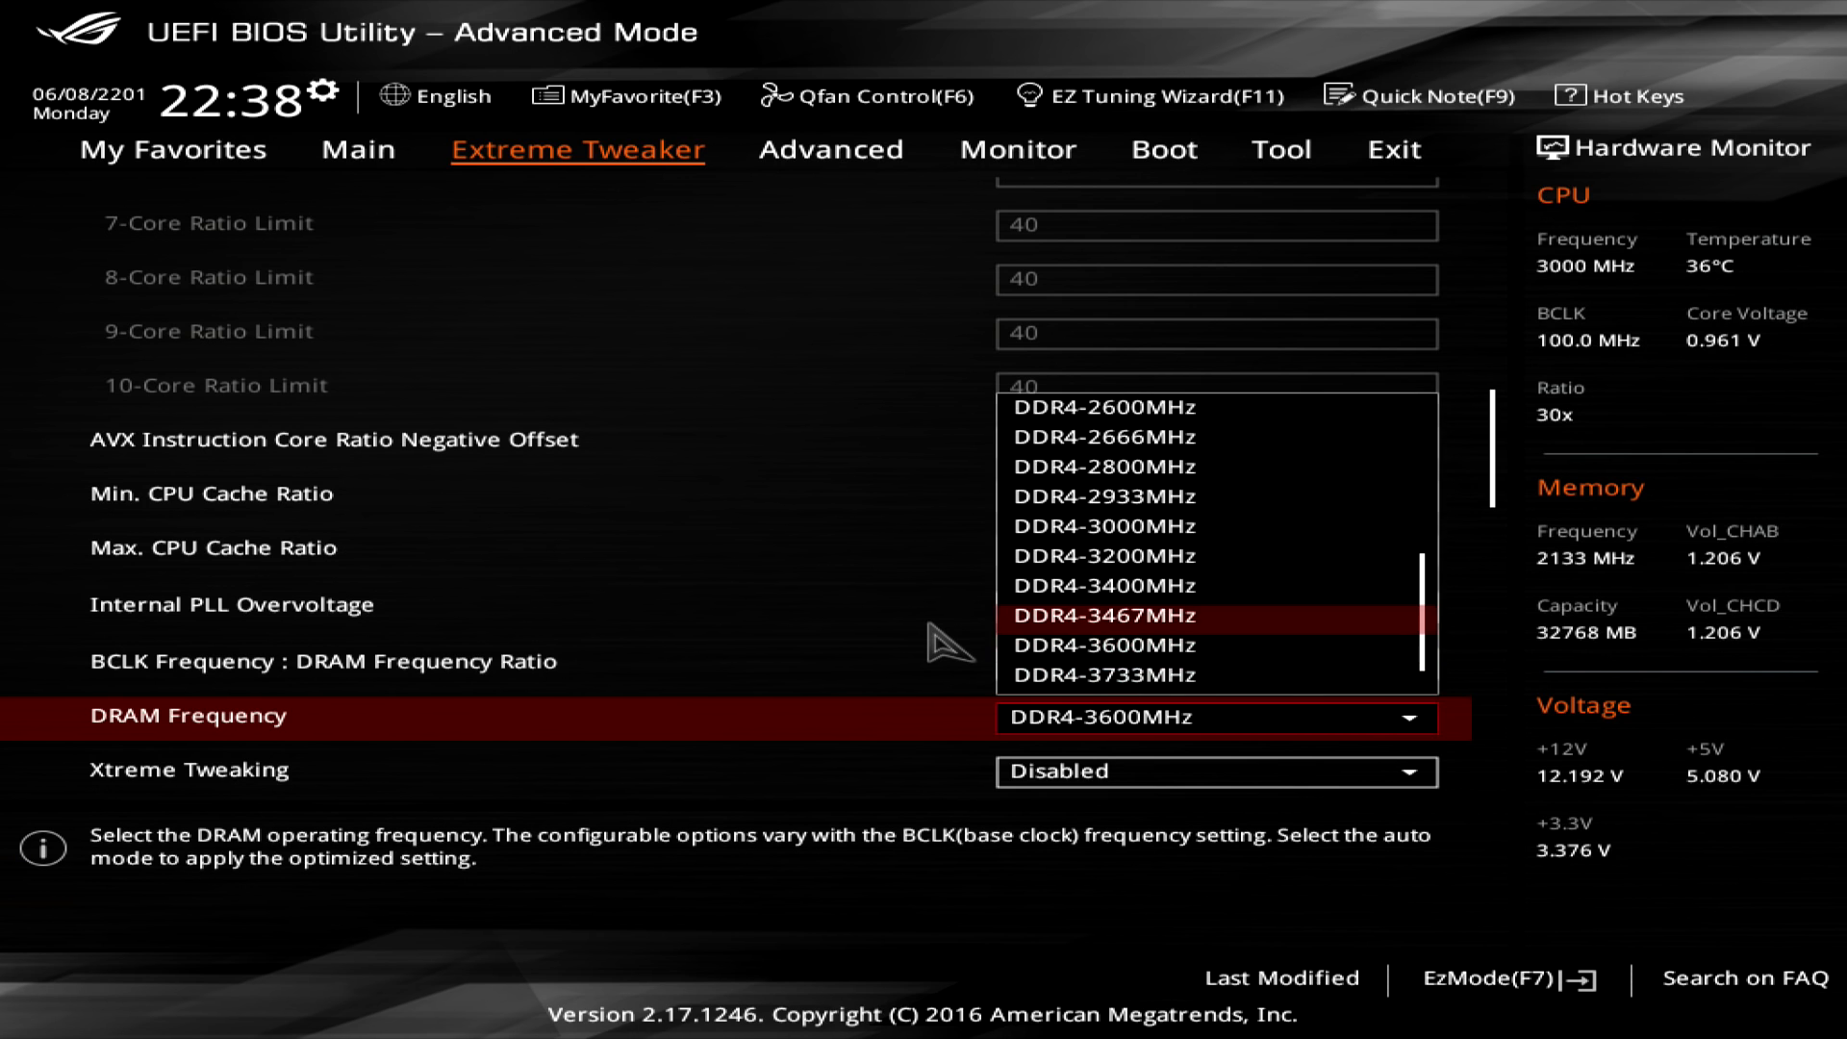
pyautogui.click(1101, 555)
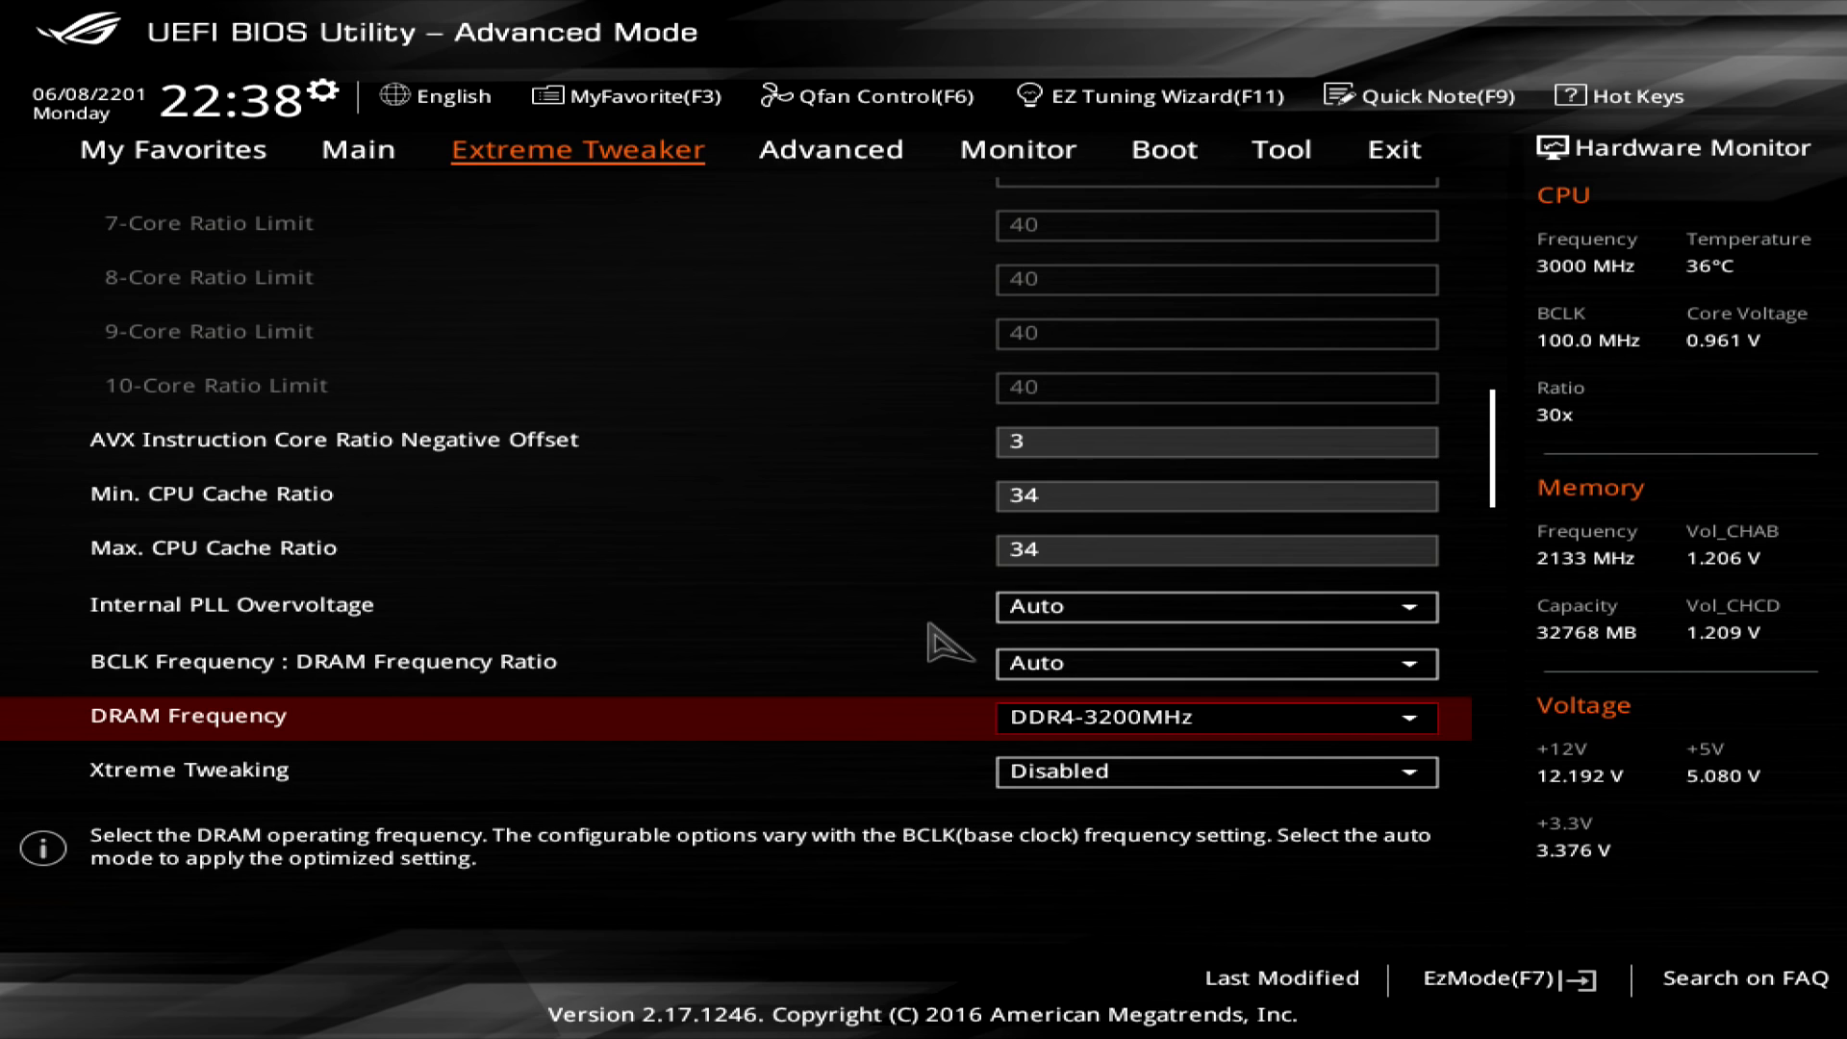
pyautogui.scroll(-3)
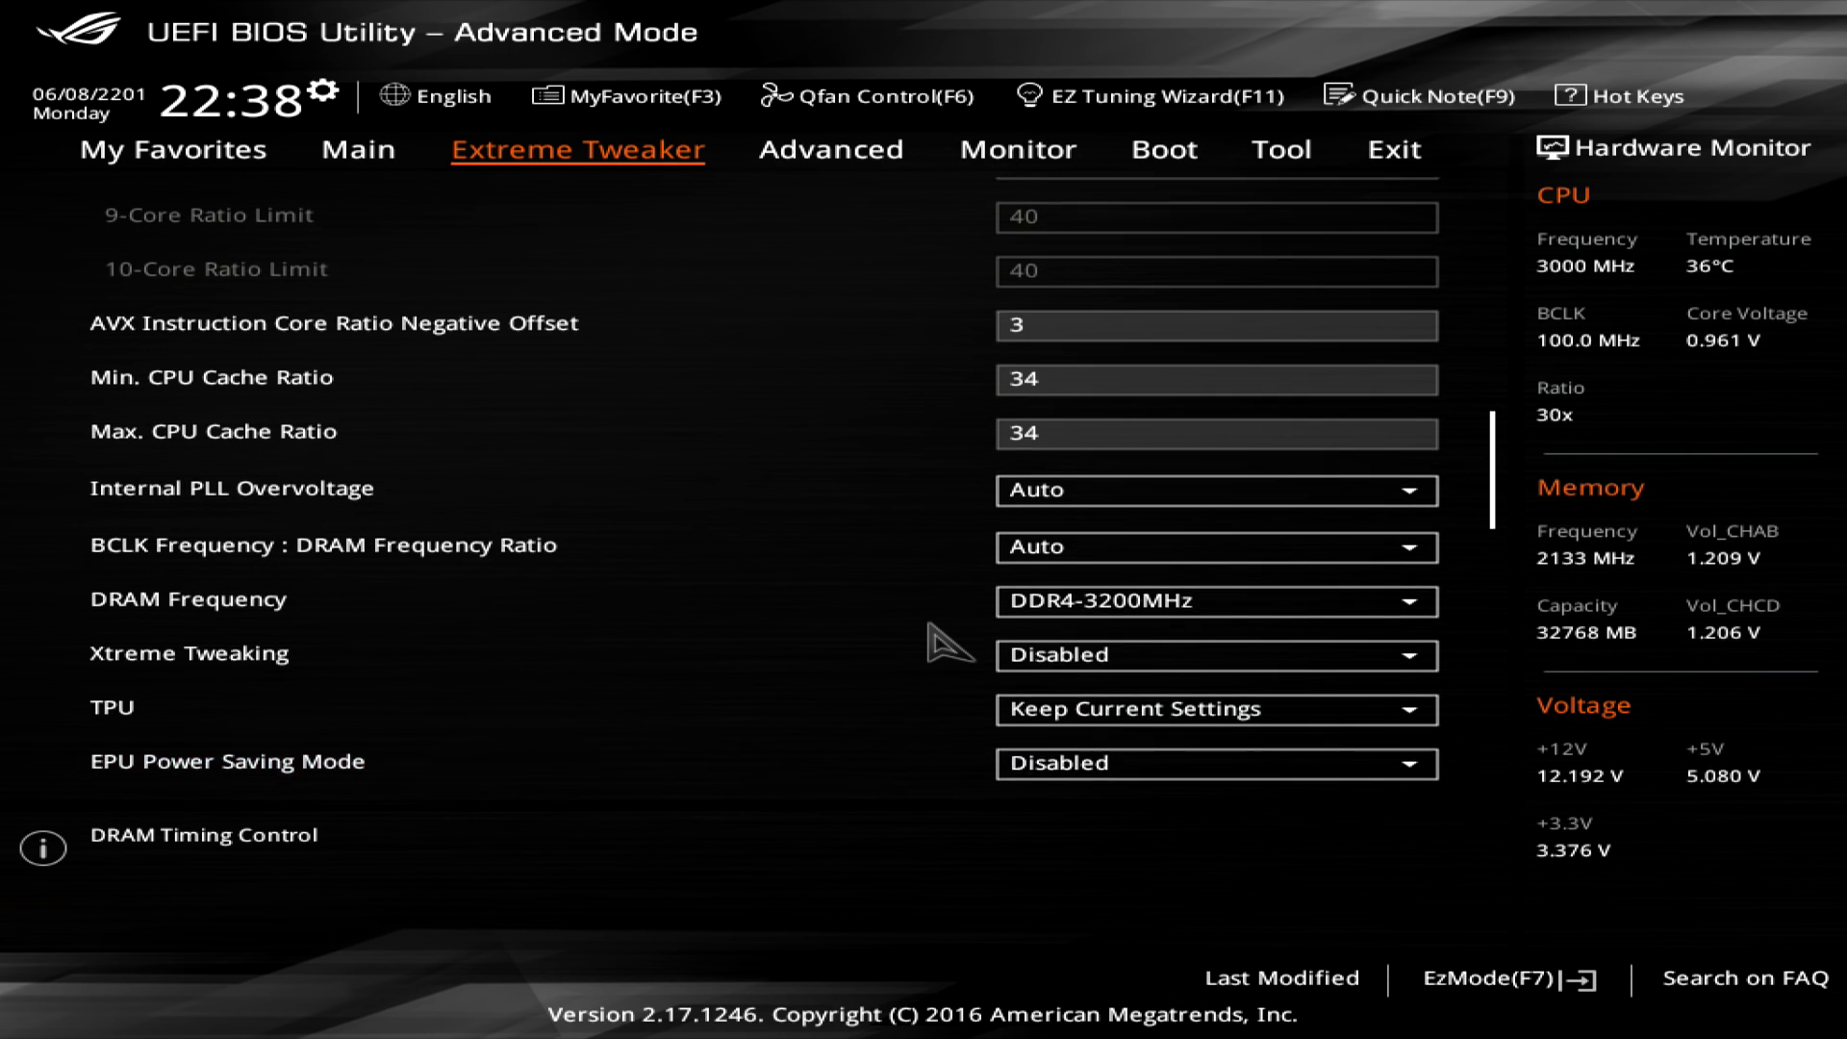
pyautogui.scroll(-3)
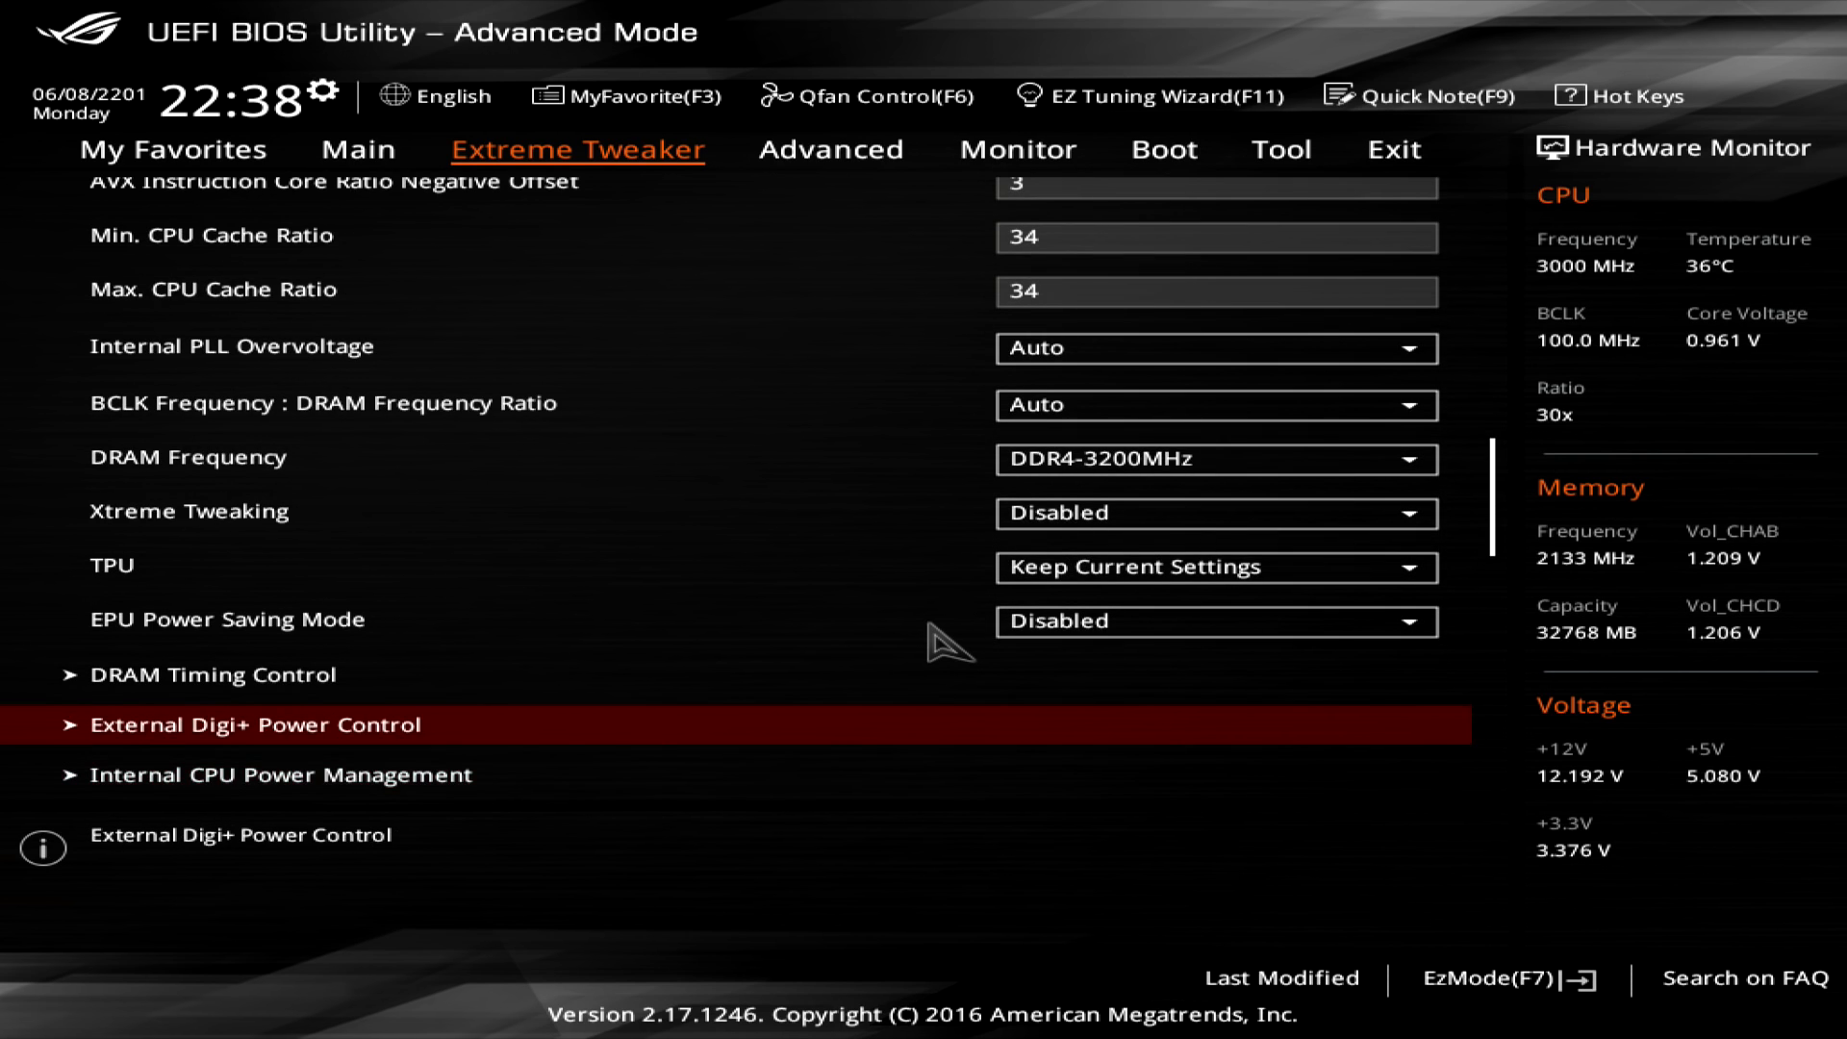
# Choose a CPU Load-line Calibration level under External Digi+ Power Control
pyautogui.click(252, 725)
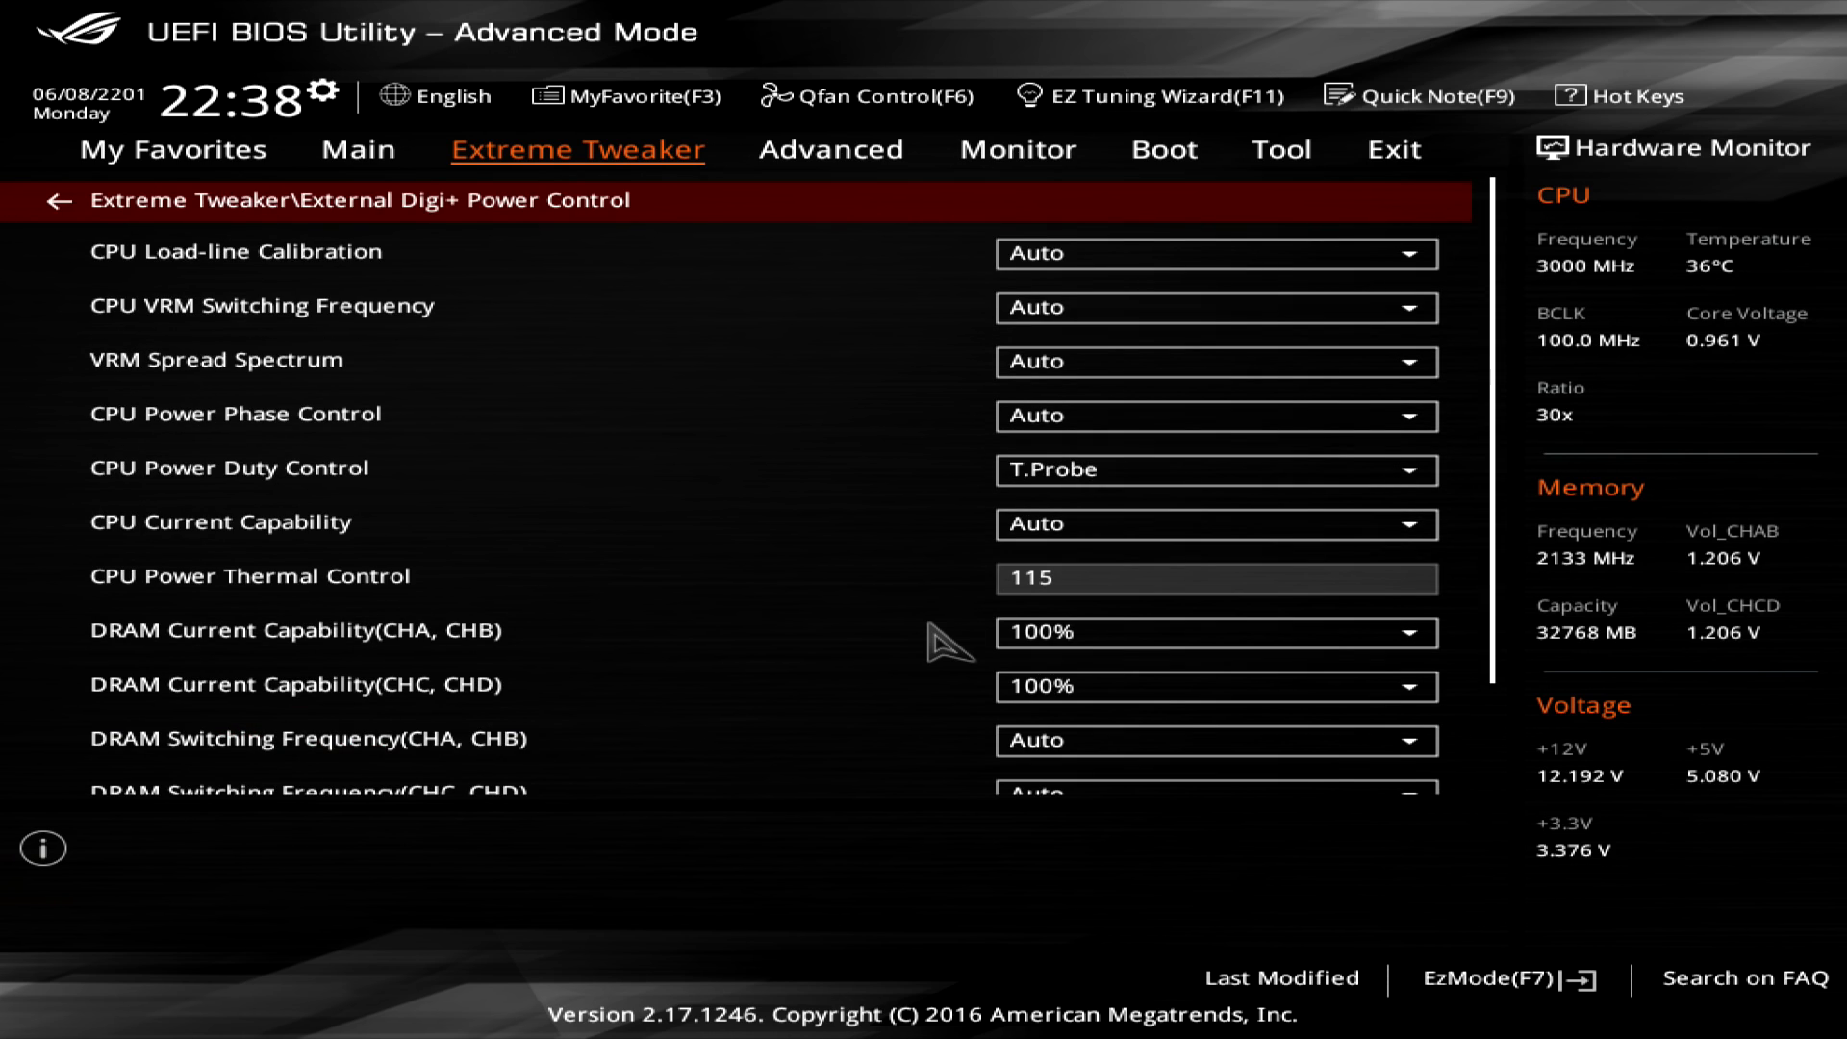
pyautogui.click(1218, 254)
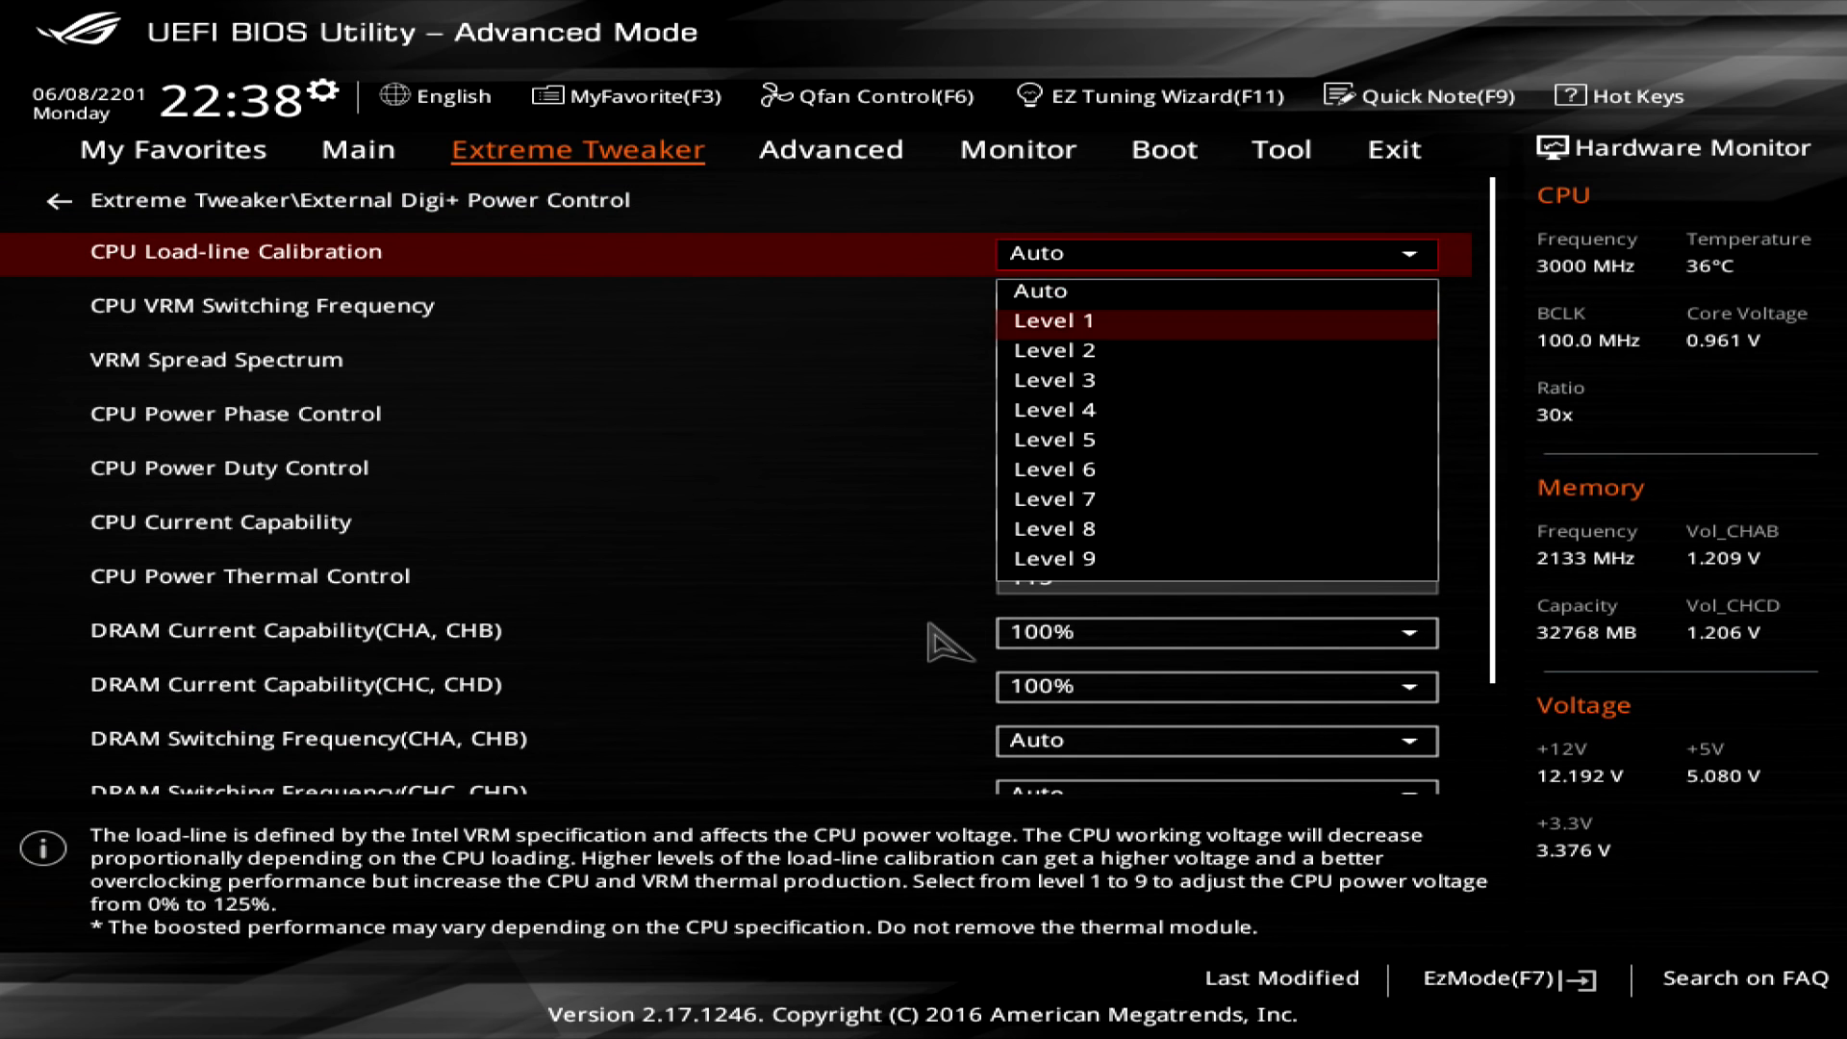
pyautogui.click(1052, 499)
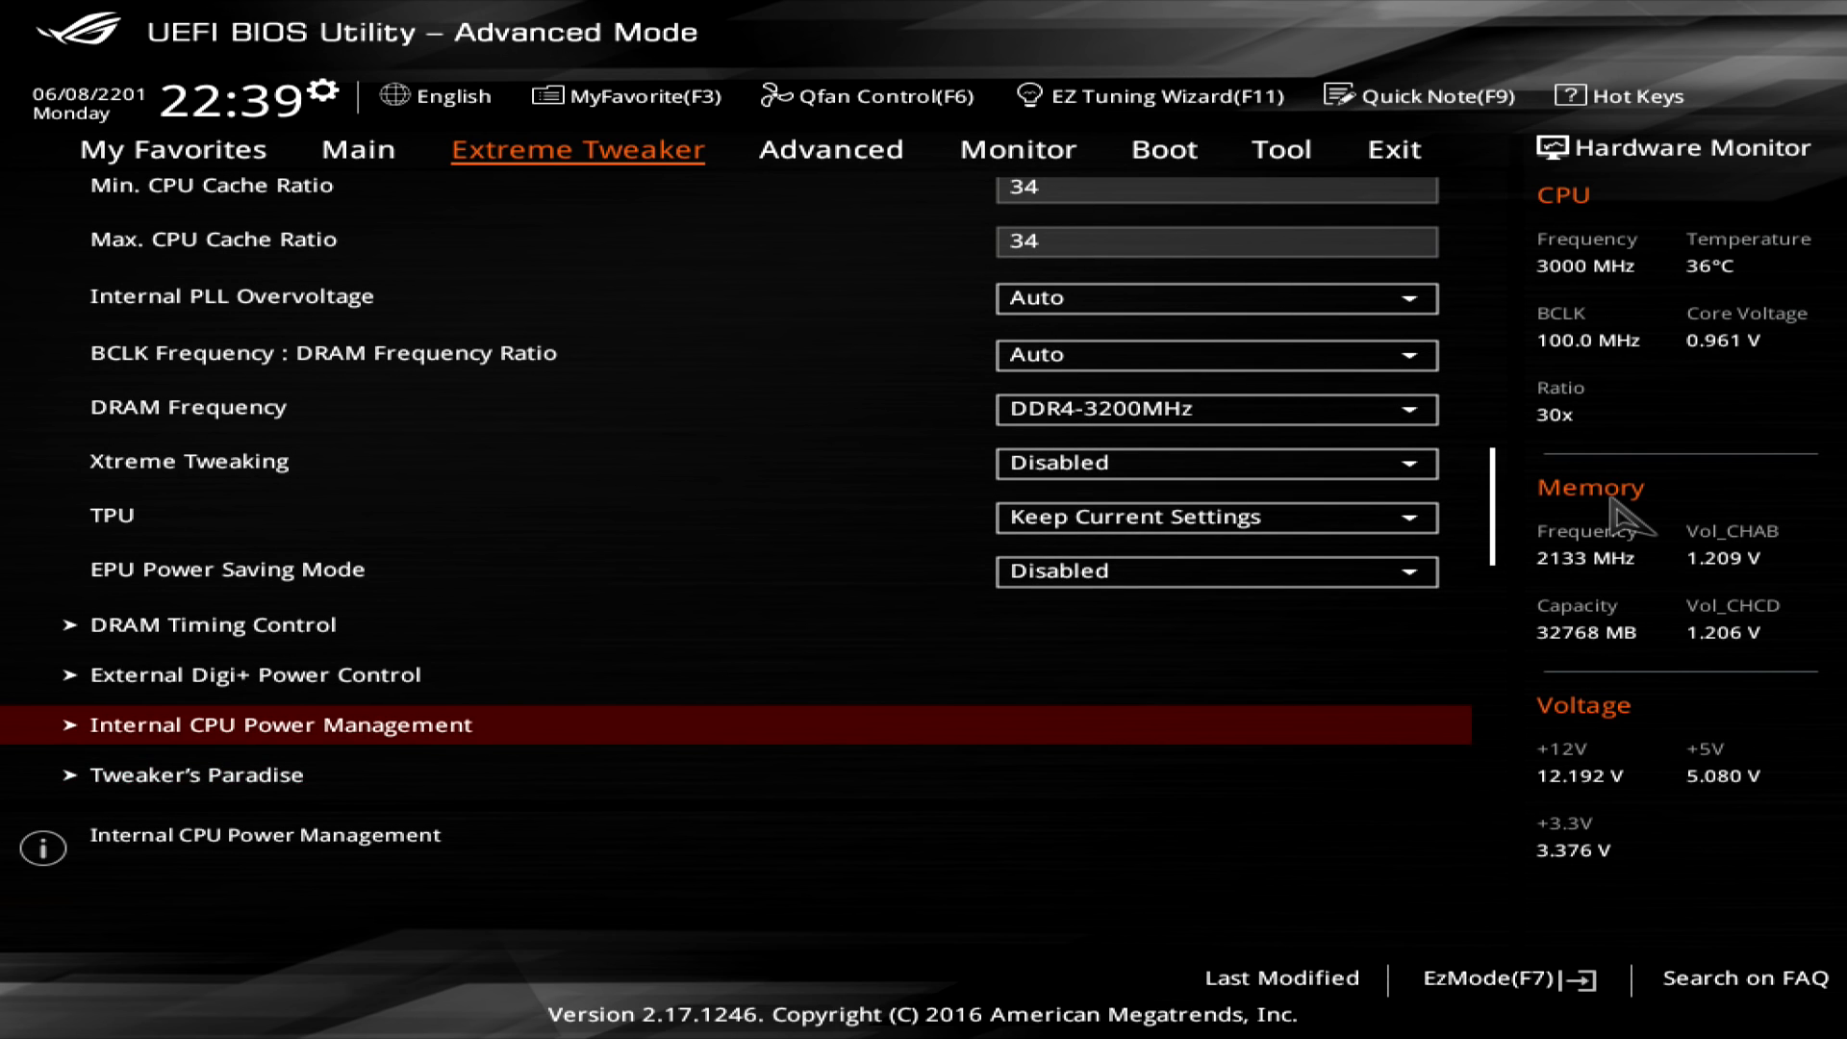
# Set Long and Short Duration Package Power Limits to 4095 in Internal CPU Power Management, then return to Extreme Tweaker
pyautogui.click(279, 725)
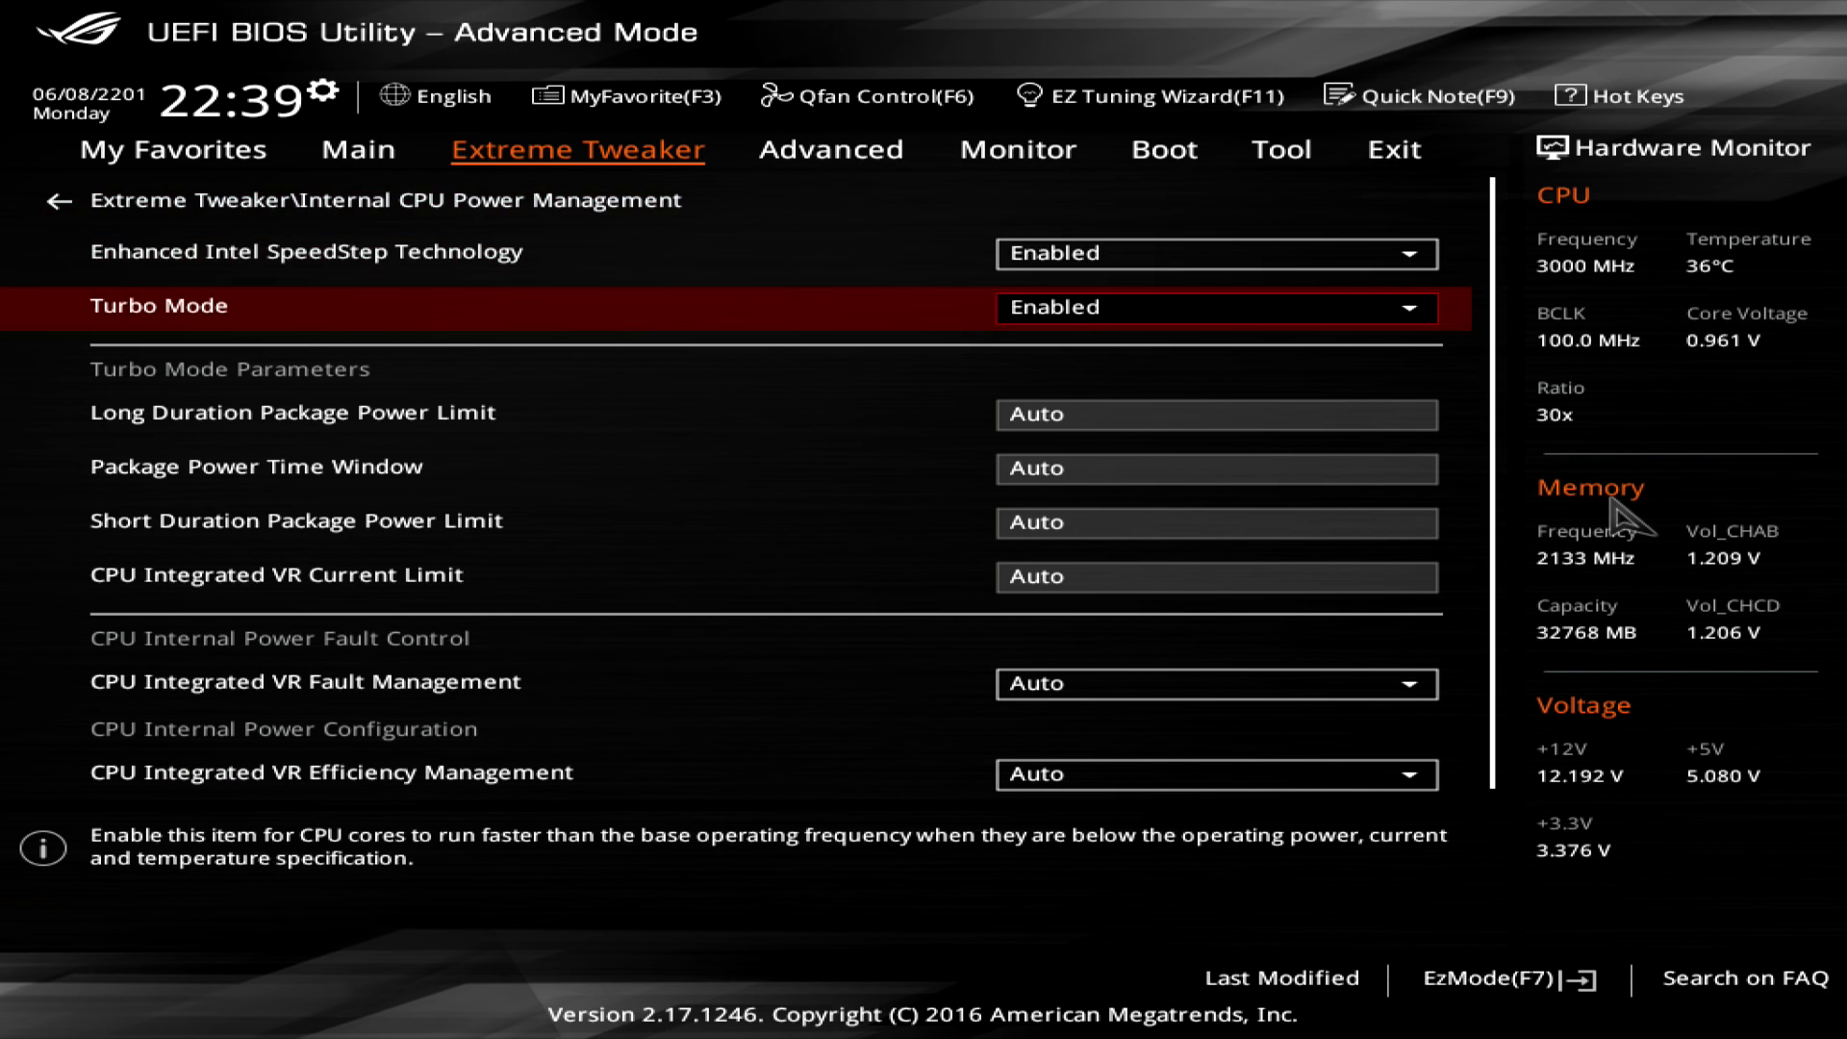
pyautogui.press('Up')
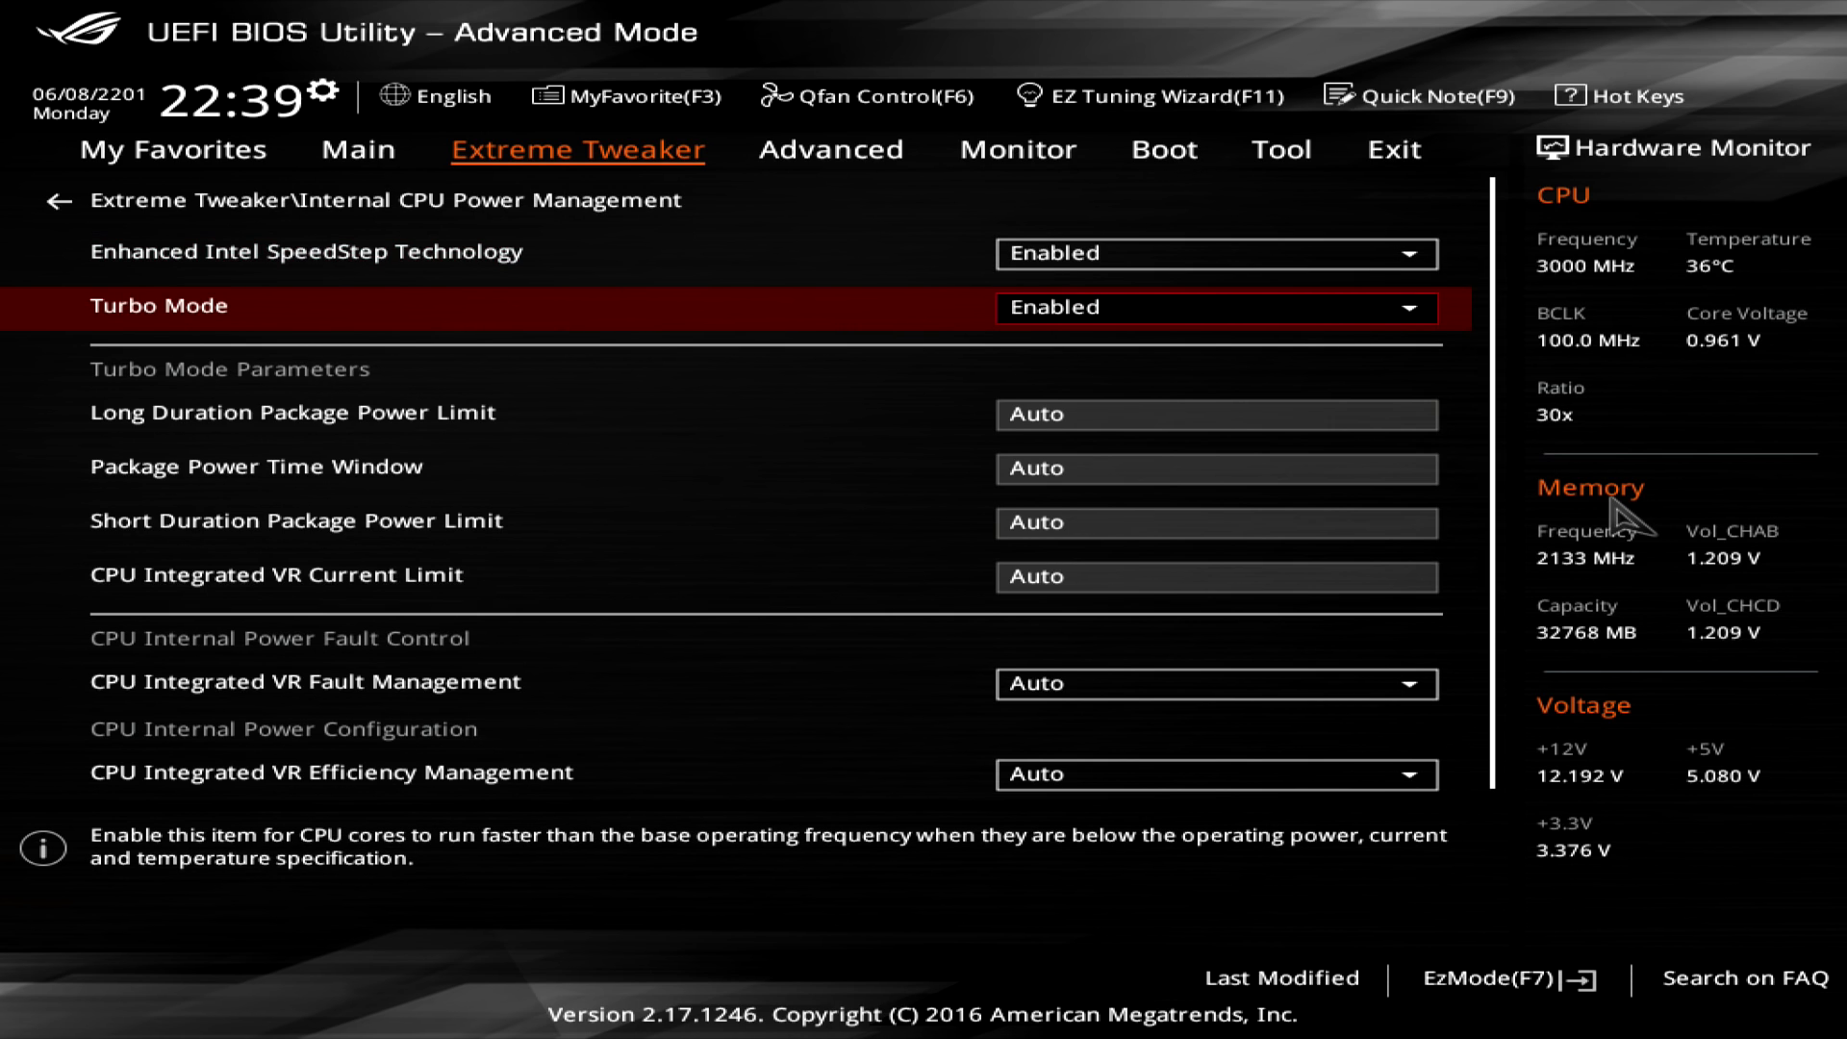
pyautogui.press('Down')
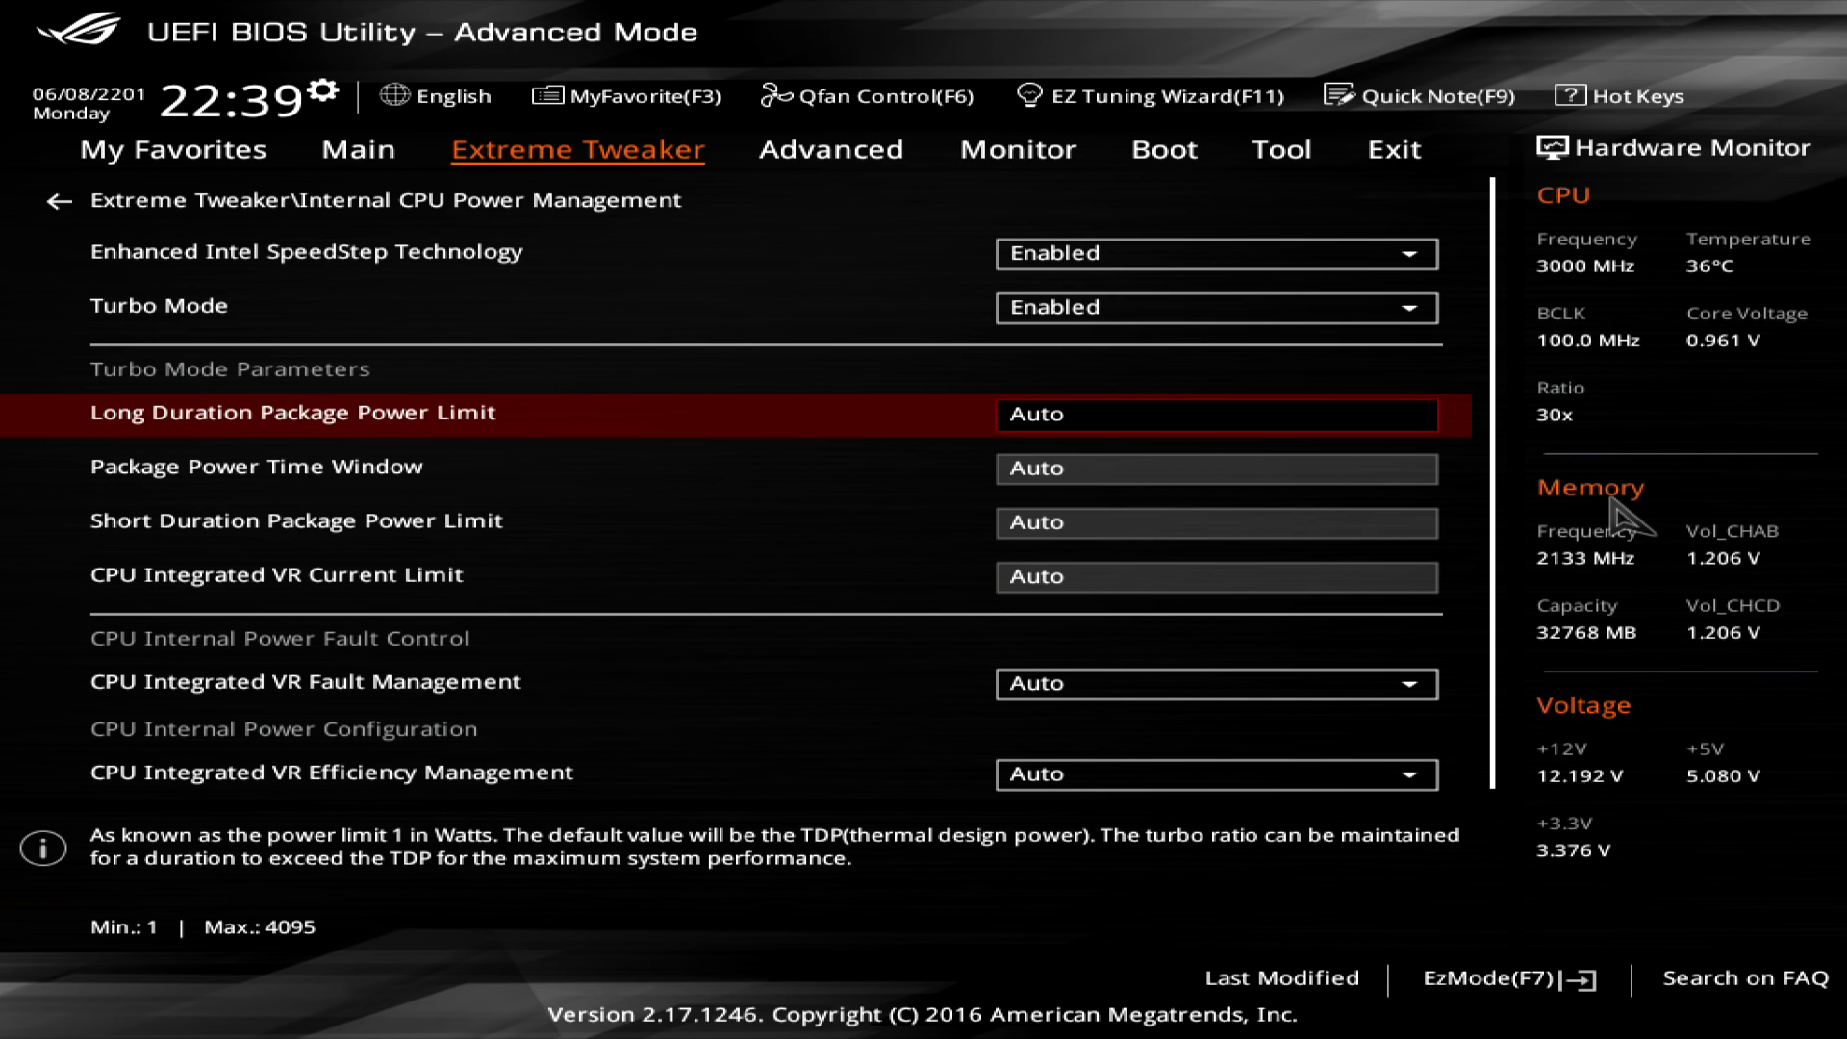
pyautogui.write('4095')
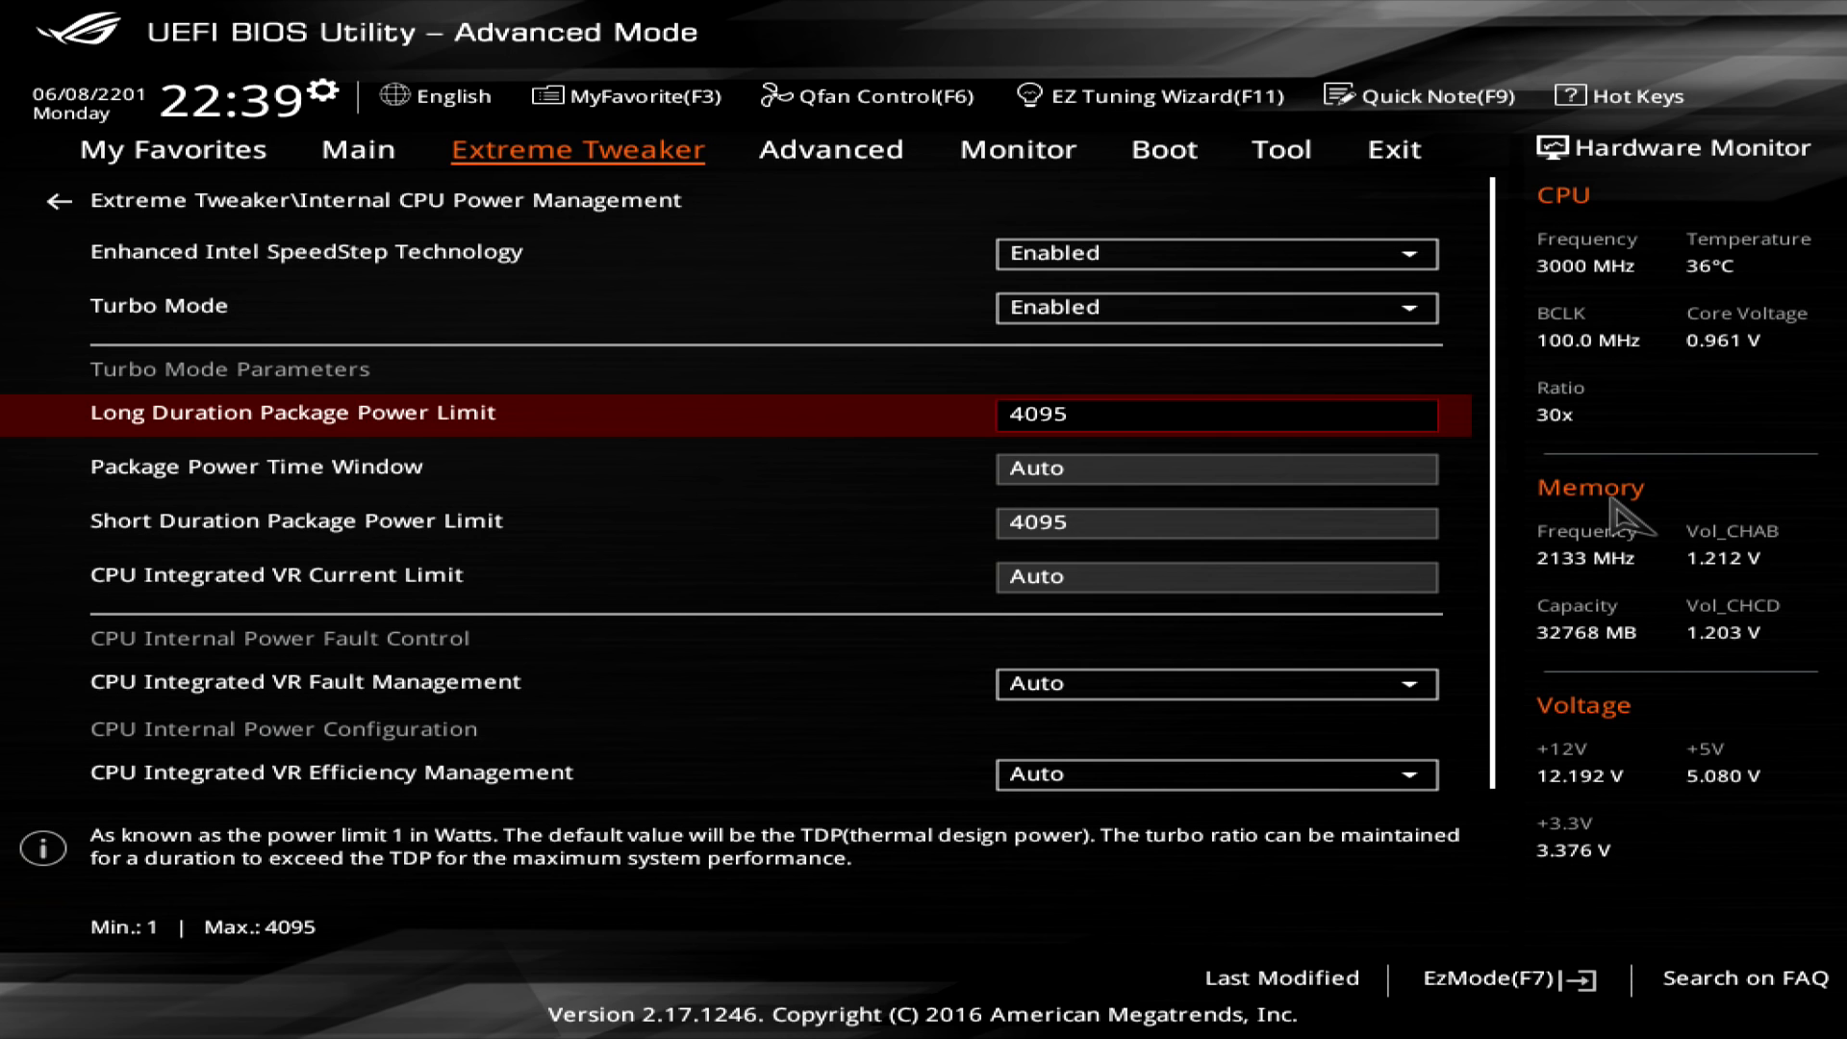
pyautogui.click(54, 200)
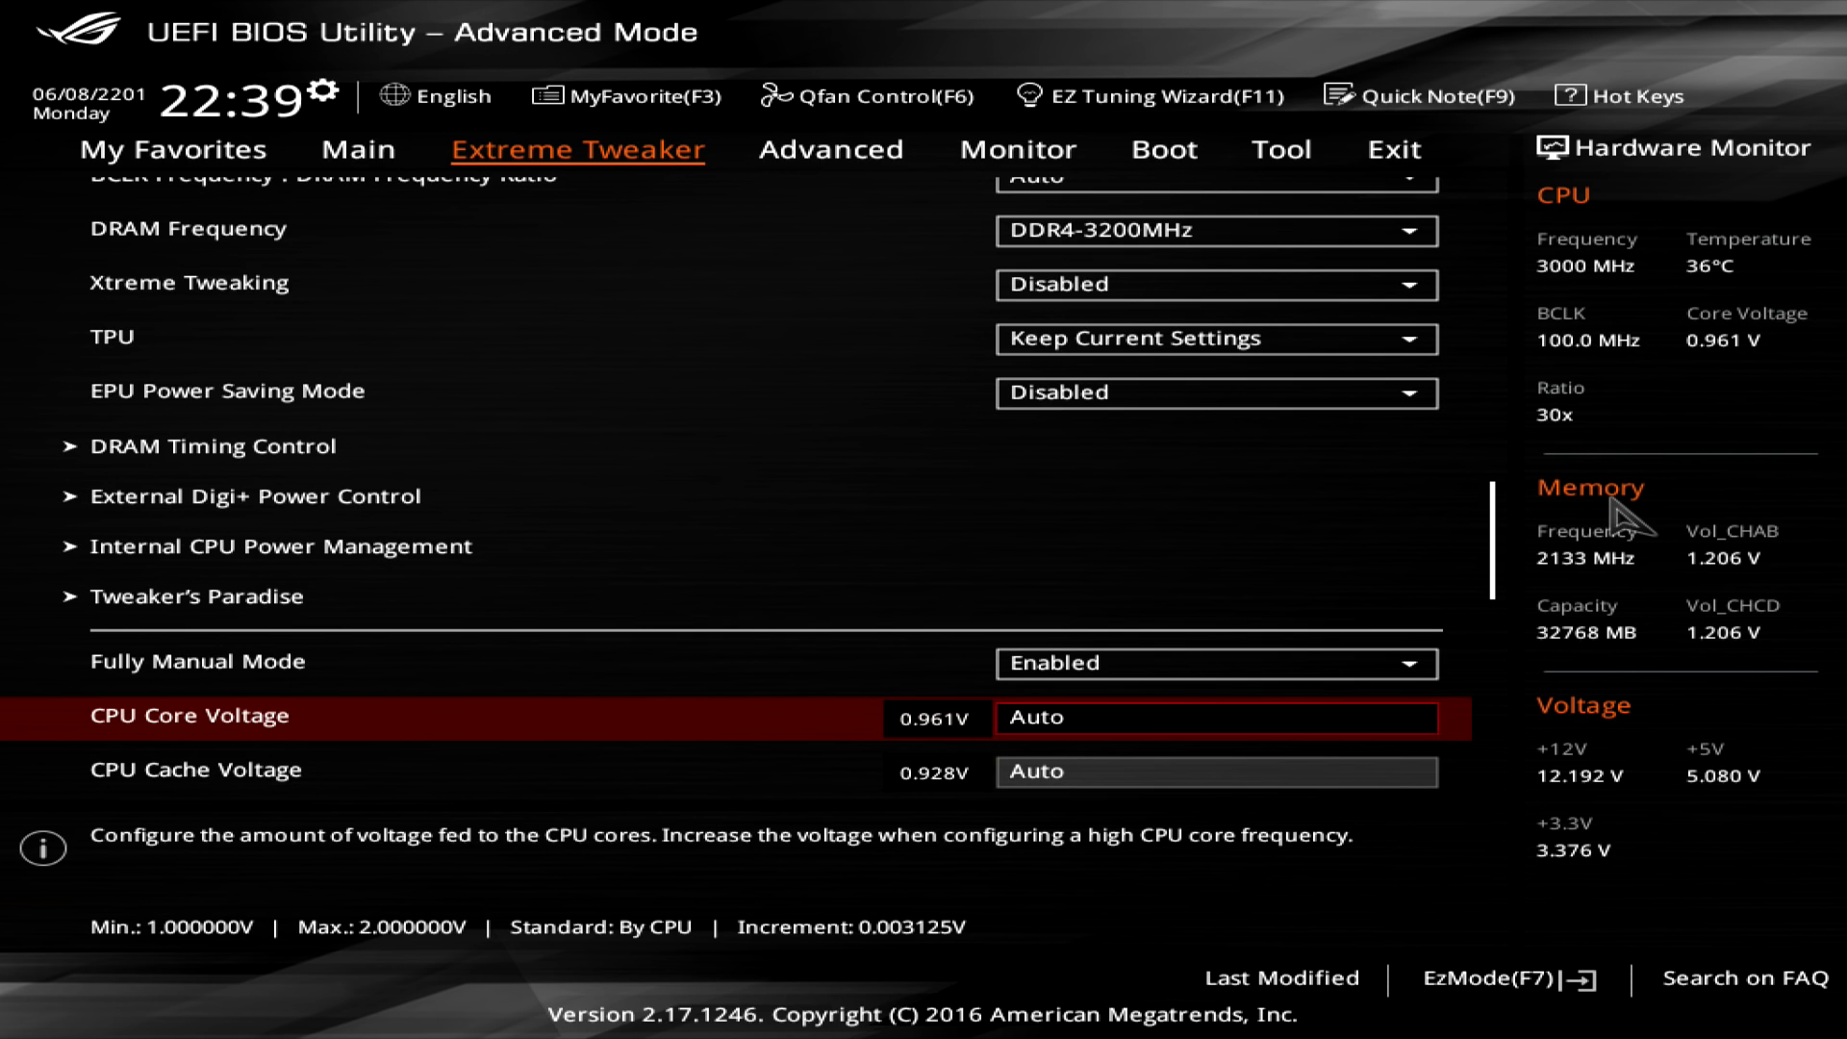
# Enter CPU Core Voltage 1.2 V and CPU Cache Voltage 1.15 V
pyautogui.write('1.200000')
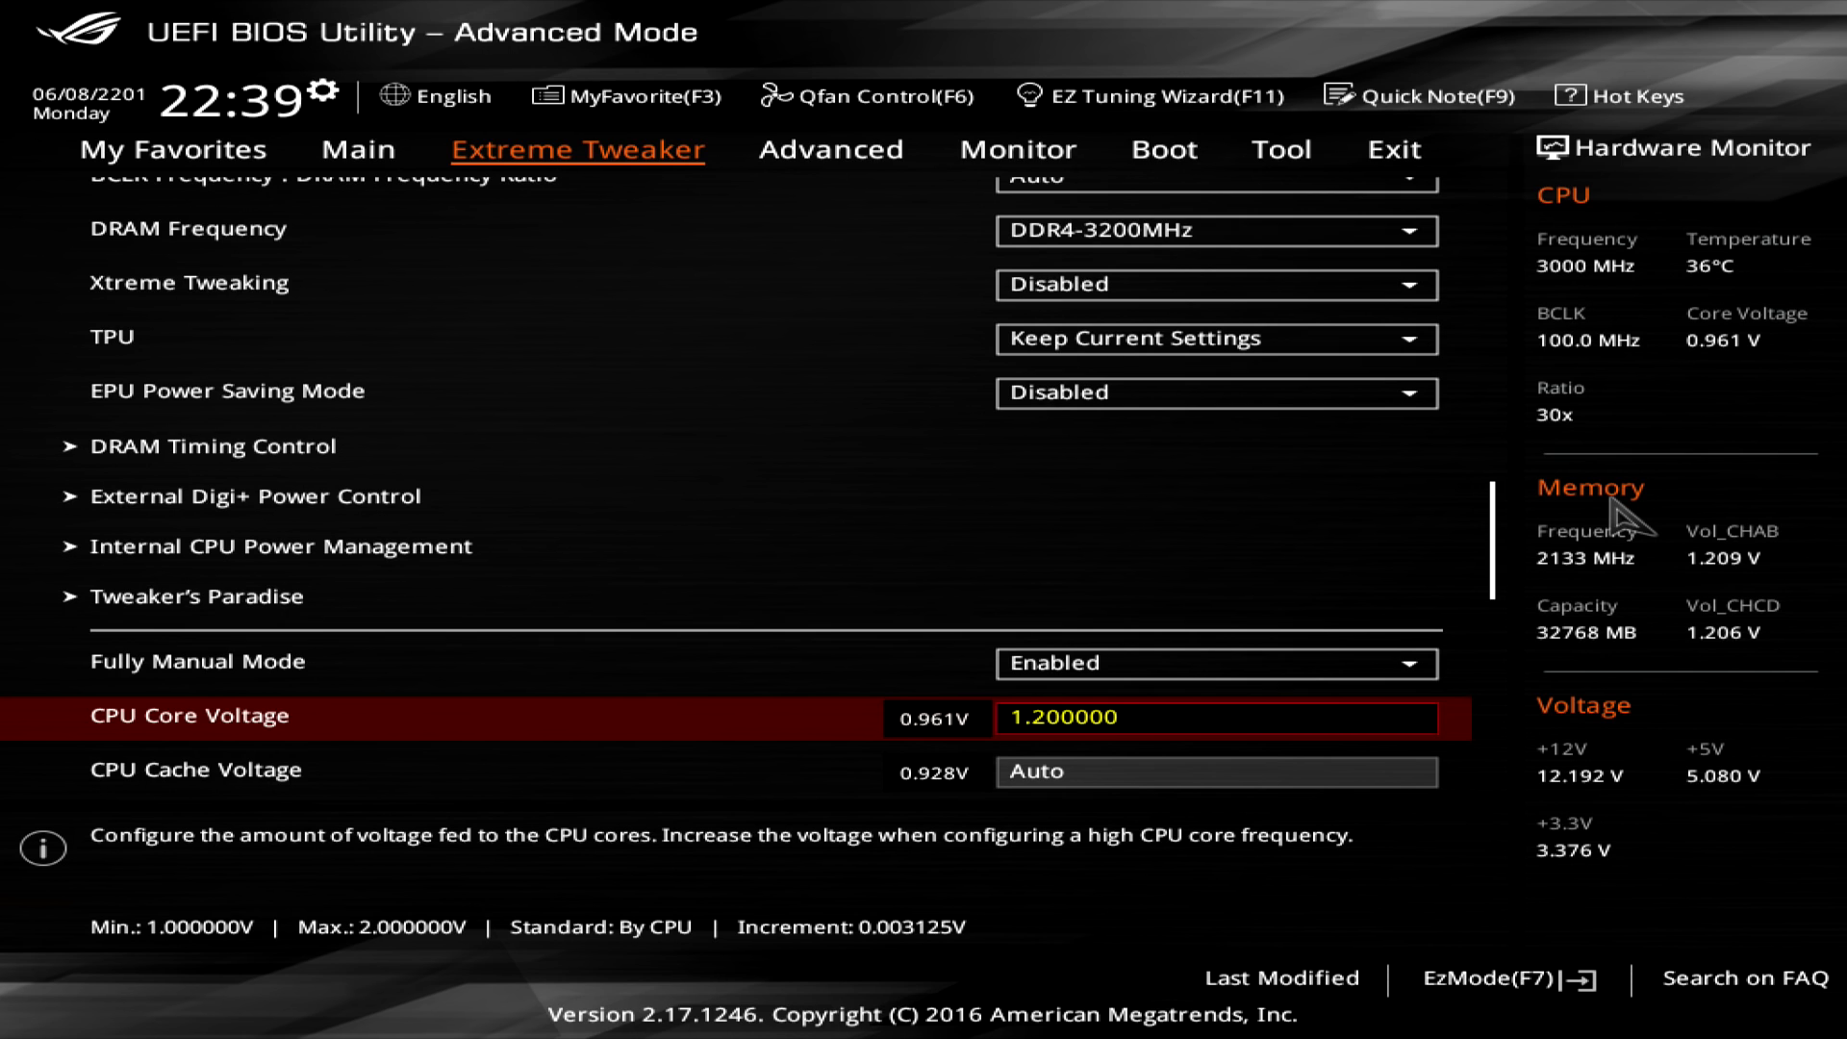
pyautogui.scroll(-3)
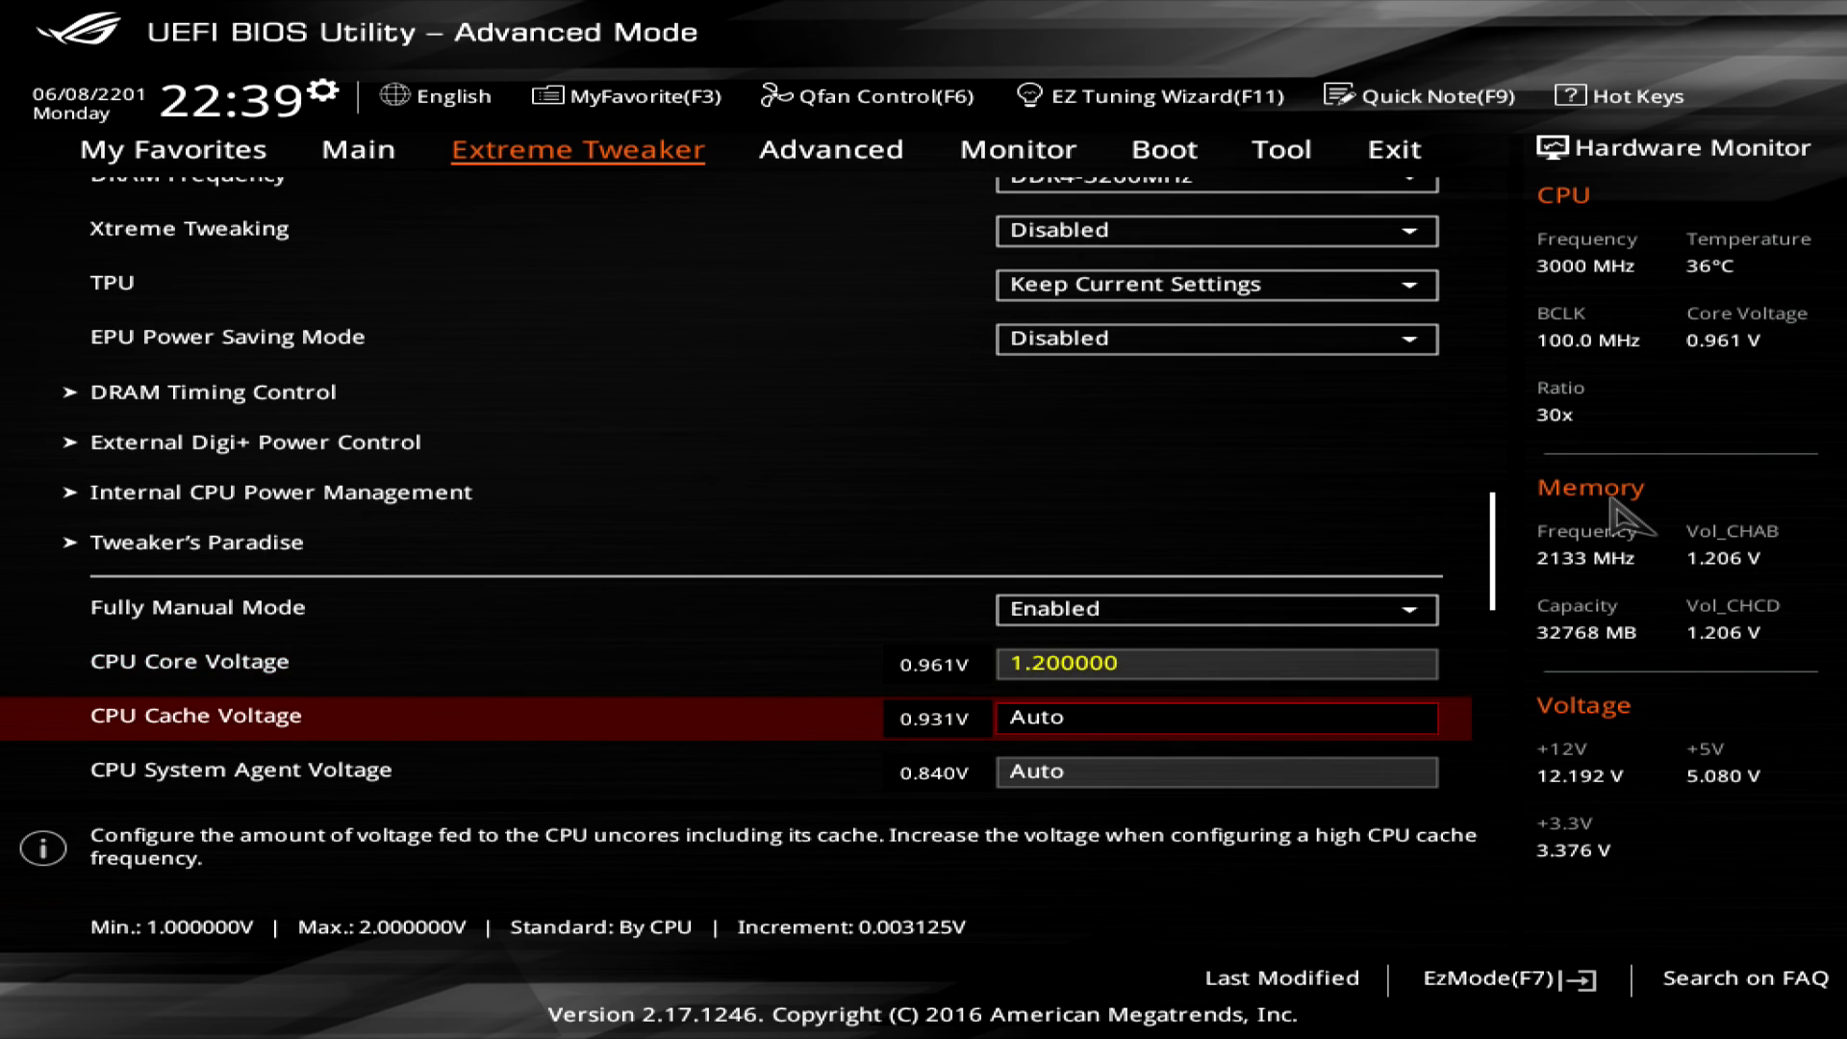
pyautogui.write('1.150000')
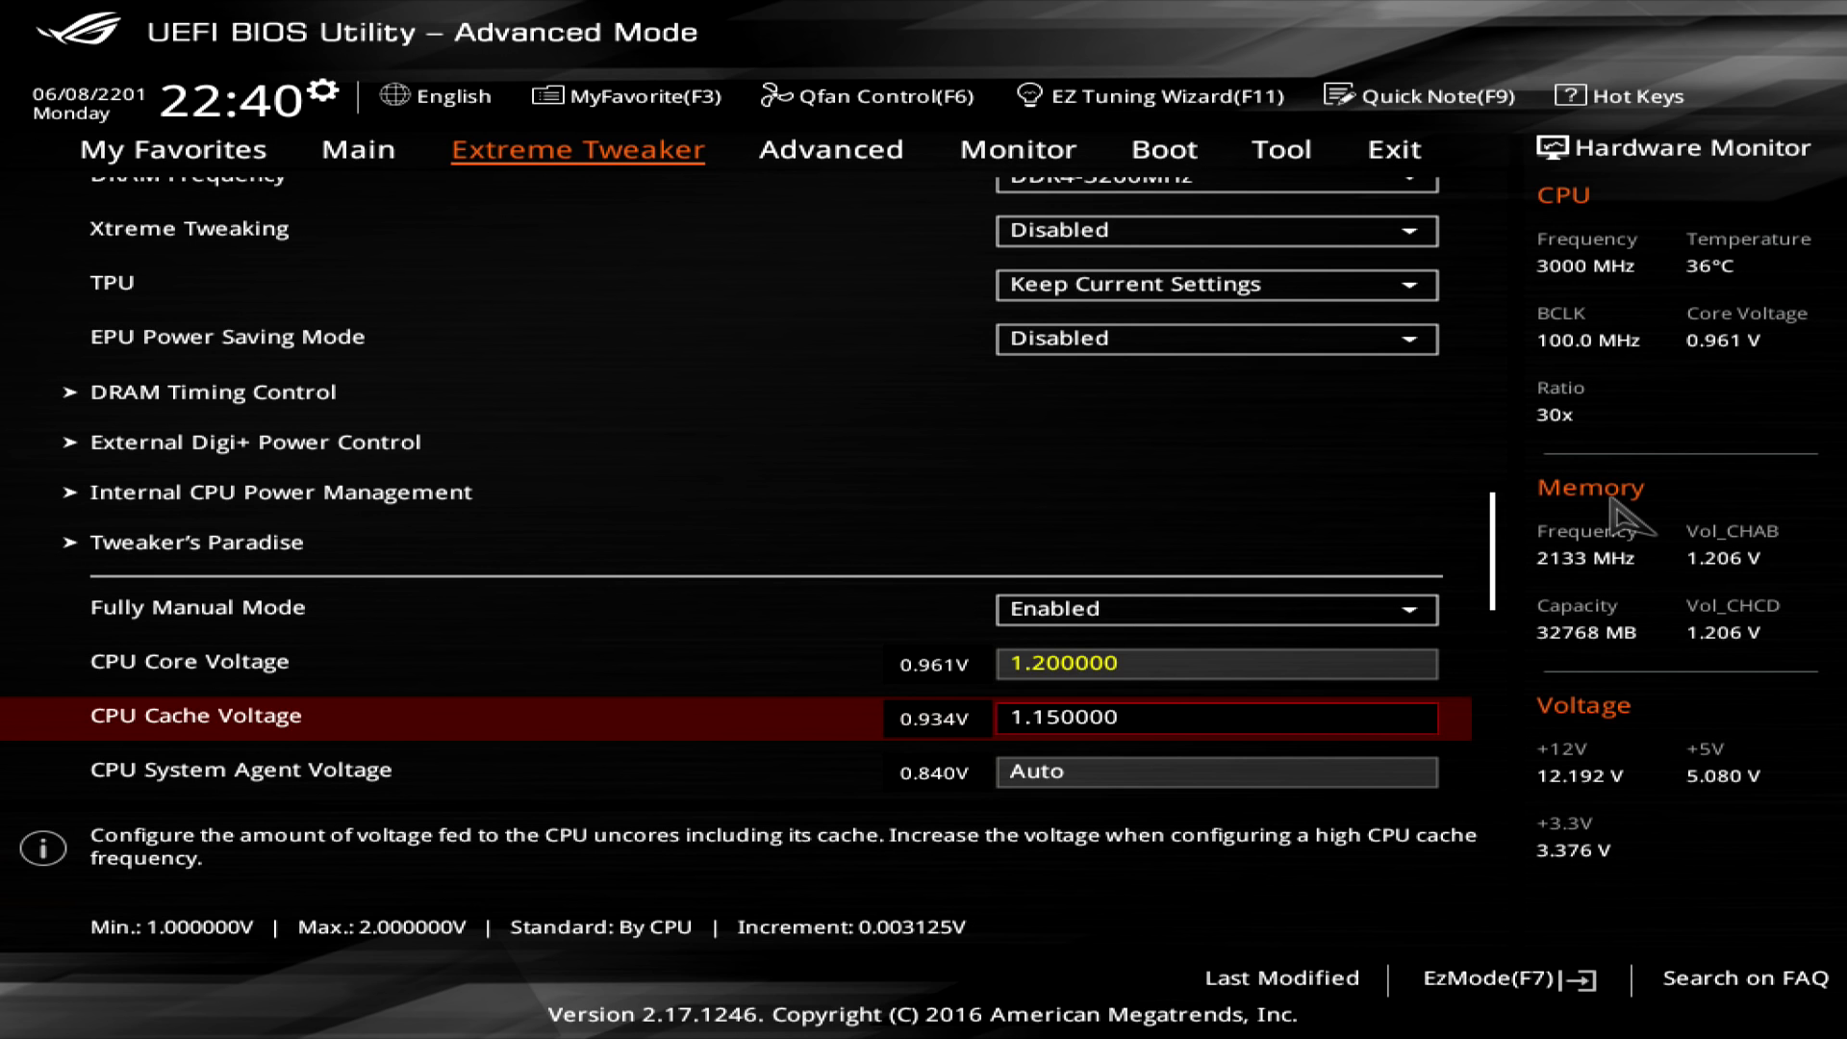
pyautogui.scroll(-3)
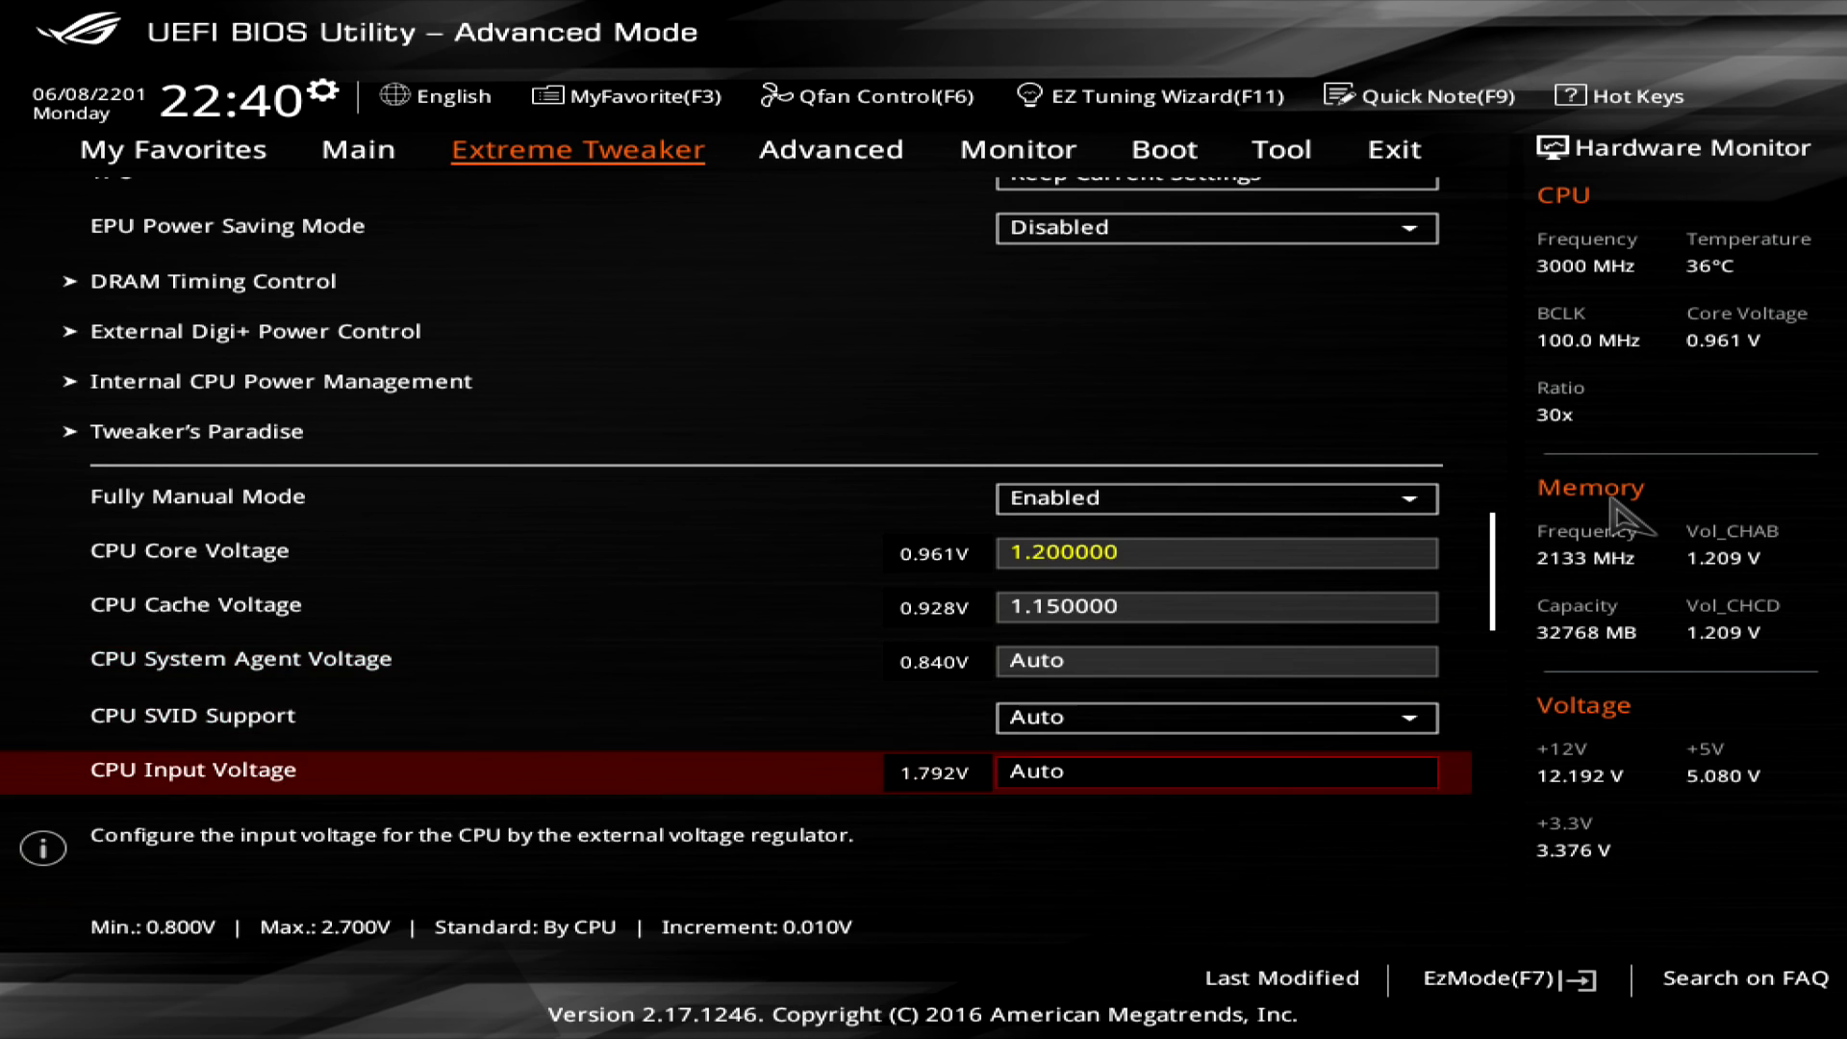
# Enter CPU Input Voltage 1.8 V and both DRAM Voltages 1.35 V
pyautogui.scroll(-3)
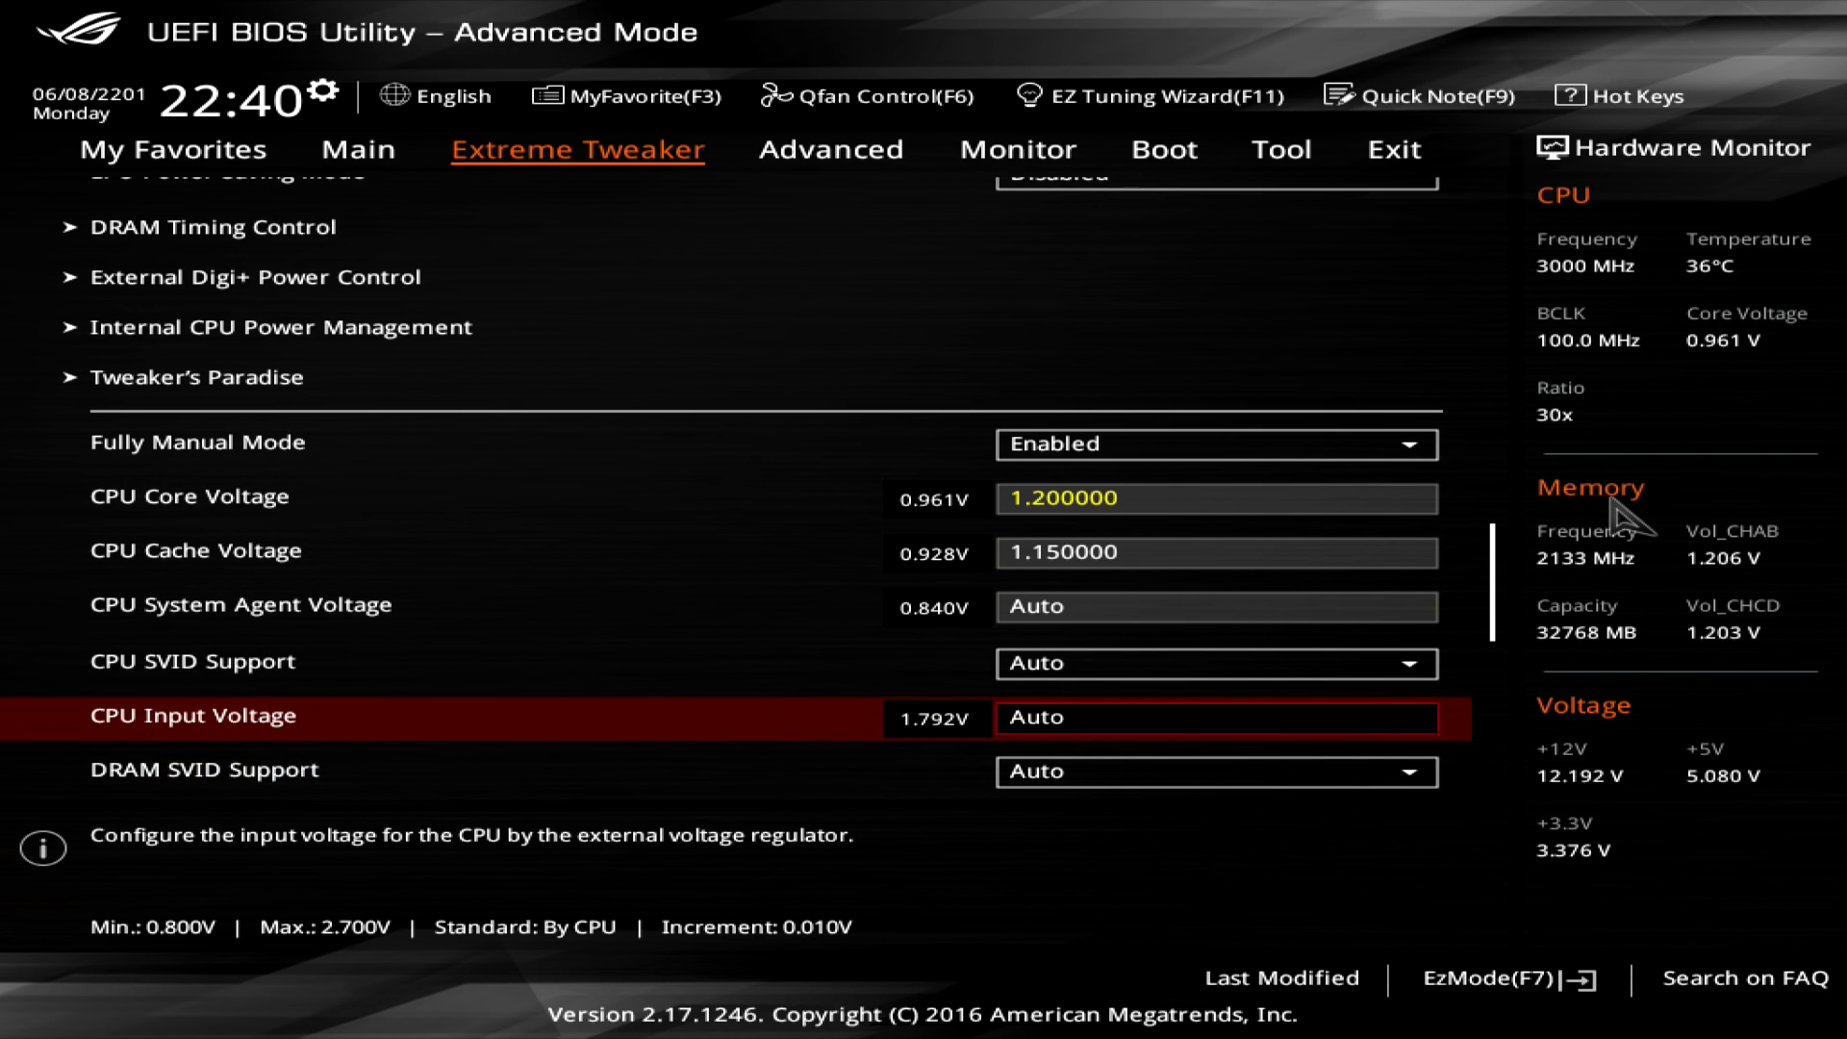
pyautogui.write('1.')
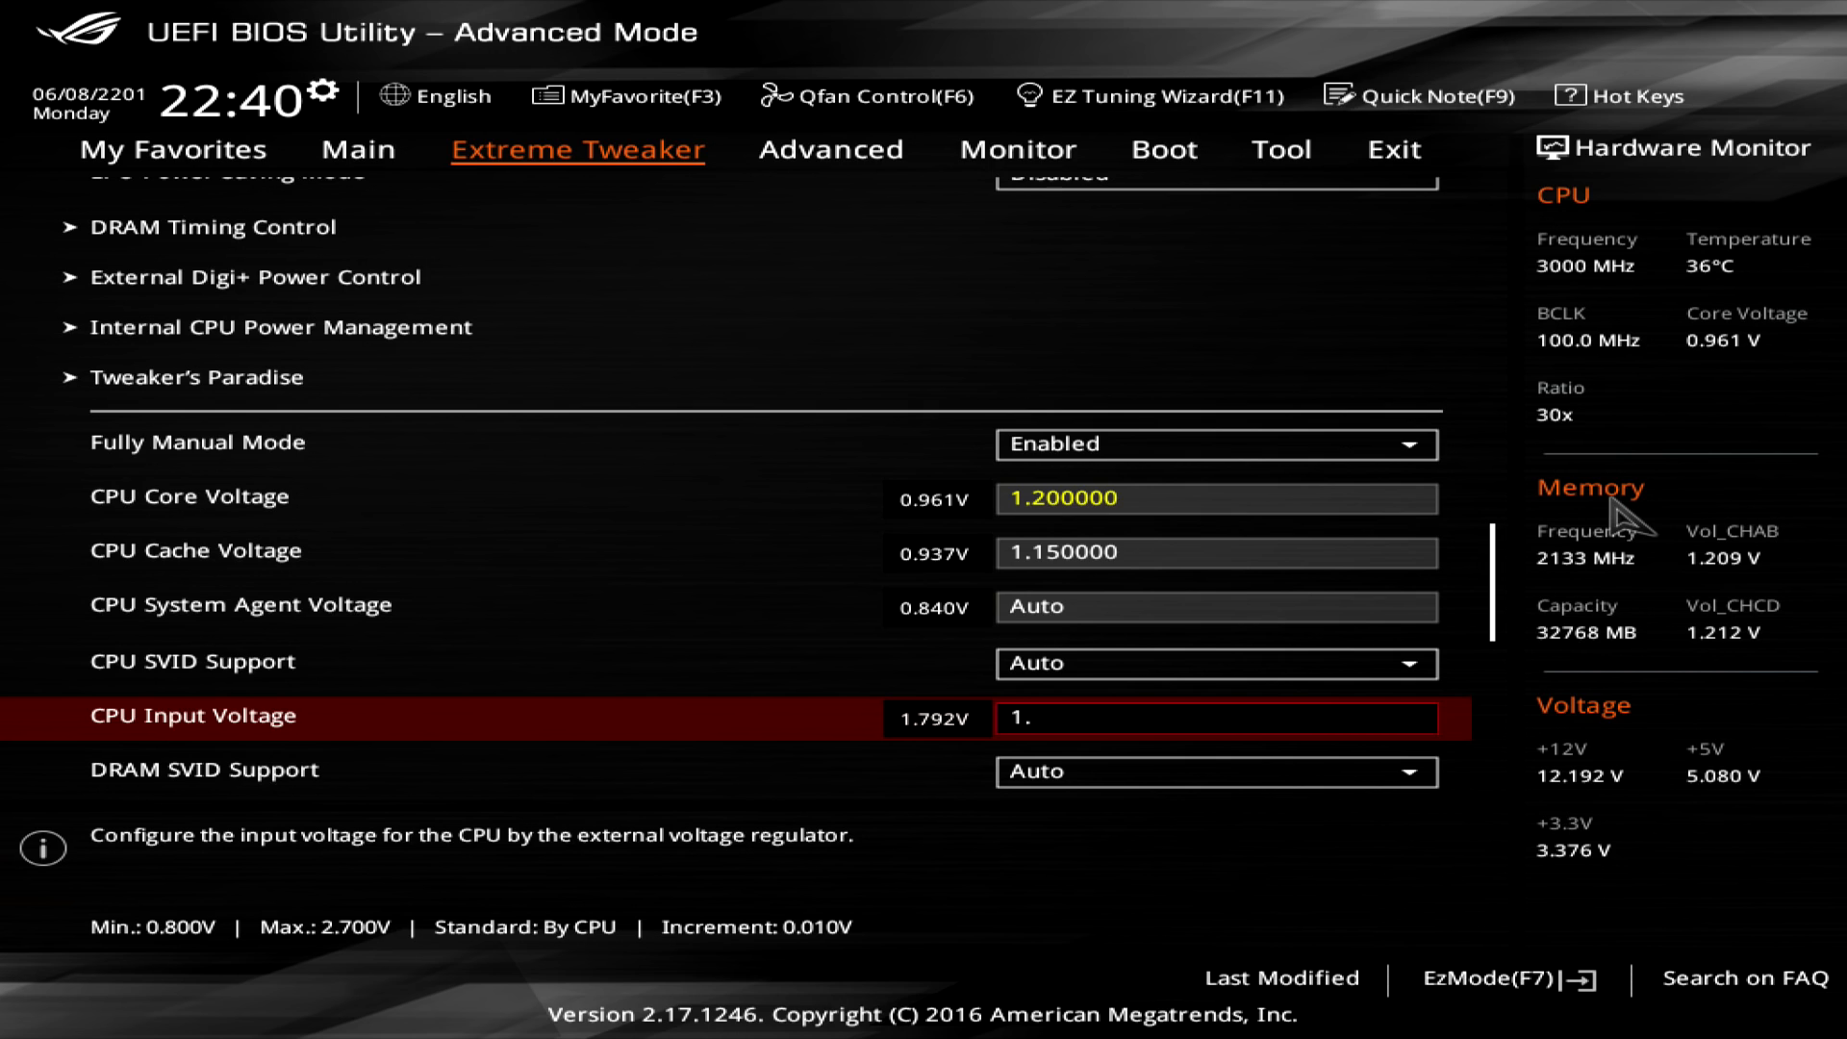
pyautogui.click(1214, 496)
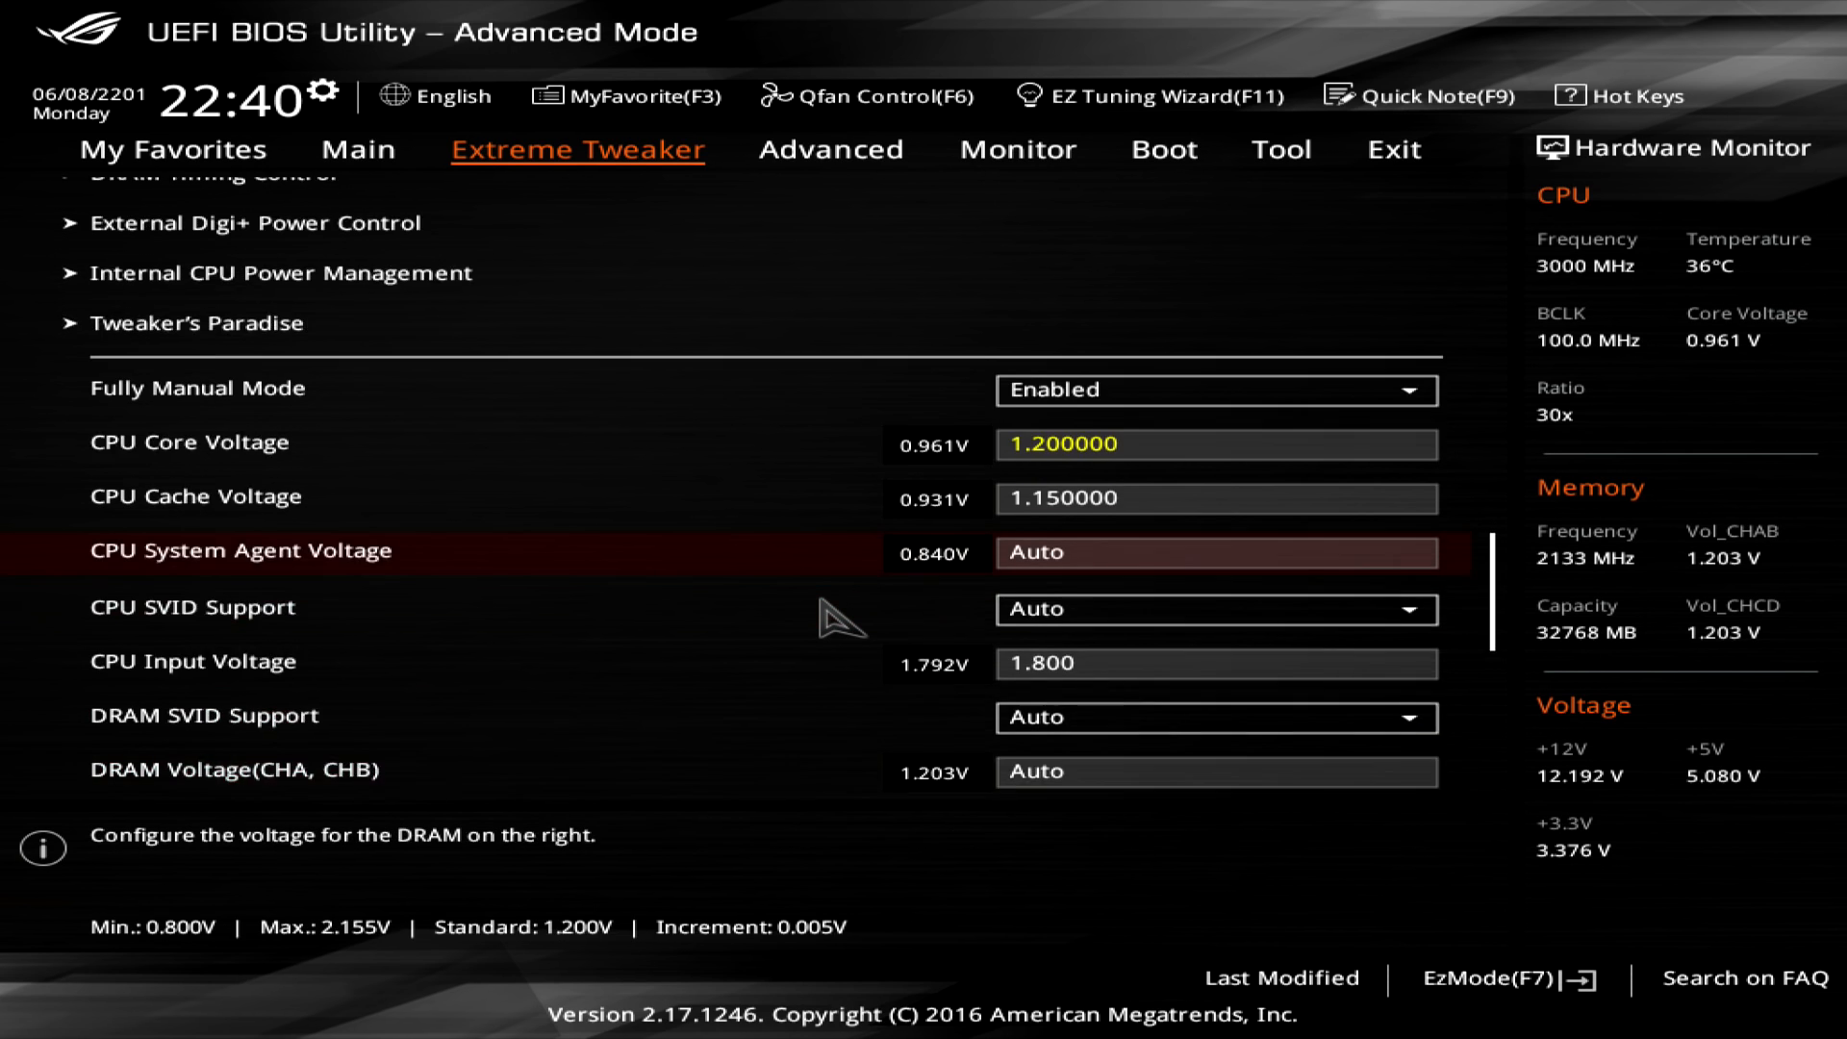
pyautogui.scroll(-3)
pyautogui.write('1.350')
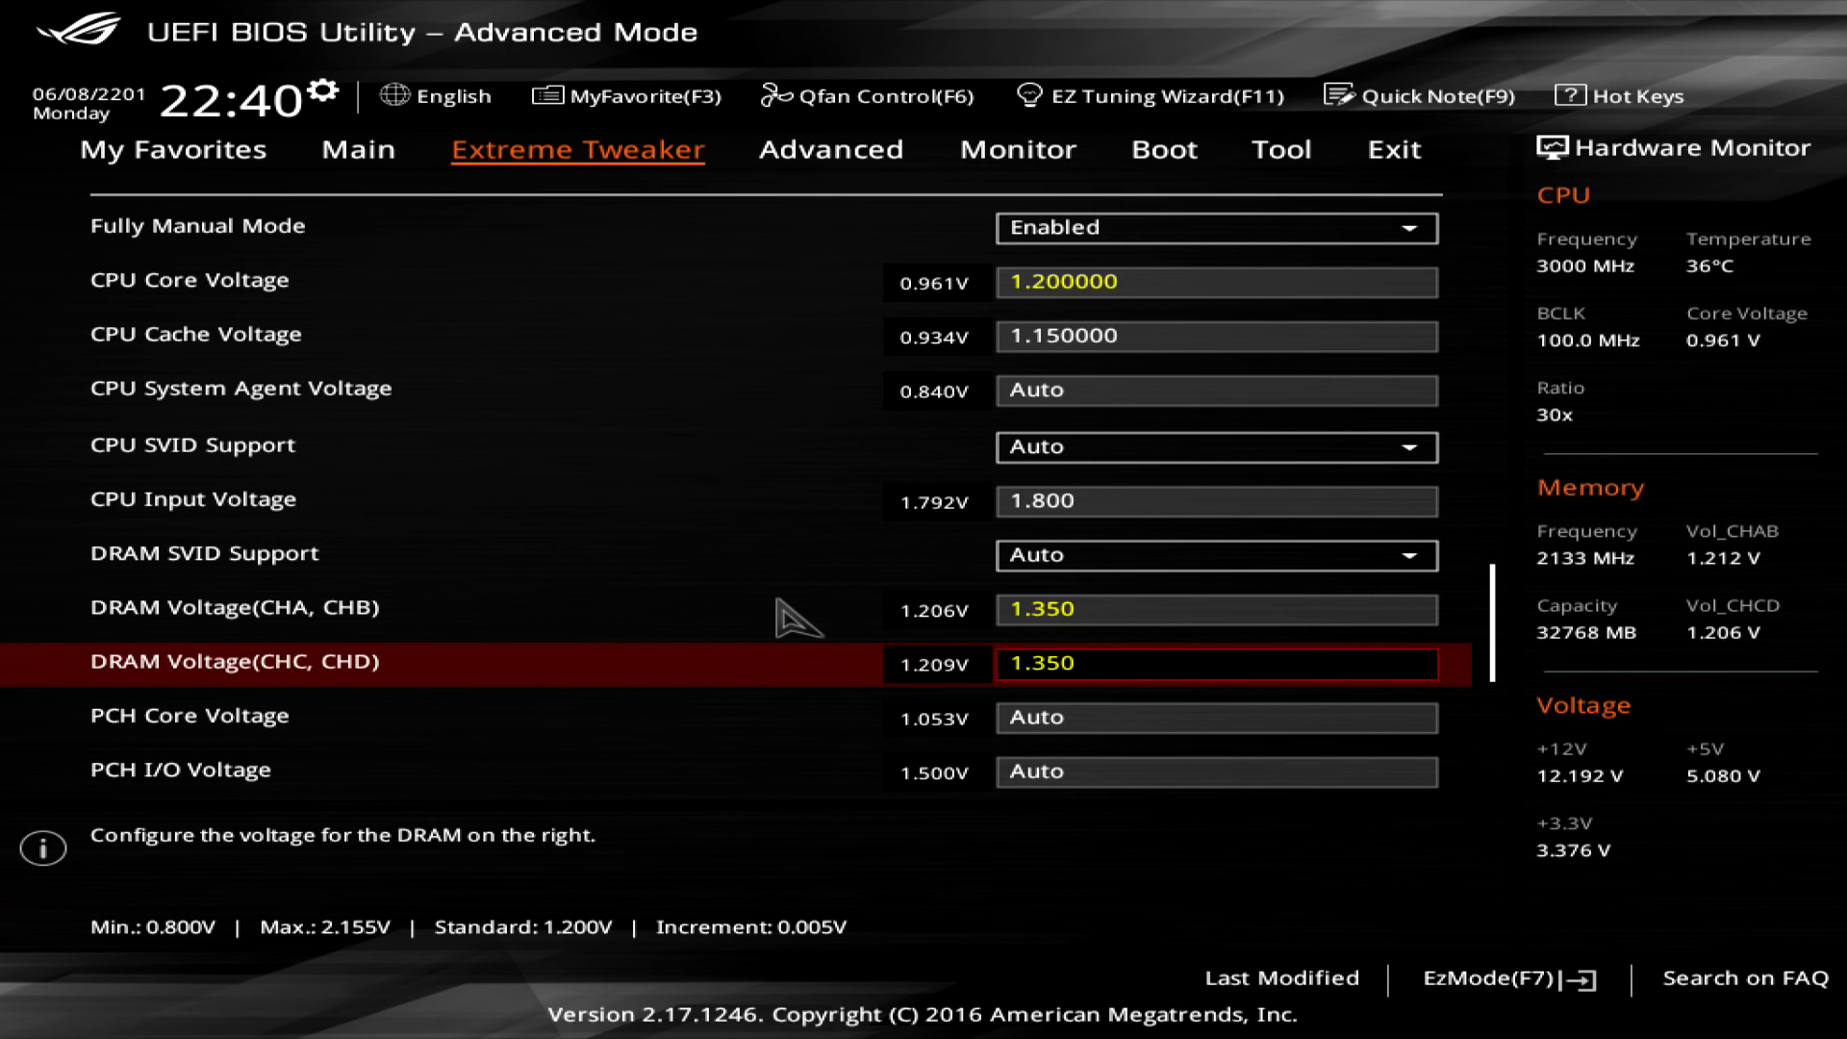
pyautogui.scroll(-3)
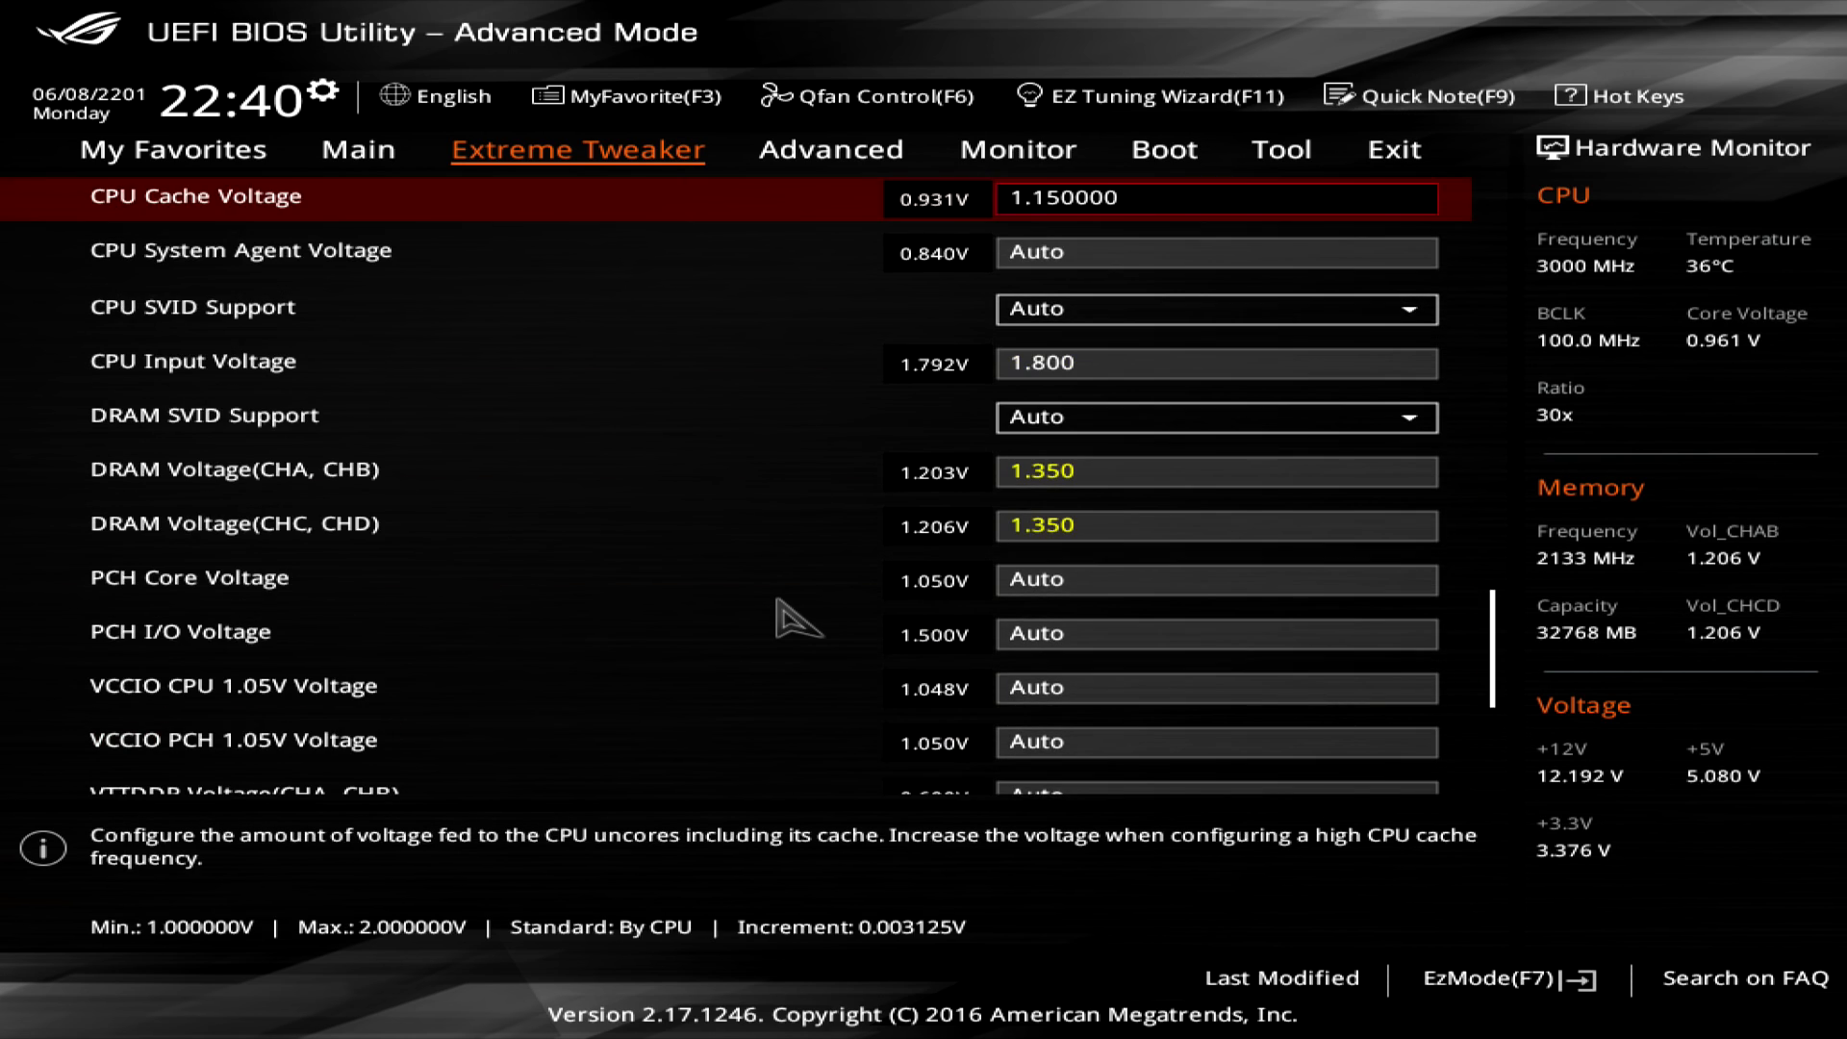
pyautogui.click(1282, 148)
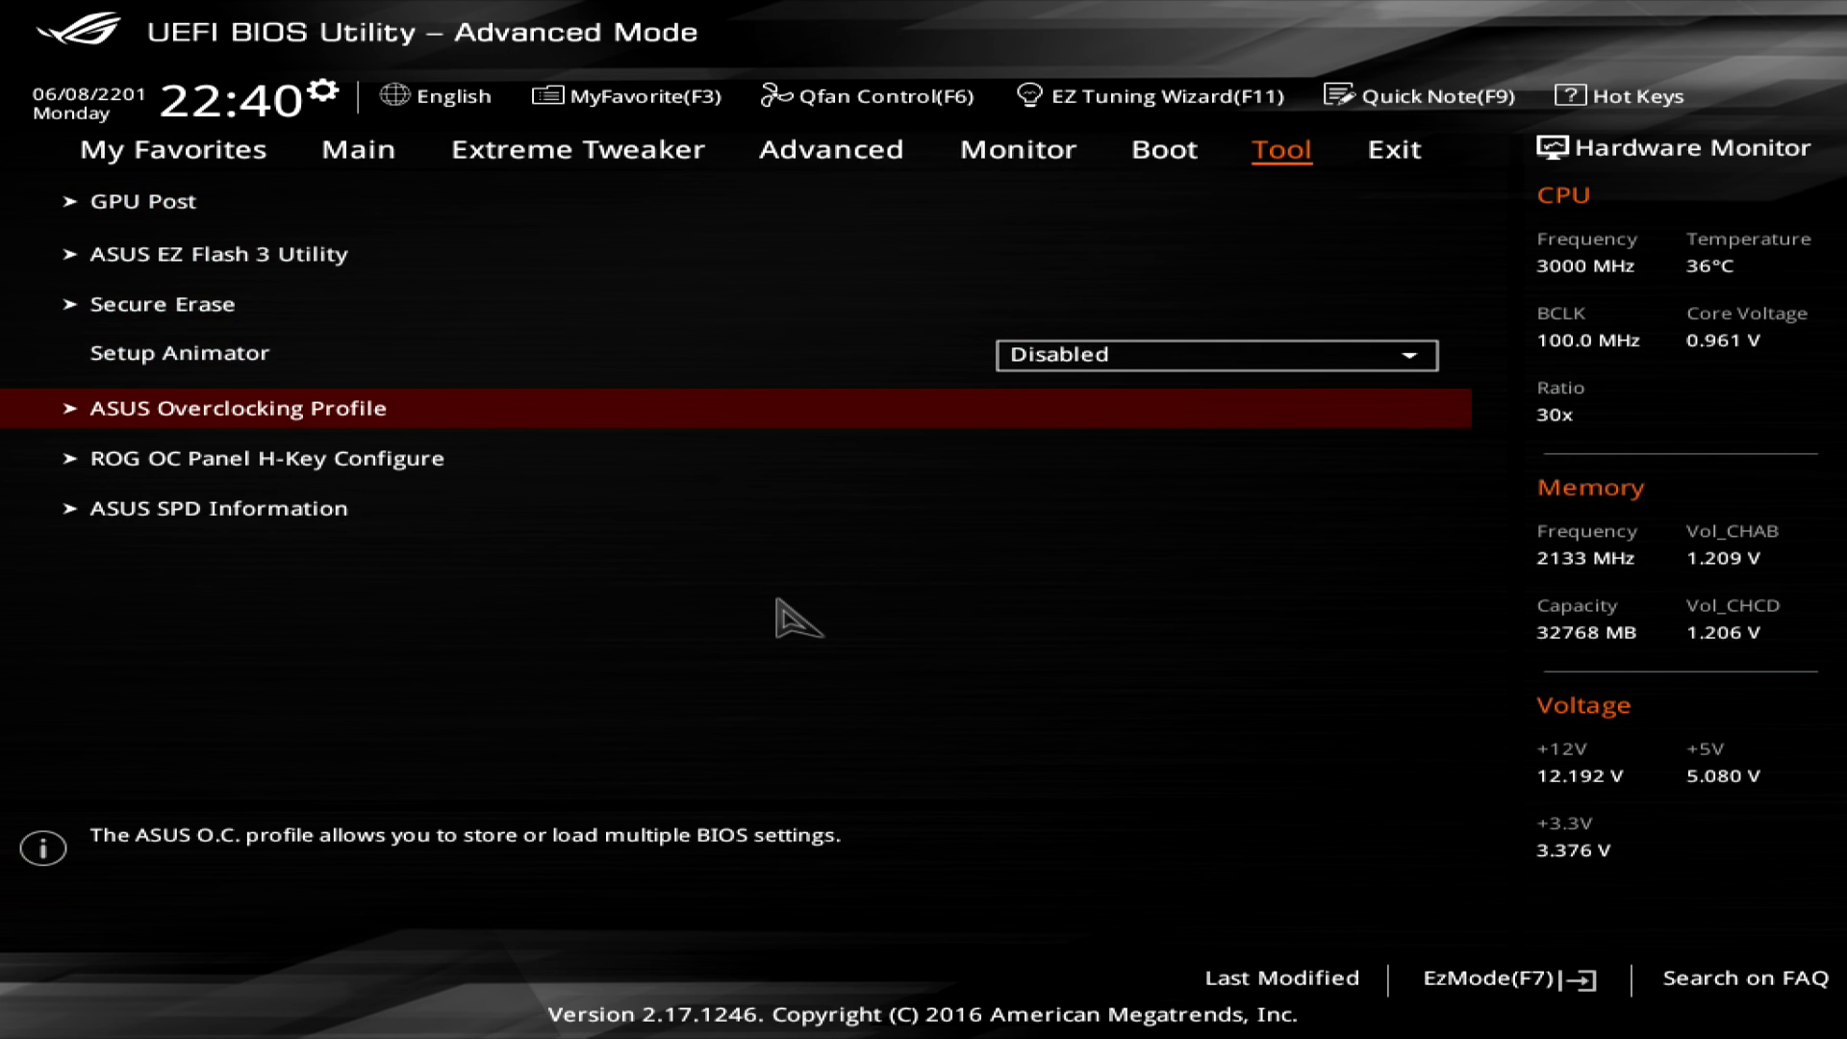
# Save the settings as an ASUS Overclocking Profile named 4000ghz
pyautogui.click(233, 408)
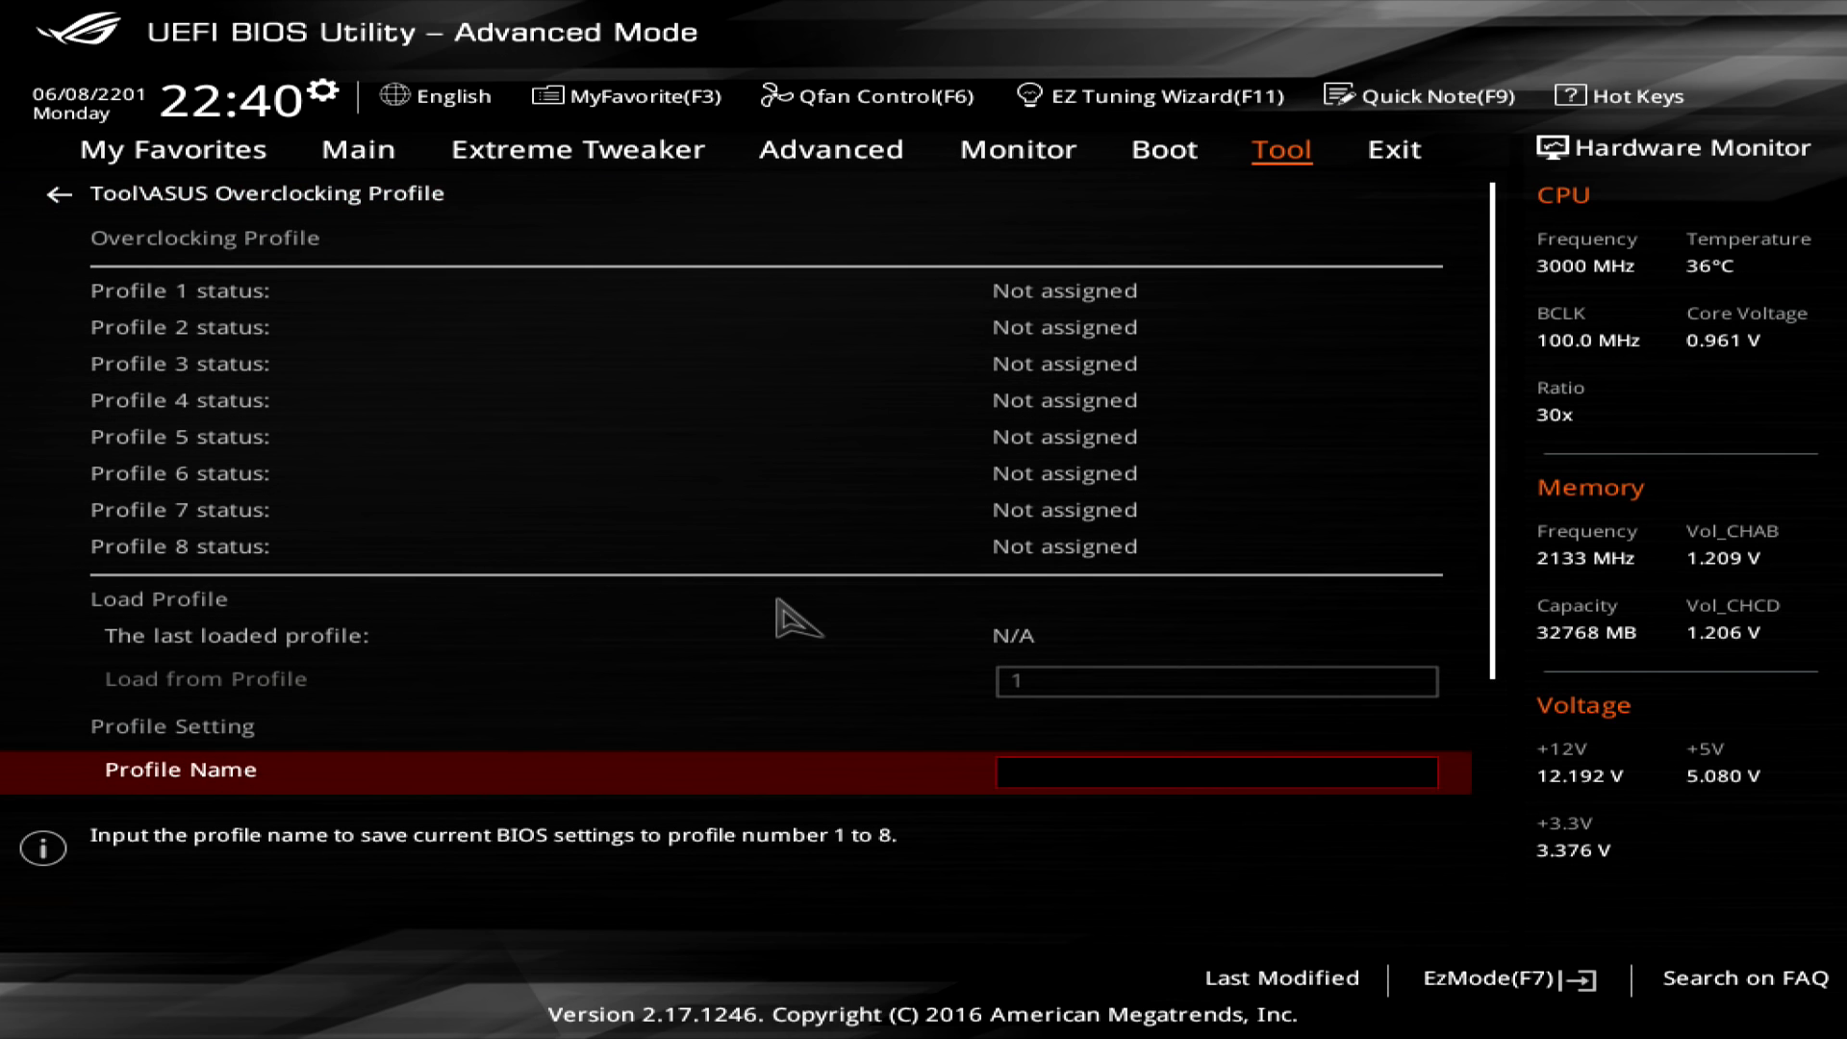
pyautogui.write('4000')
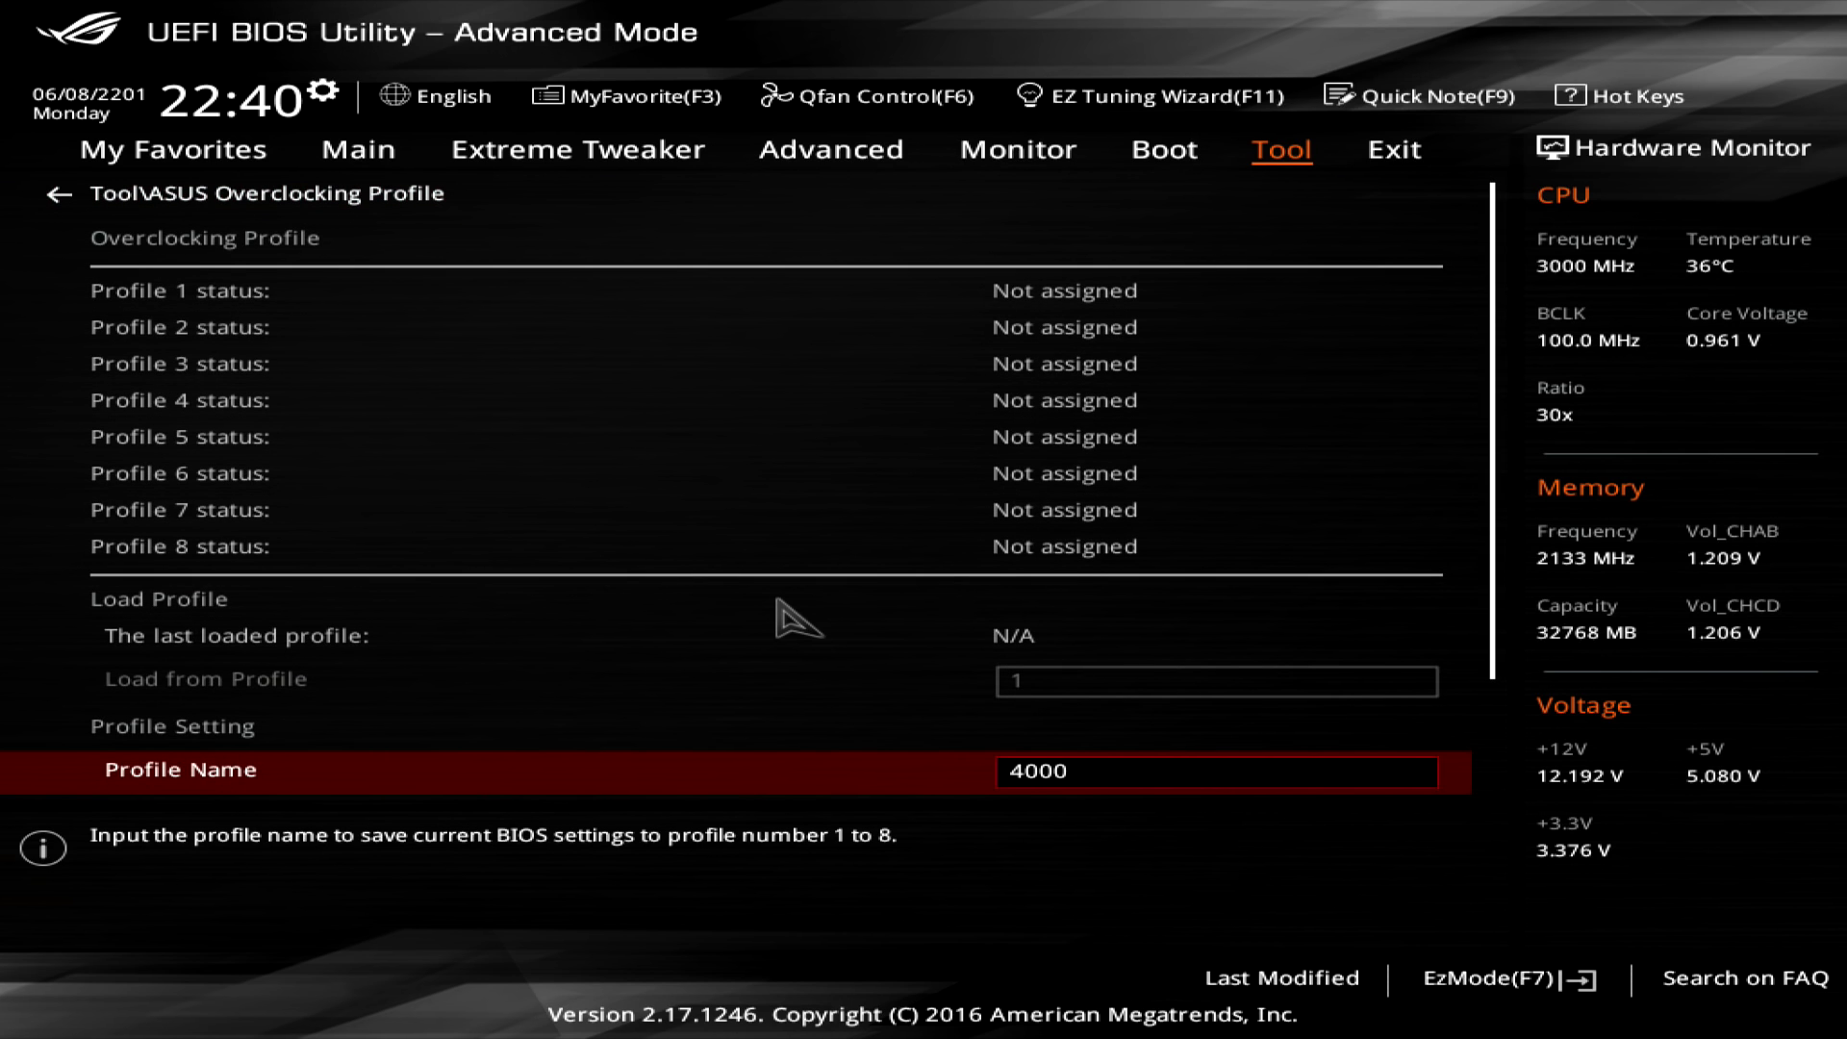
pyautogui.write('ghz')
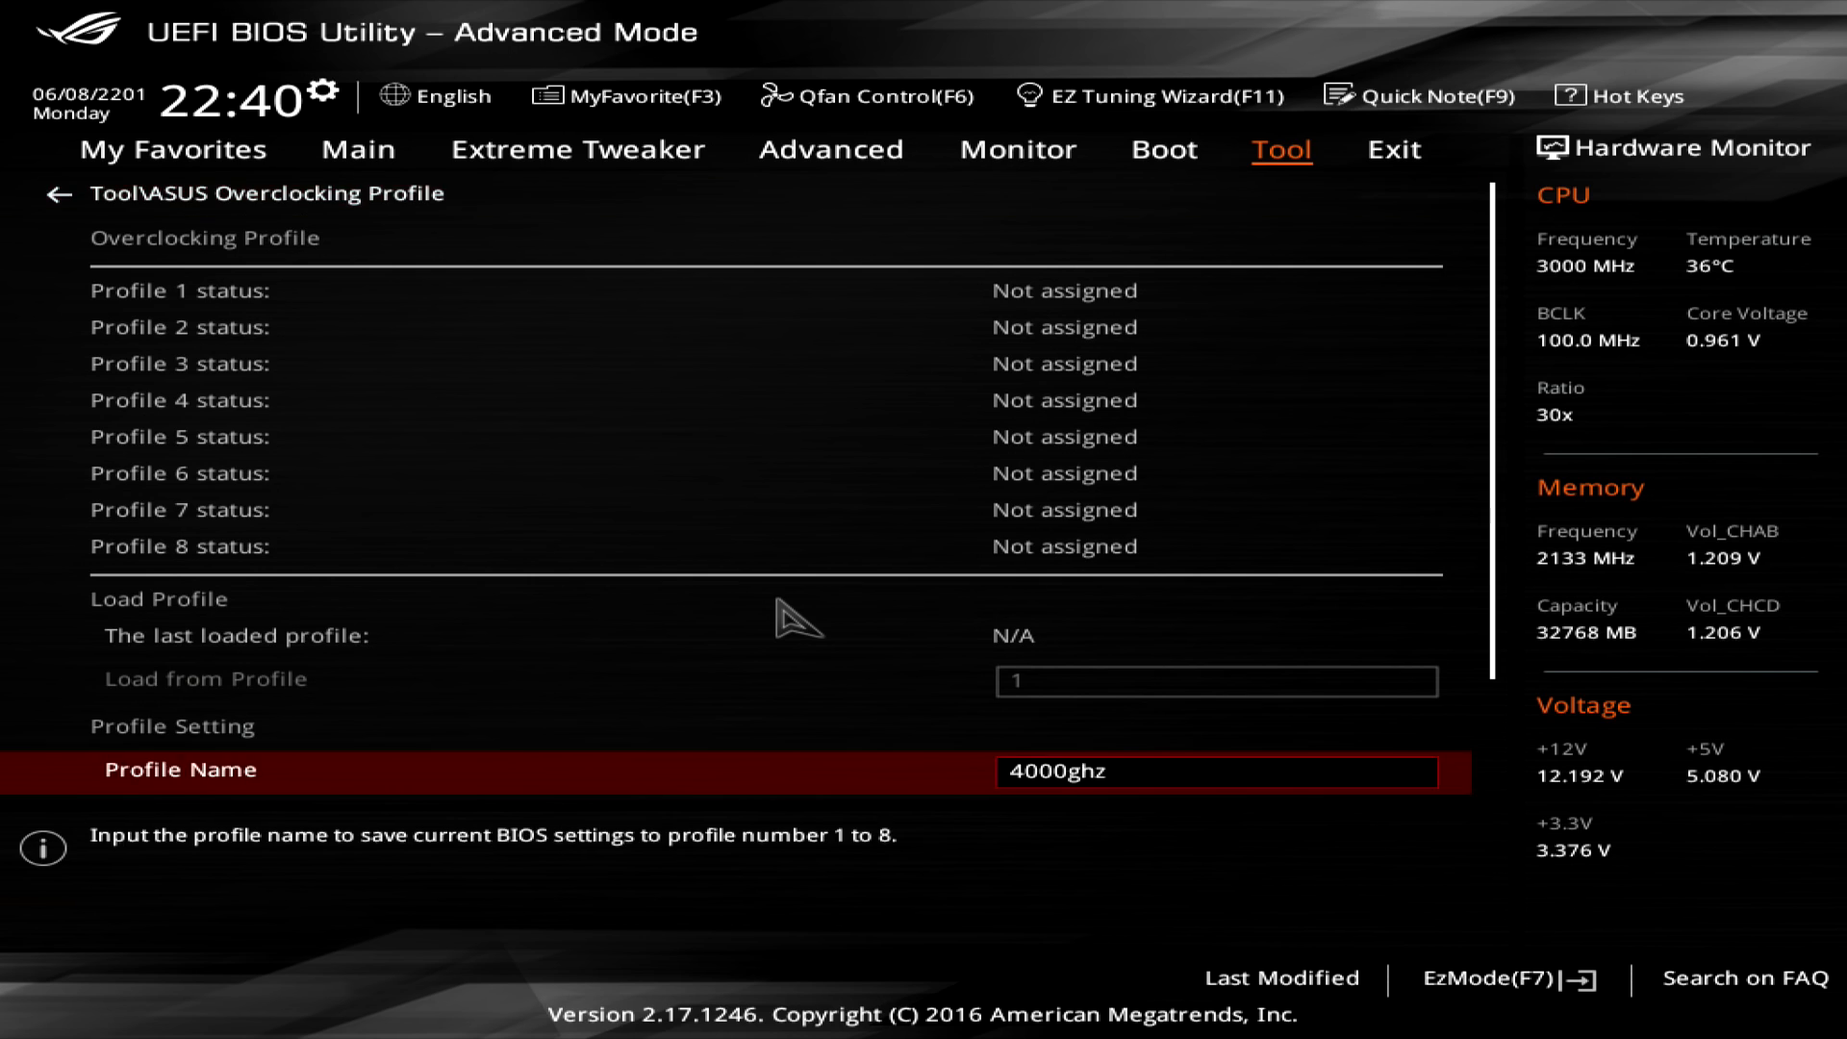
pyautogui.press('Enter')
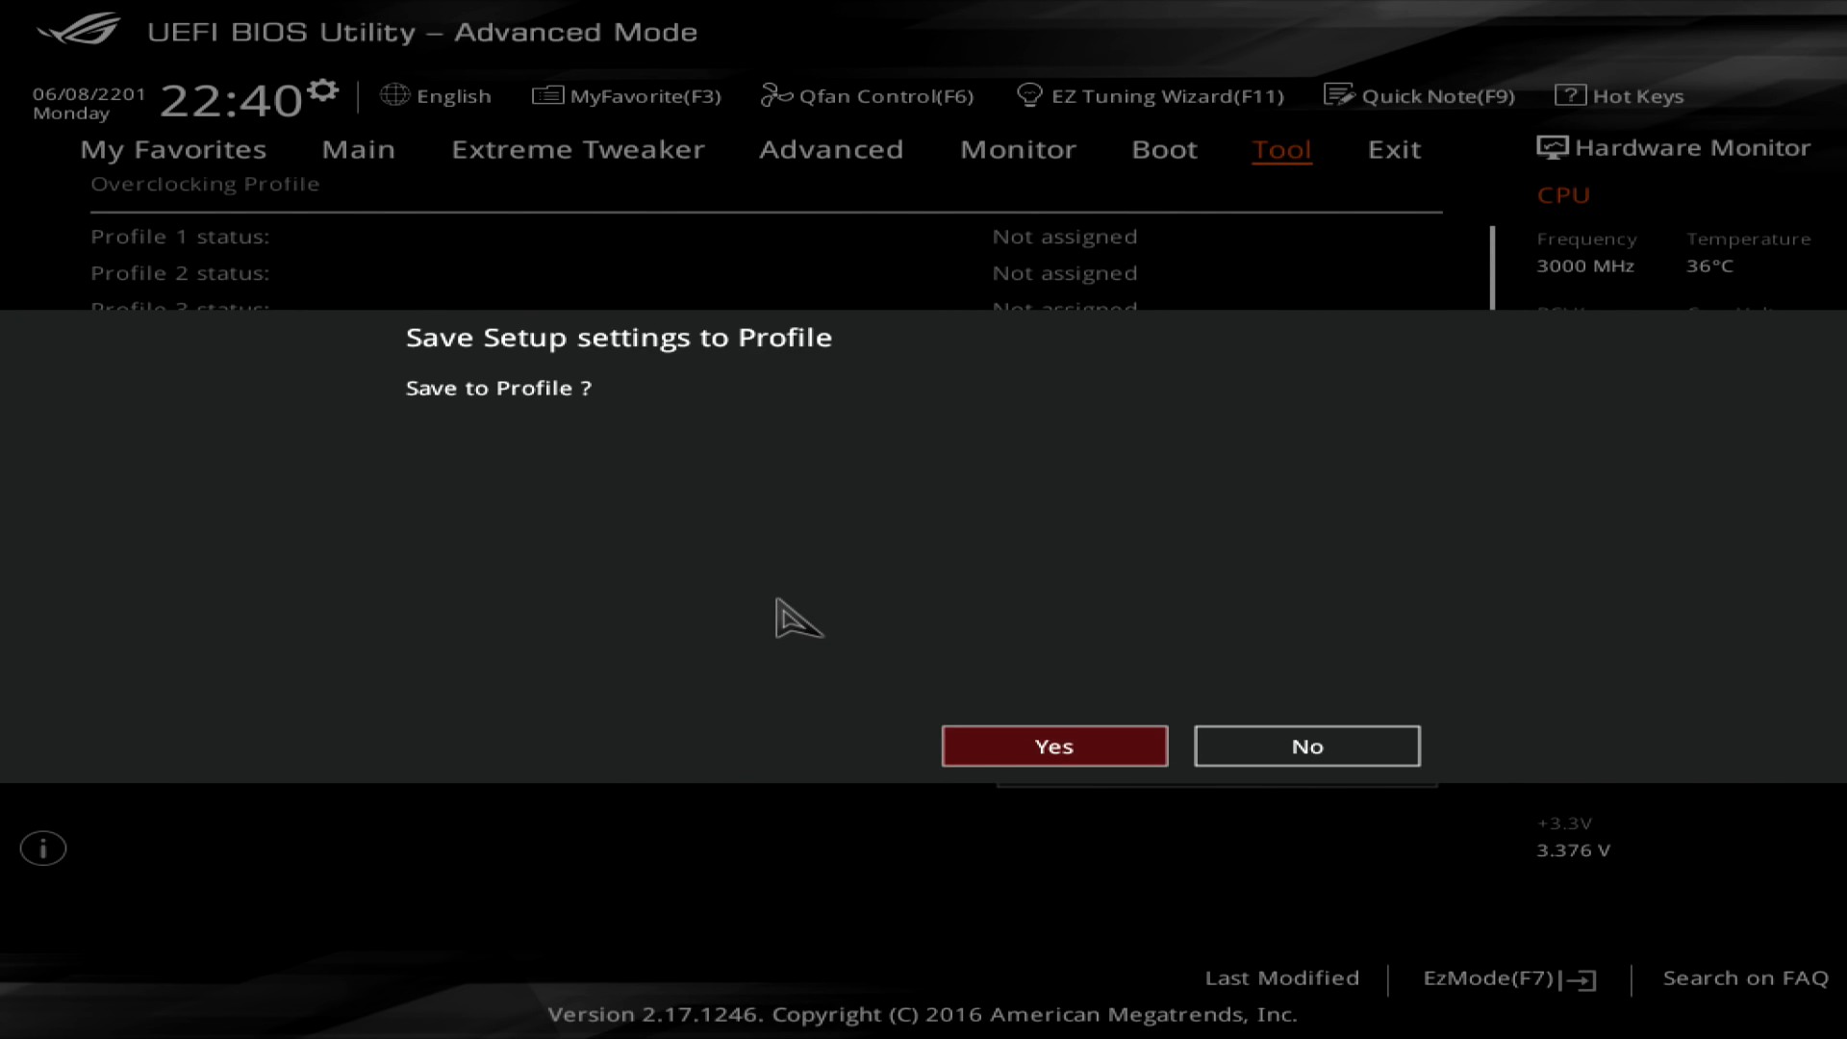
pyautogui.click(1053, 747)
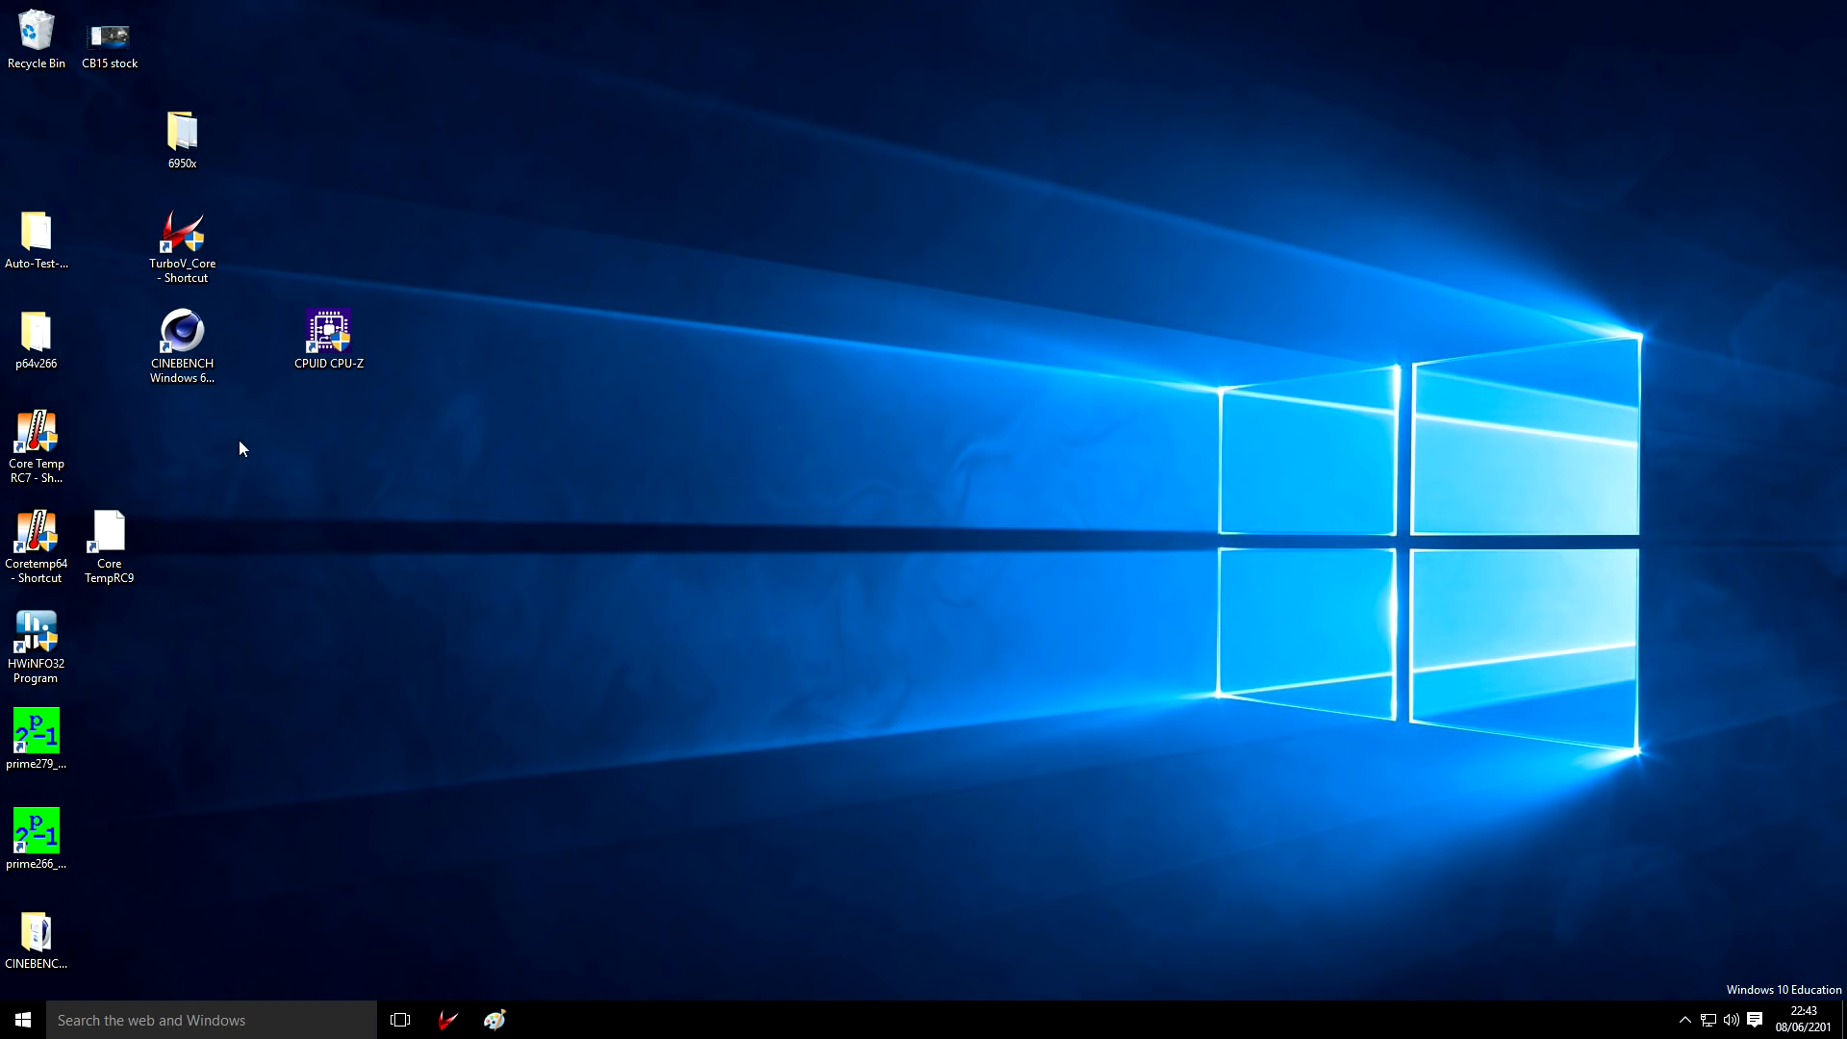
# Launch CPU-Z from the desktop shortcut to check the i7-6950X at 3999 MHz, 40x, 1.202 V
pyautogui.moveTo(108, 537); pyautogui.dragTo(402, 343)
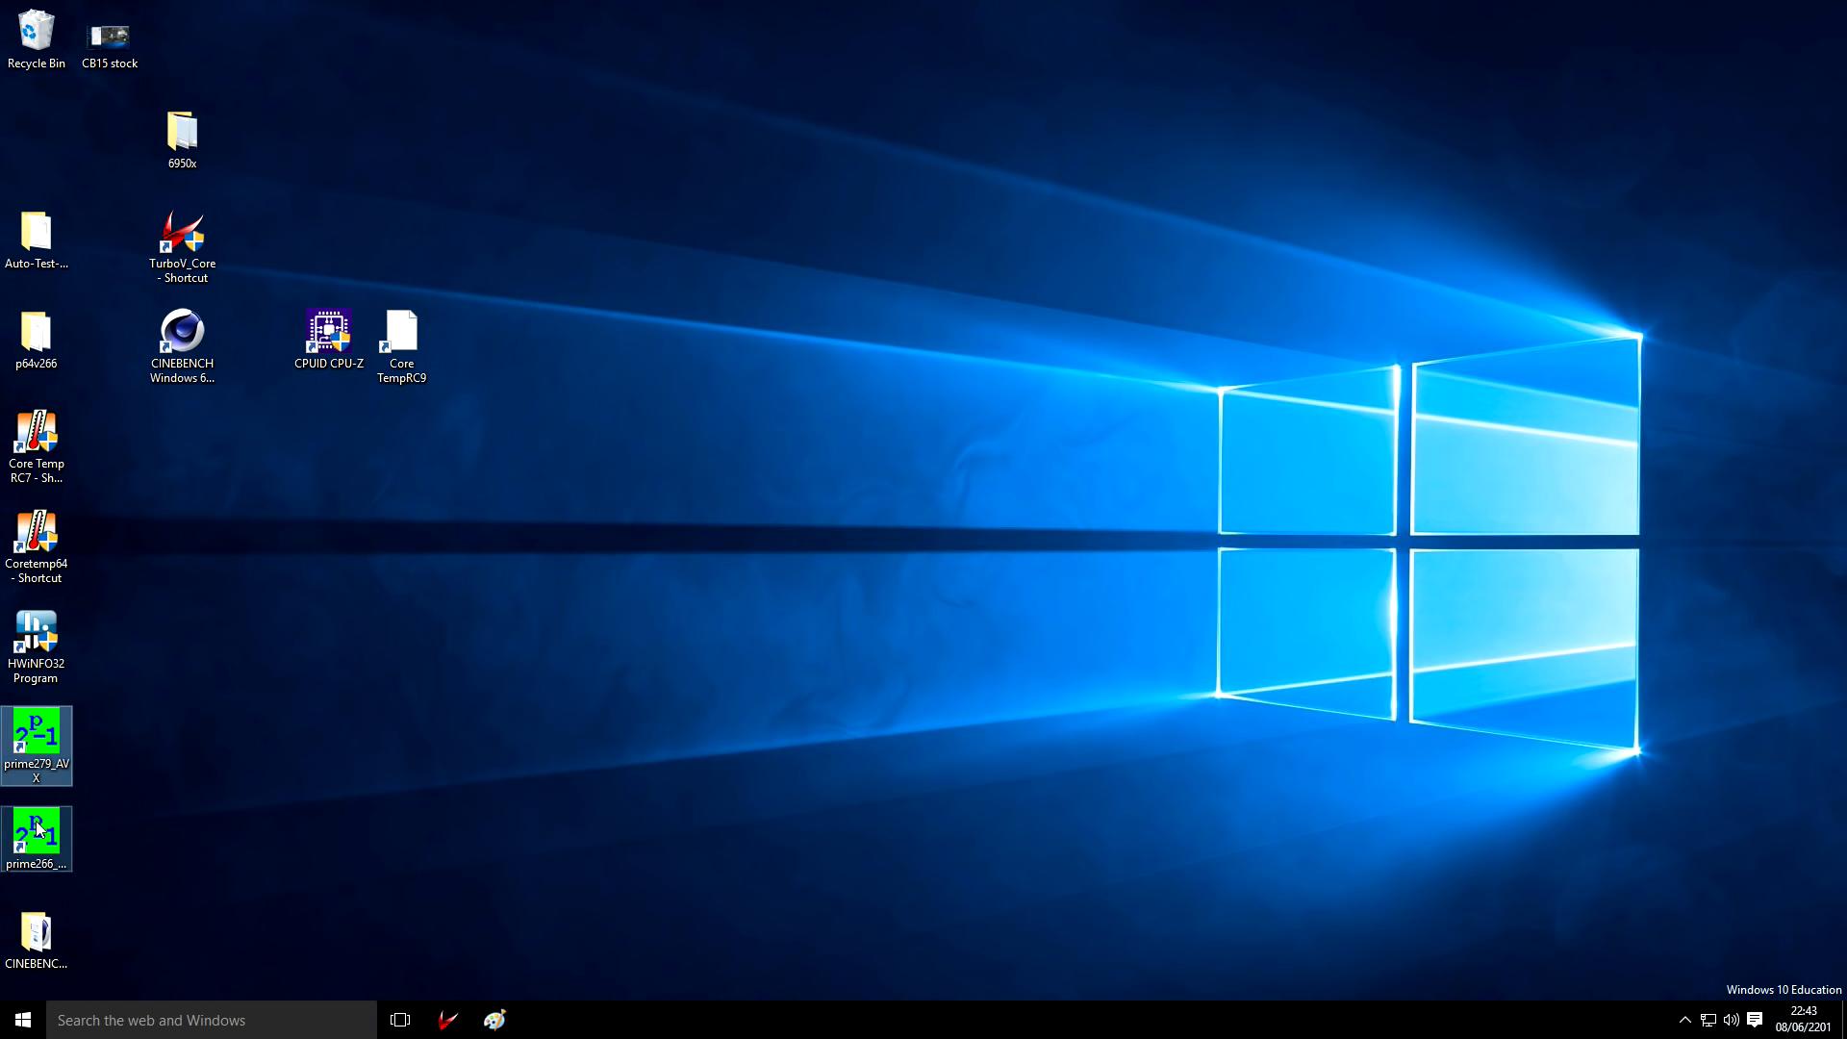
pyautogui.doubleClick(327, 335)
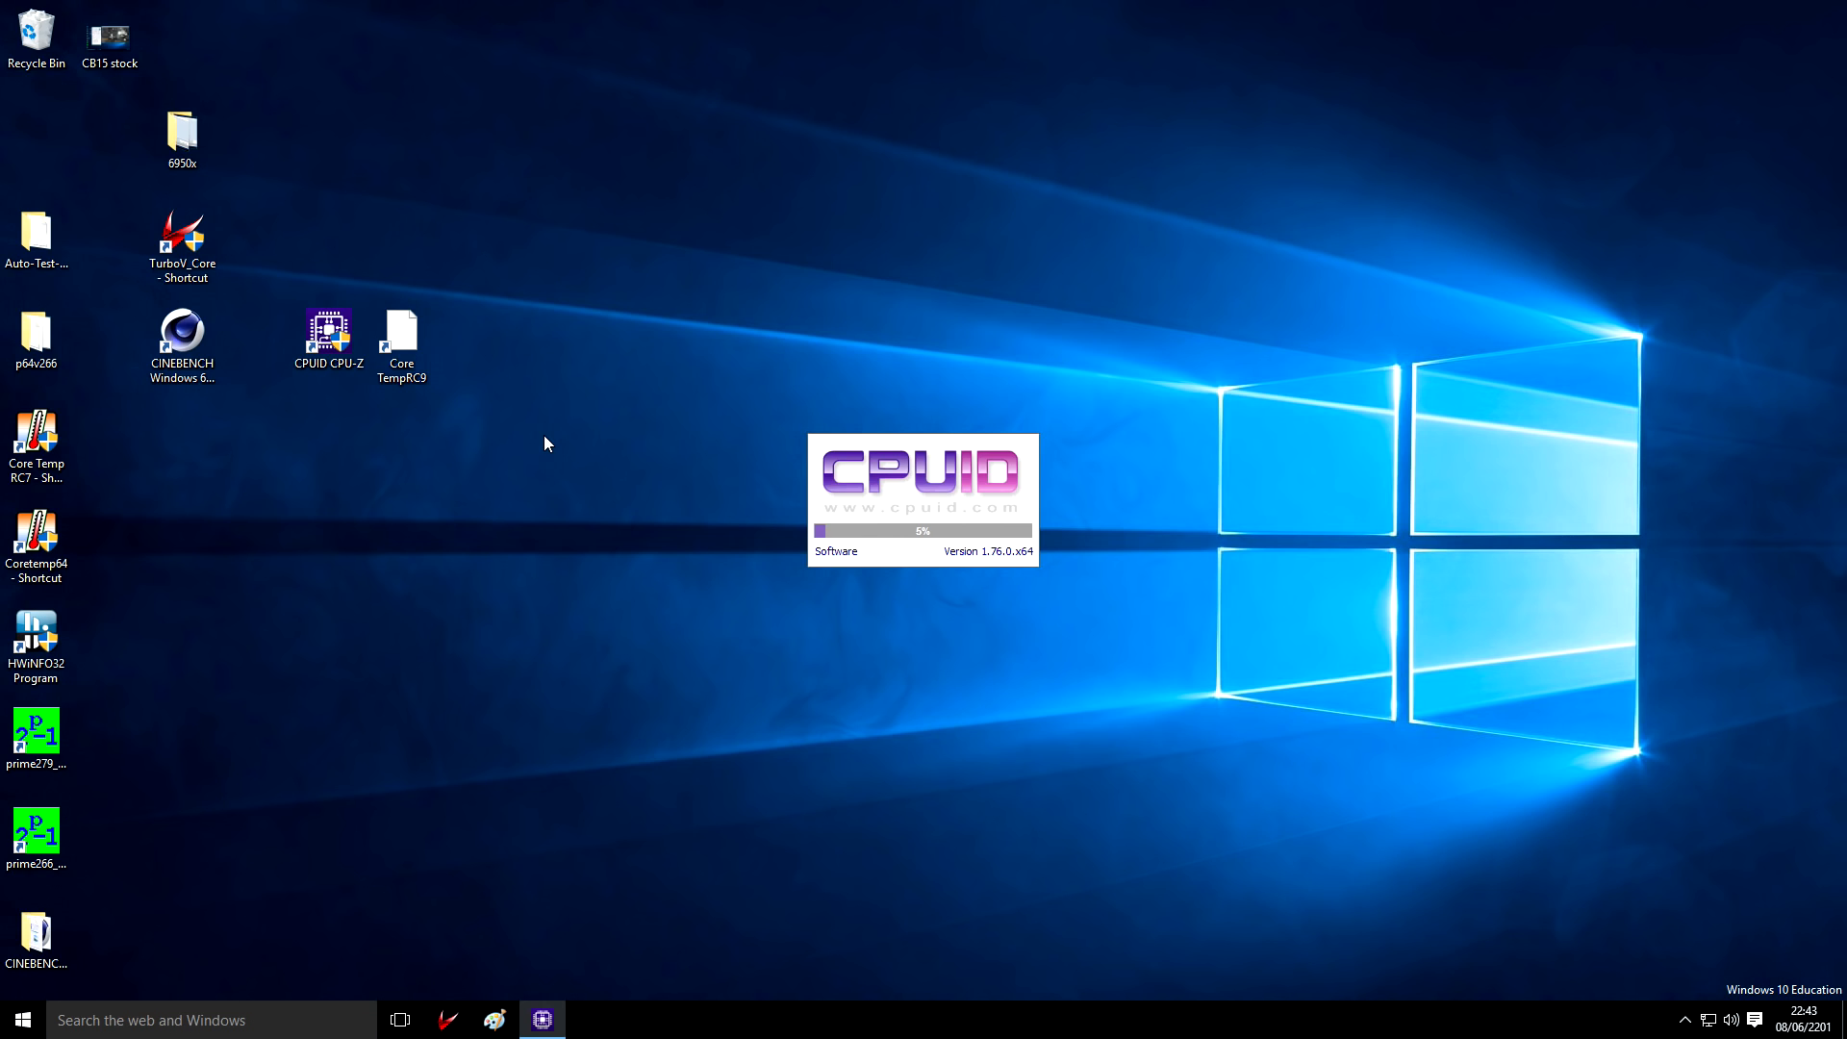
pyautogui.moveTo(767, 503)
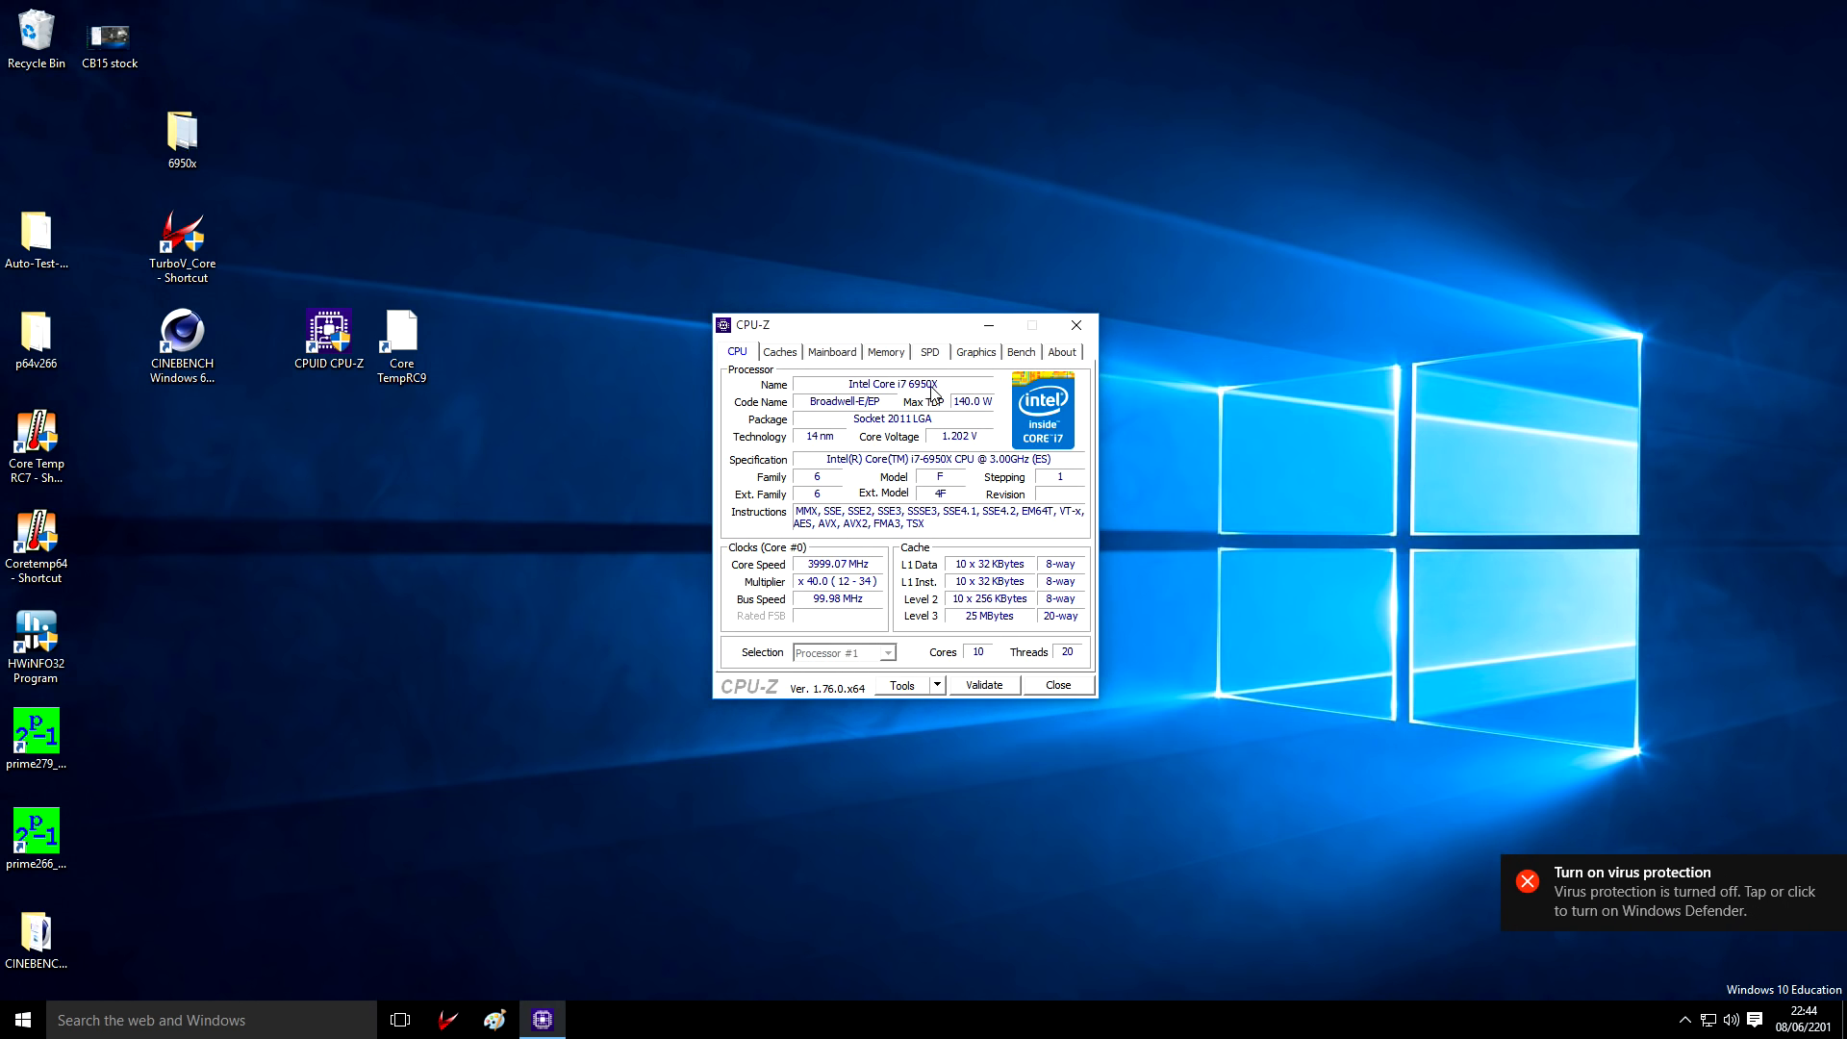
pyautogui.moveTo(964, 446)
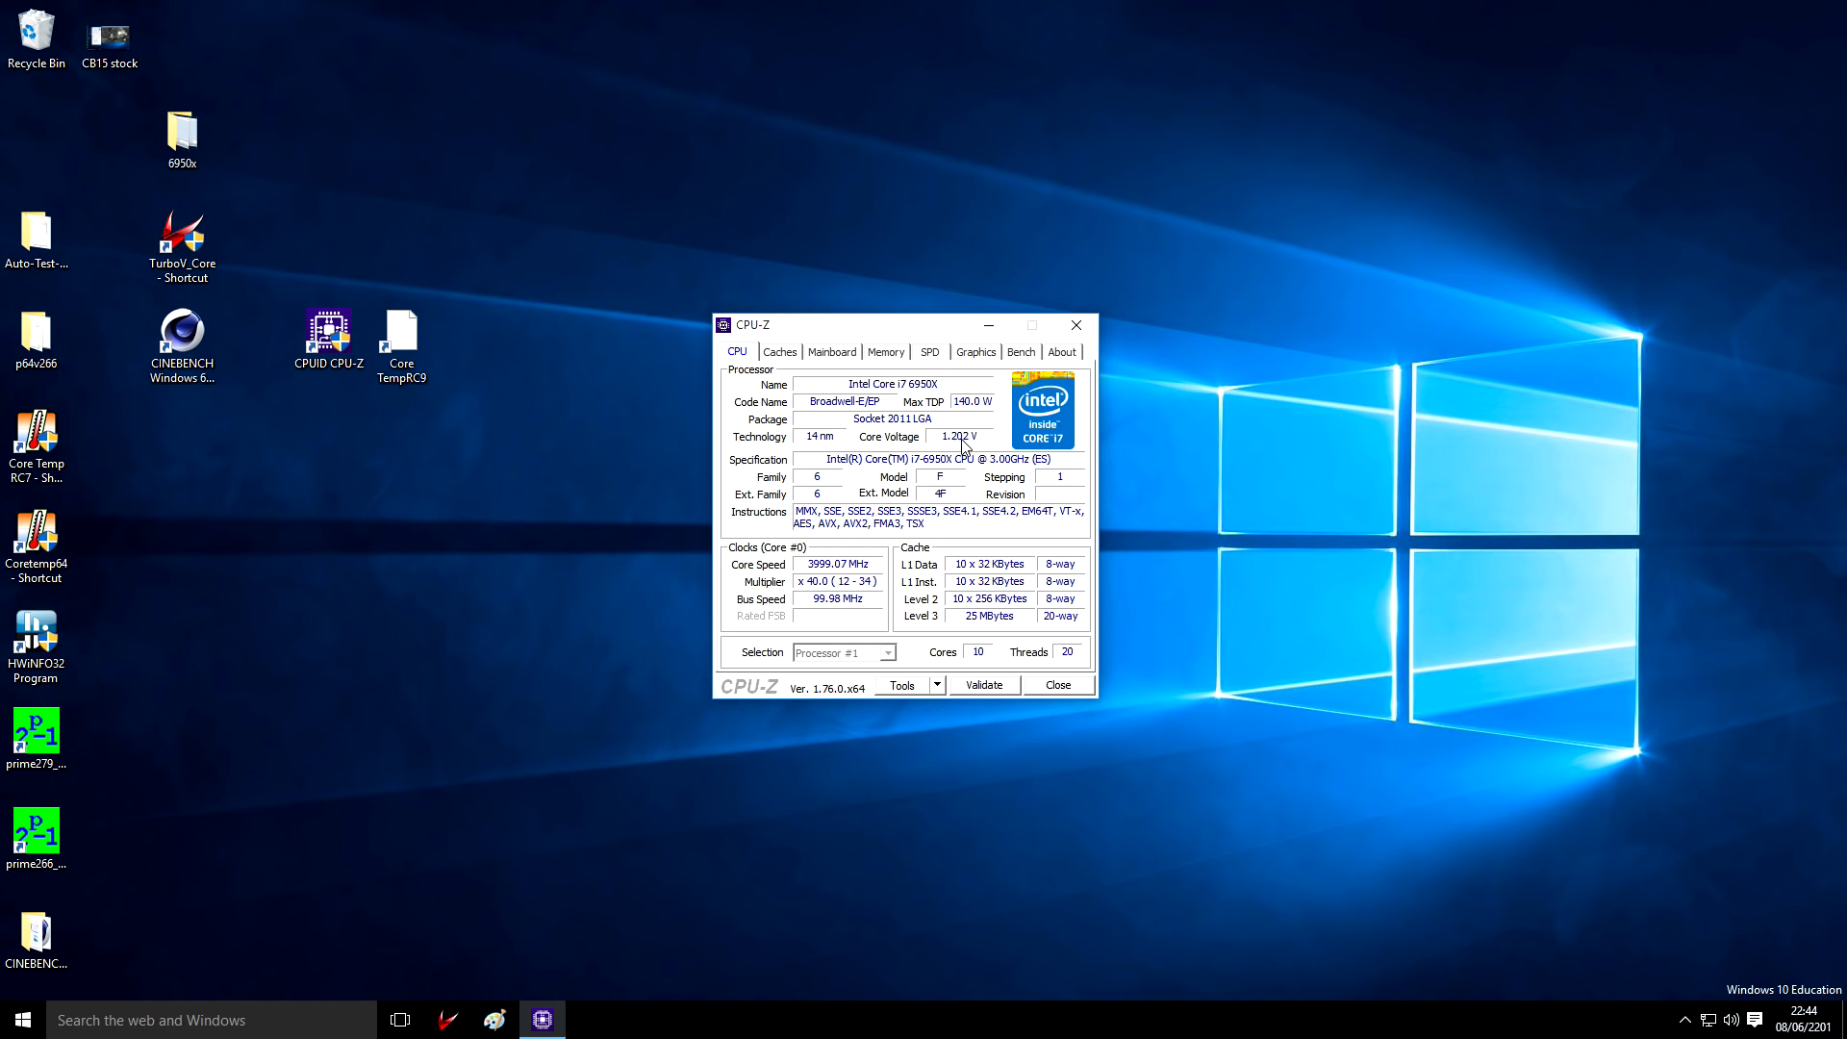
pyautogui.moveTo(816, 581)
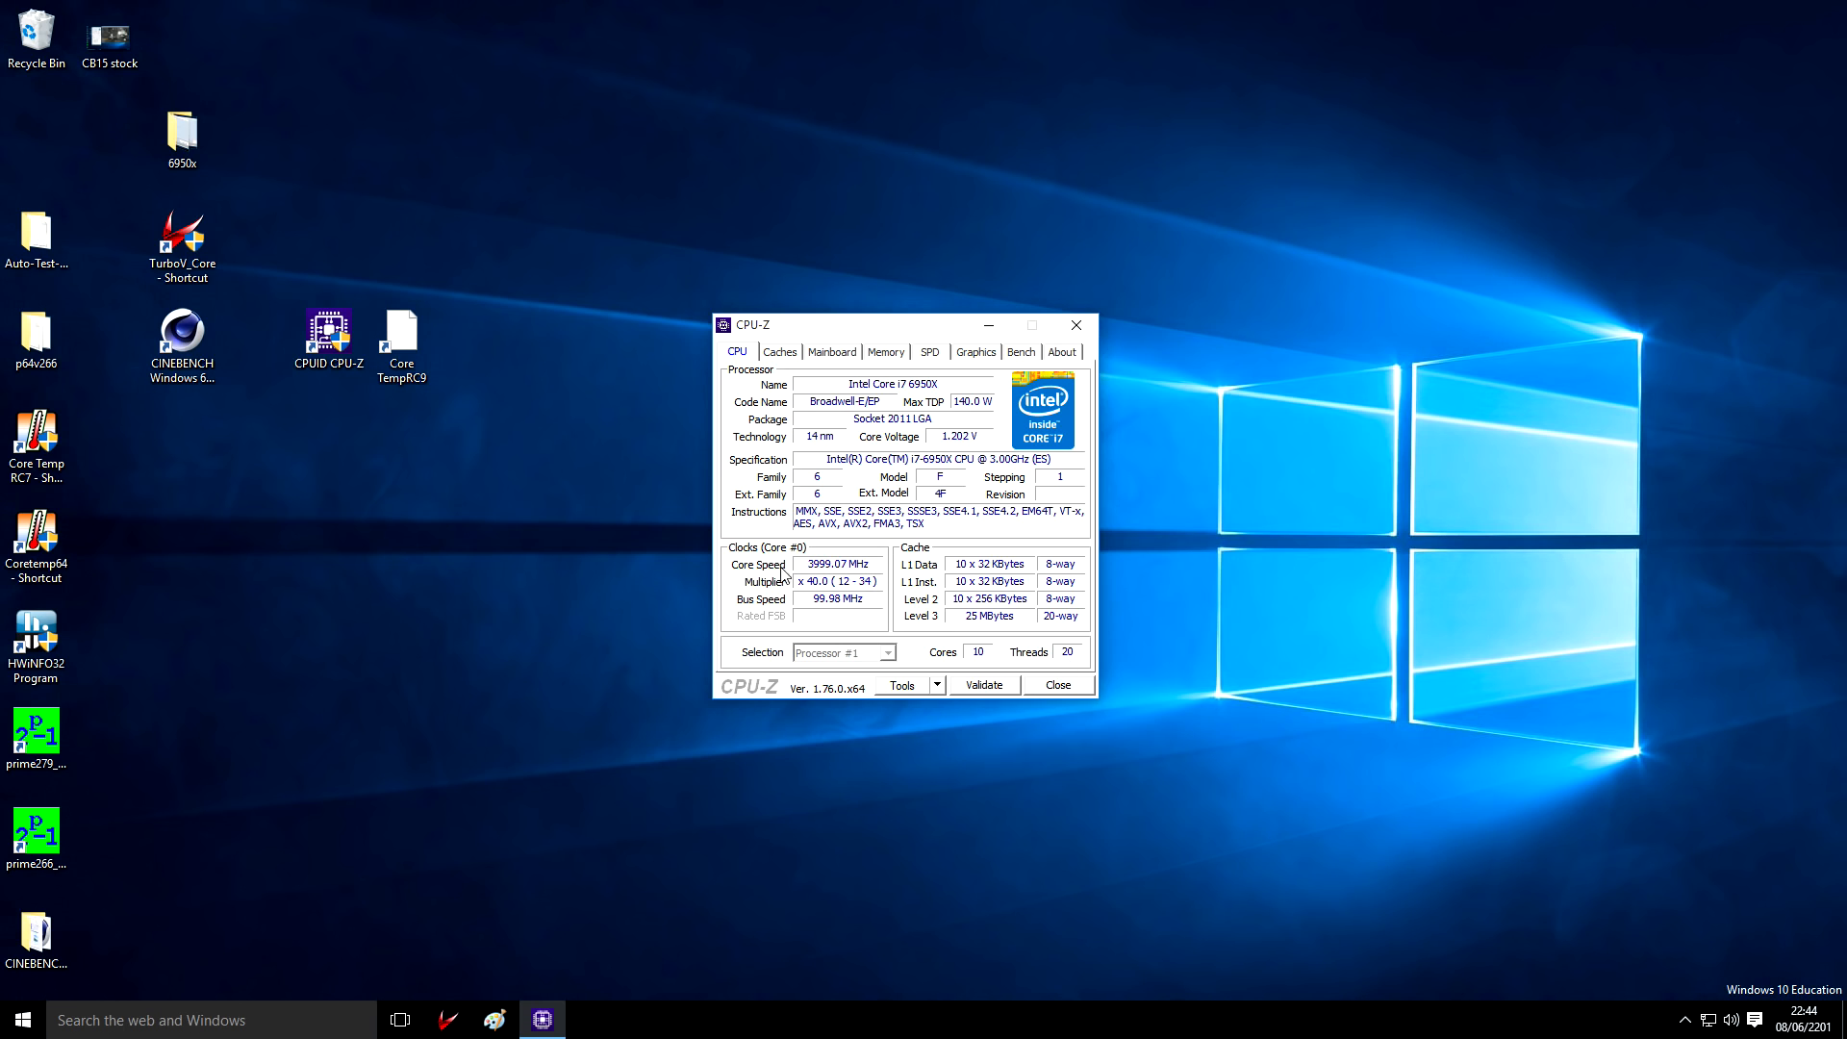
pyautogui.moveTo(825, 579)
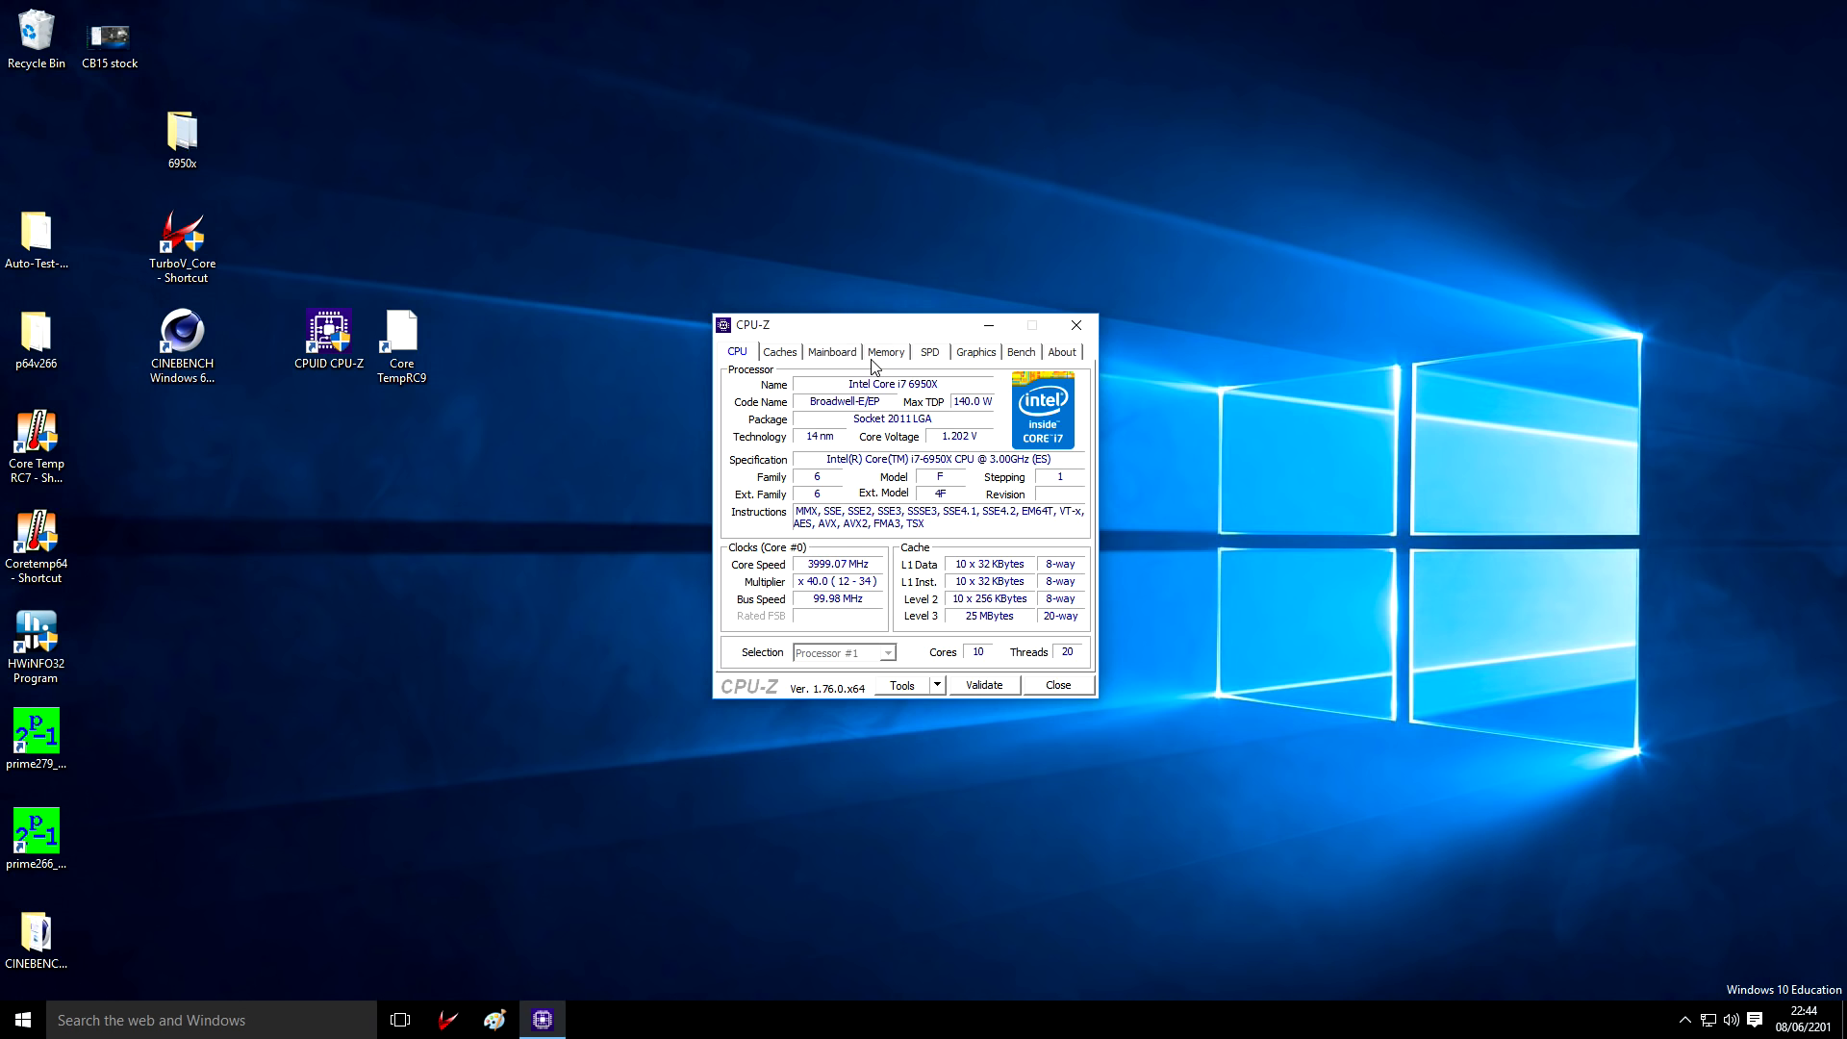
# Show CPU-Z's Memory details (quad-channel DDR4, 1599.7 MHz, 16-16-16-36) and move the window upper-left
pyautogui.click(885, 350)
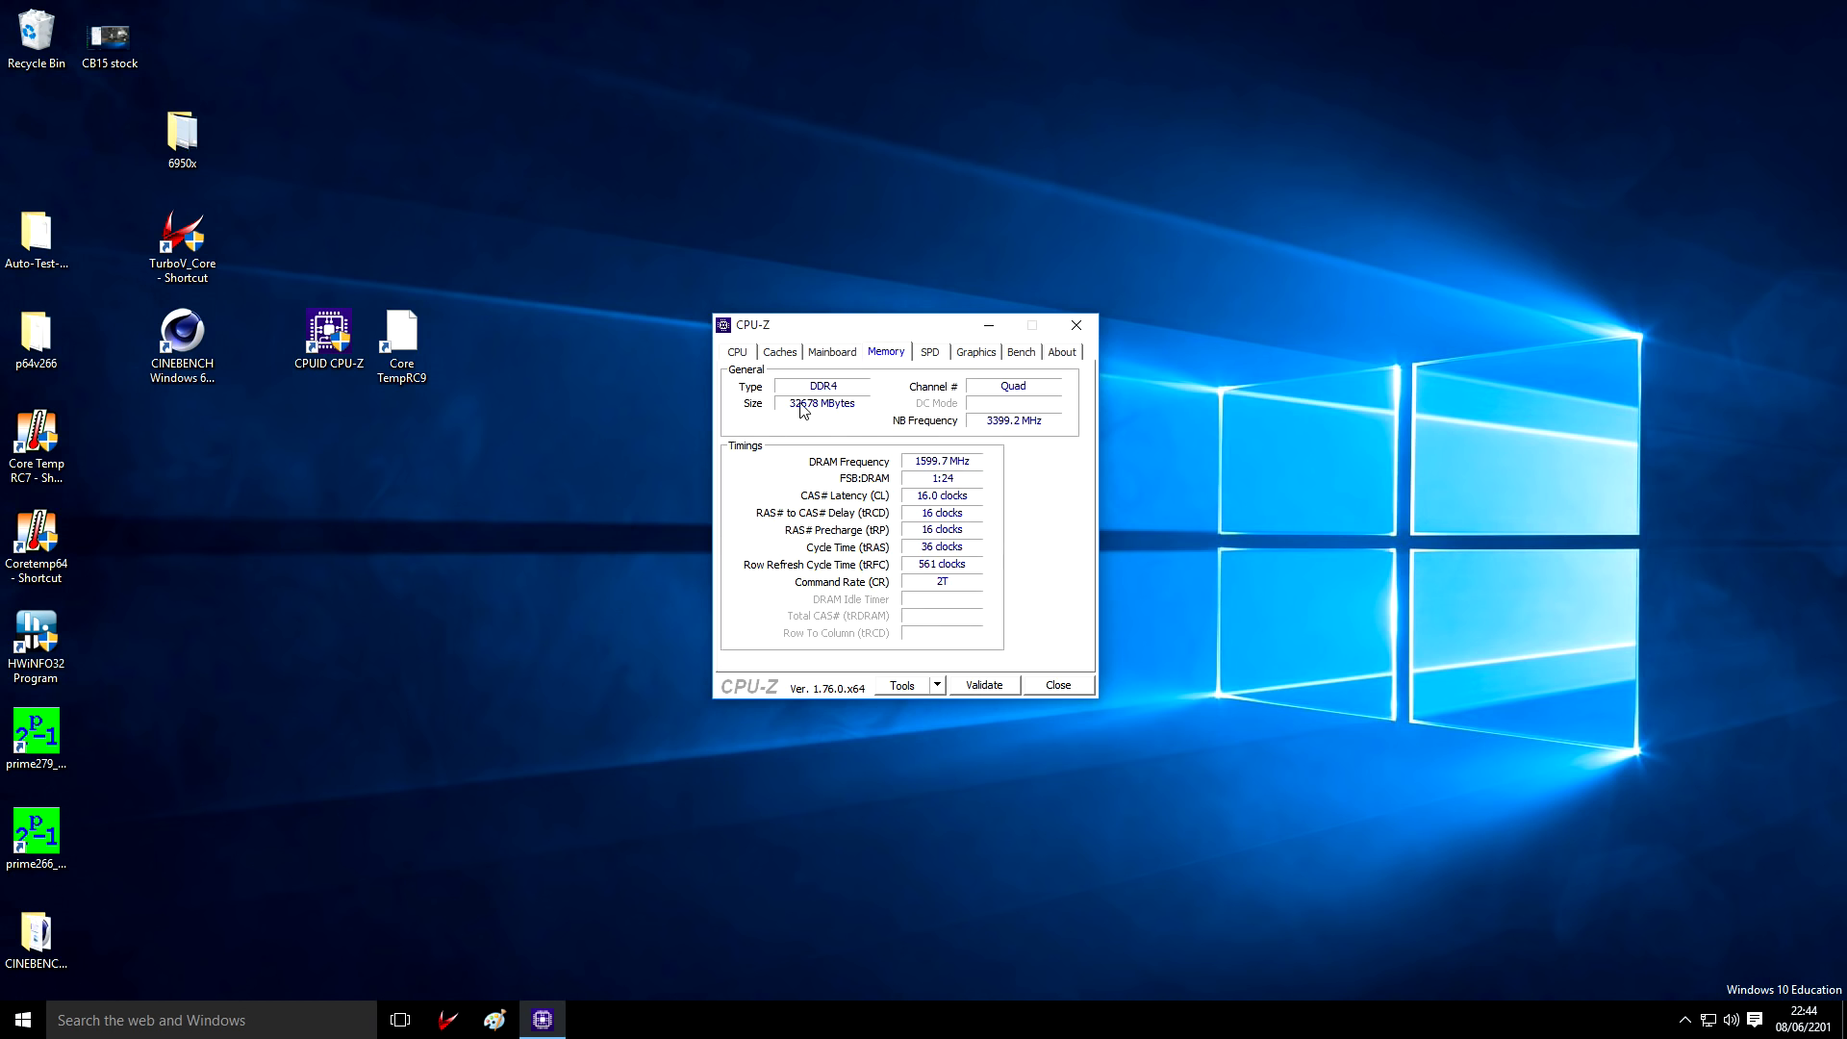
pyautogui.moveTo(822, 416)
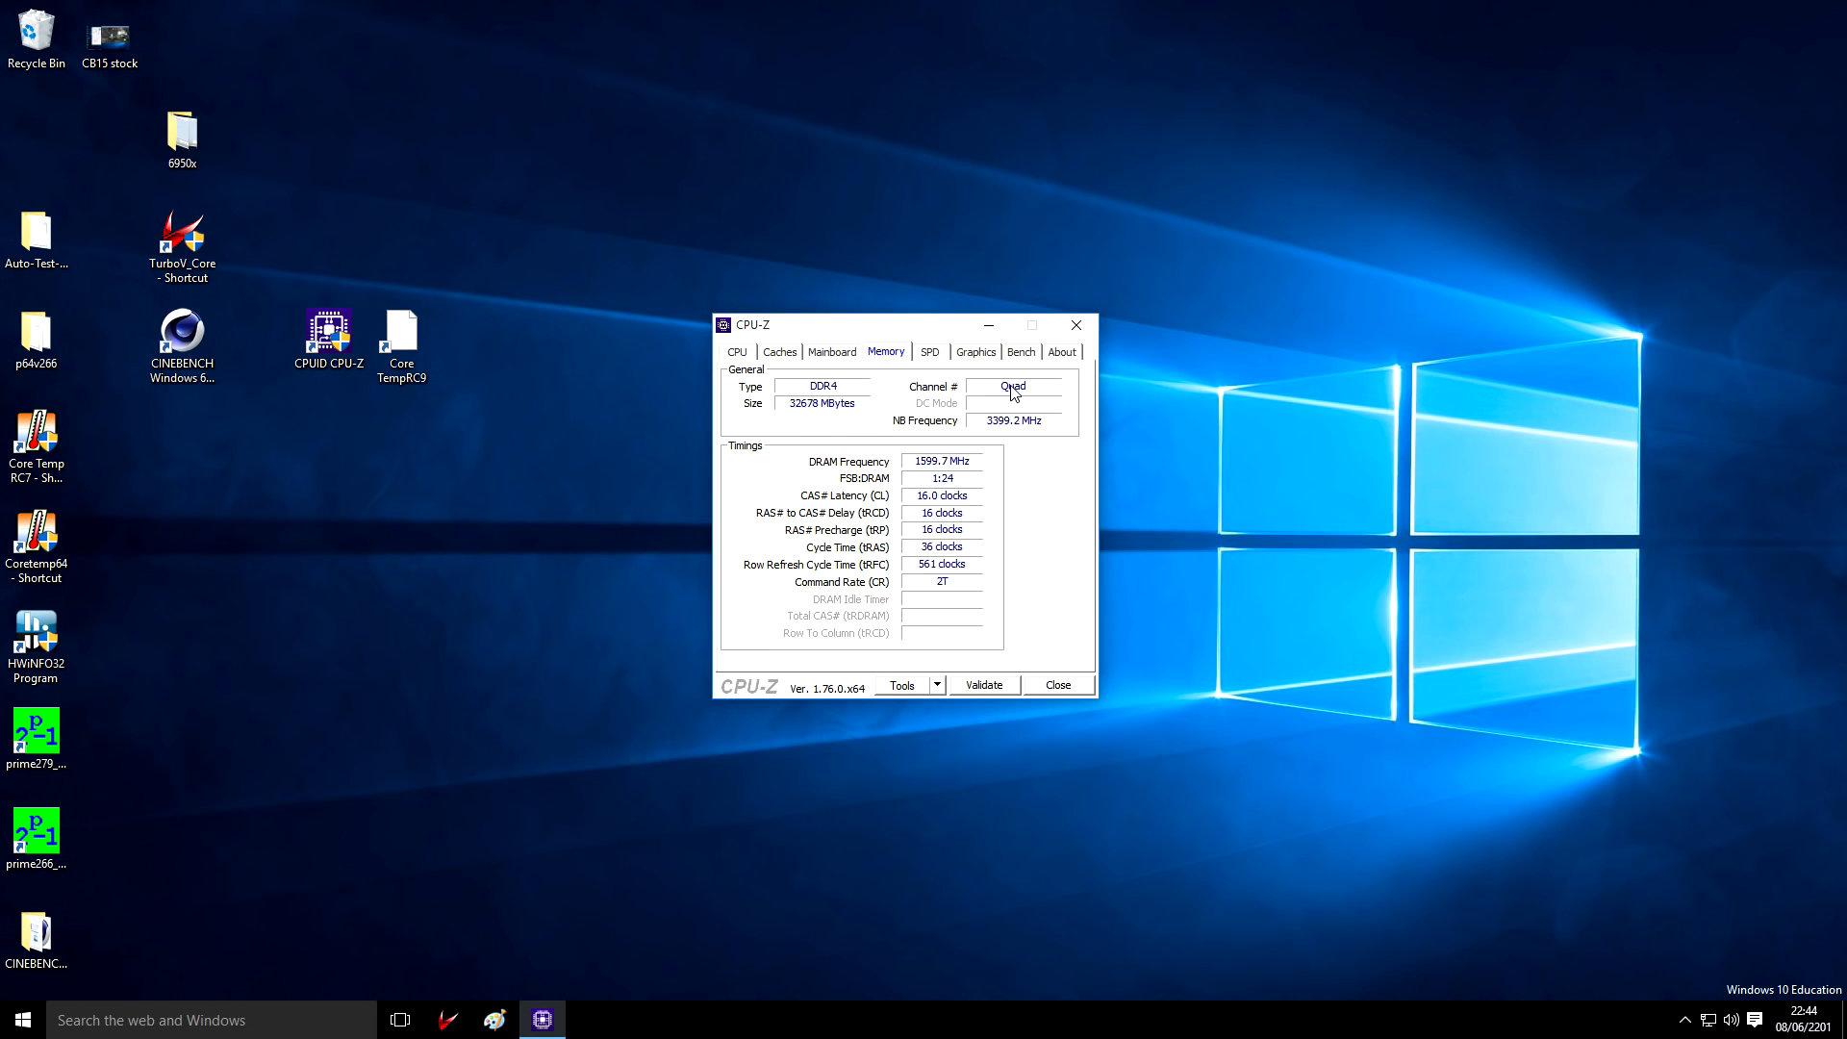
pyautogui.moveTo(964, 476)
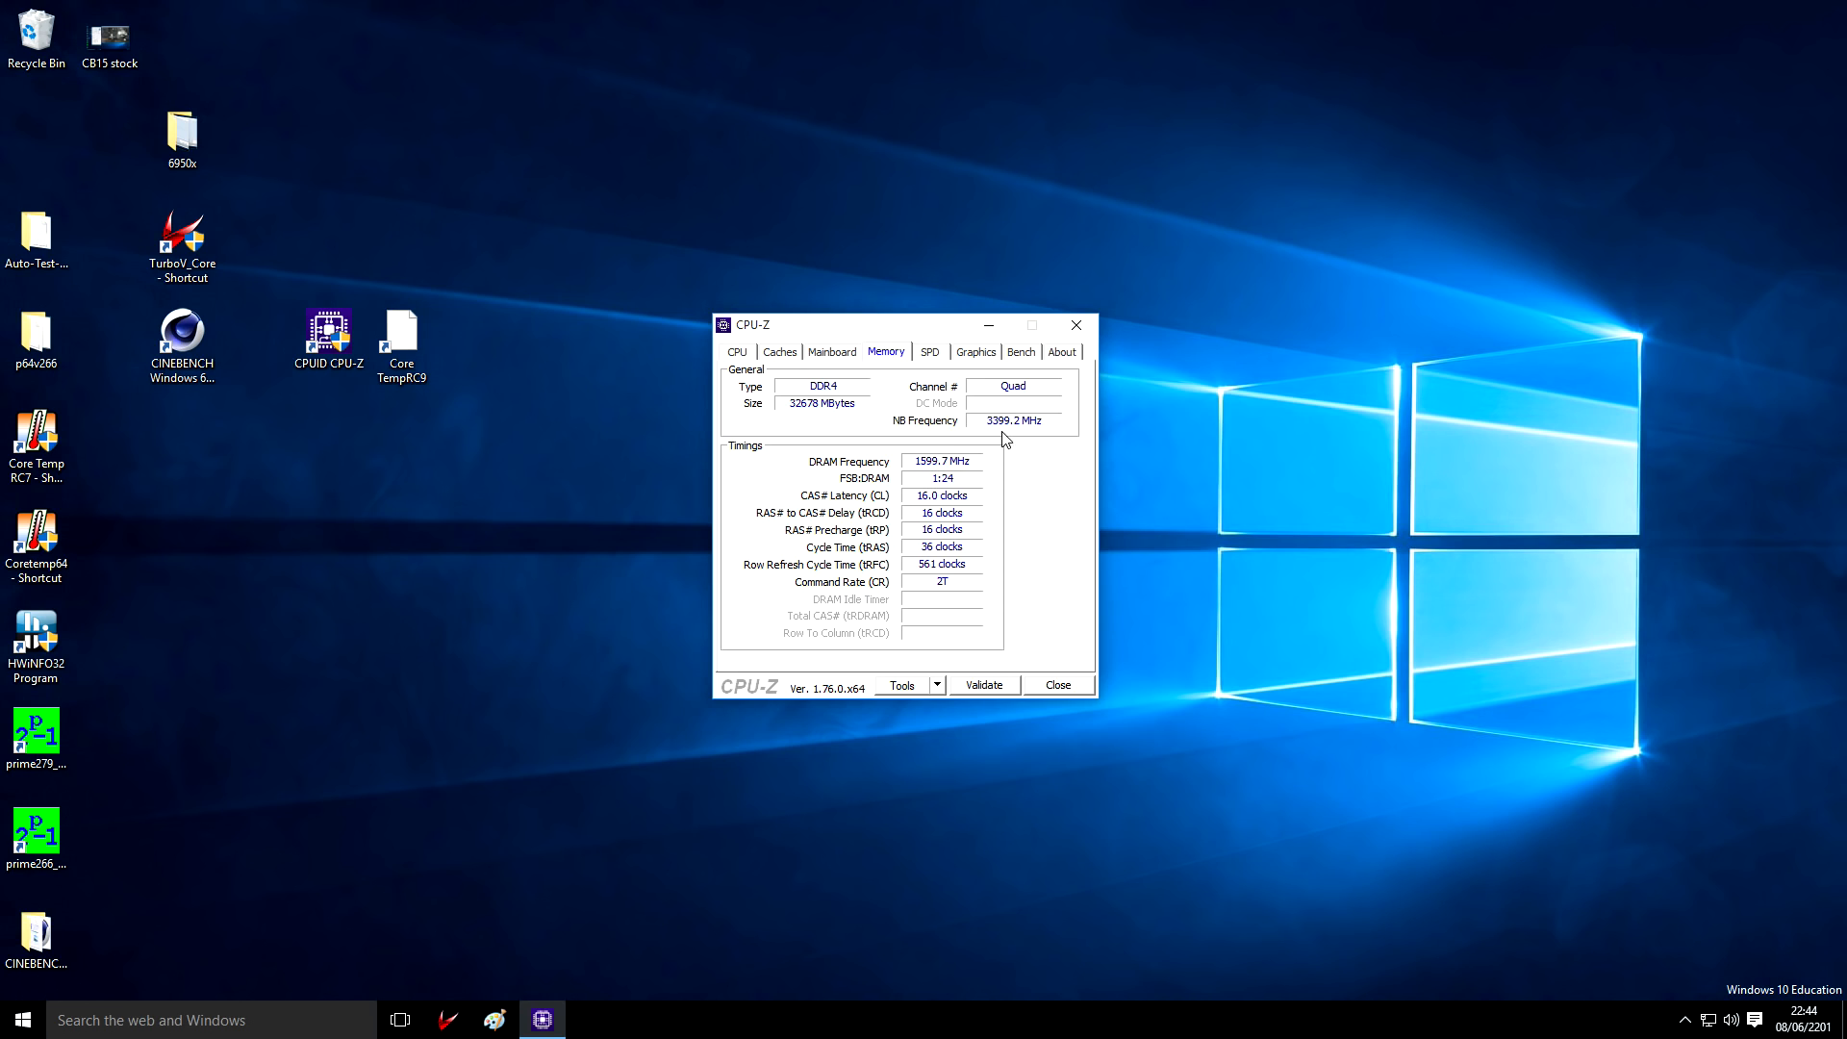
pyautogui.moveTo(969, 437)
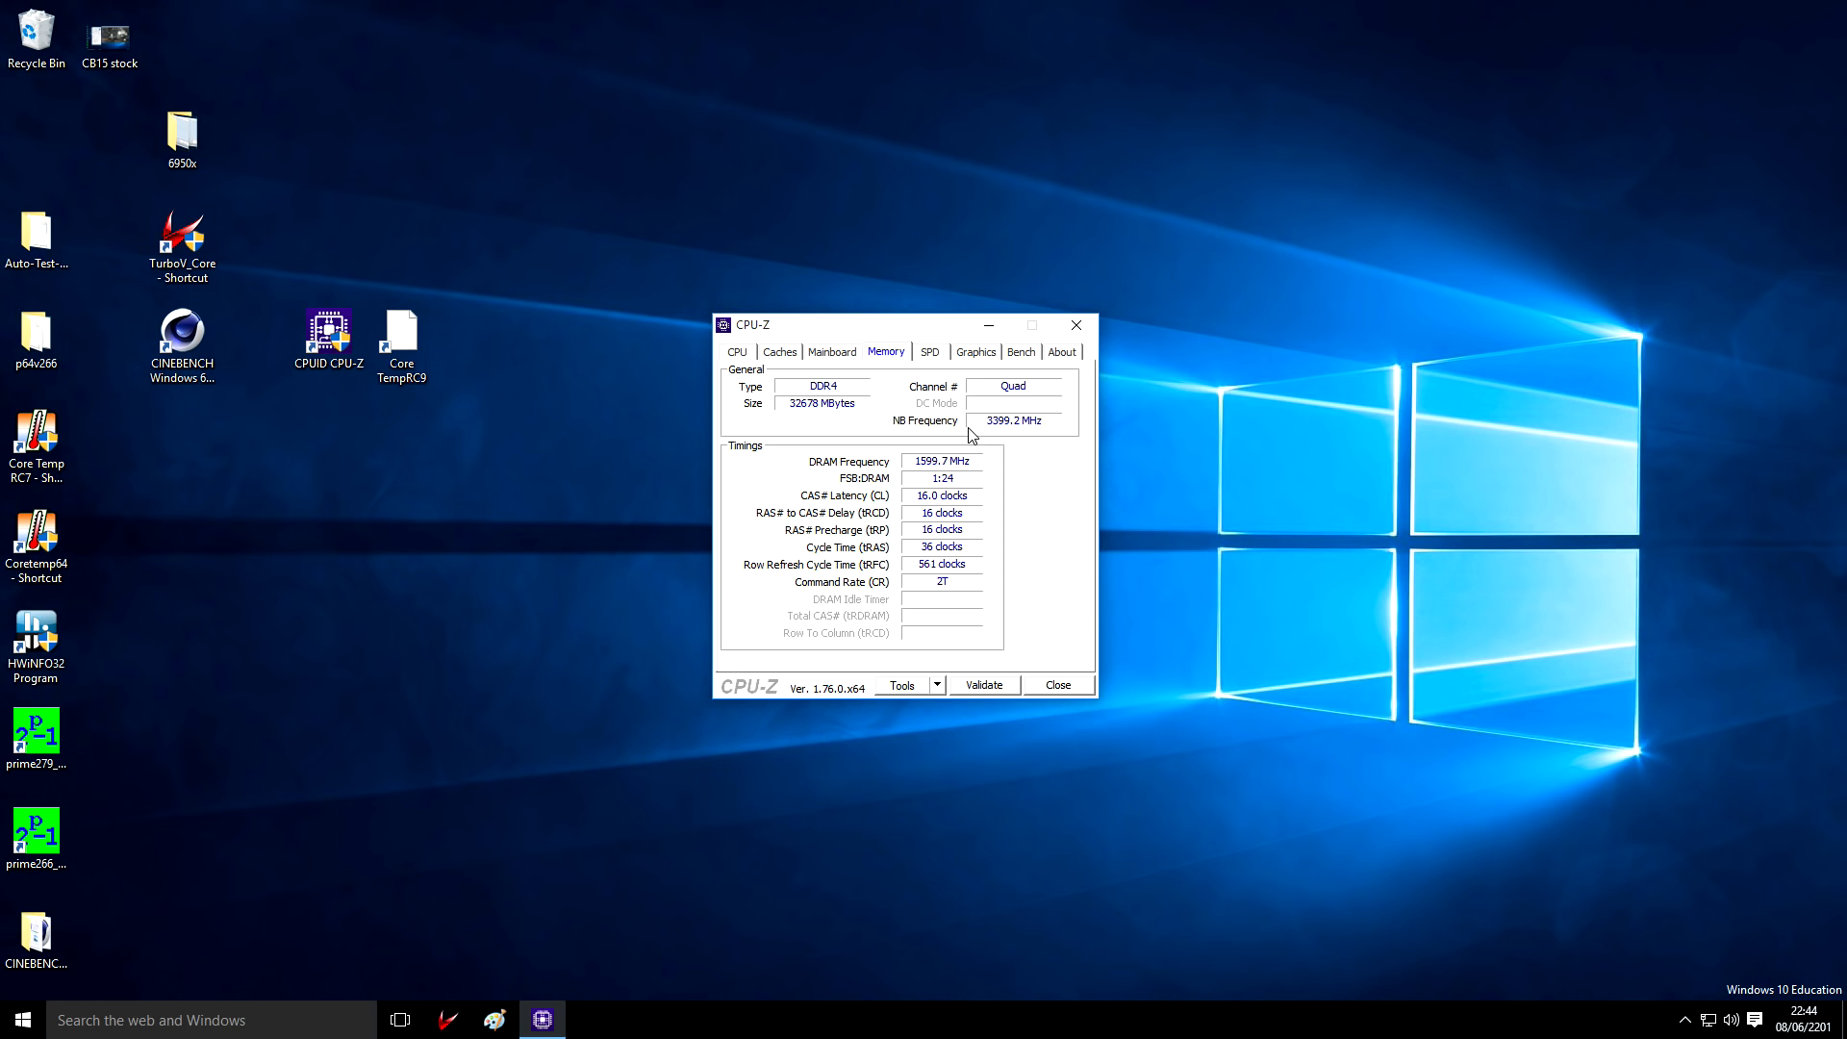
pyautogui.moveTo(861, 324); pyautogui.dragTo(778, 307)
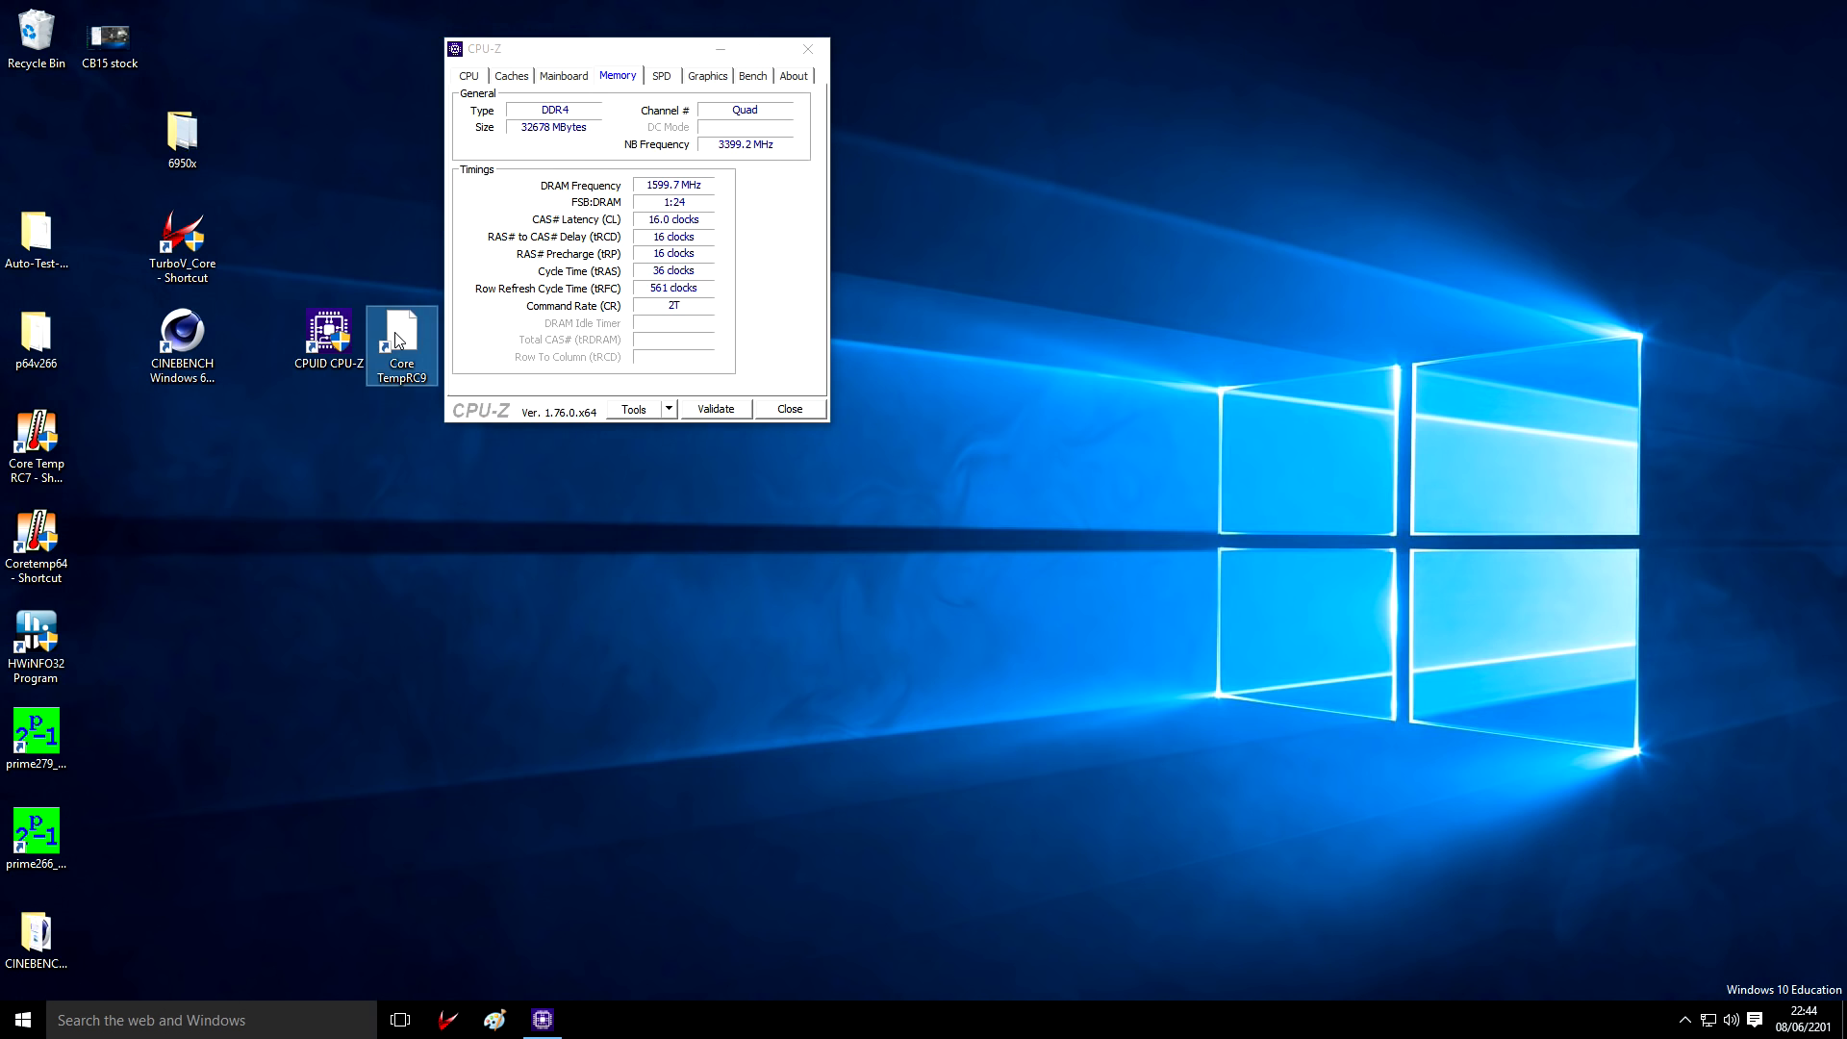
# Launch Core Temp for monitoring and move the CPU-Z window aside to make room
pyautogui.doubleClick(401, 343)
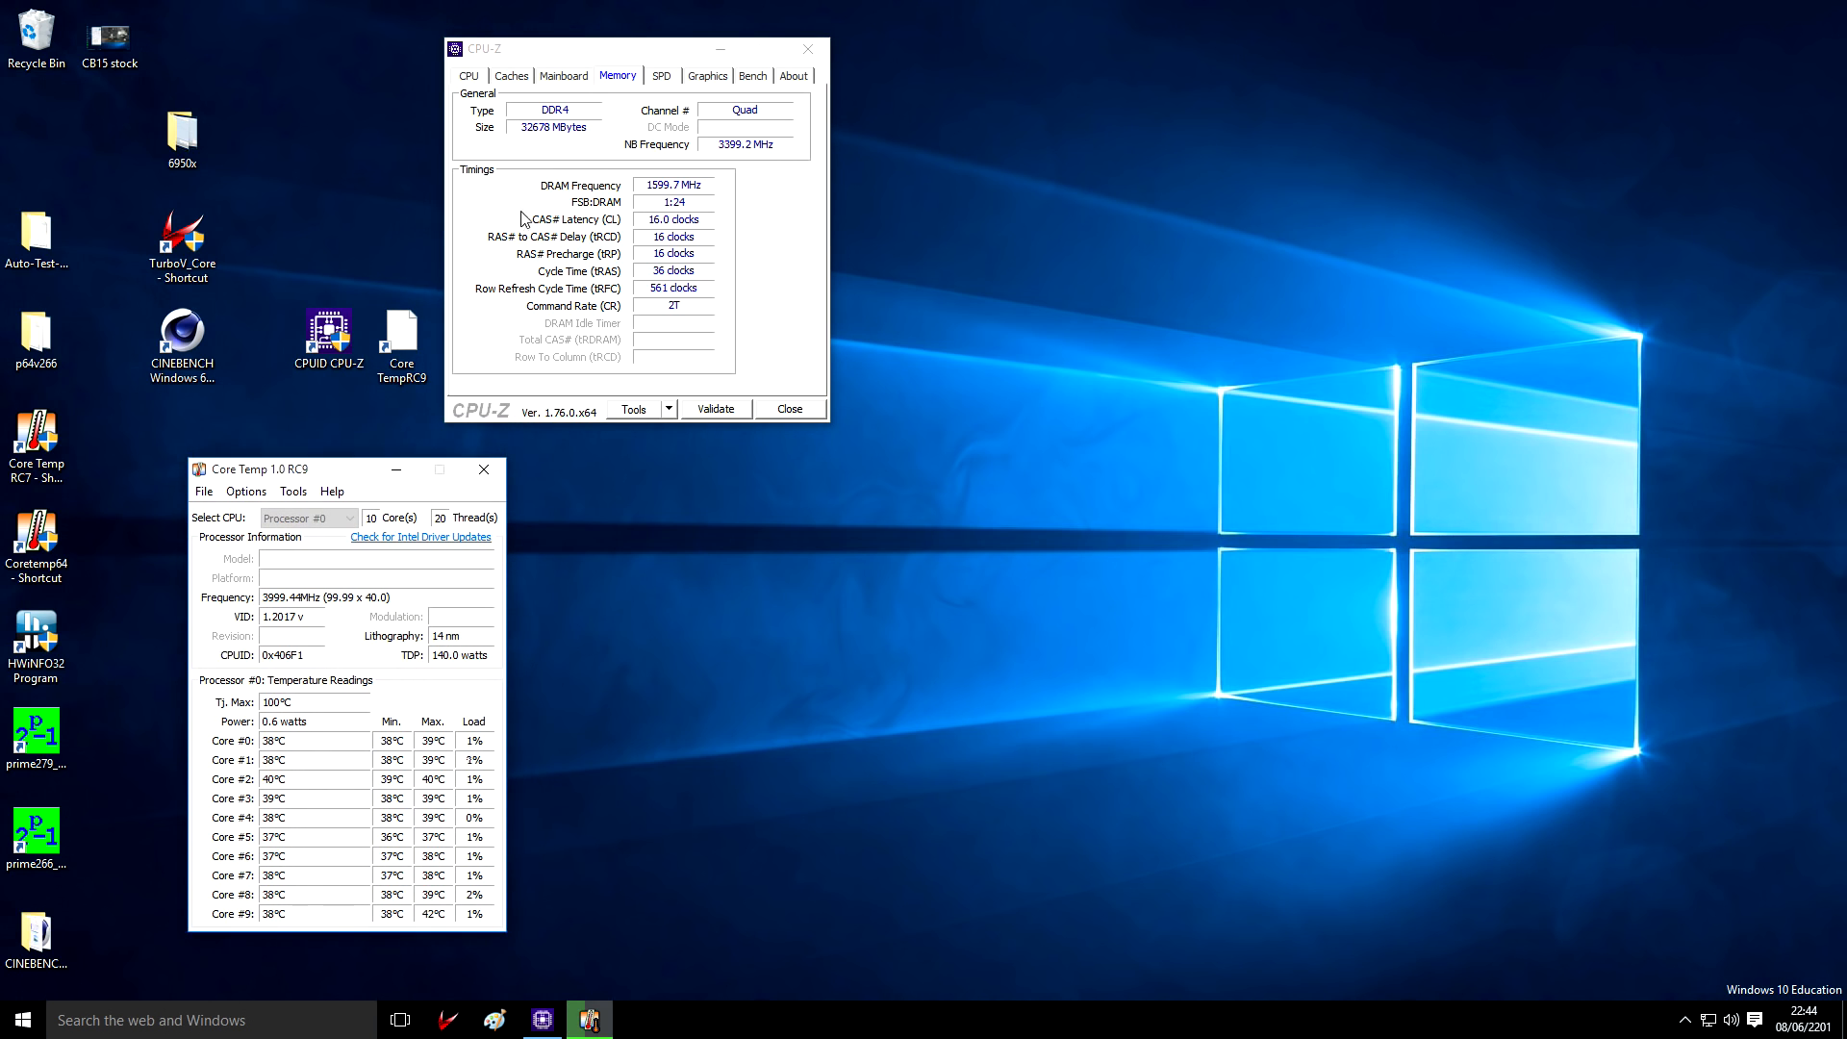
pyautogui.moveTo(624, 48); pyautogui.dragTo(412, 60)
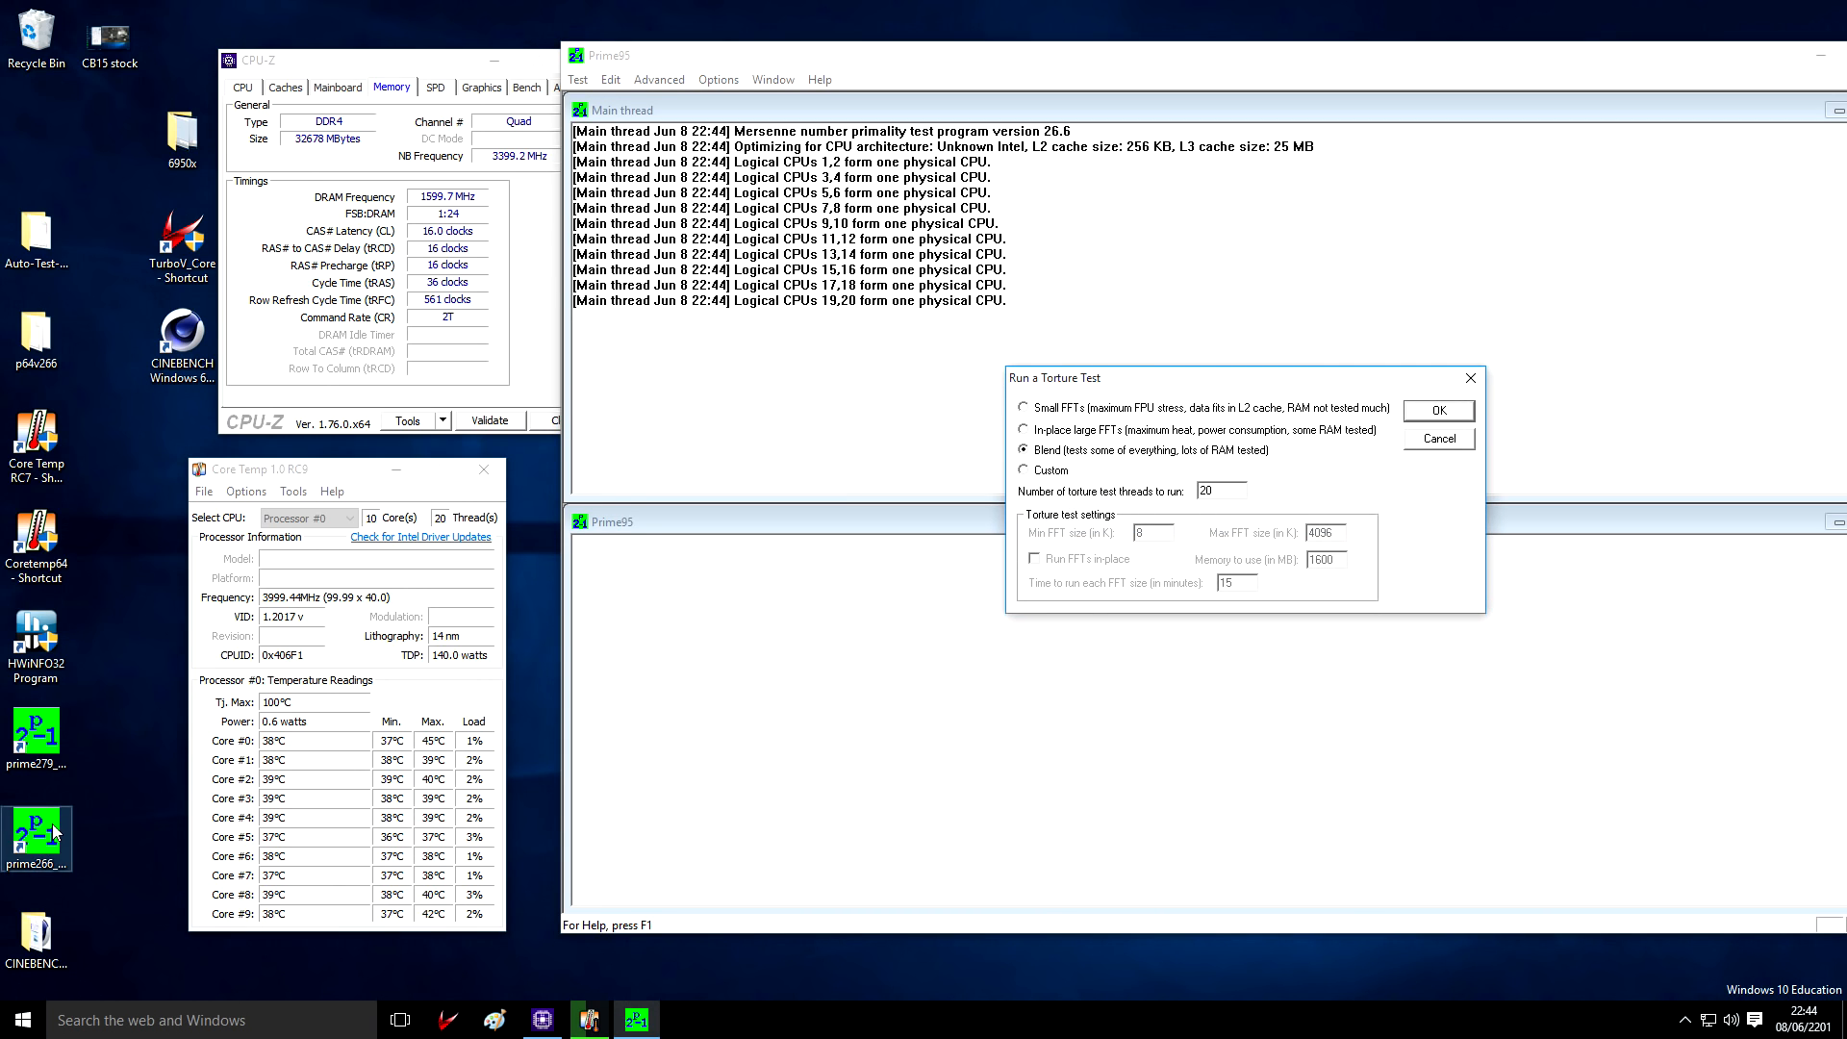
# Start a custom torture test with minimum and maximum FFT size 1344K on 20 threads
pyautogui.click(1026, 469)
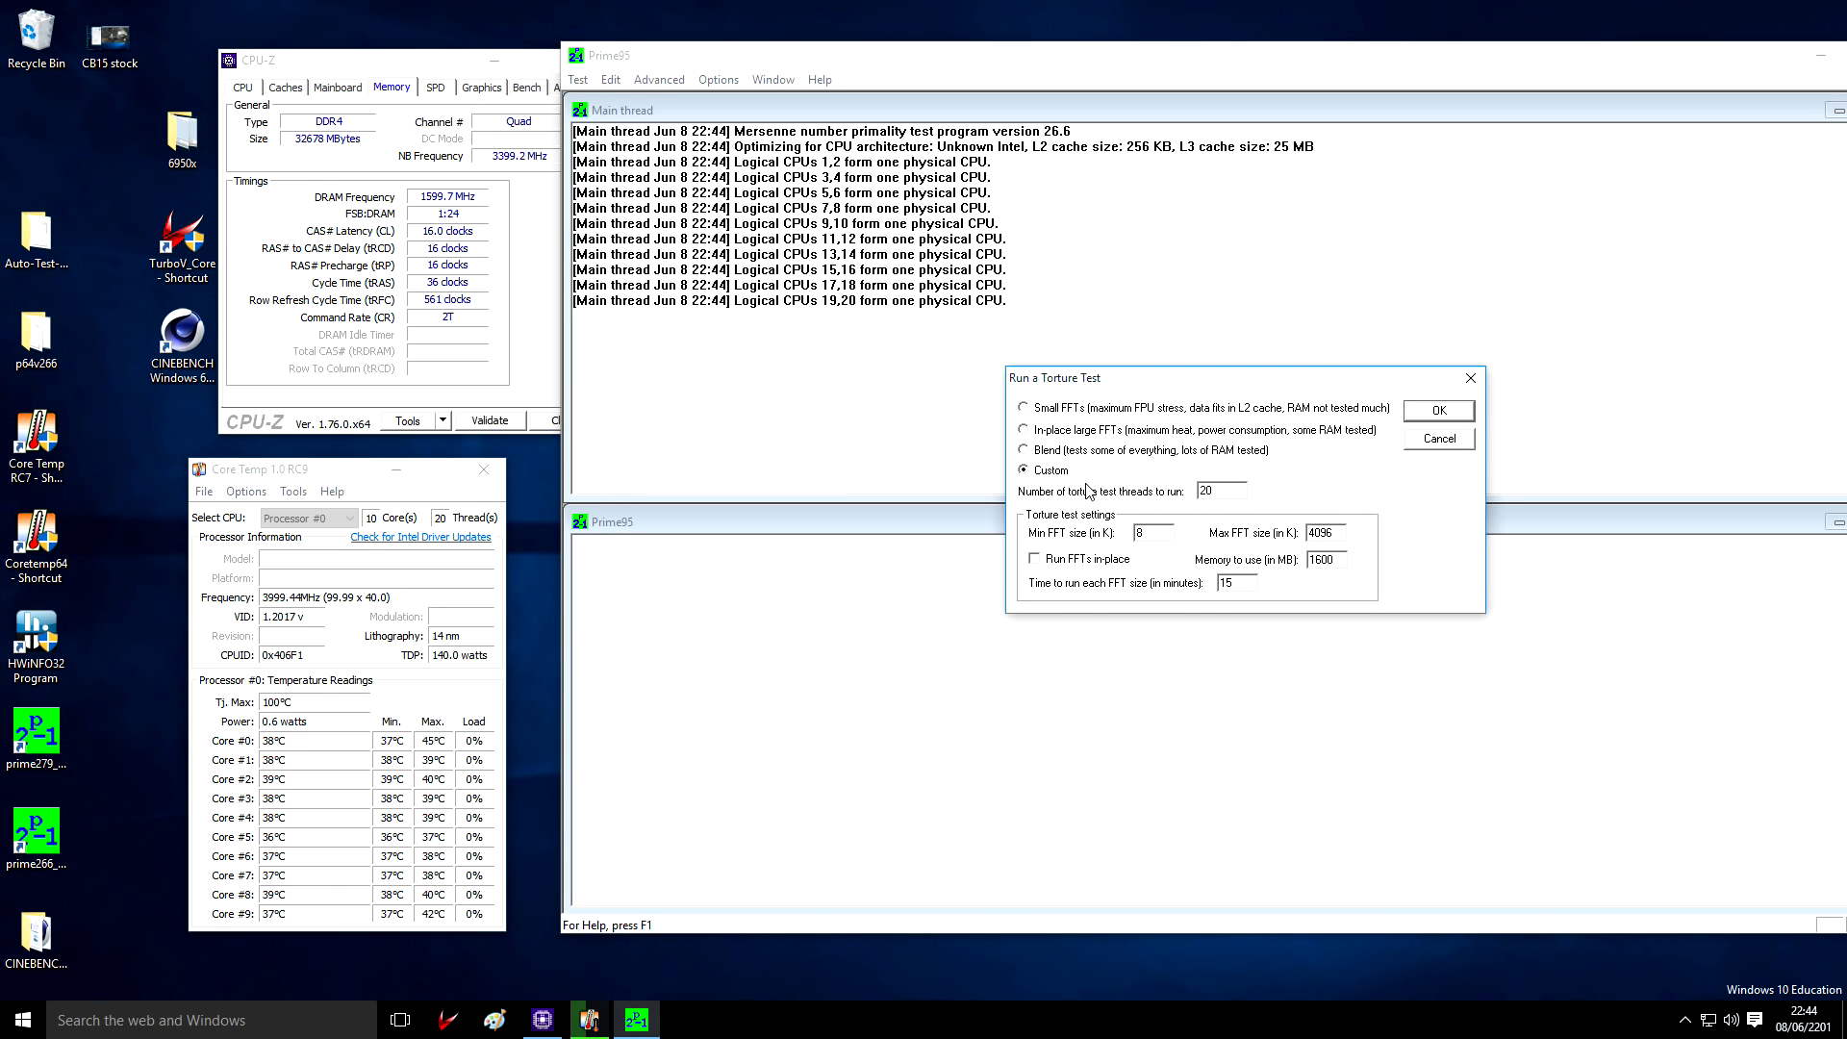
pyautogui.write('13')
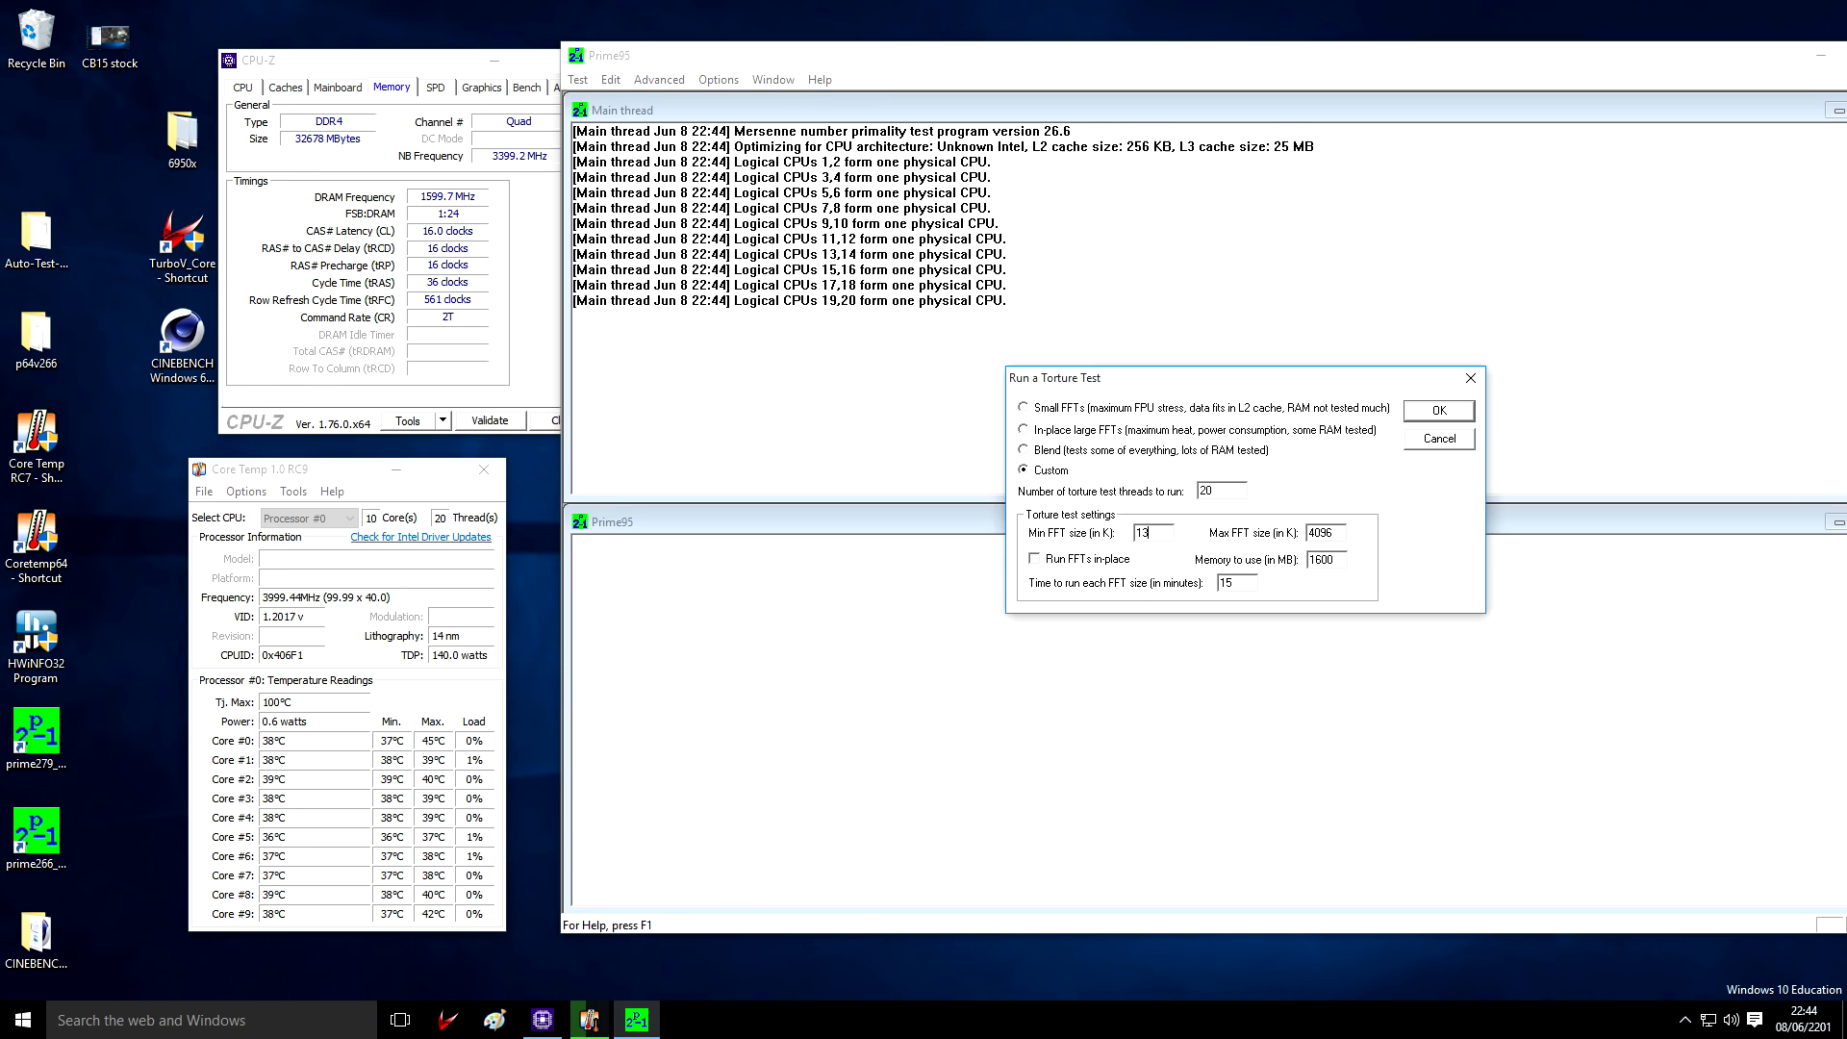
pyautogui.write('1344')
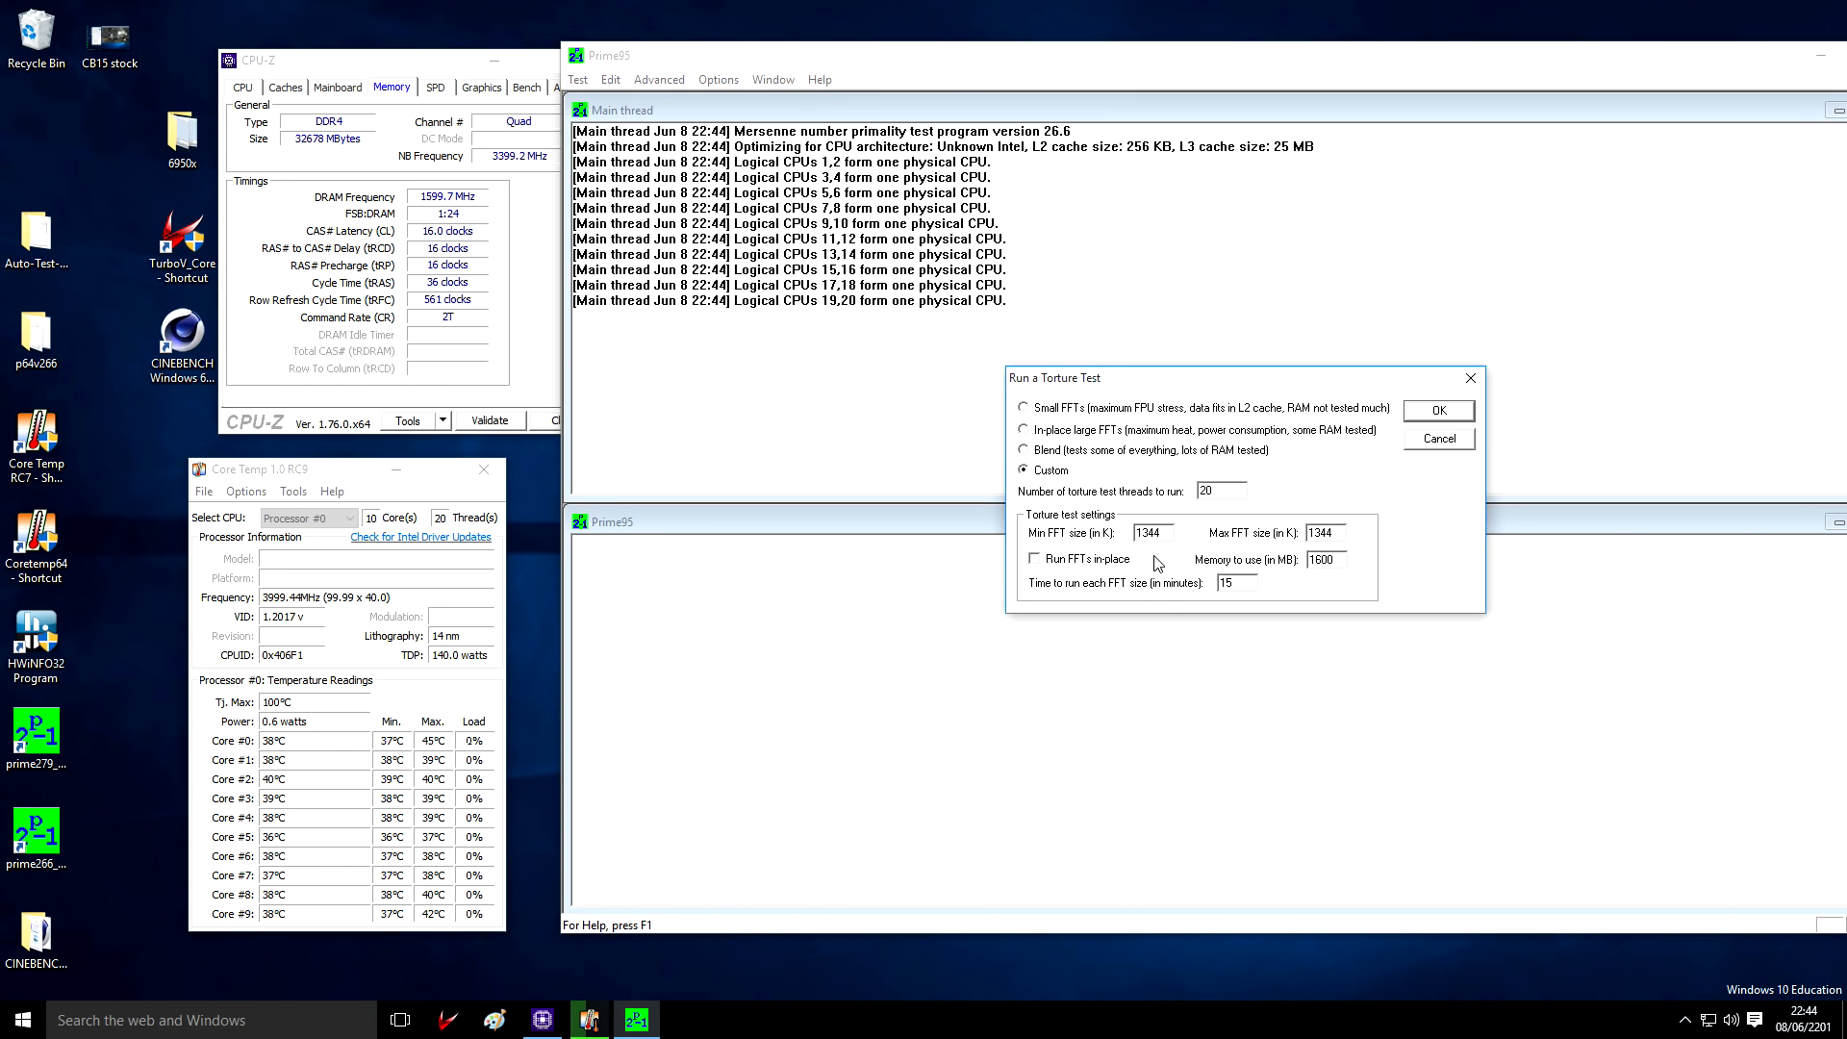
pyautogui.moveTo(1272, 547)
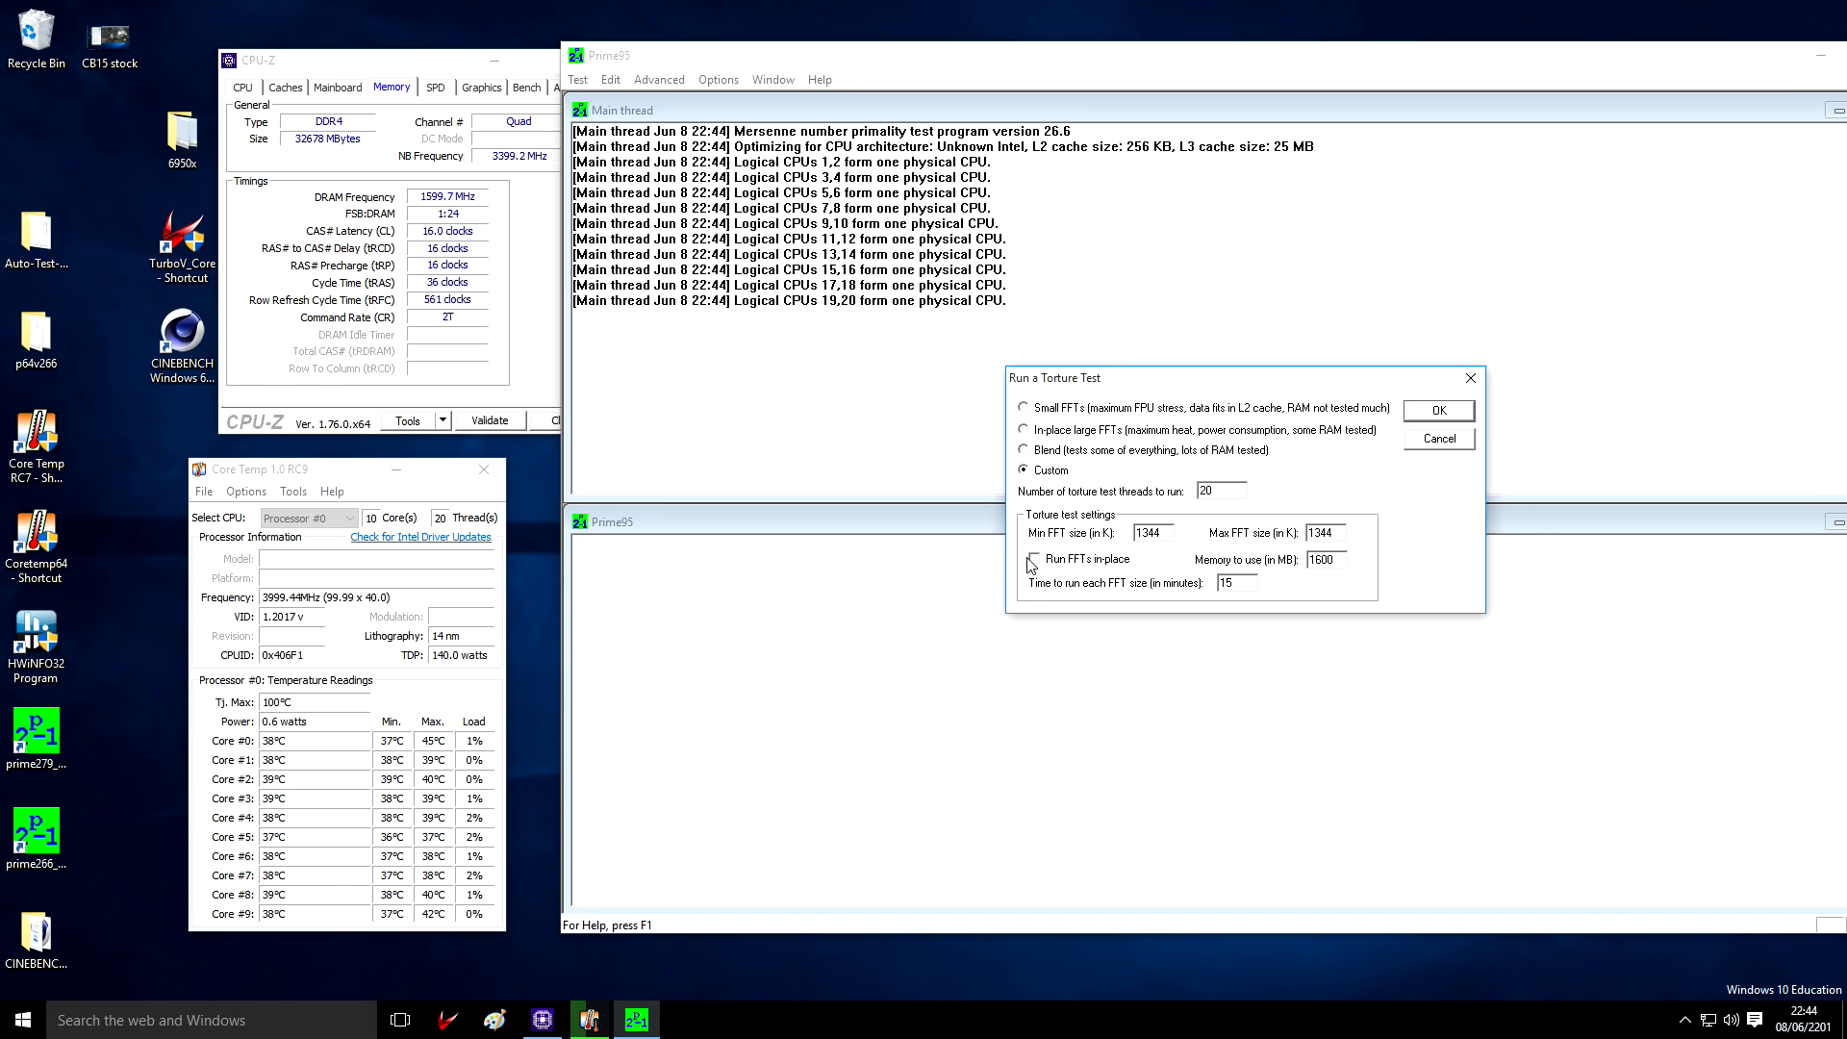
pyautogui.click(1440, 410)
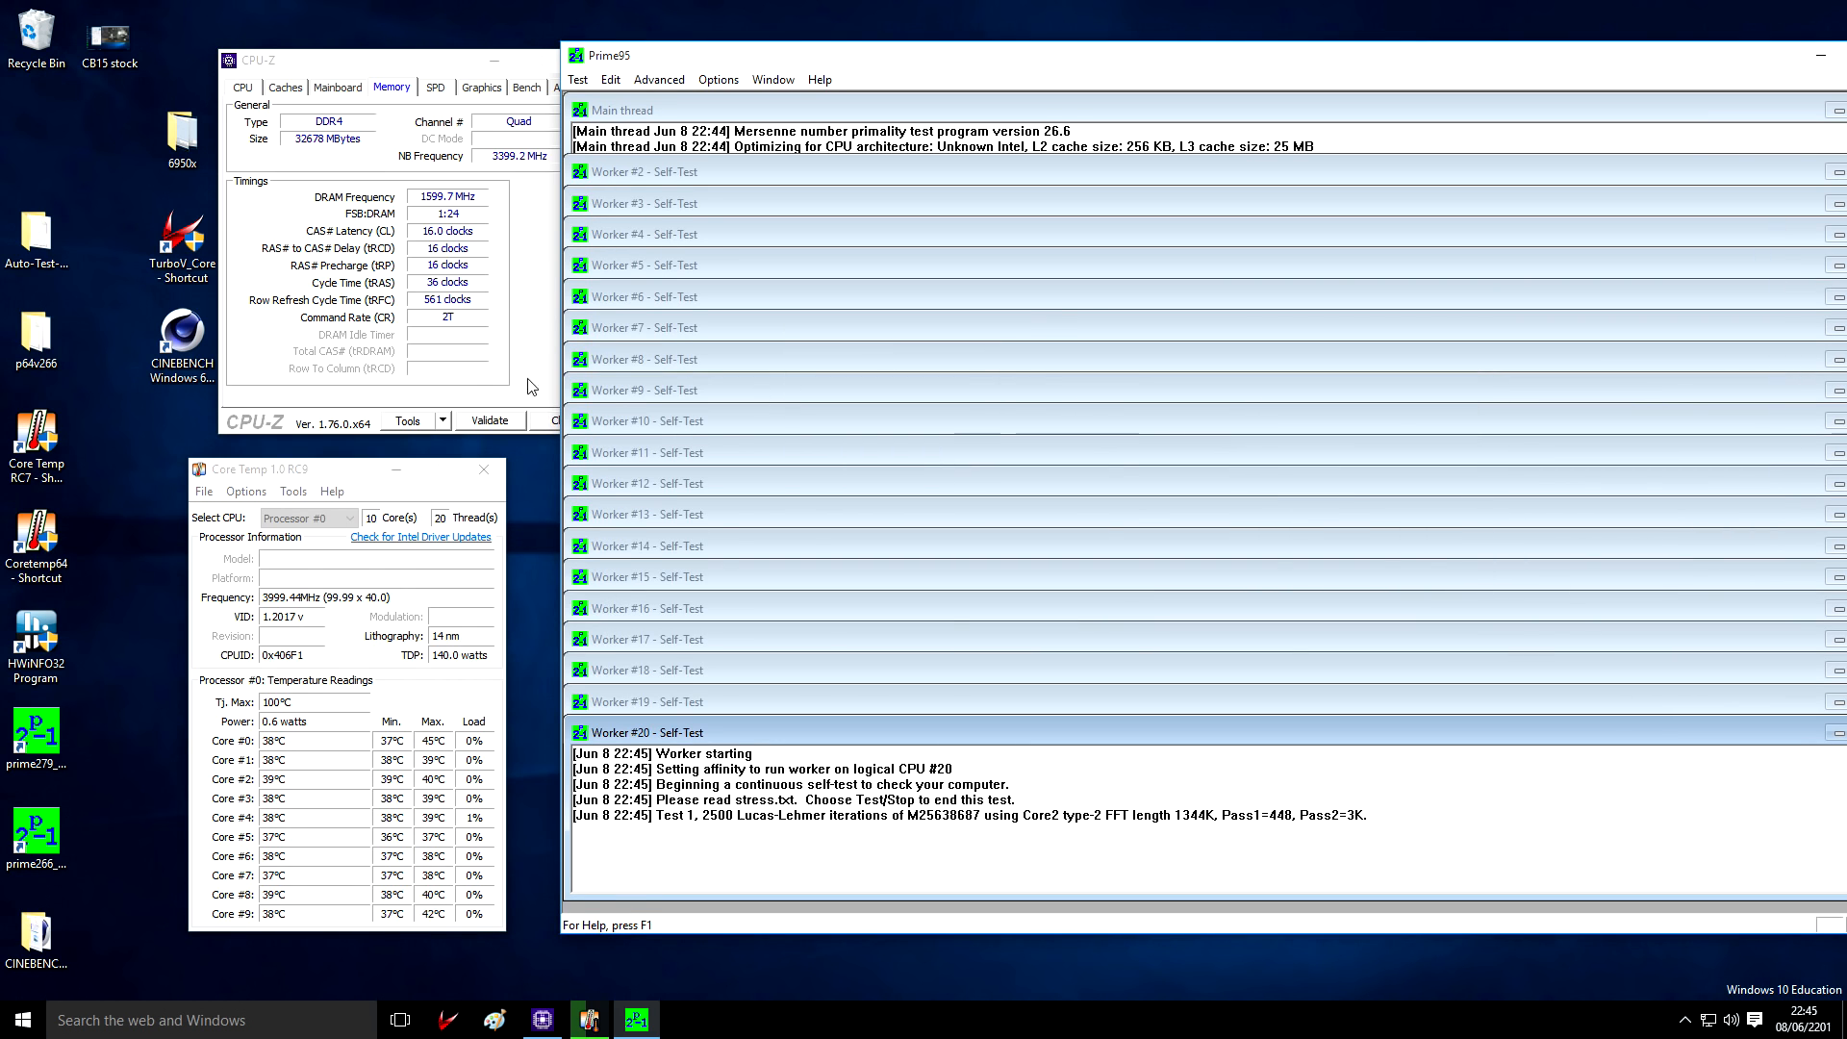
# Show CPU-Z processor details while the 1344K torture test loads all cores to the mid-70s °C
pyautogui.click(243, 84)
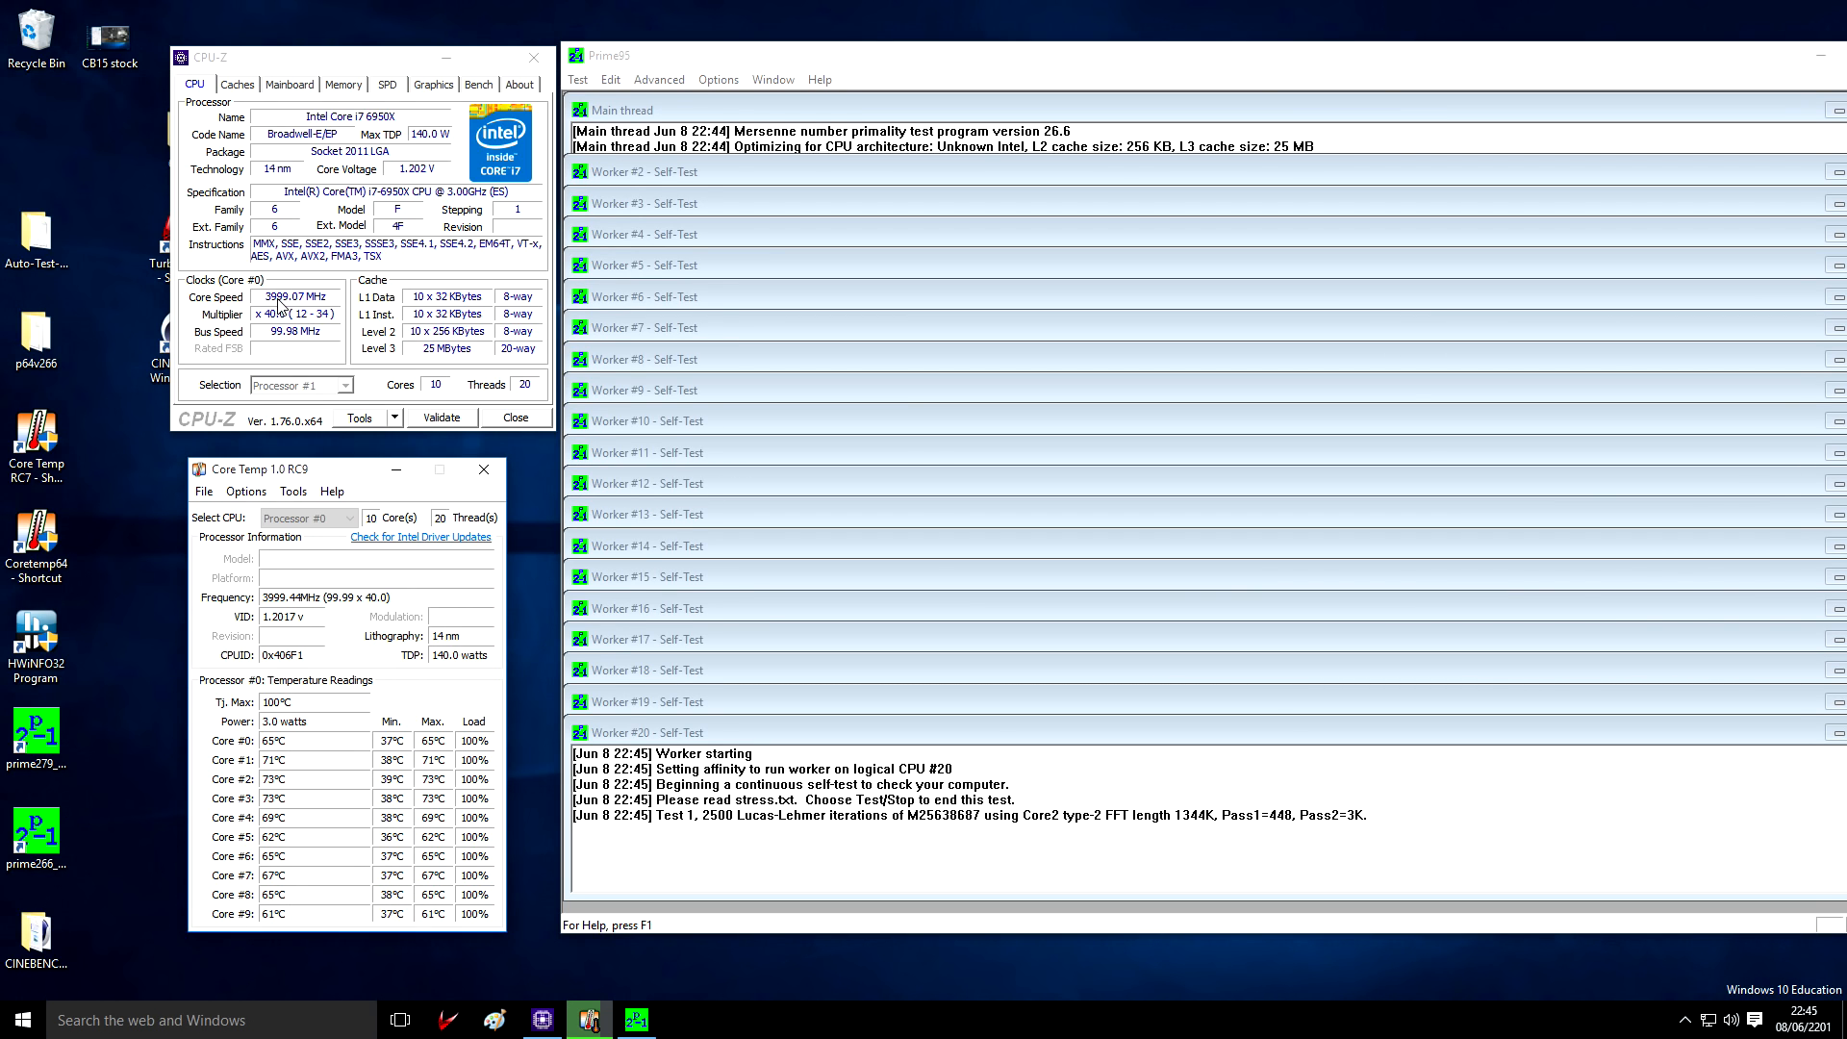
pyautogui.moveTo(453, 895)
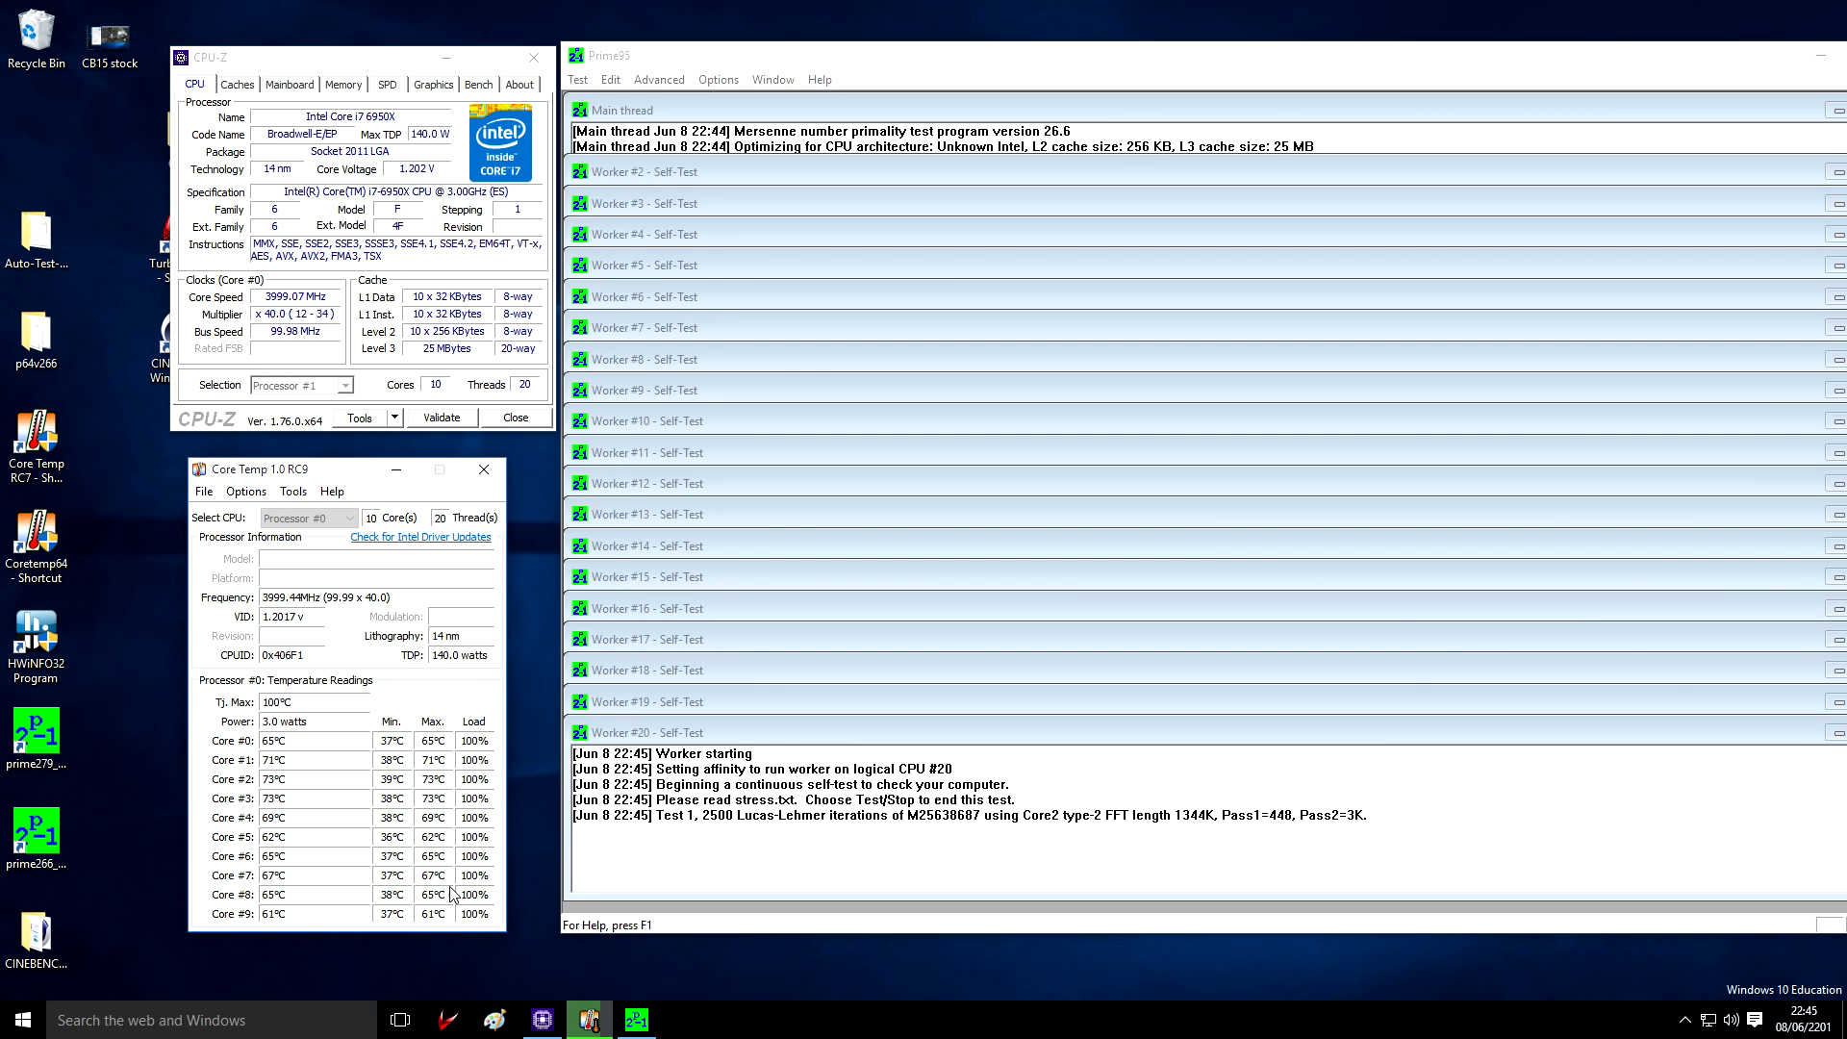
pyautogui.moveTo(439, 818)
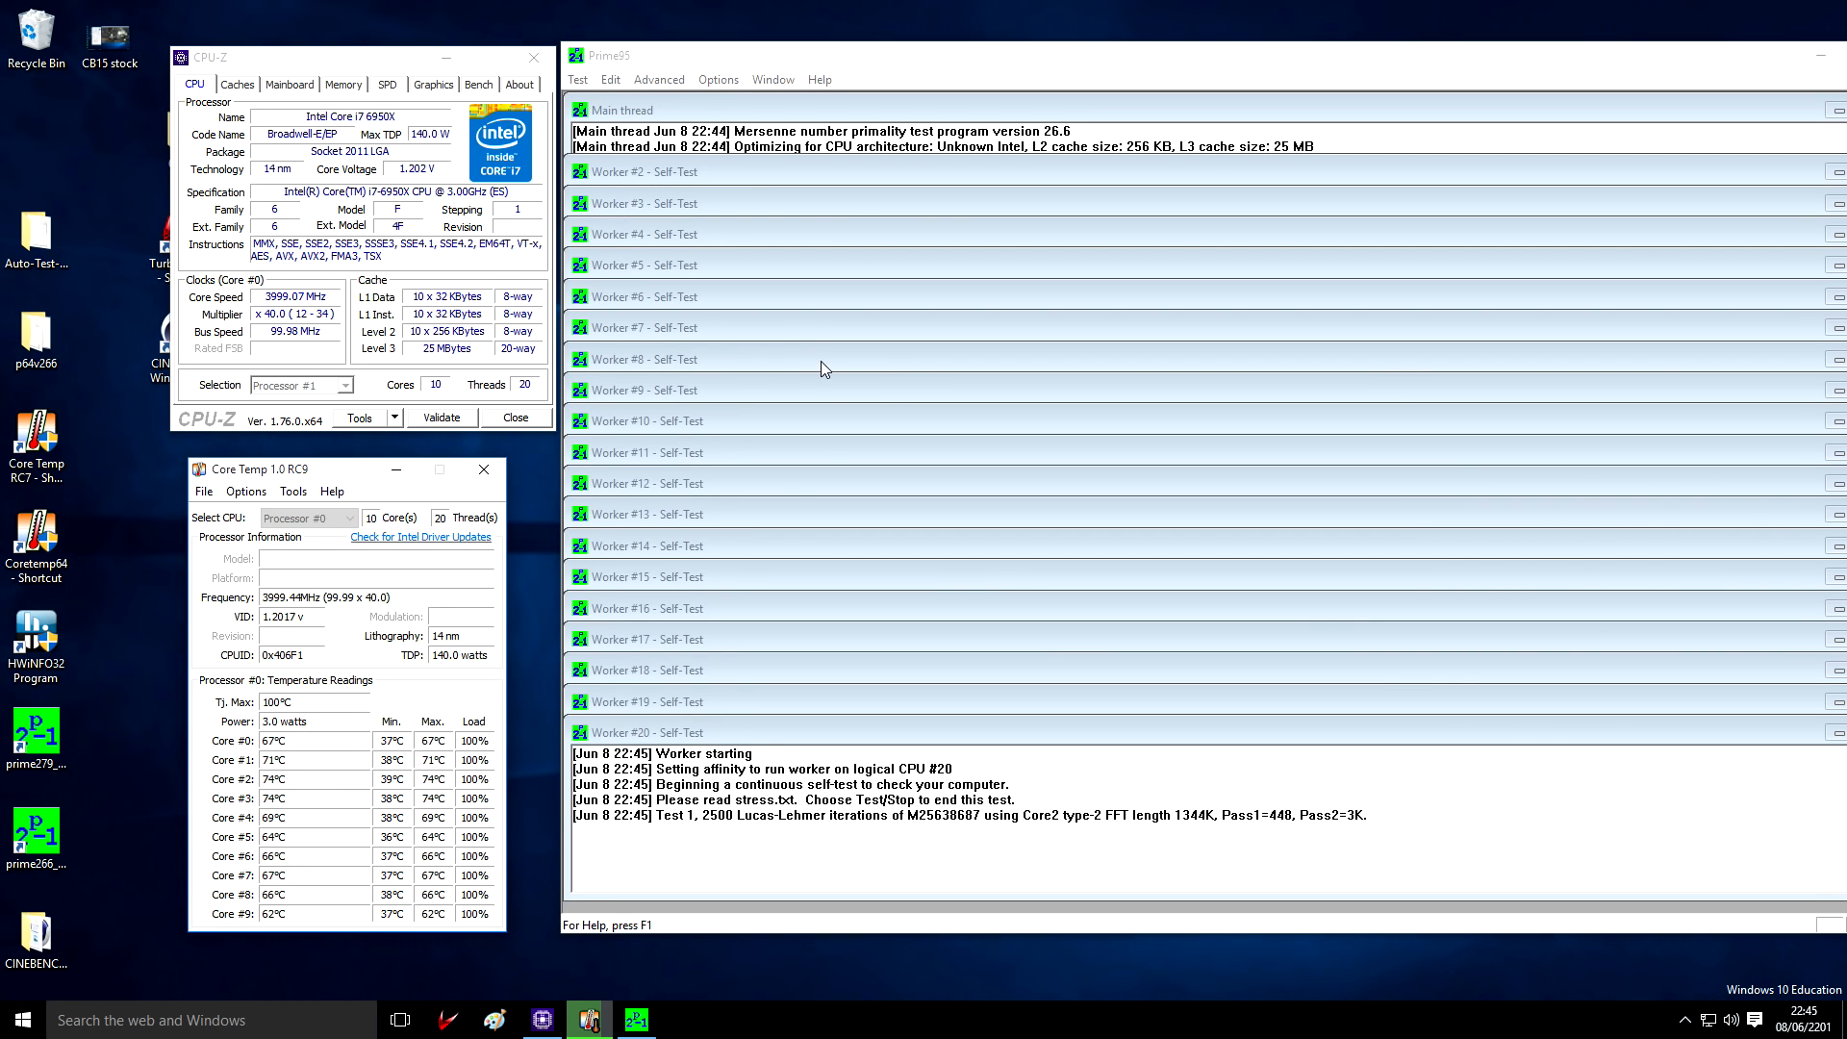
pyautogui.moveTo(465, 796)
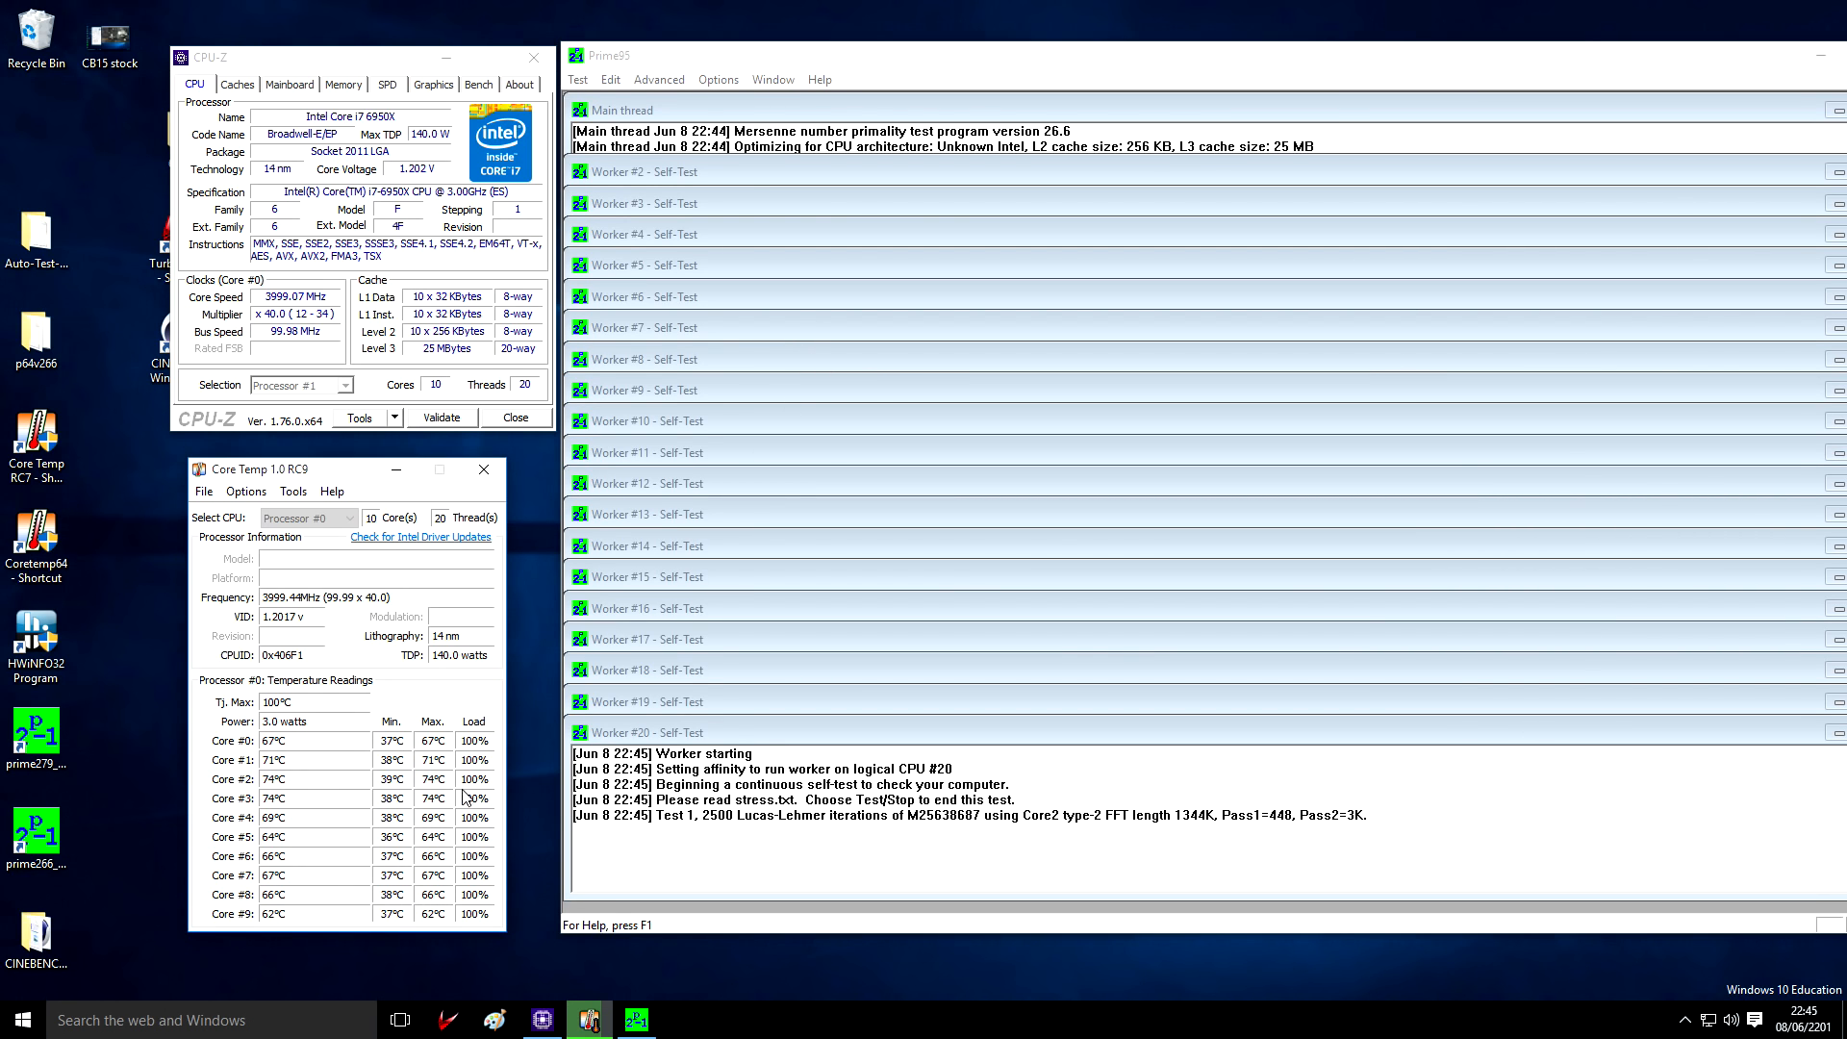
pyautogui.moveTo(437, 891)
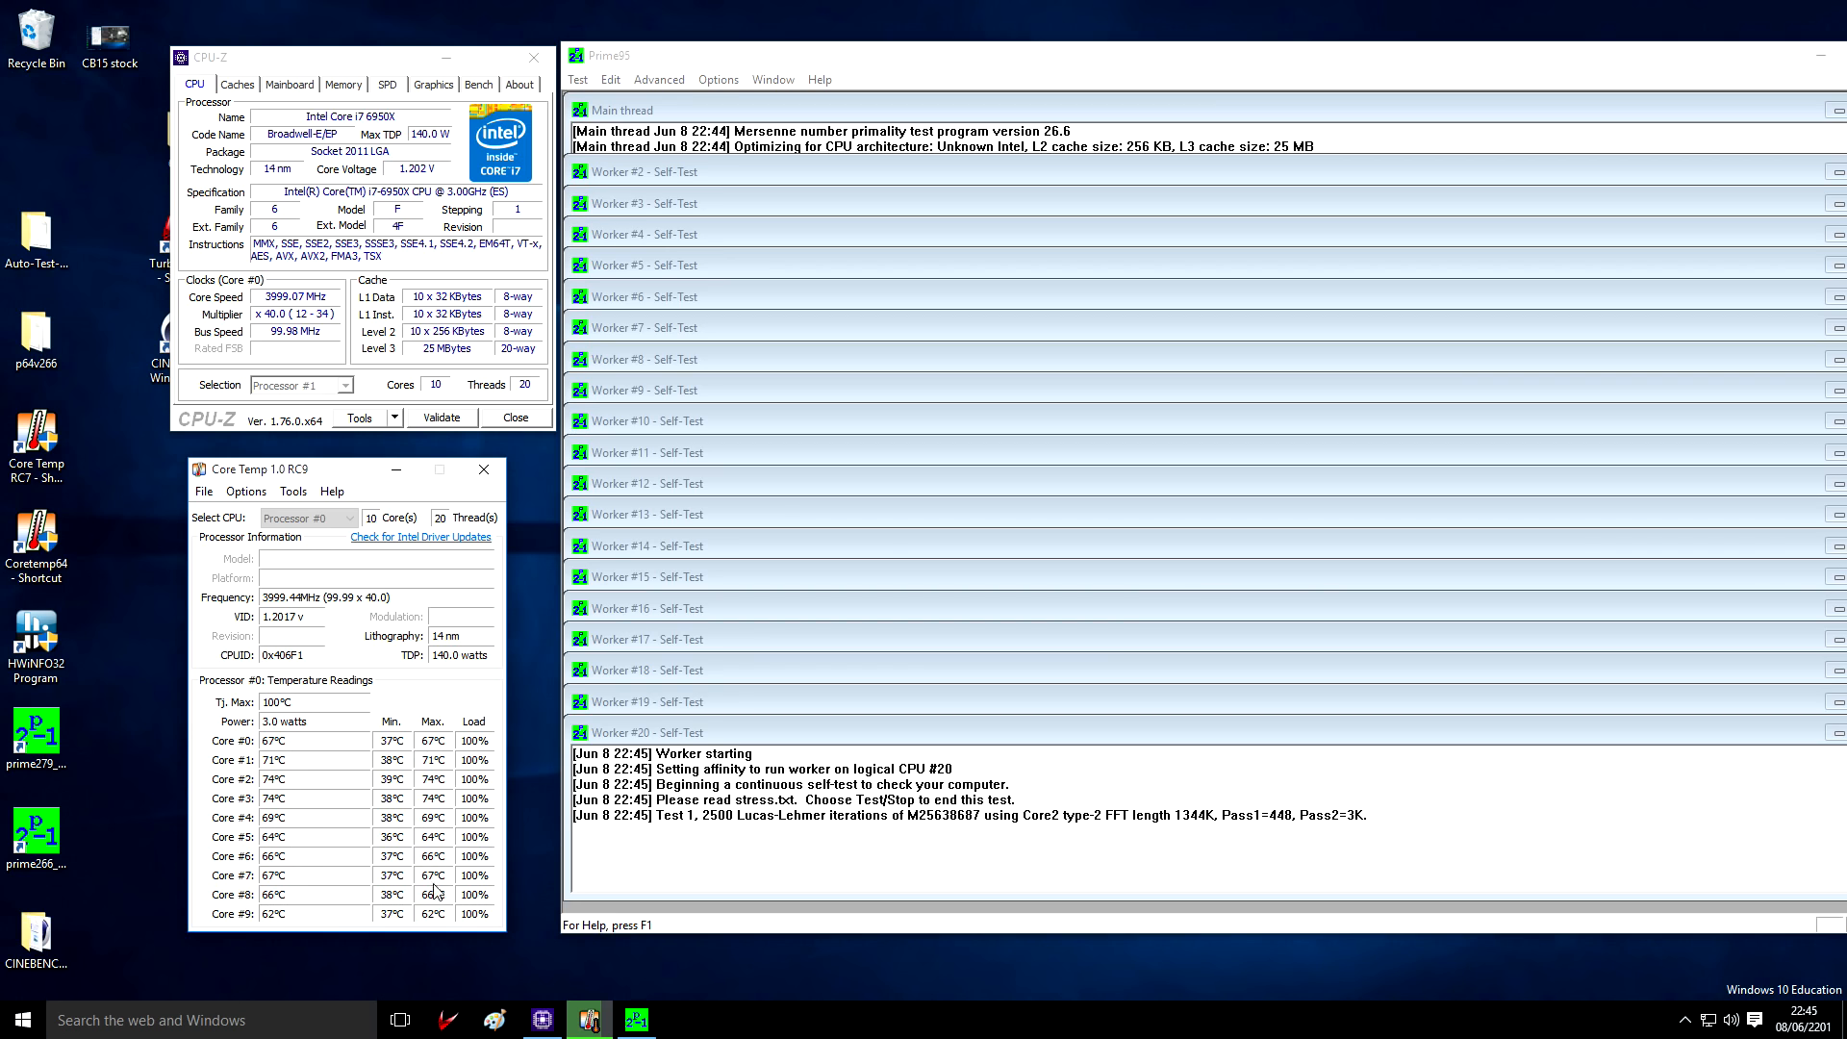
pyautogui.moveTo(396, 780)
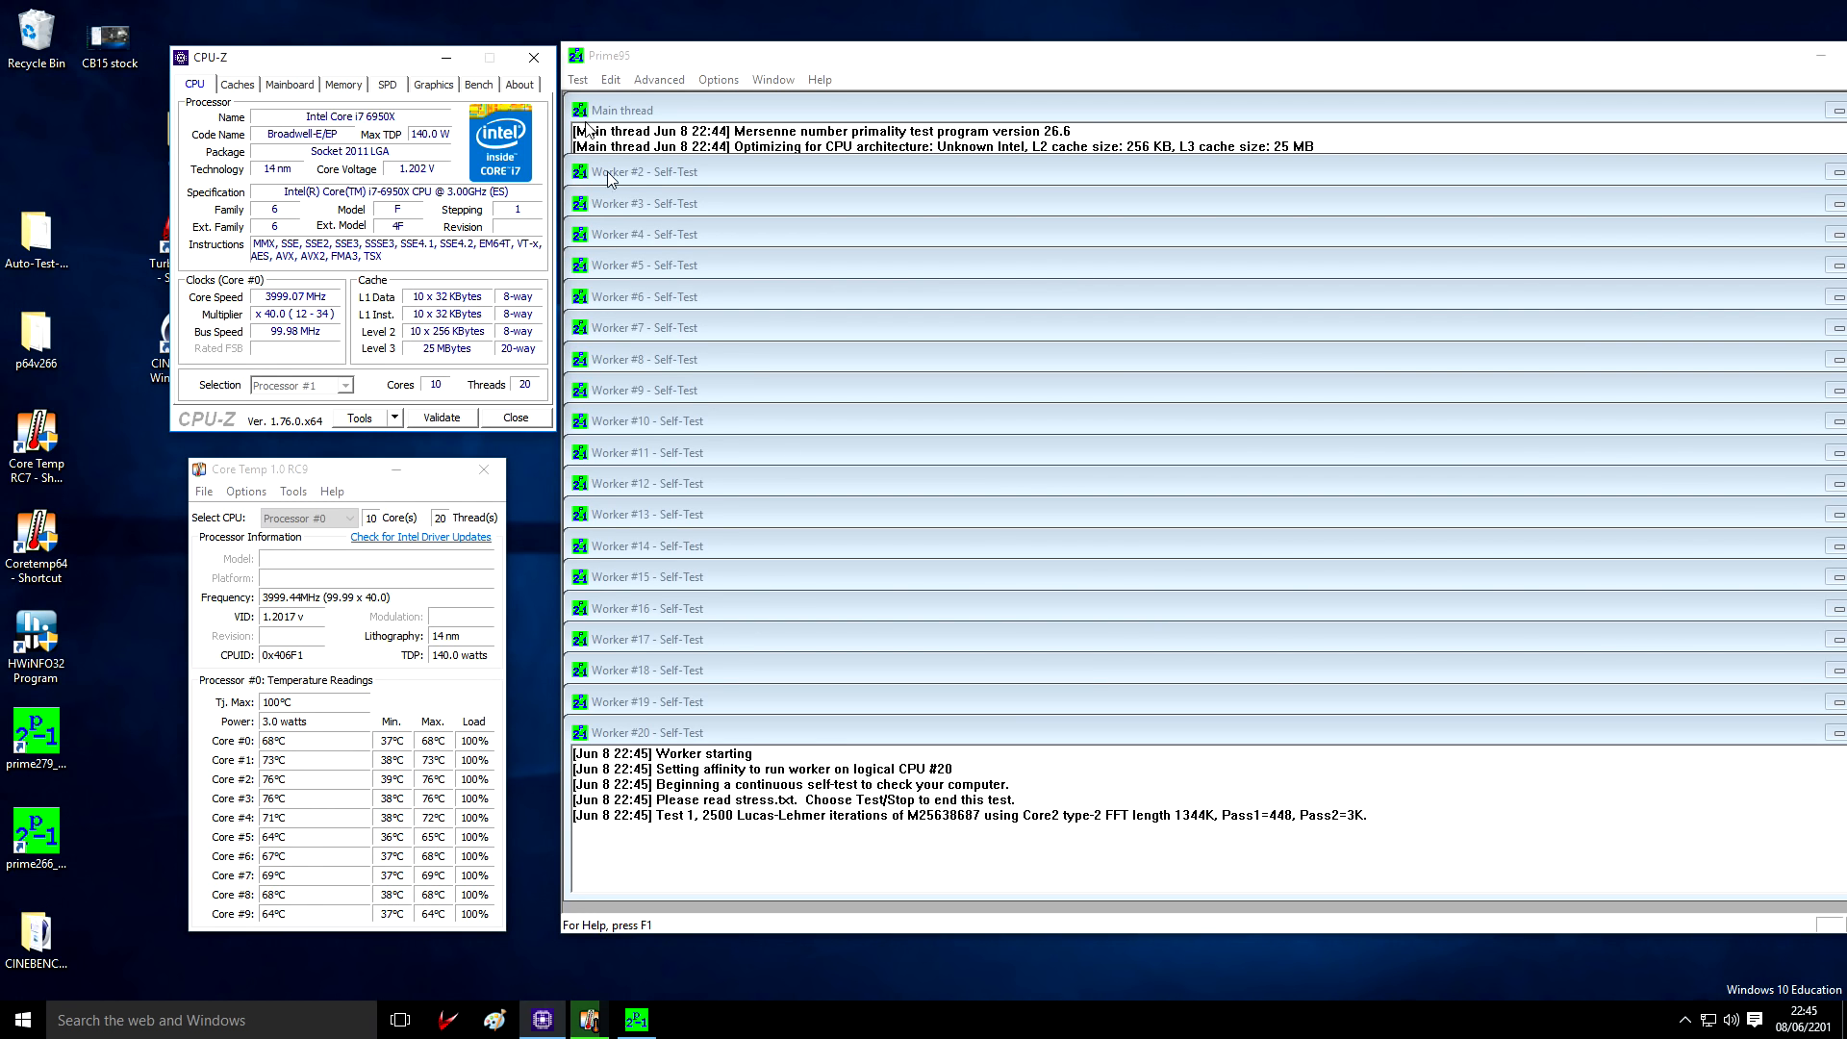
pyautogui.moveTo(1059, 828)
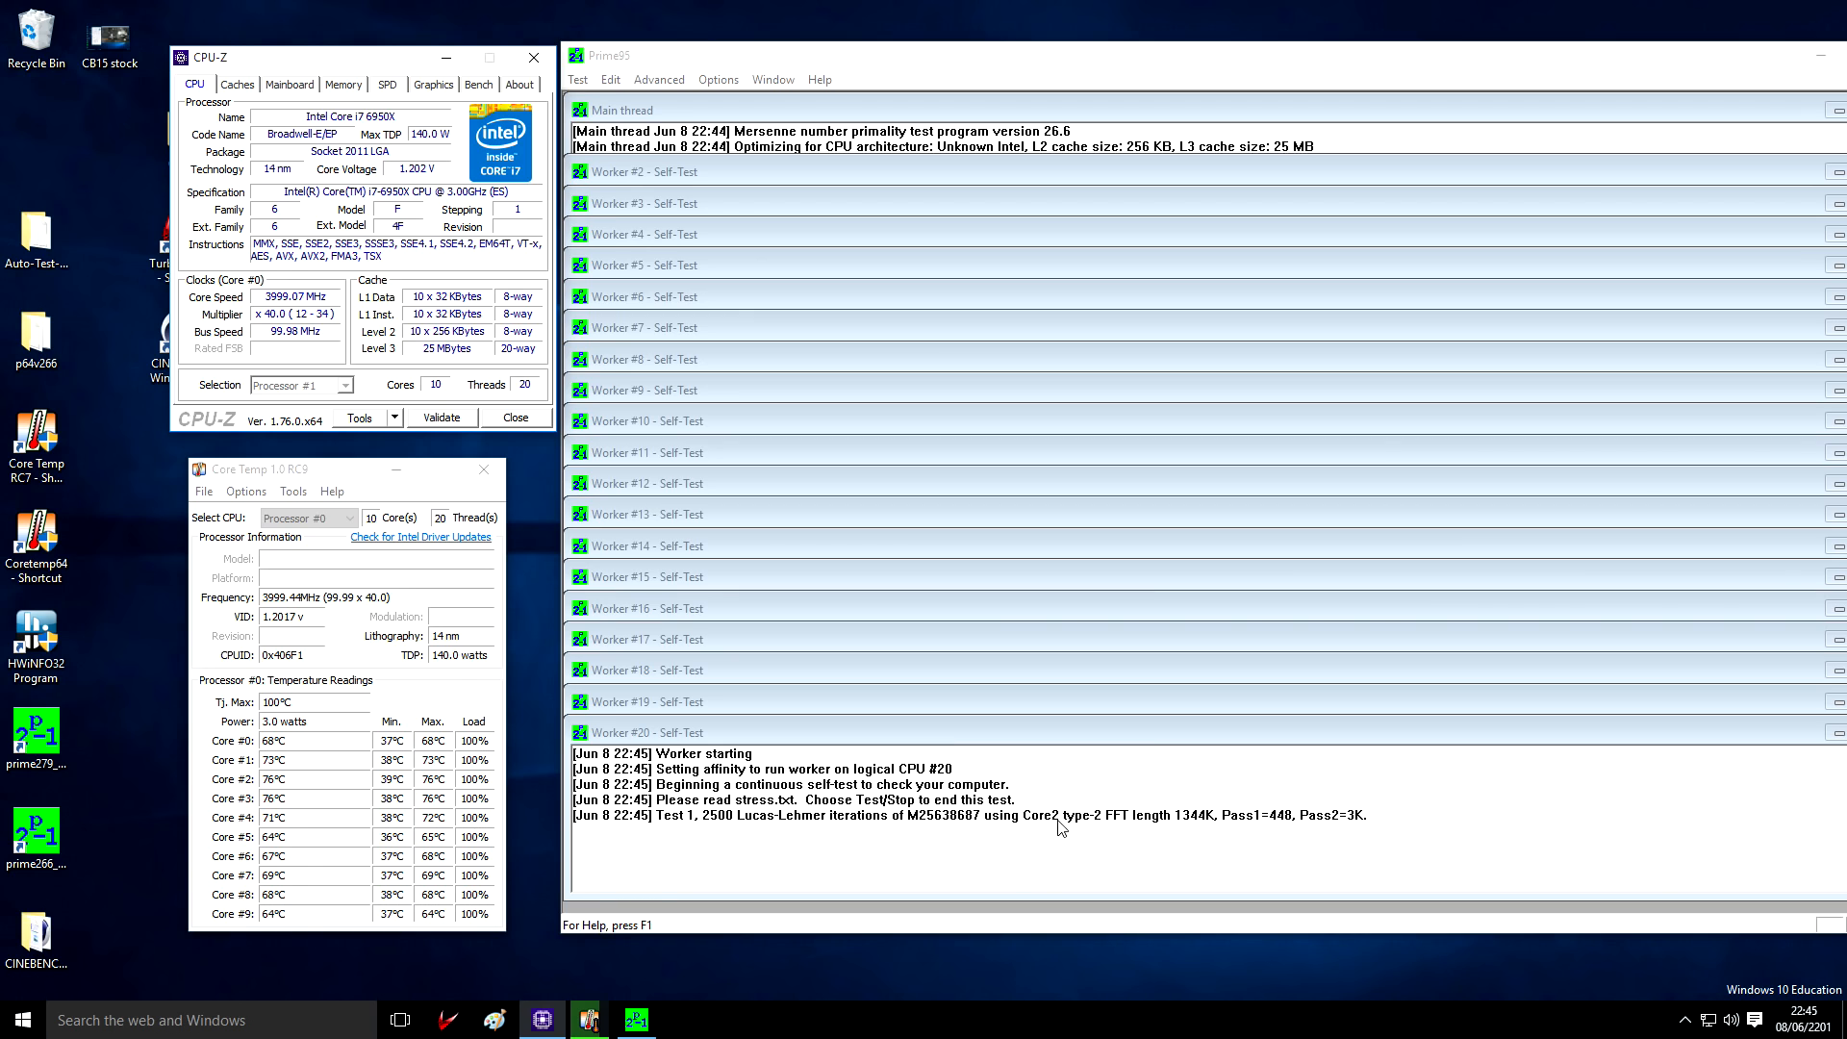
pyautogui.moveTo(1138, 831)
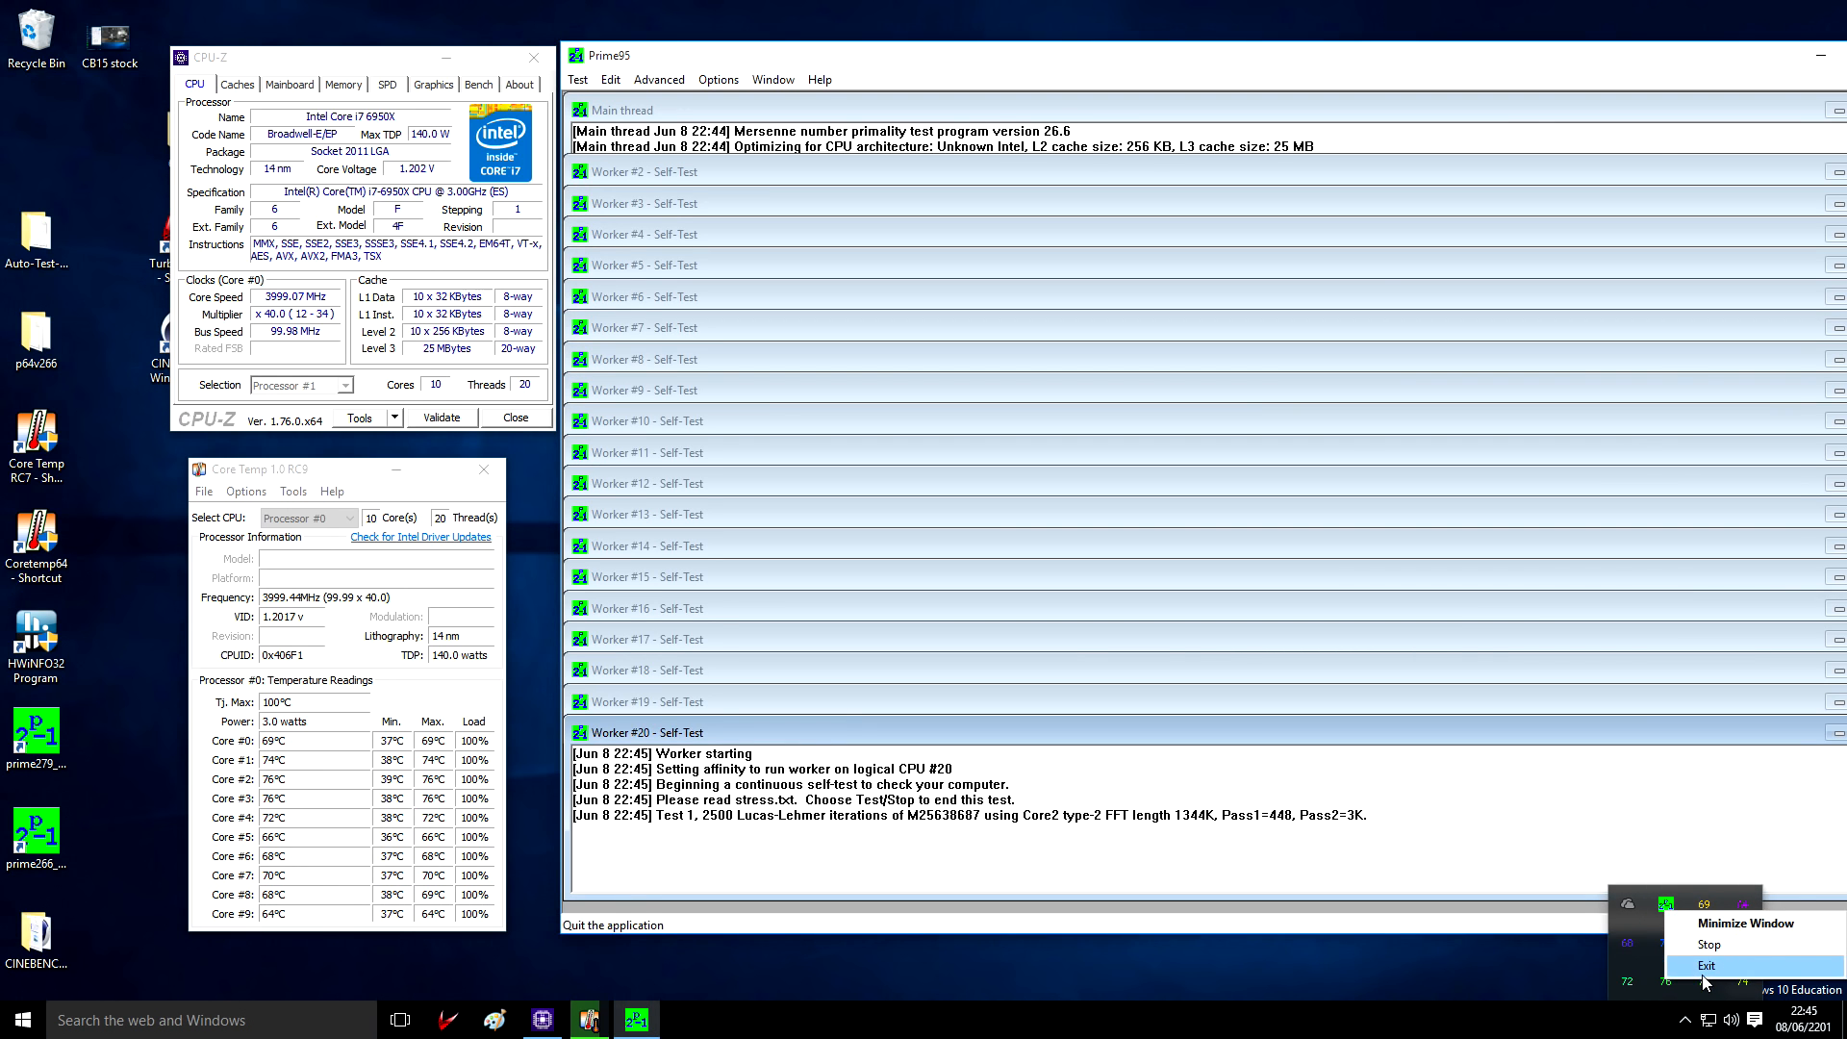
# Exit Prime95 26.6 and configure a 27.9 custom test with 1344K min/max FFTs run in-place
pyautogui.click(1707, 964)
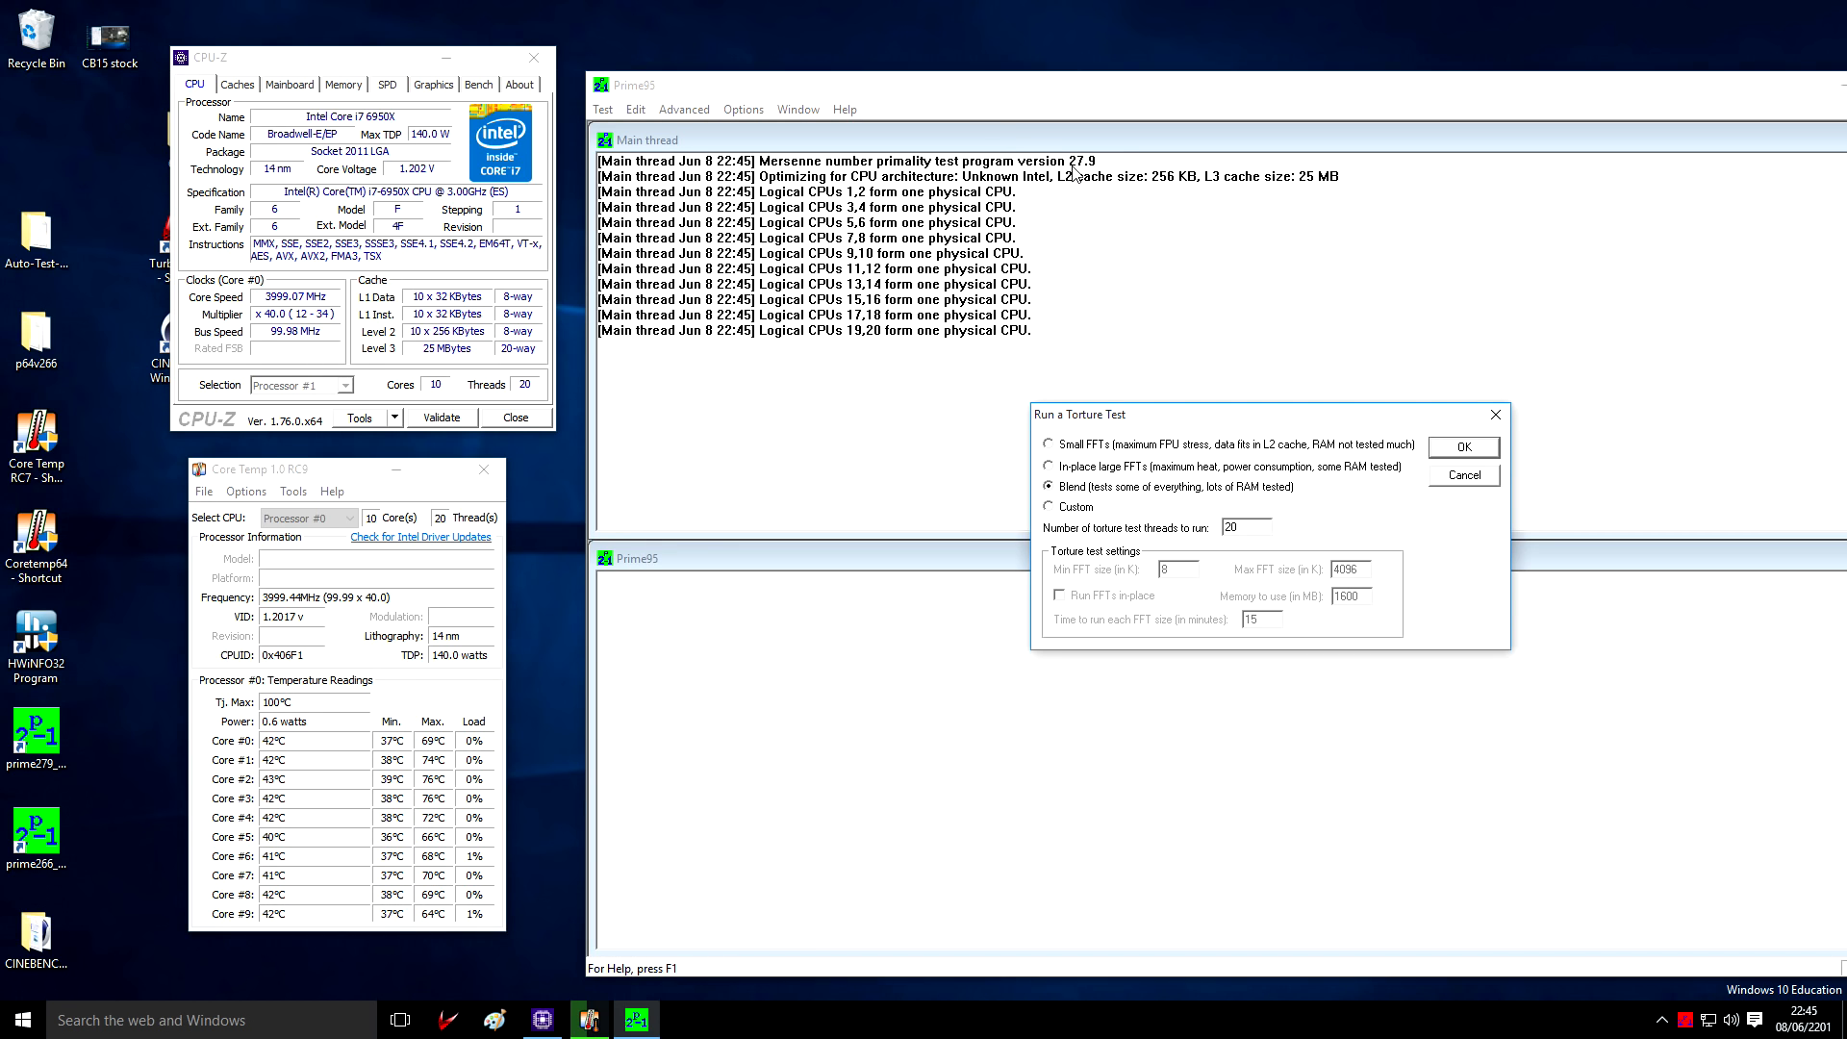
pyautogui.moveTo(1061, 475)
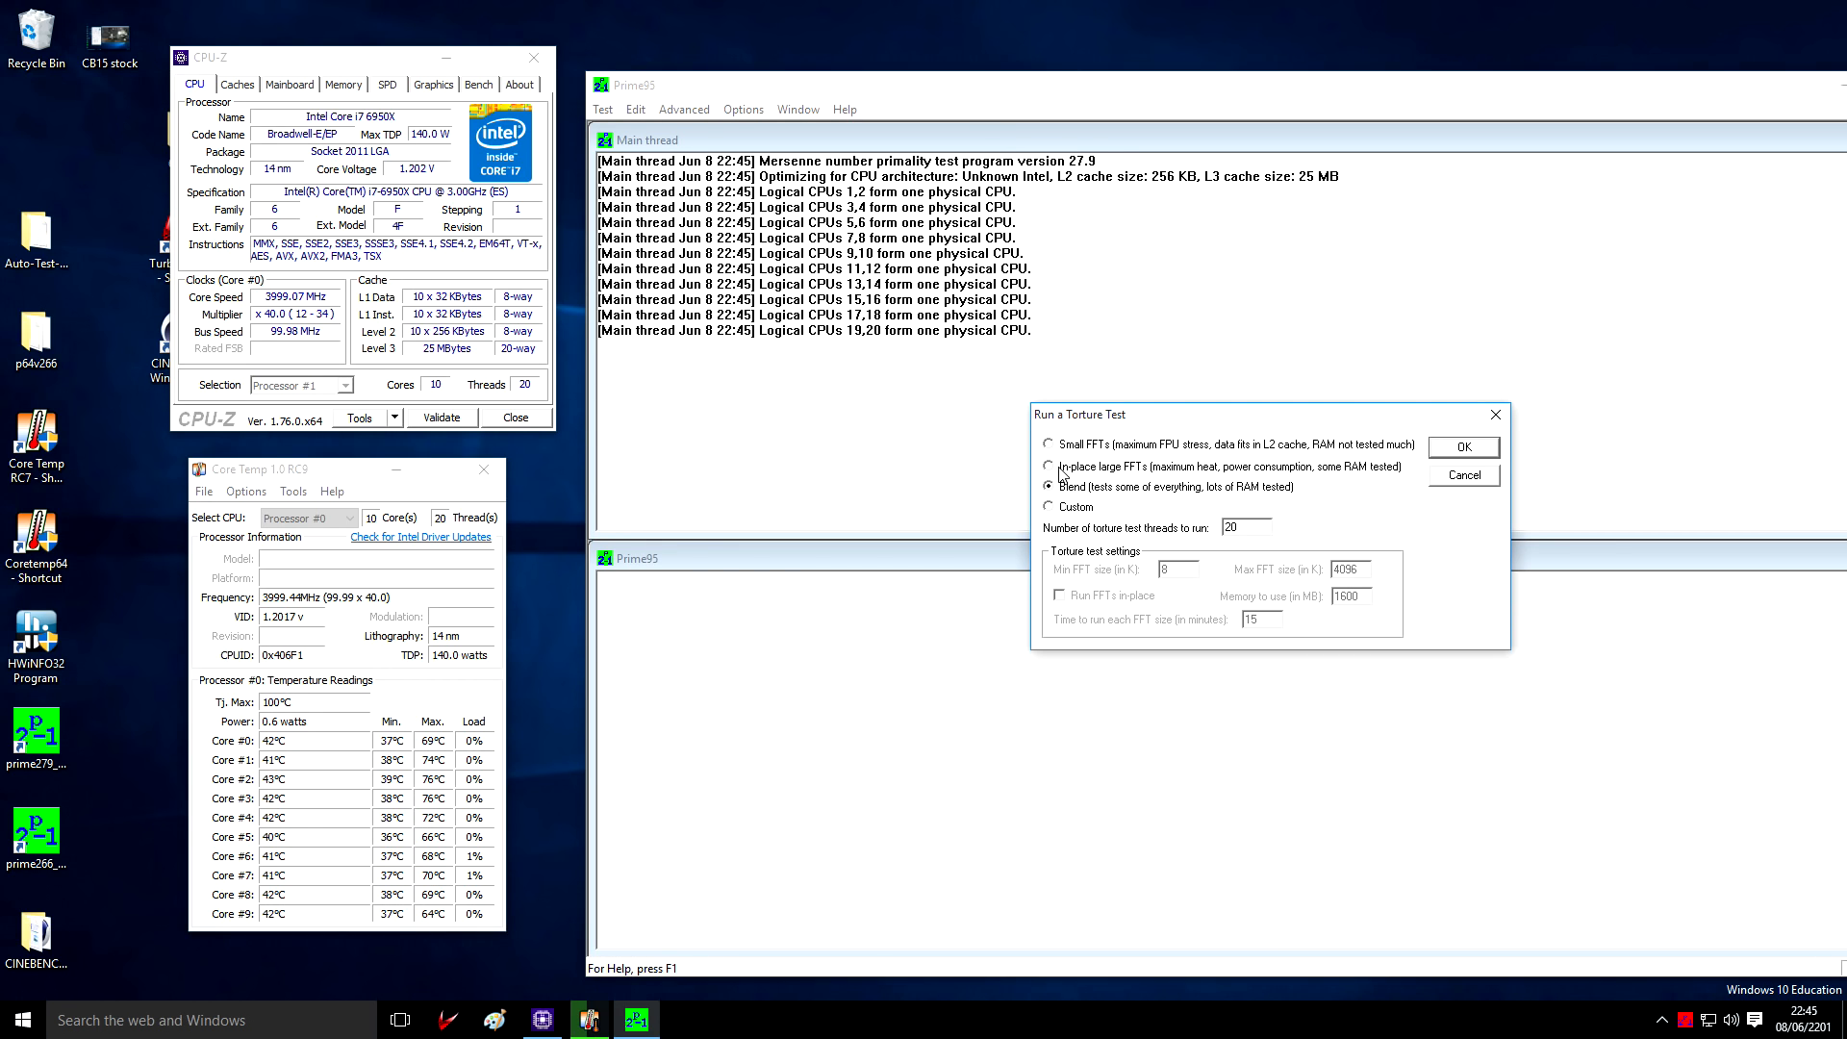
pyautogui.click(1047, 506)
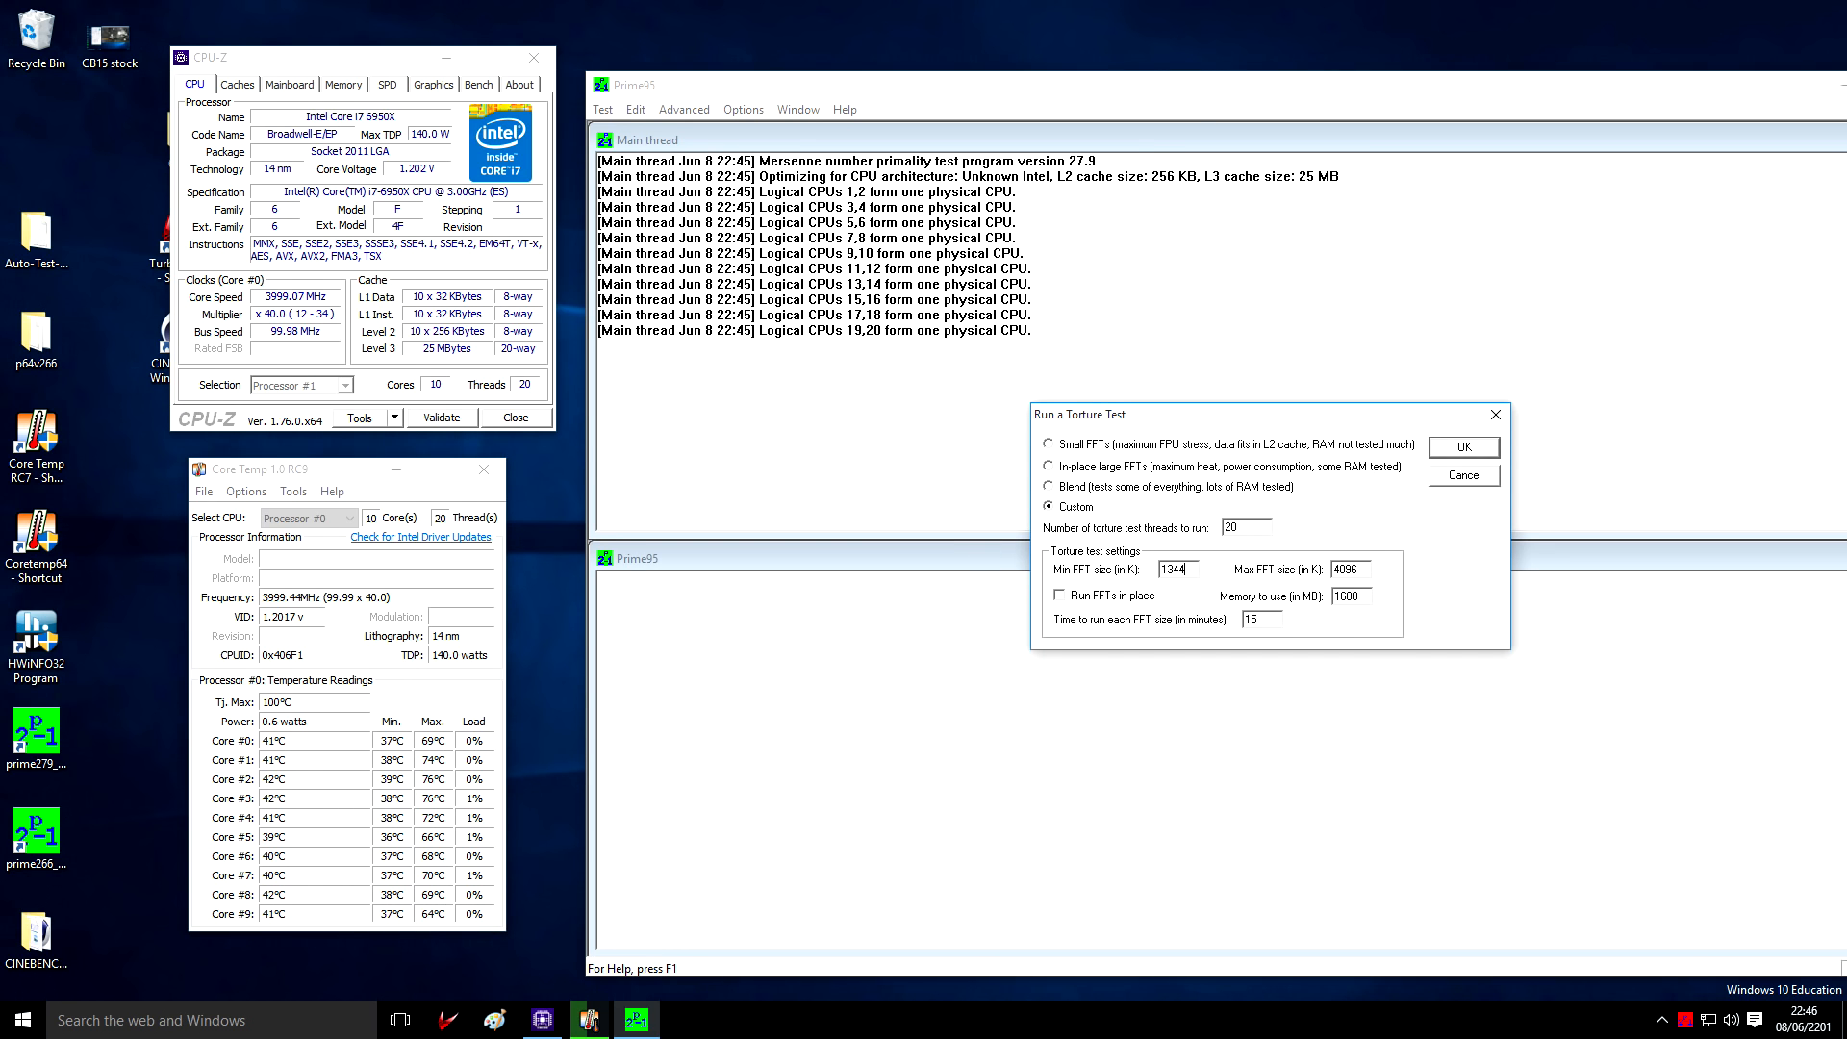
pyautogui.write('1344')
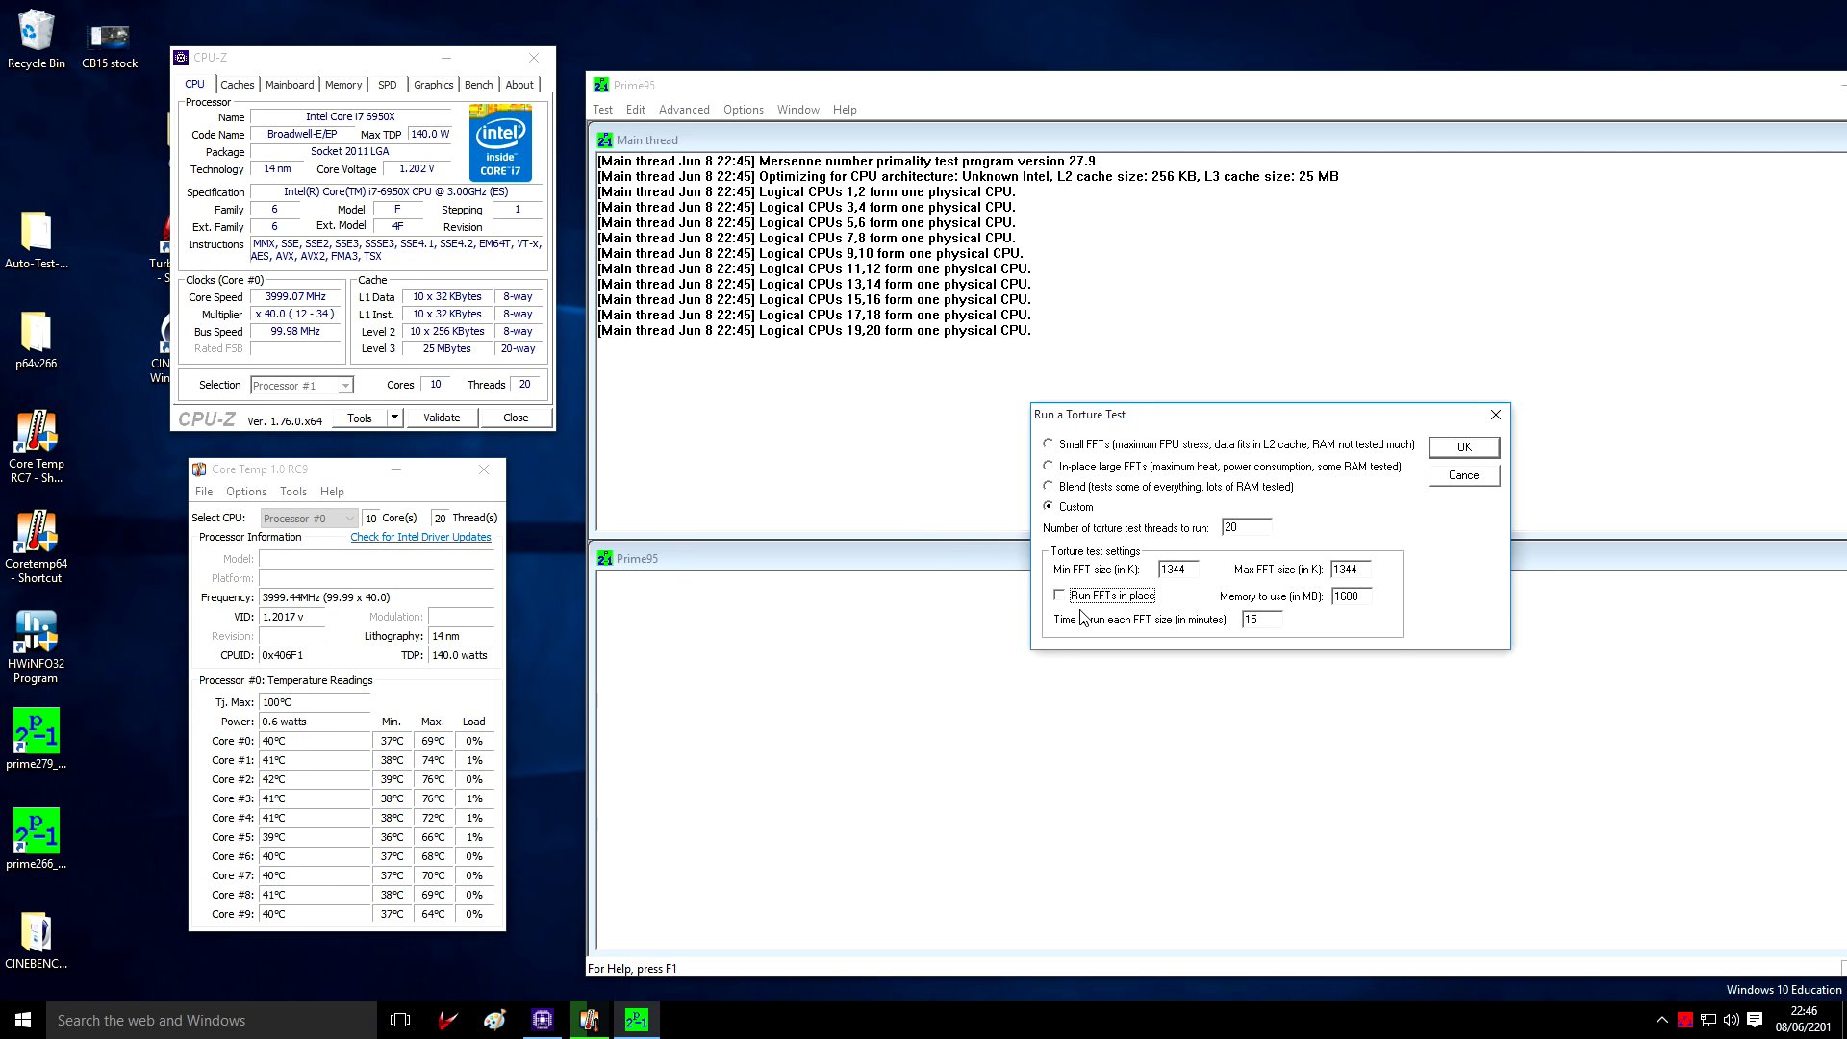
pyautogui.click(1059, 595)
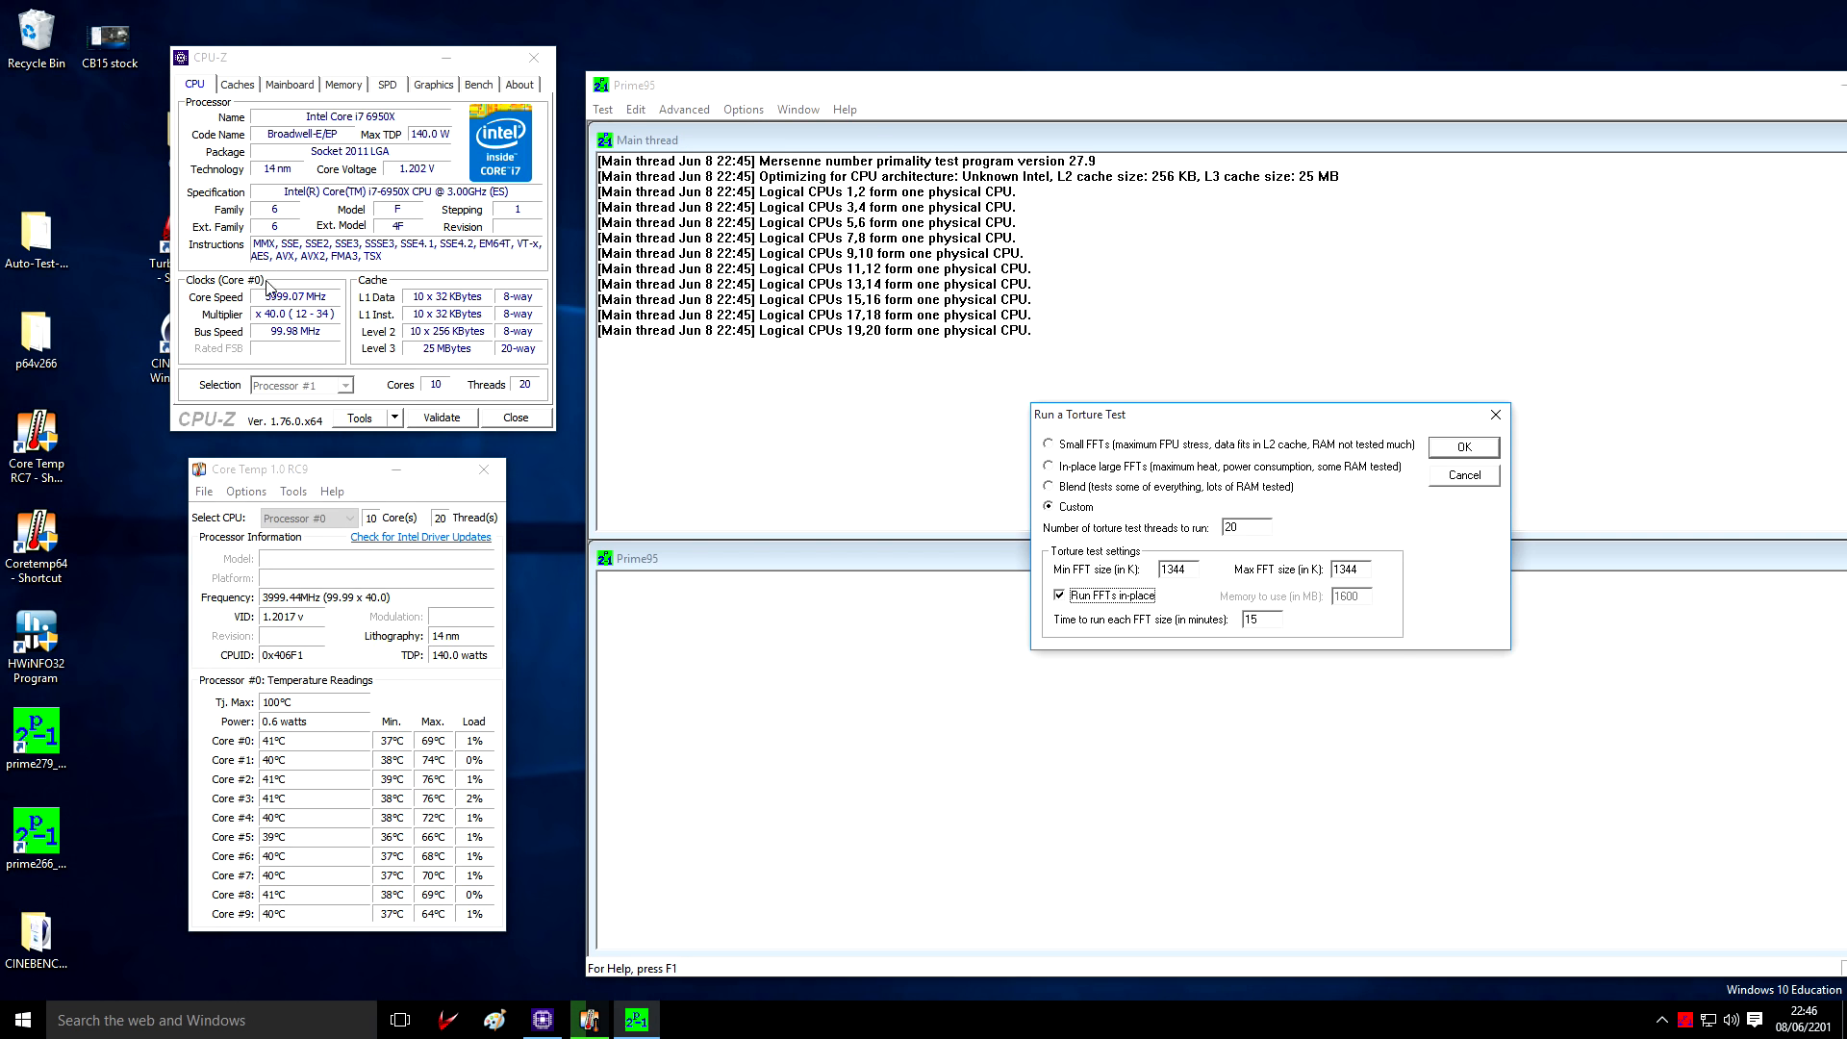
# Start the in-place 1344K torture test on 20 workers, CPU running at 3699 MHz
pyautogui.click(1462, 447)
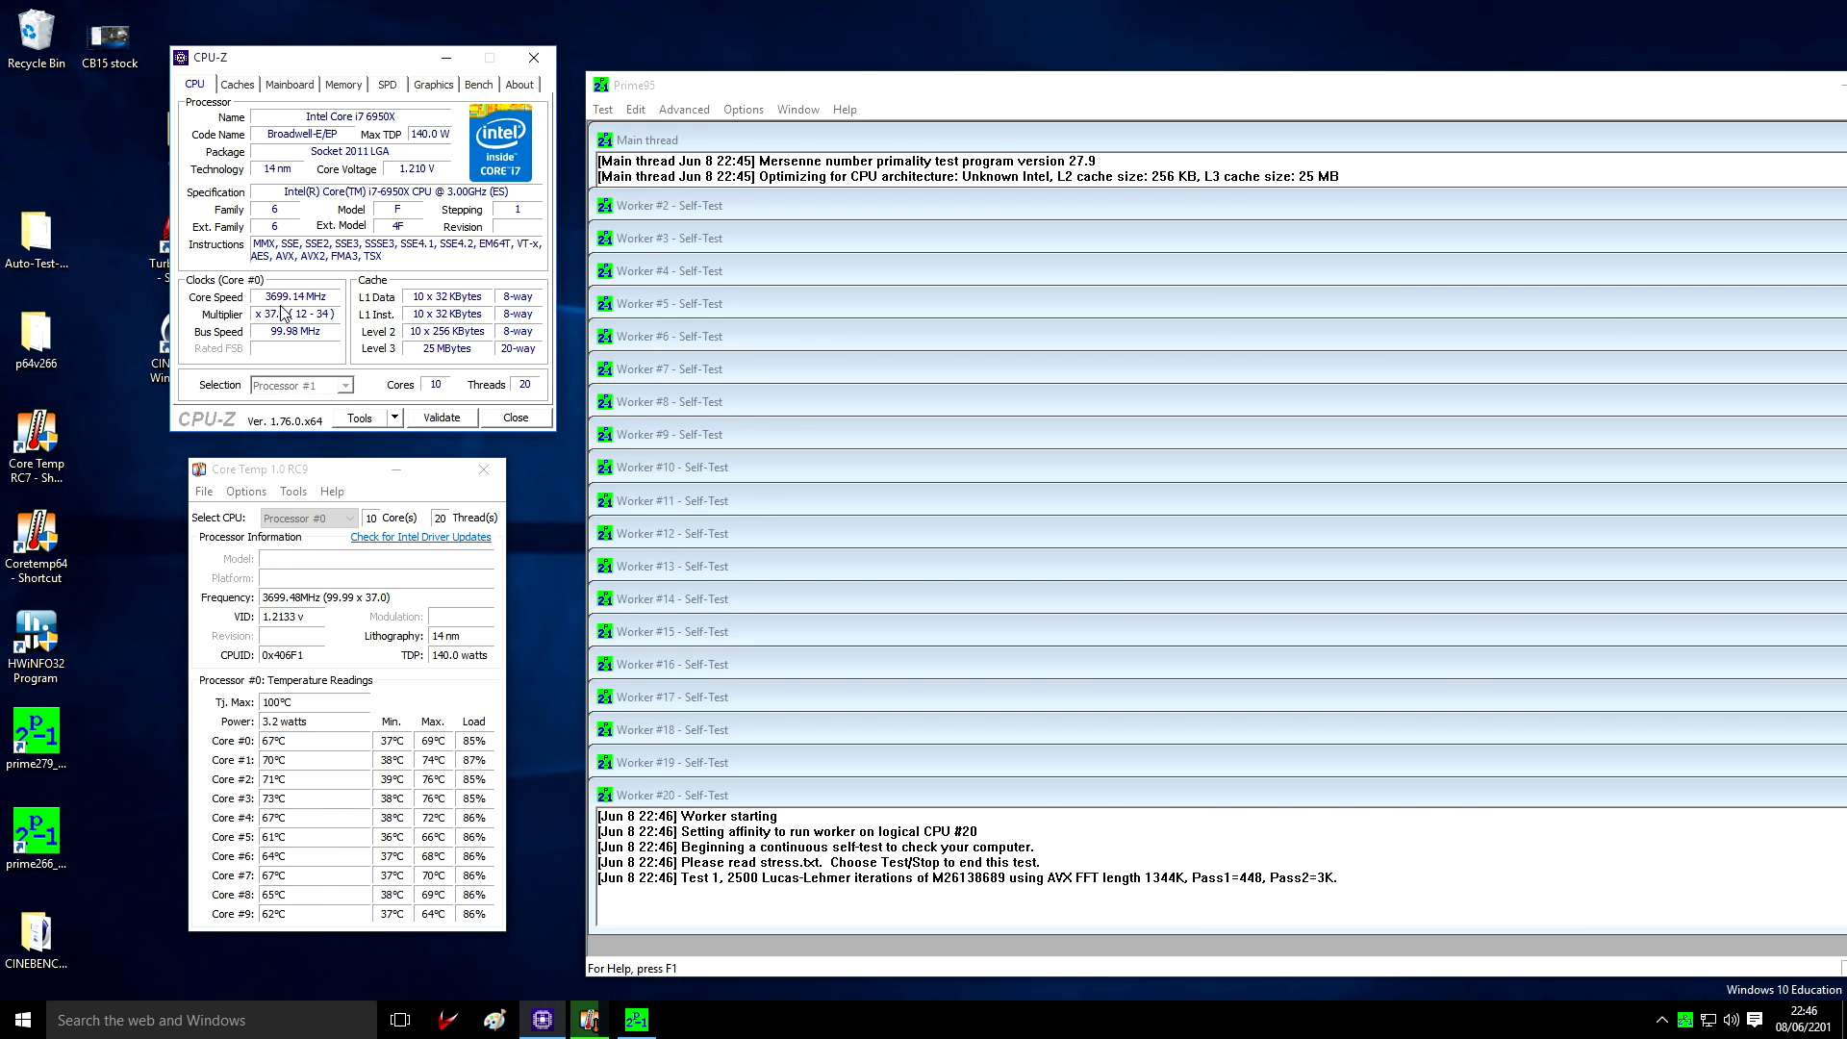
pyautogui.moveTo(281, 313)
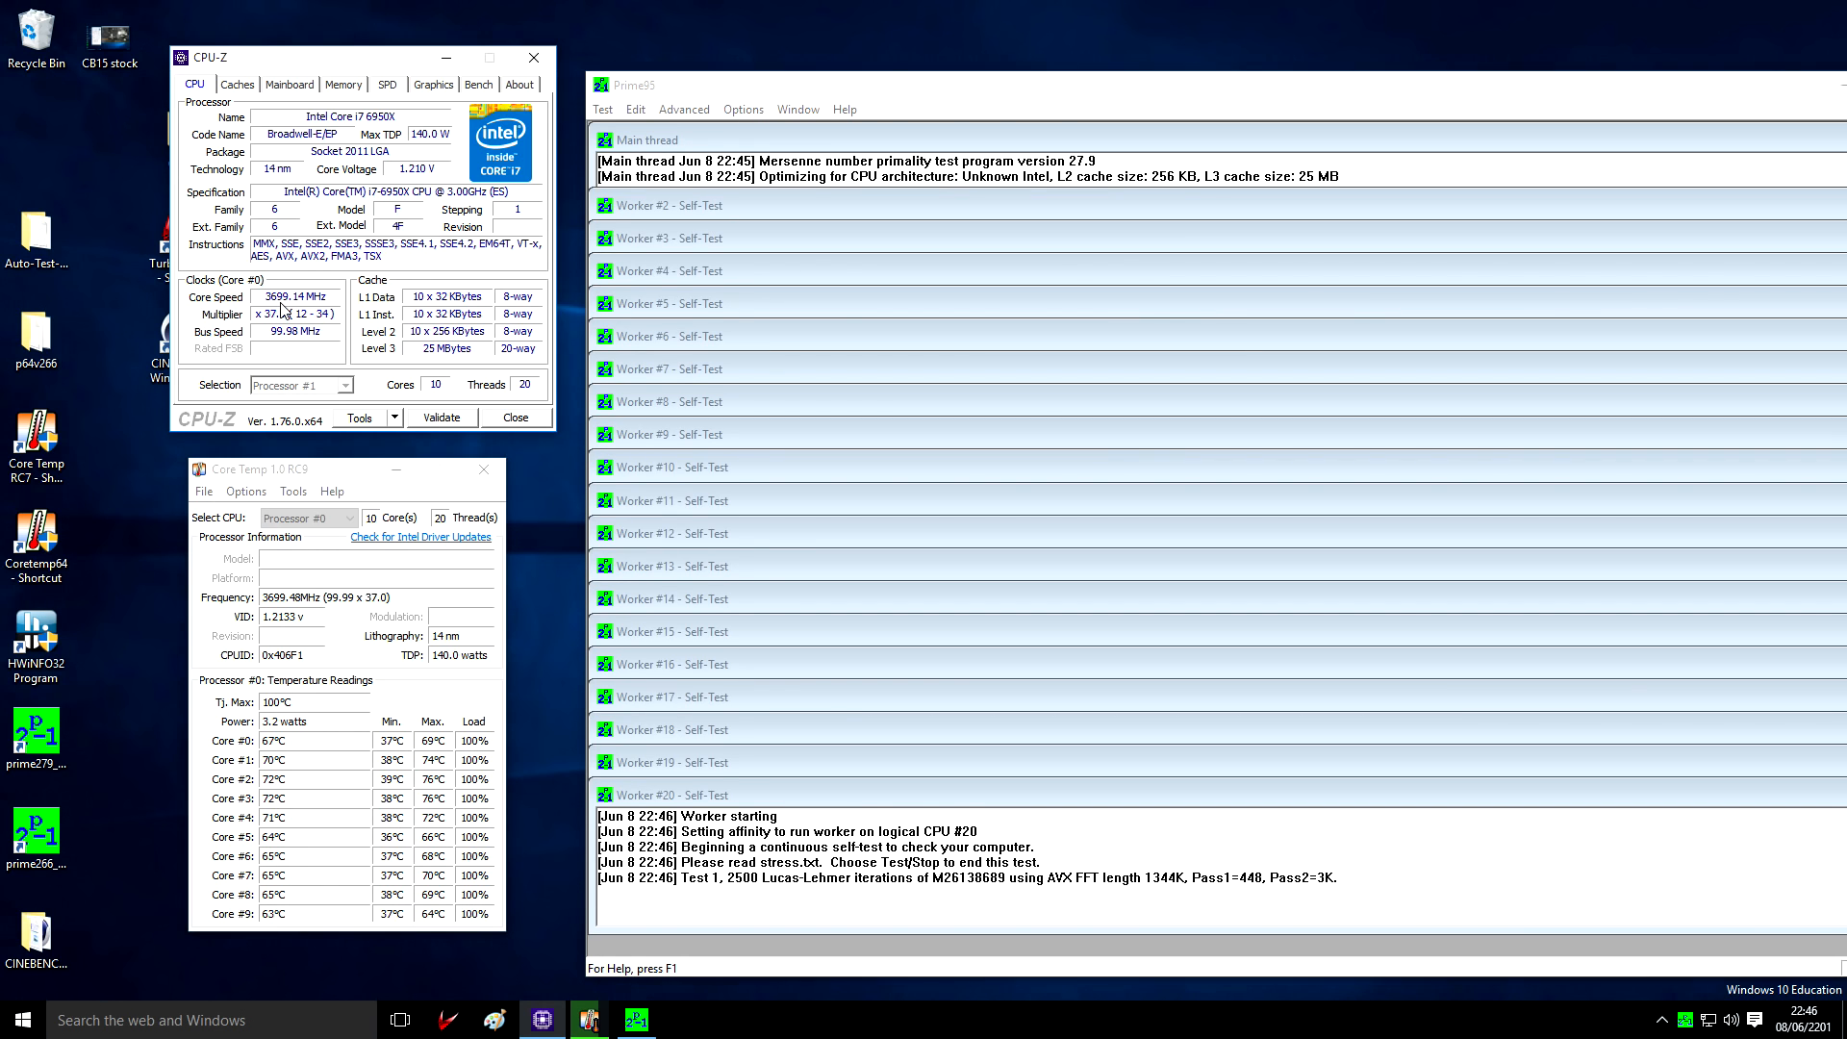
pyautogui.moveTo(329, 479)
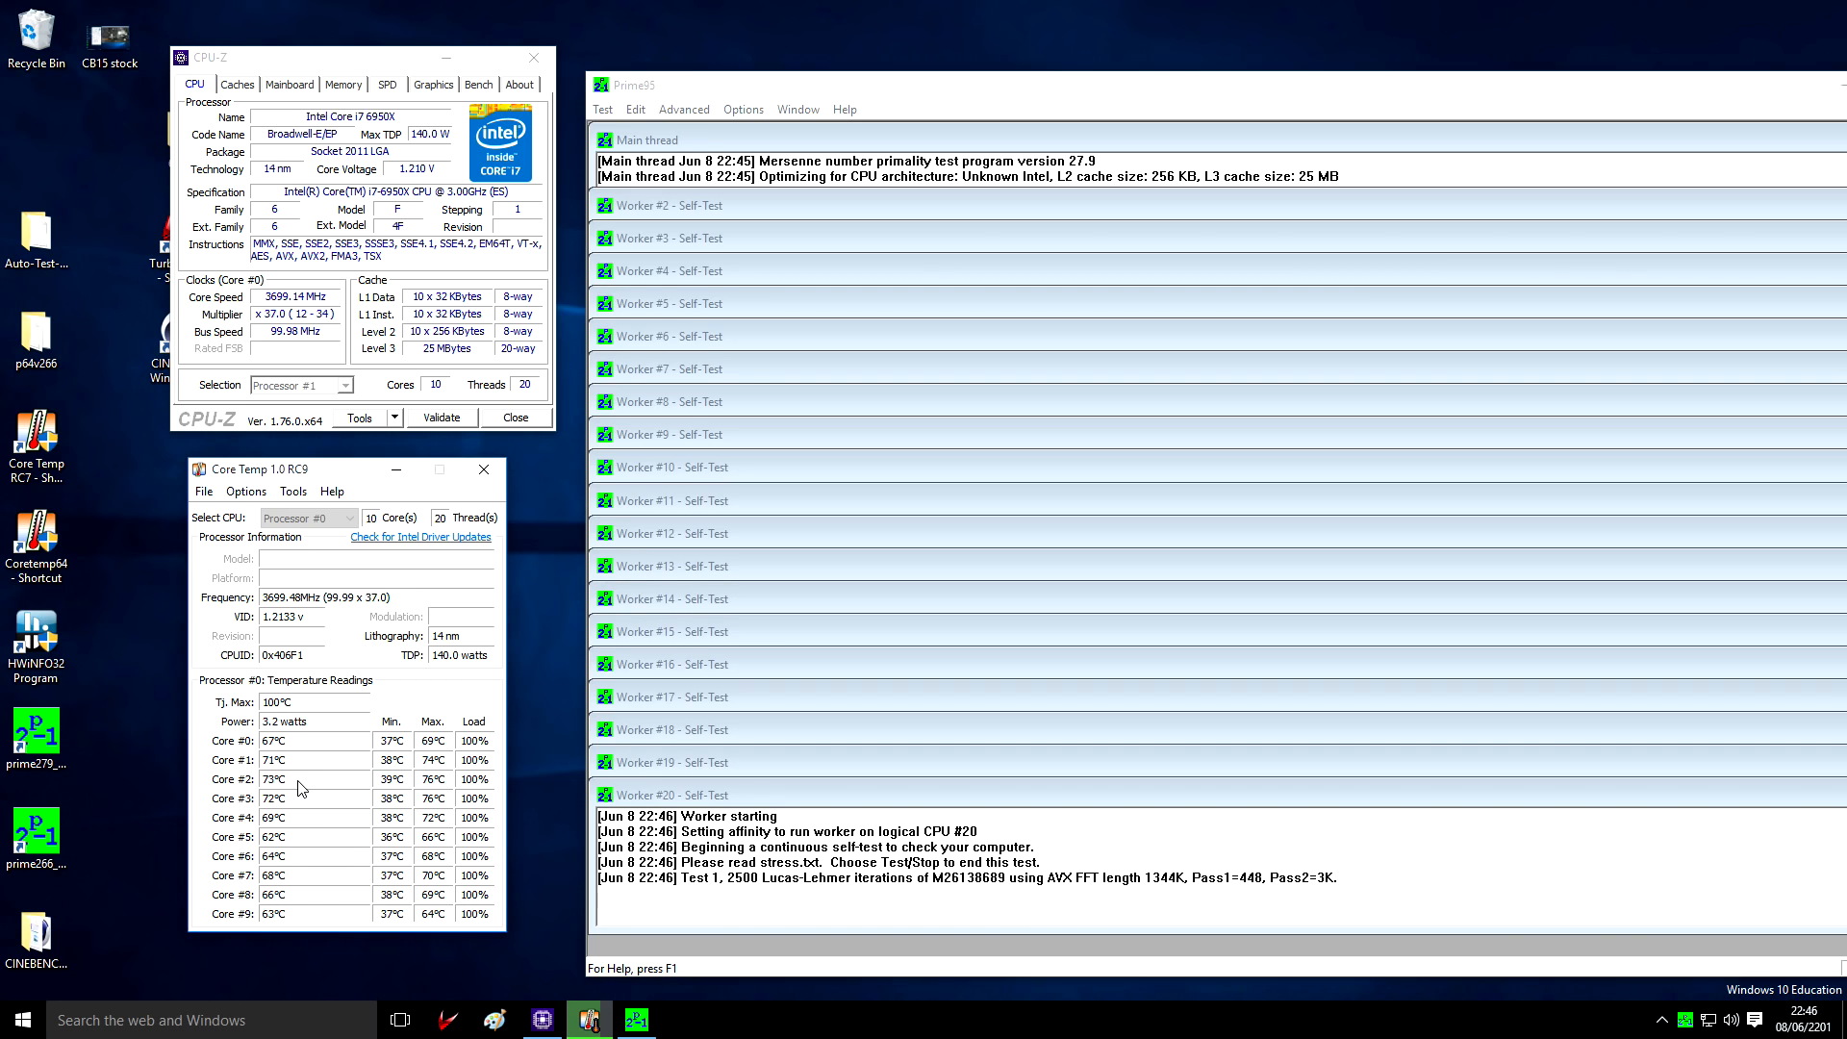
pyautogui.moveTo(296, 731)
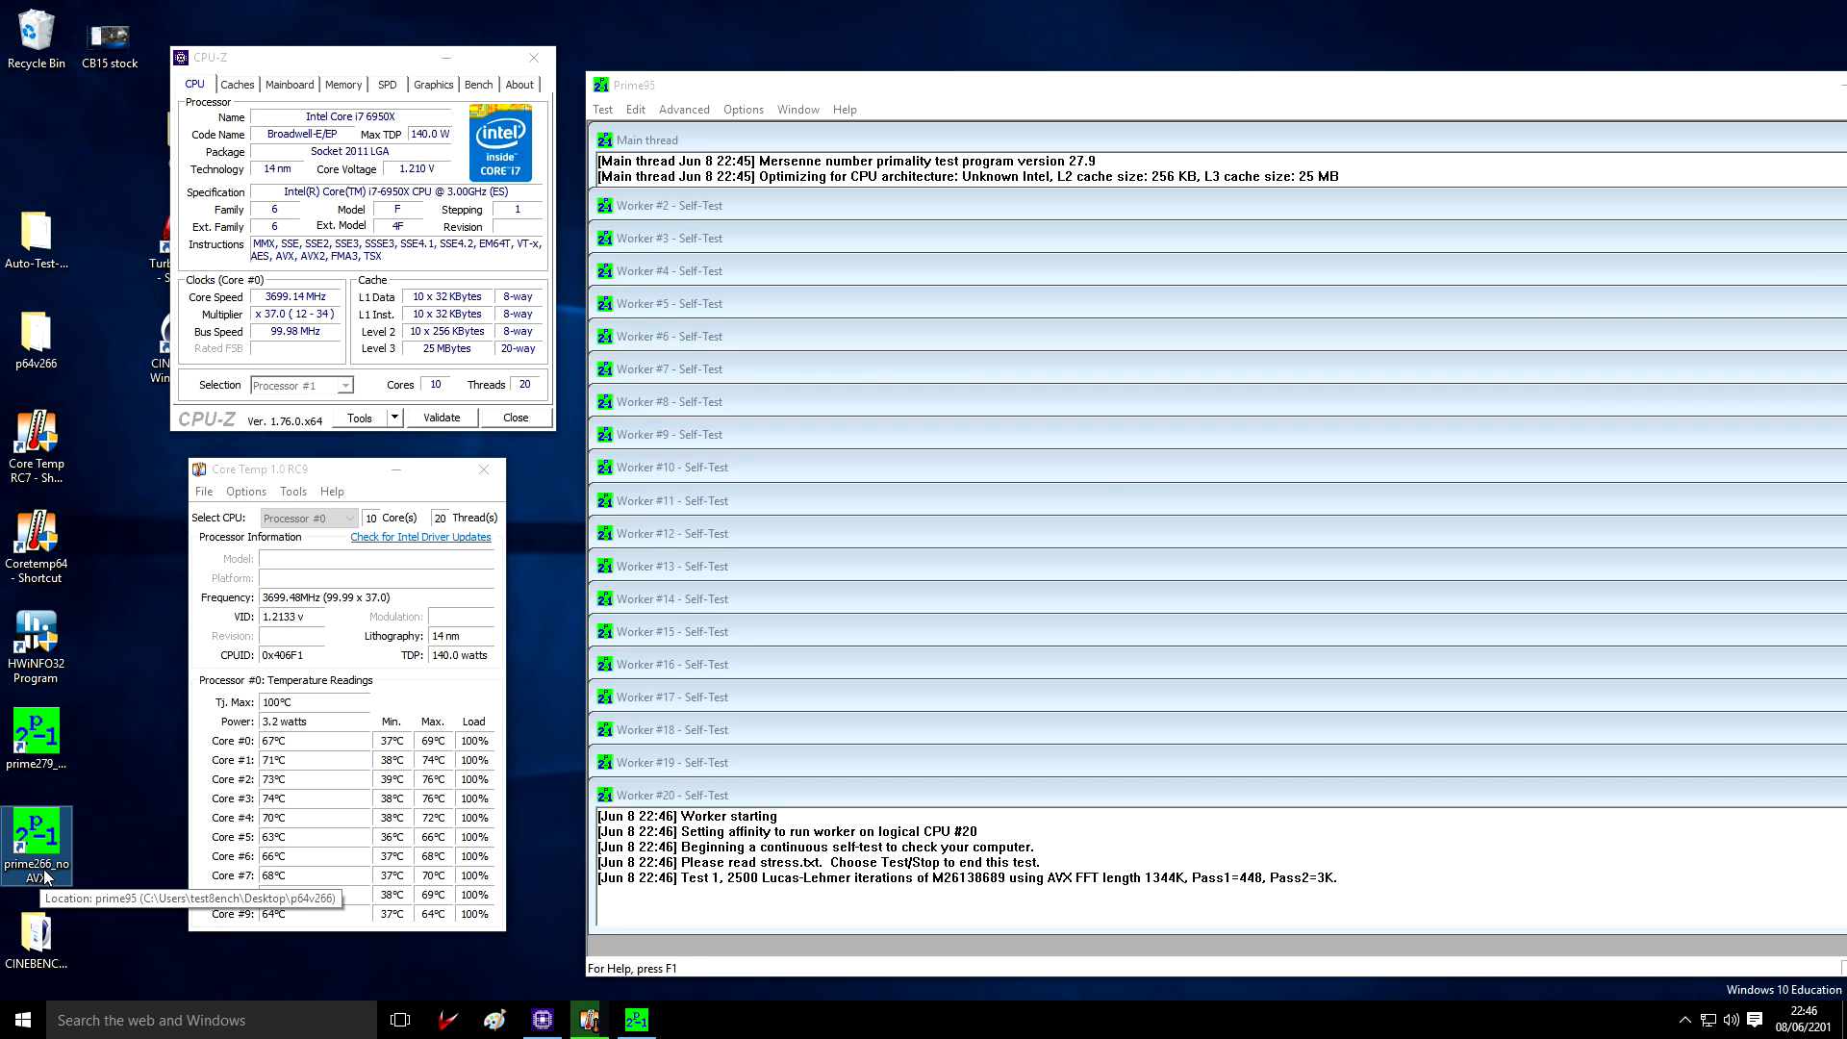
pyautogui.moveTo(38, 745)
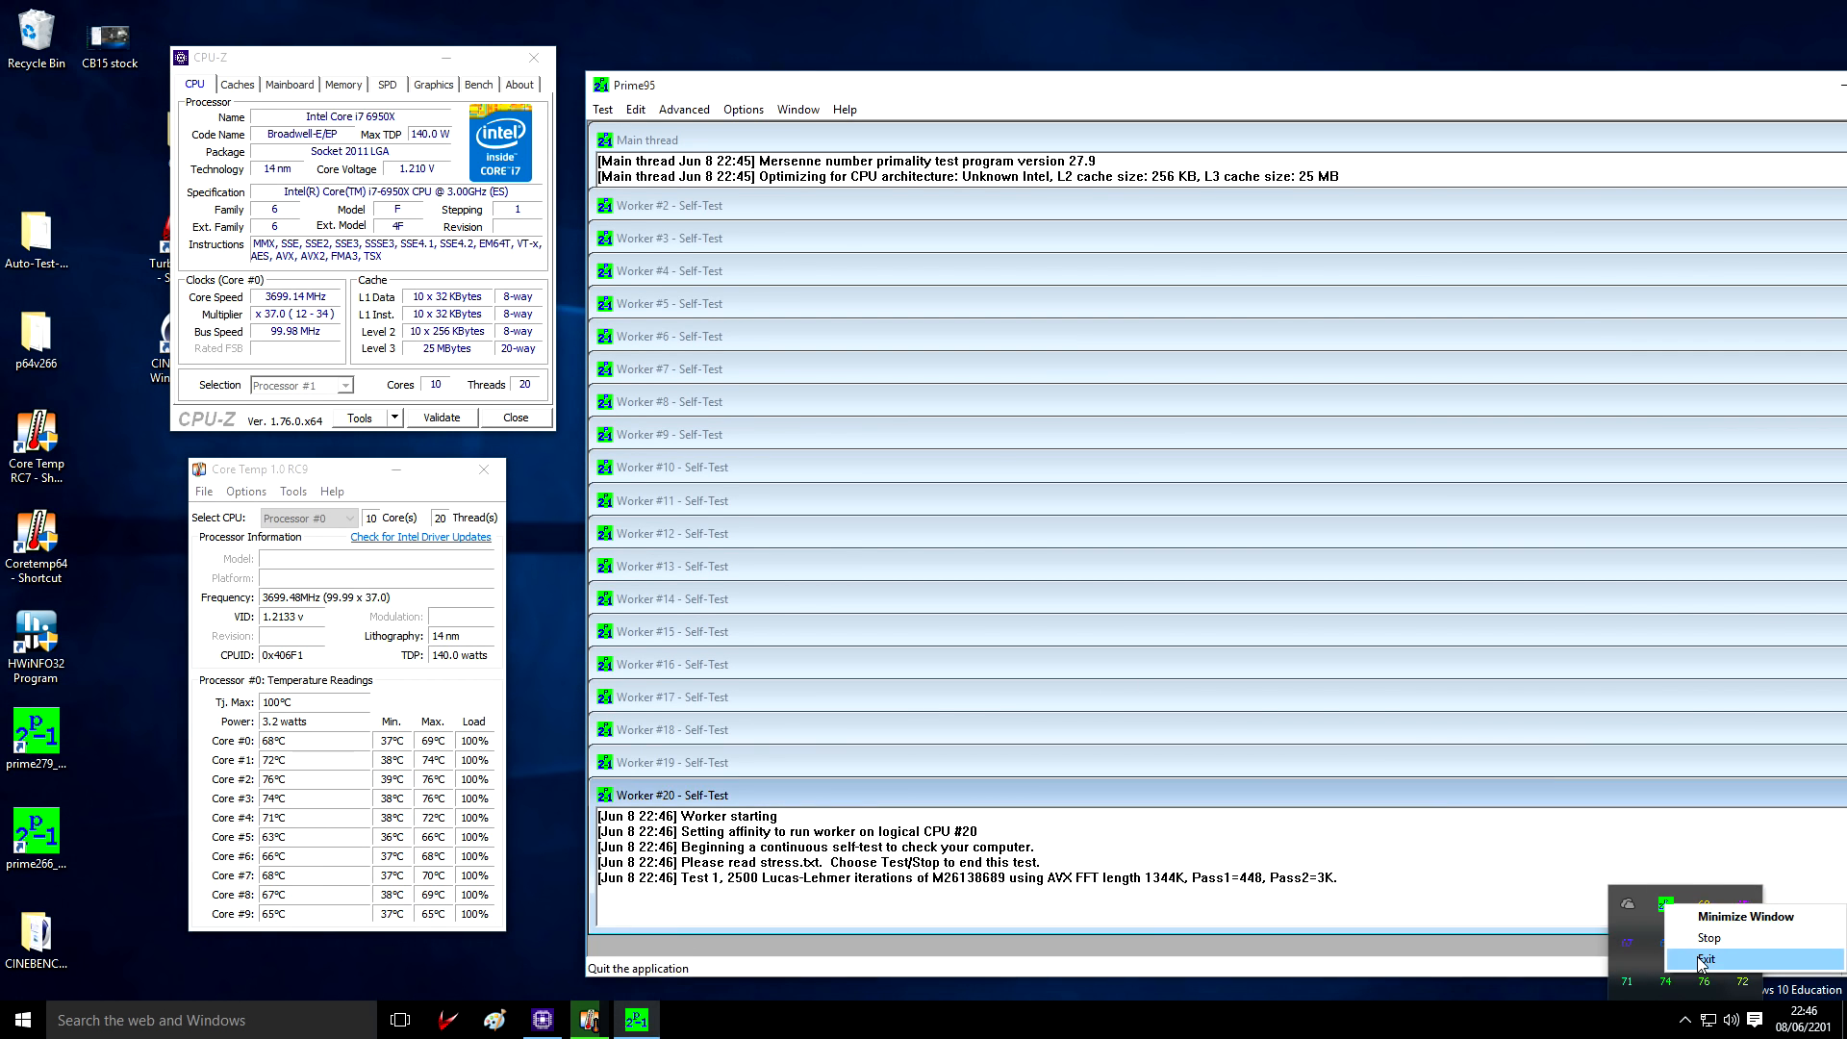
# Exit Prime95 and Core Temp, mark the stock screenshot in red, and close Paint without saving
pyautogui.click(1707, 958)
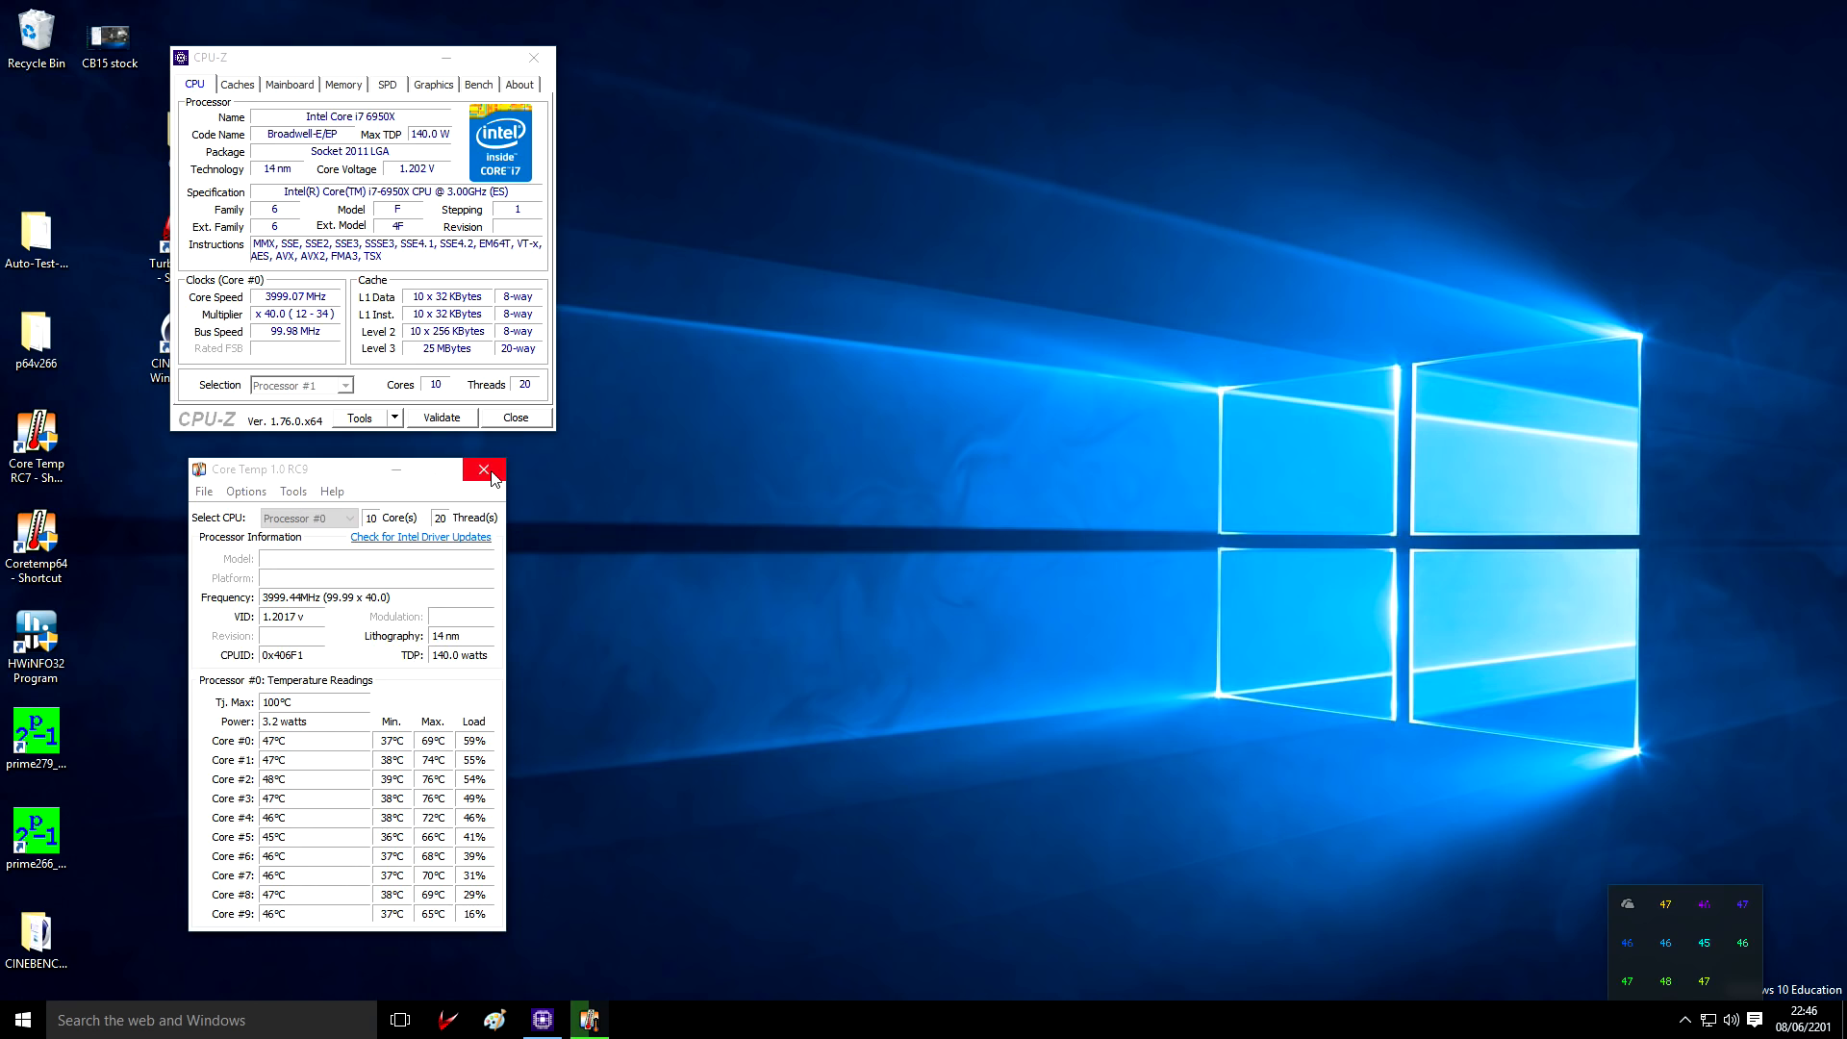
pyautogui.click(484, 471)
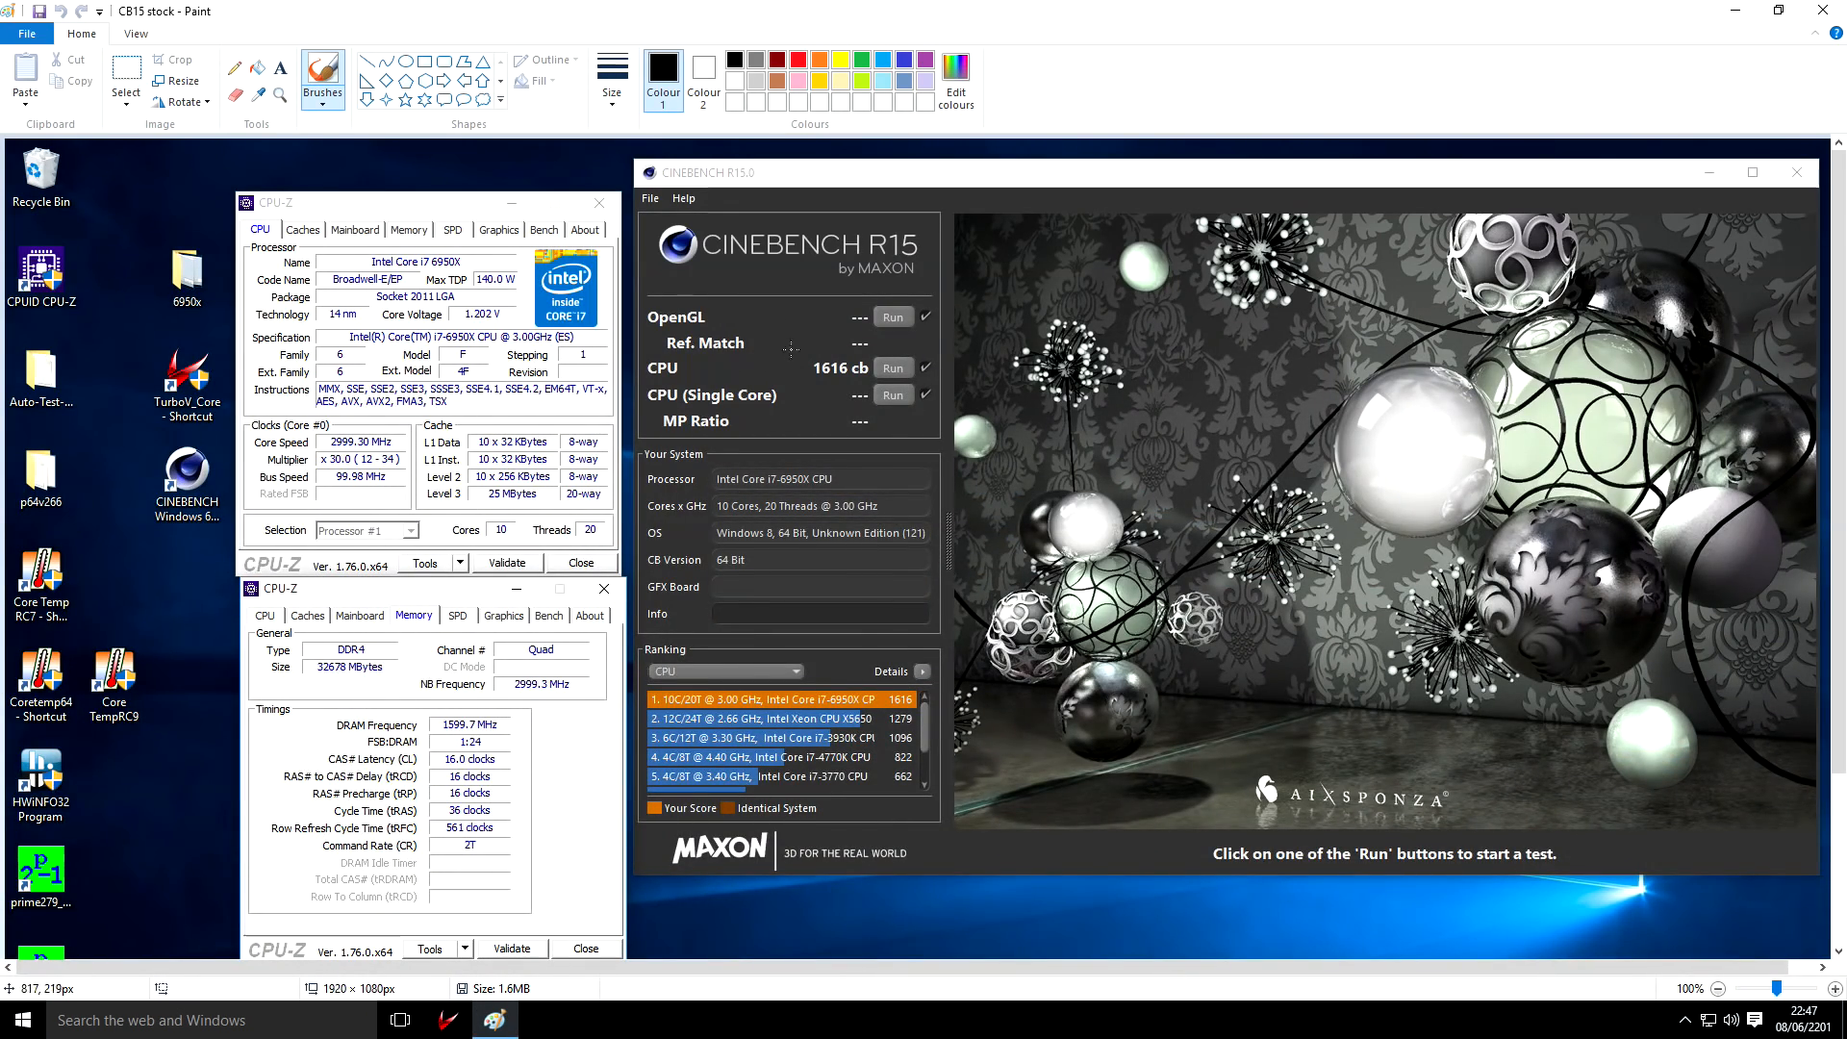
pyautogui.click(662, 67)
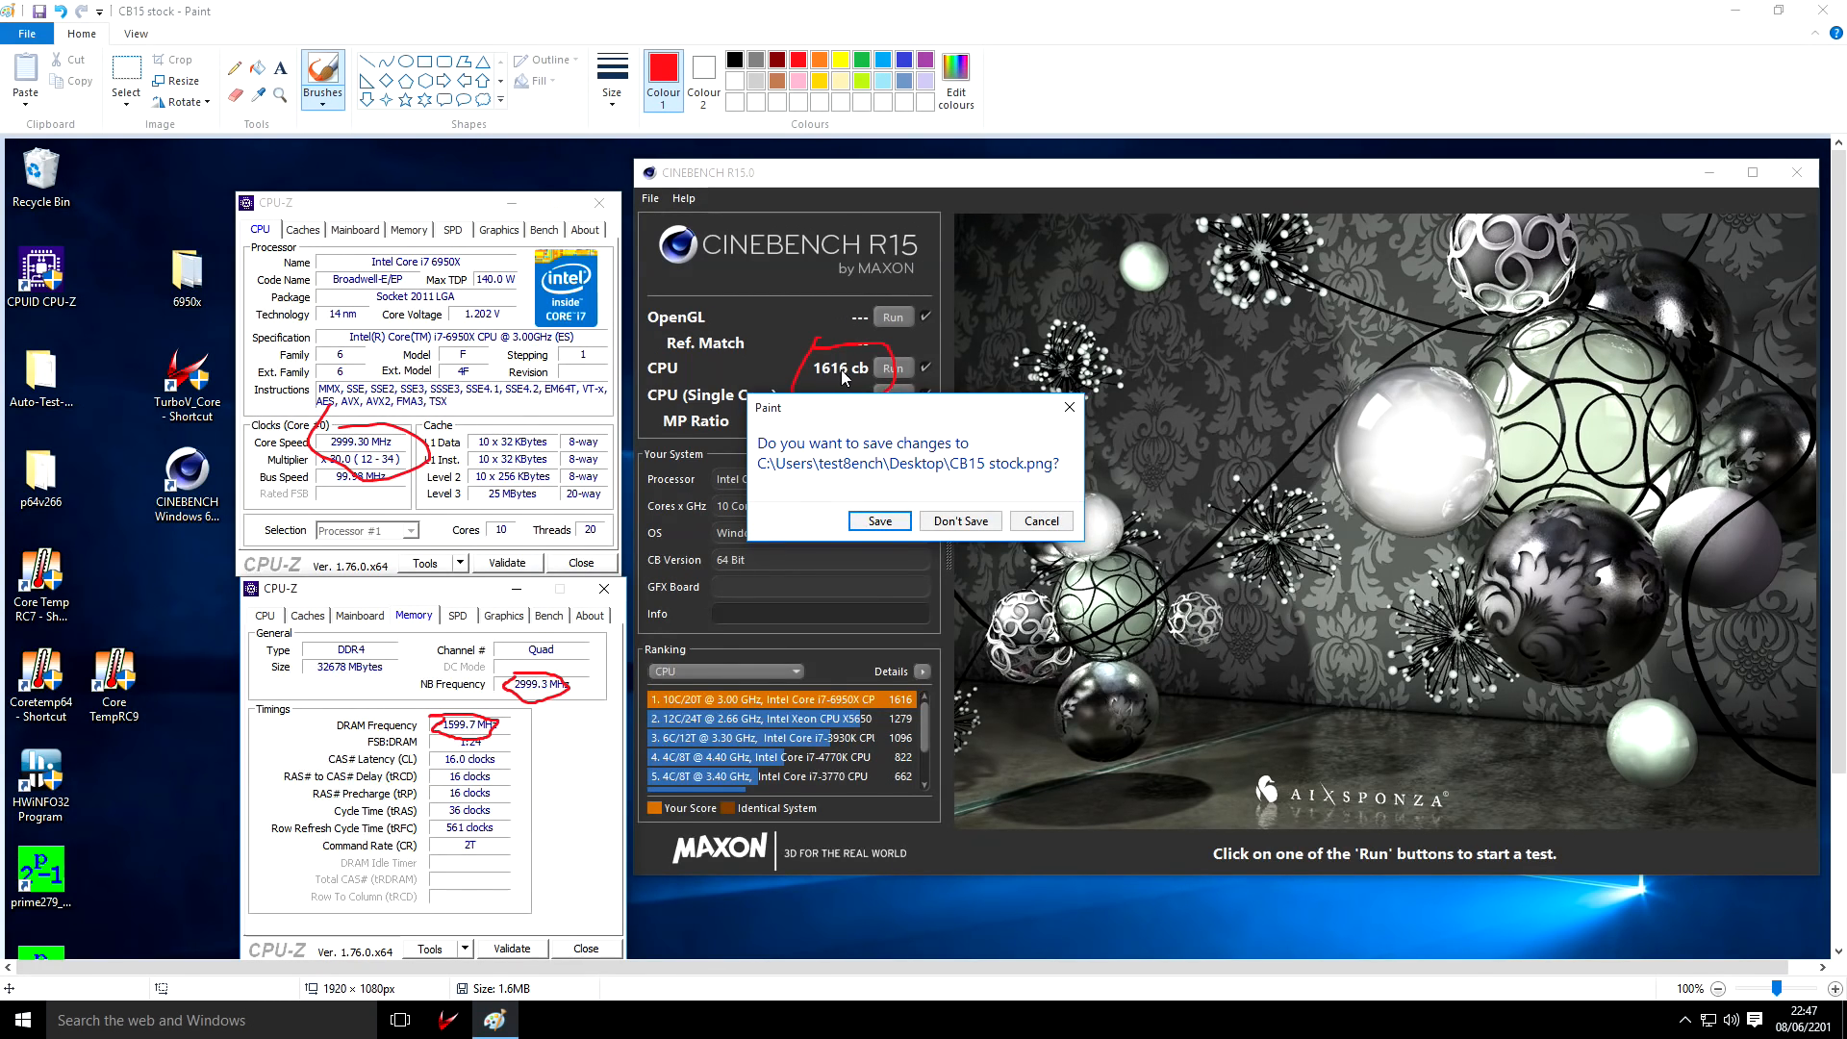
pyautogui.click(959, 522)
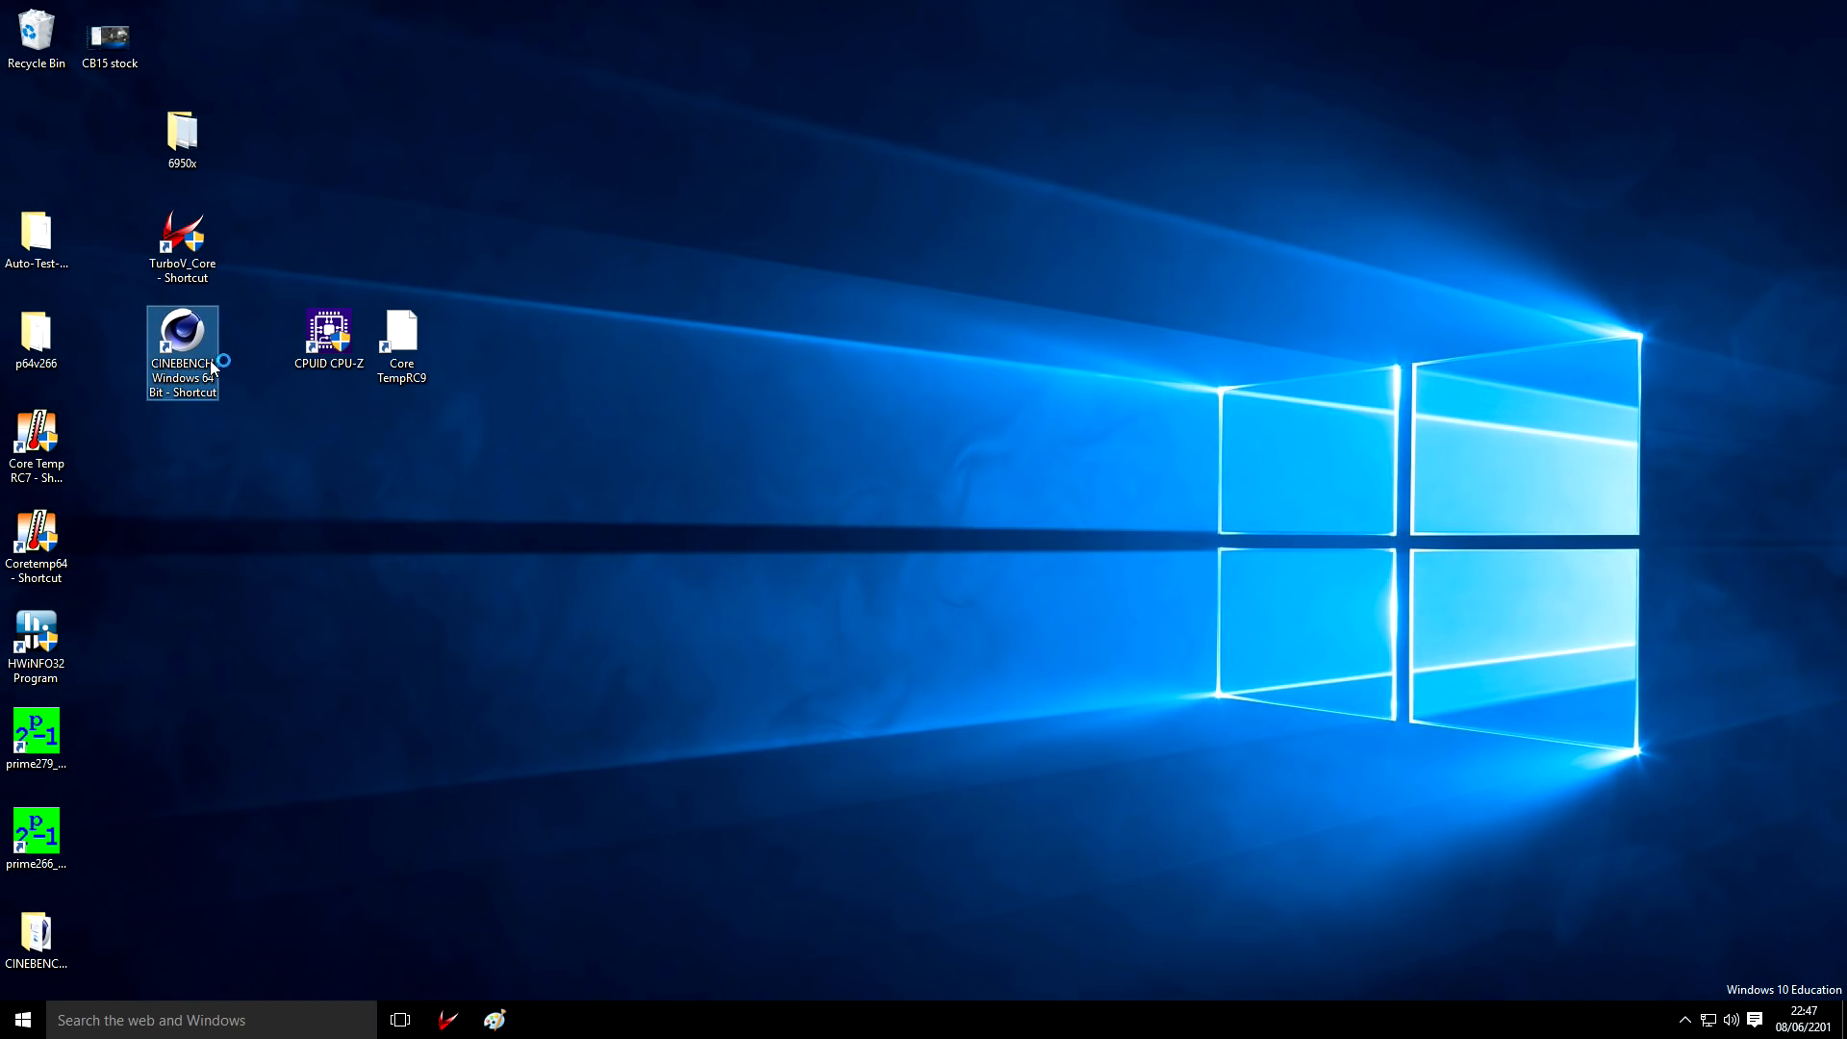
# Launch Cinebench R15 and run the multi-core CPU benchmark, scoring 2116 cb
pyautogui.doubleClick(181, 344)
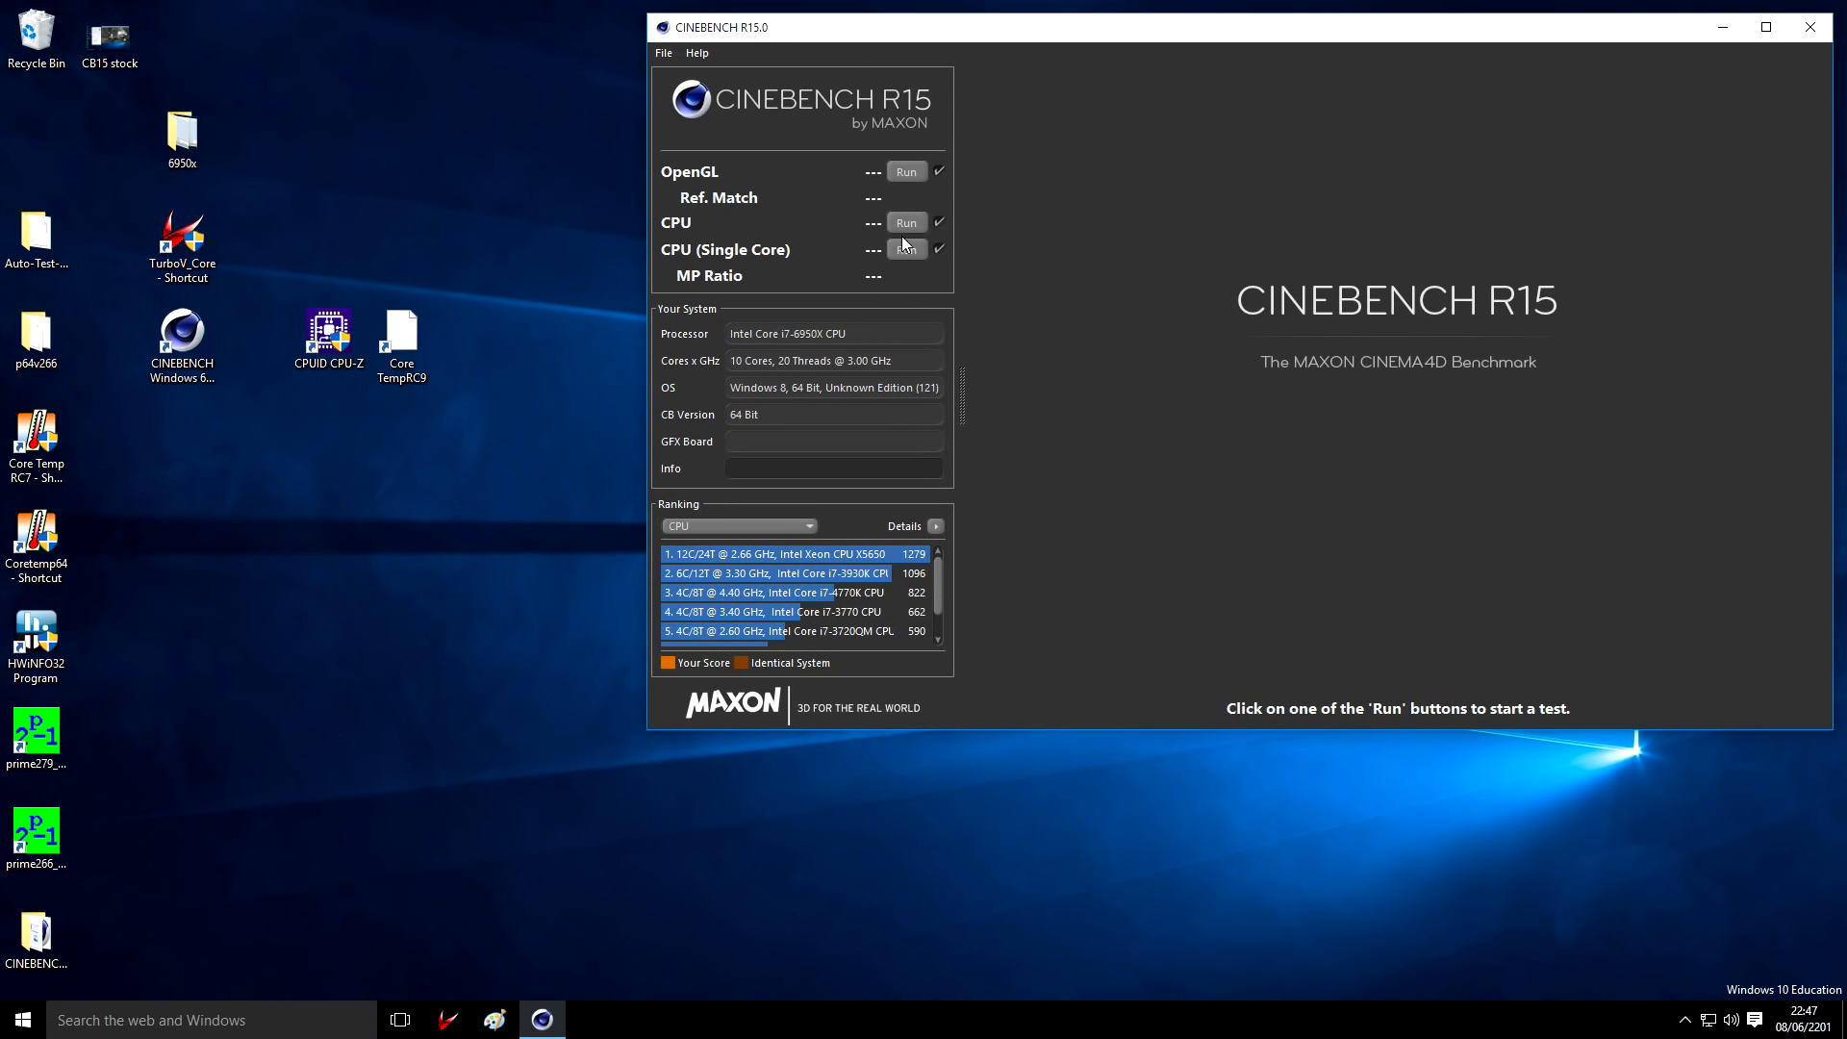
pyautogui.click(907, 224)
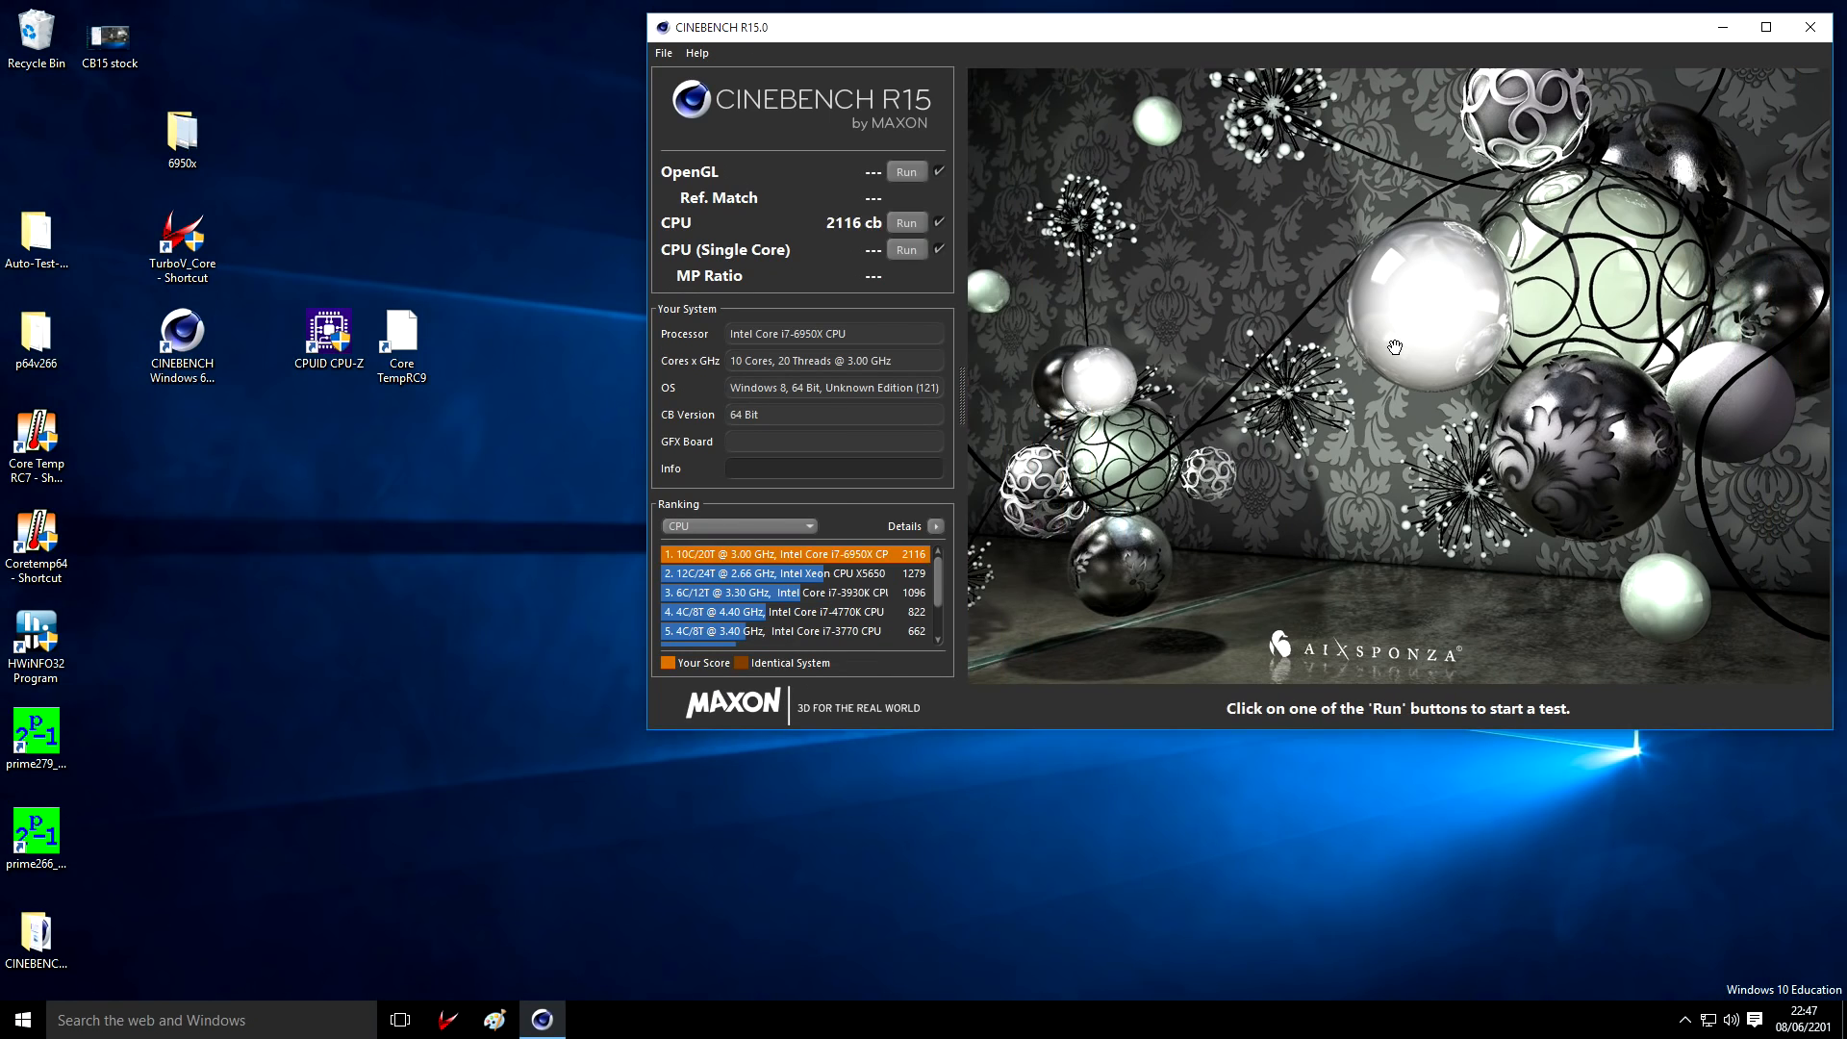
pyautogui.moveTo(837, 235)
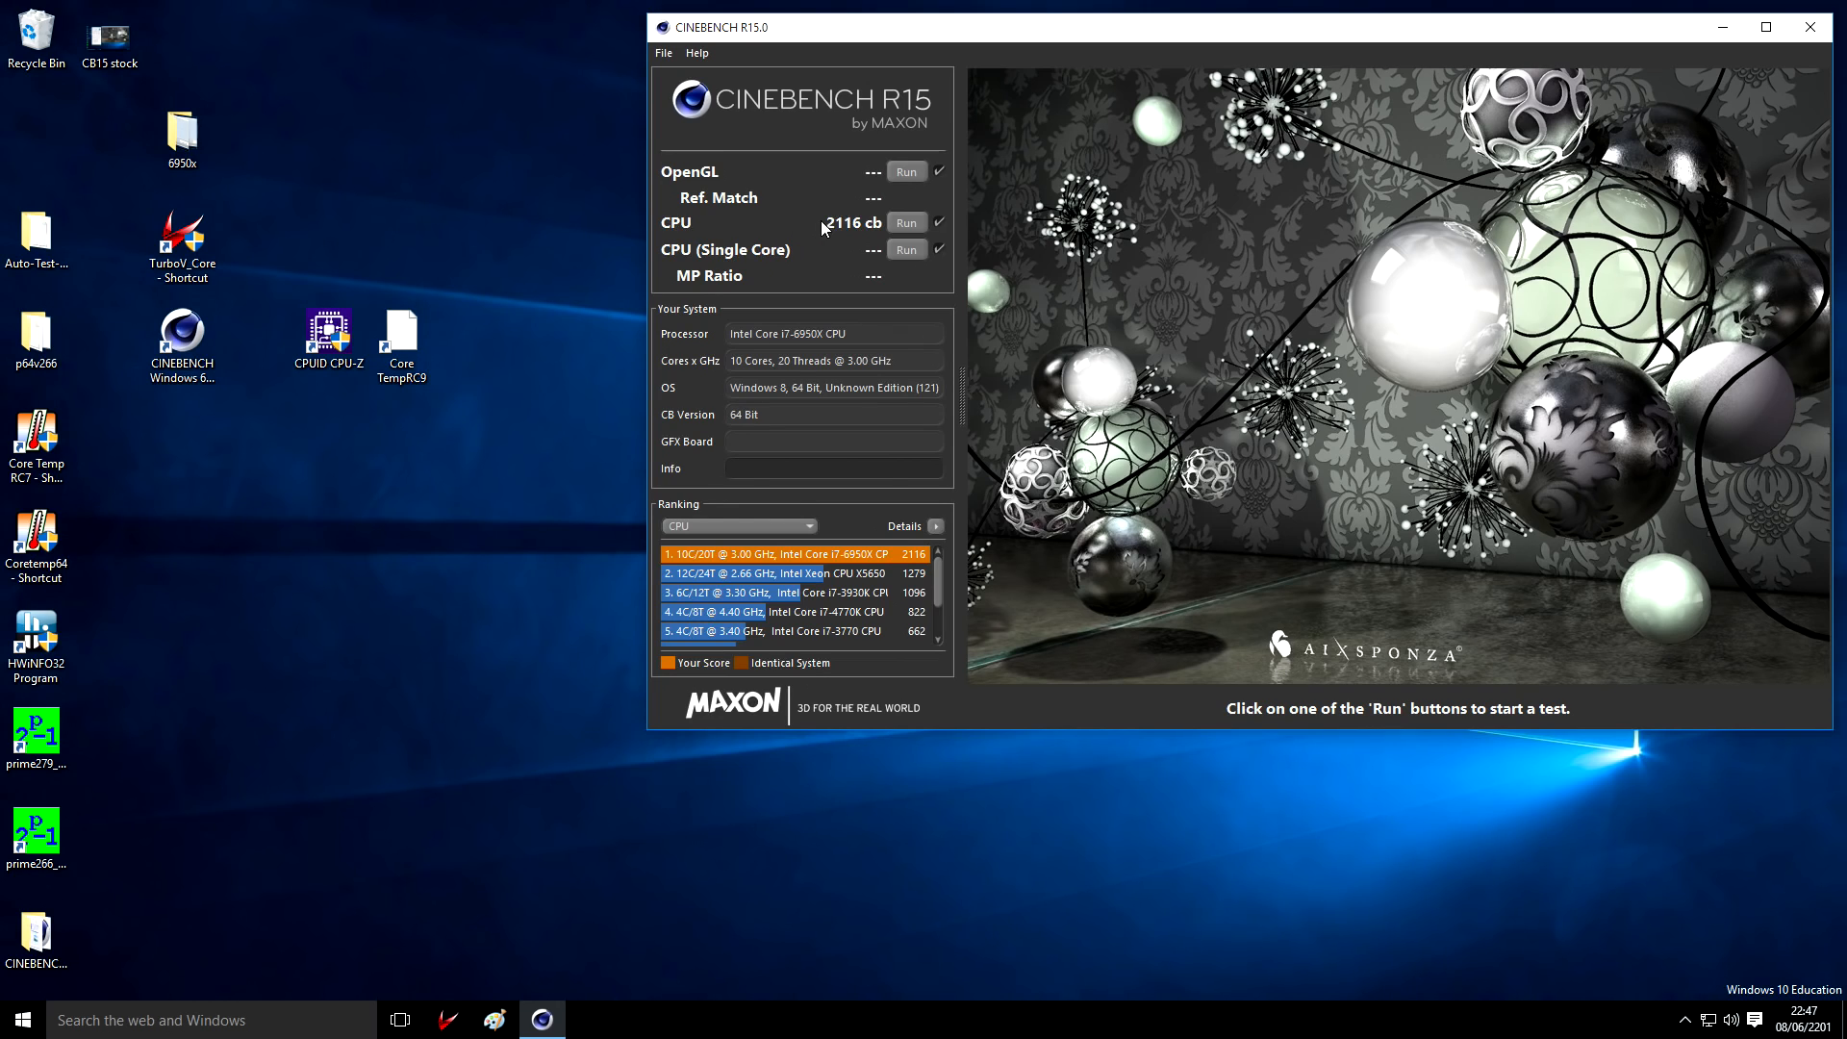
pyautogui.moveTo(806, 271)
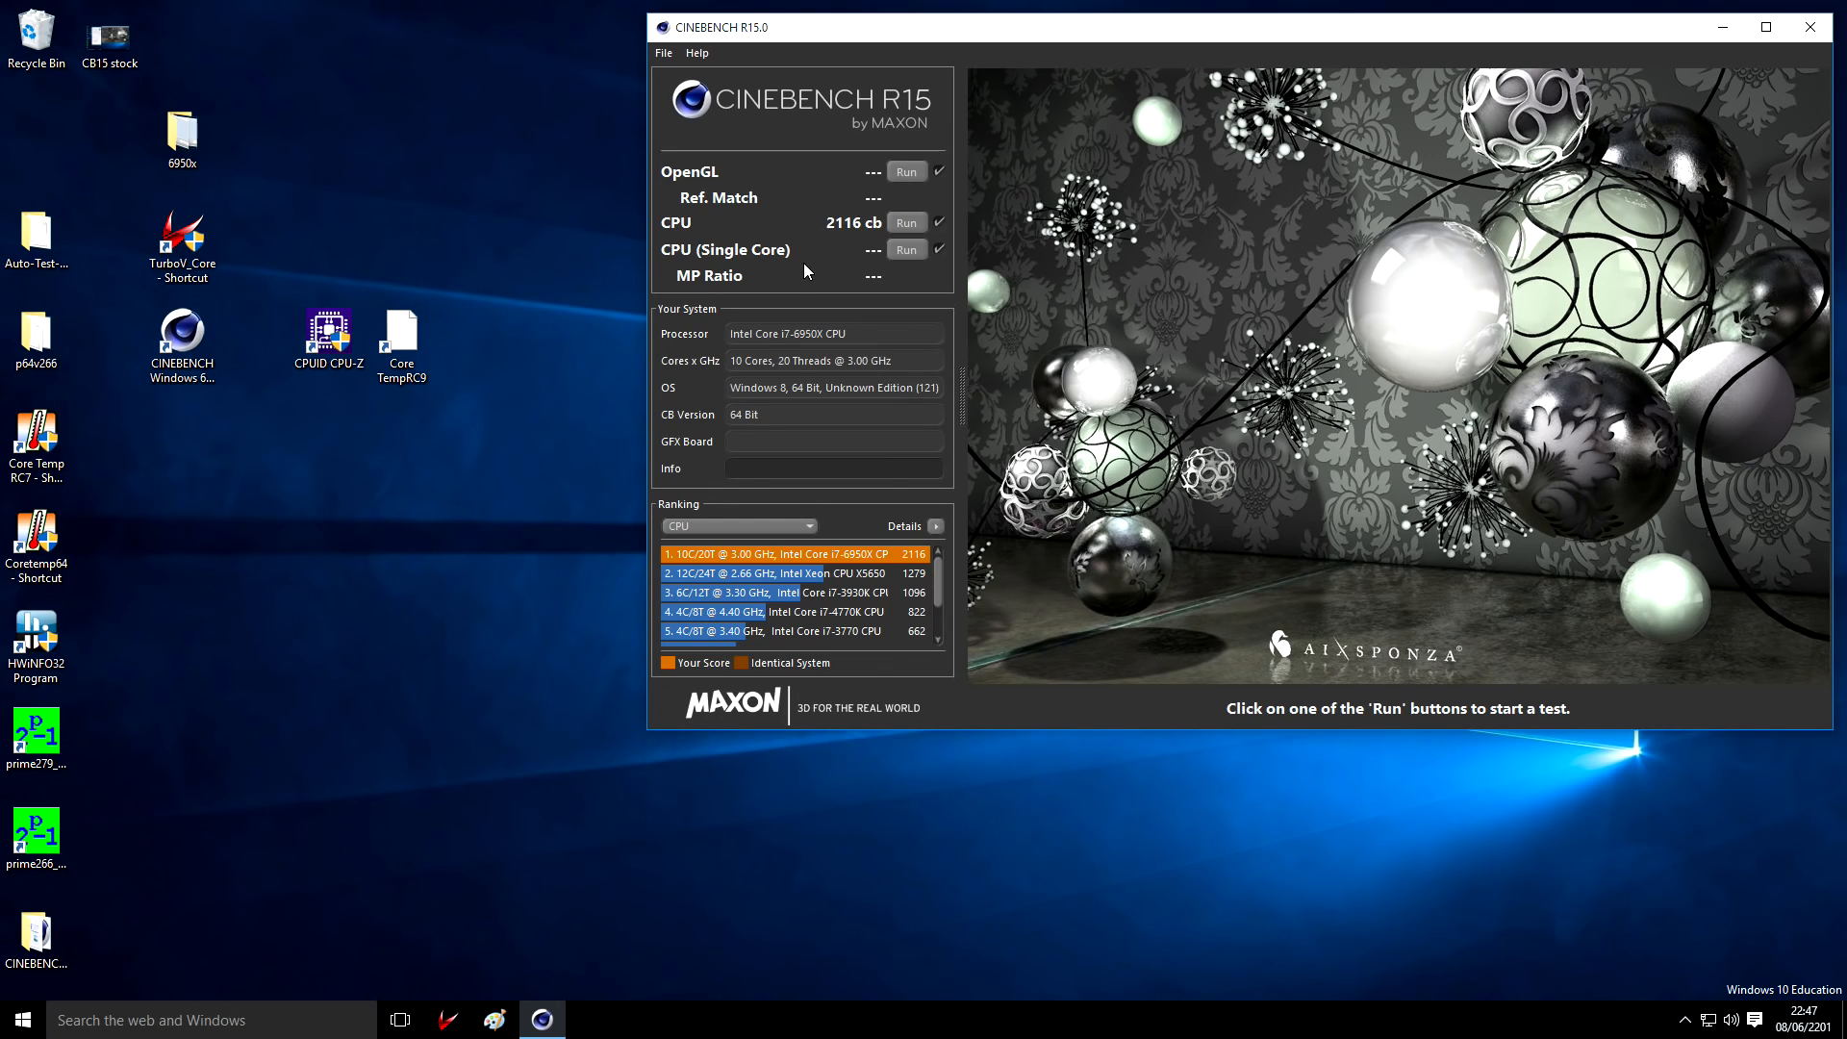